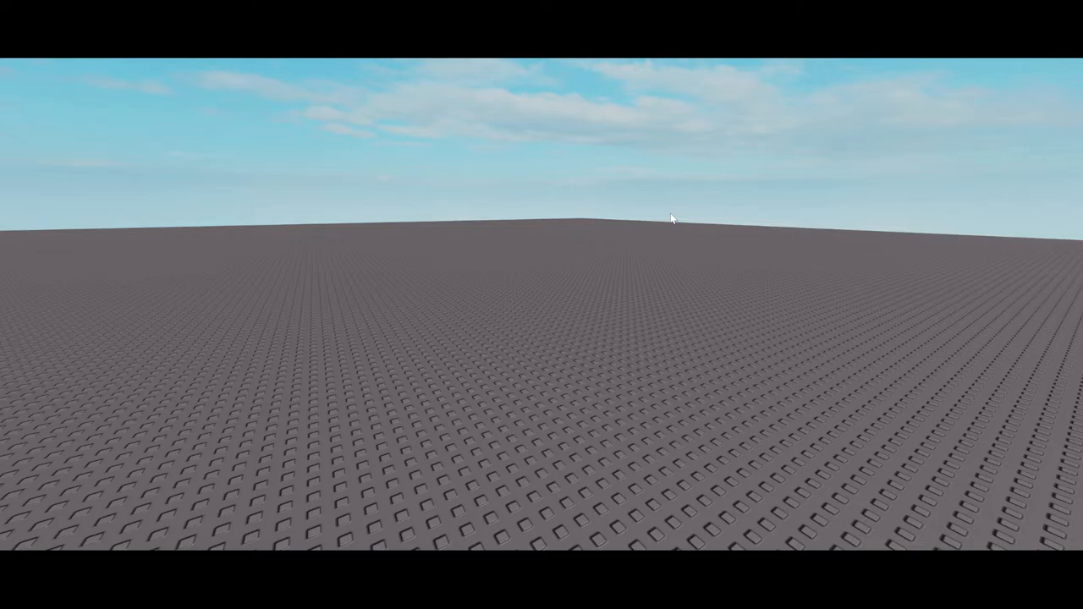
{"action": "mouse_move", "coordinate": [818, 356]}
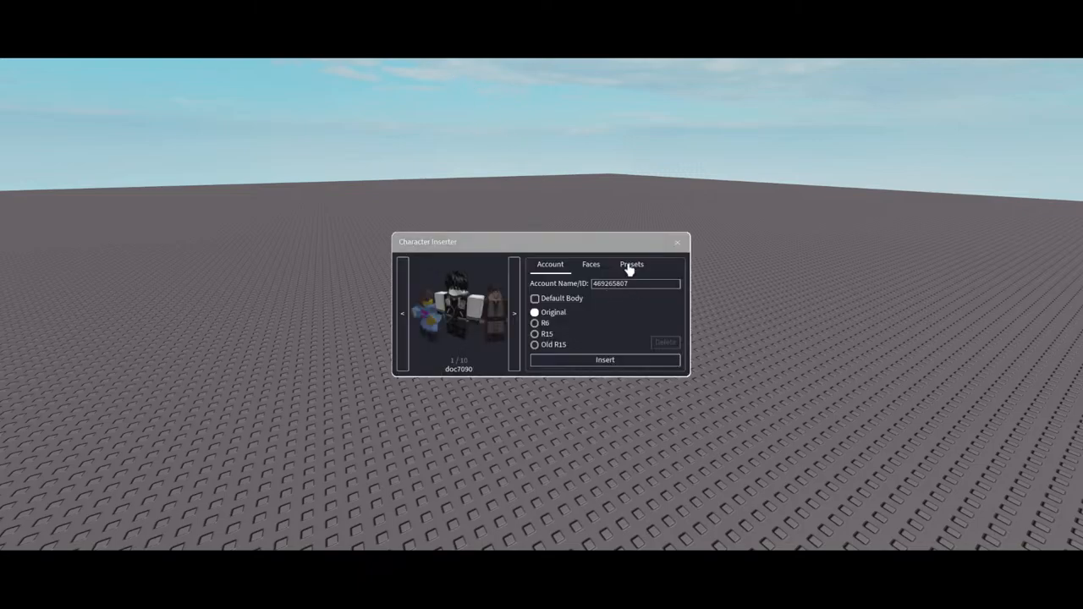
- Browse the Character Inserter's preset rigs, then return to inserting an avatar by account
{"action": "left_click", "coordinate": [631, 264]}
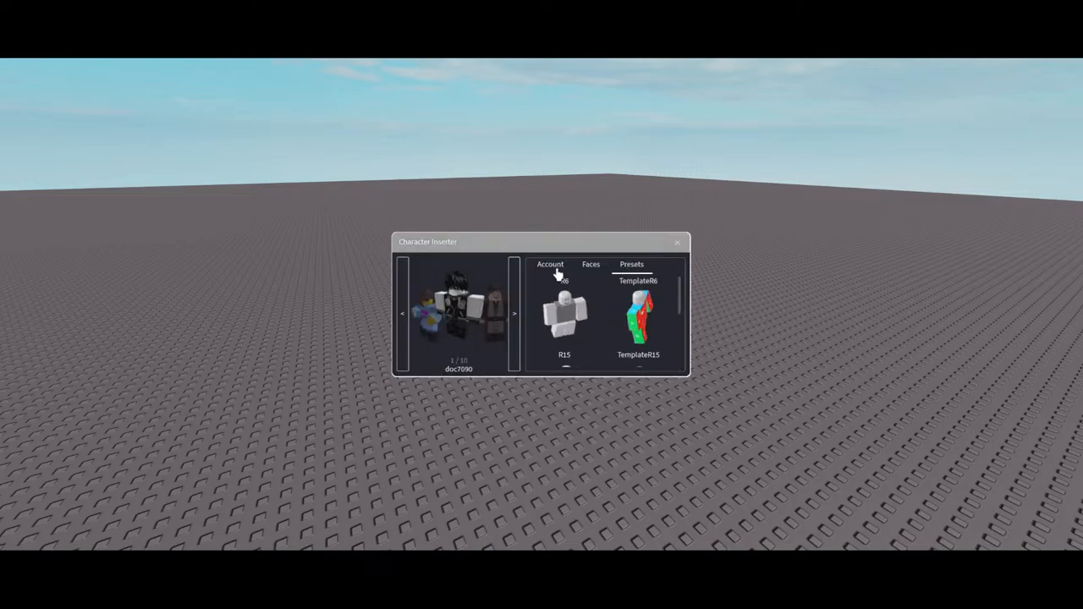
{"action": "left_click", "coordinate": [564, 309]}
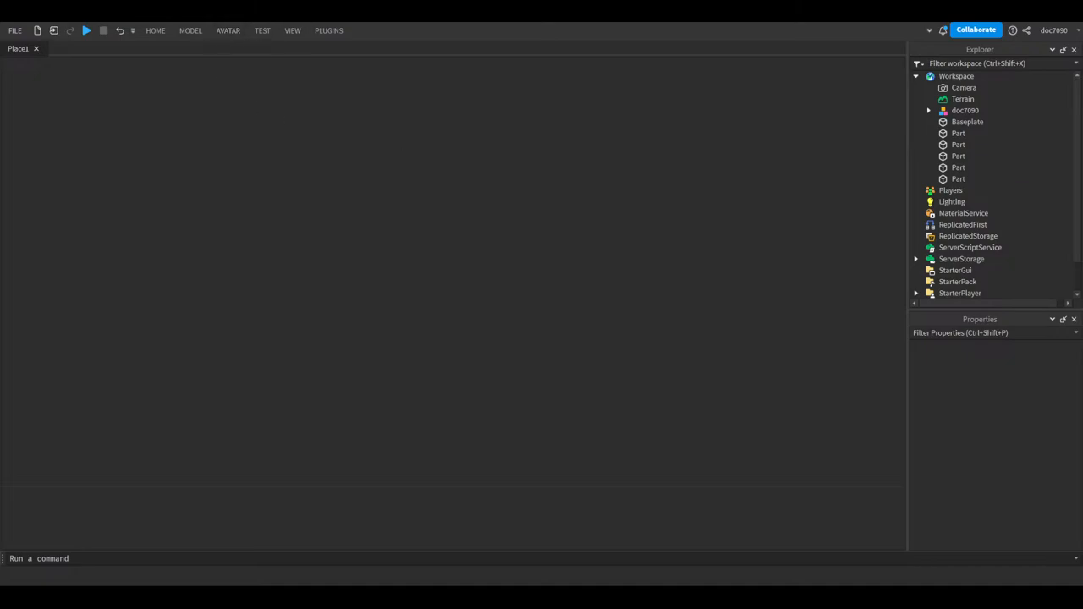
{"action": "mouse_move", "coordinate": [296, 474]}
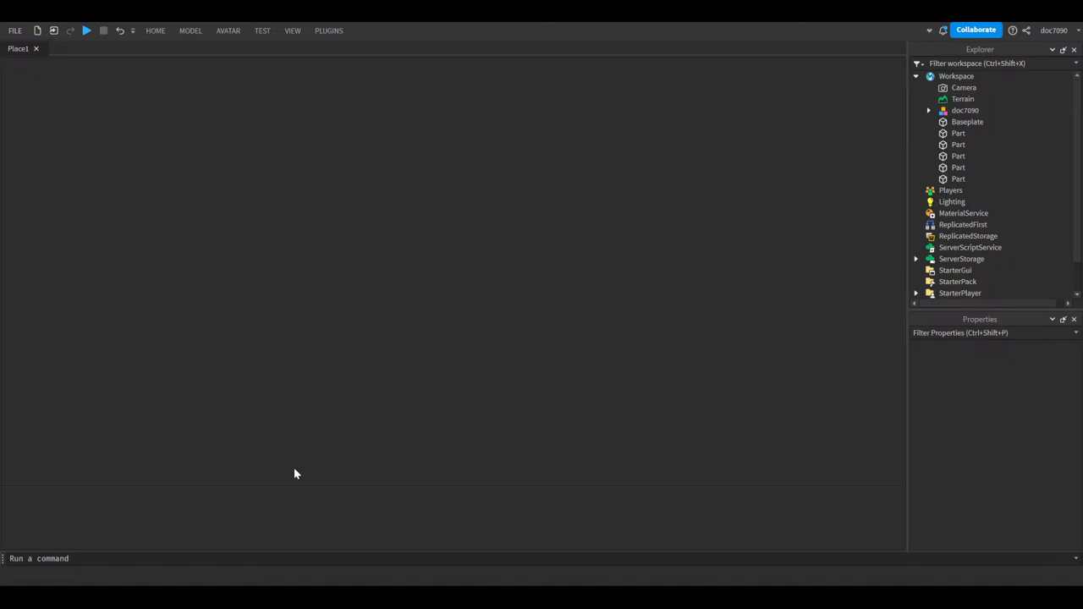
{"action": "mouse_move", "coordinate": [799, 419]}
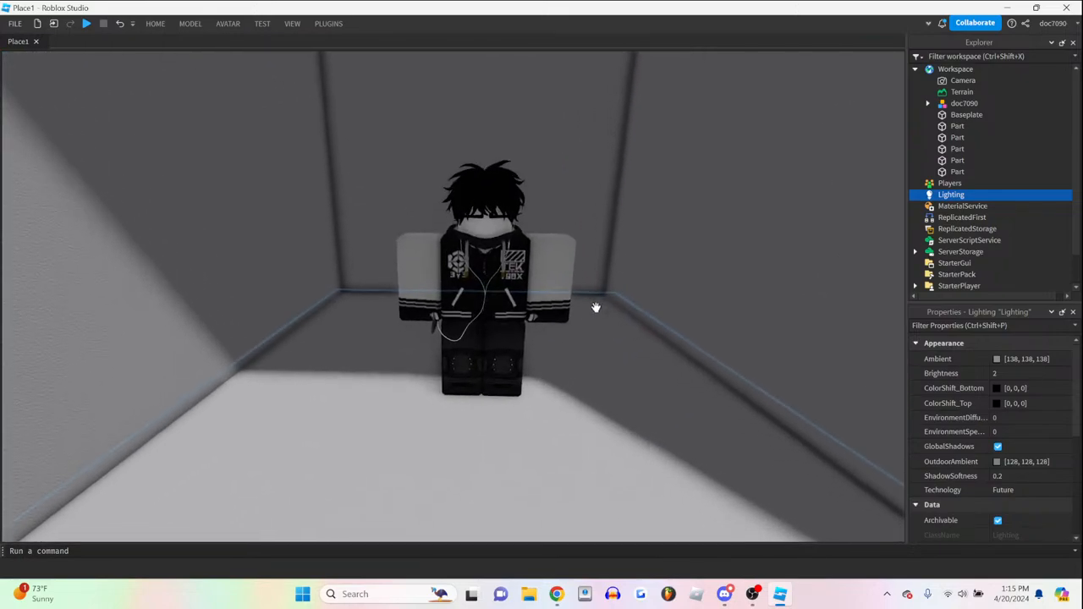
- Switch the Lighting Technology from Future to Compatibility, then to Voxel
{"action": "left_click", "coordinate": [1028, 490]}
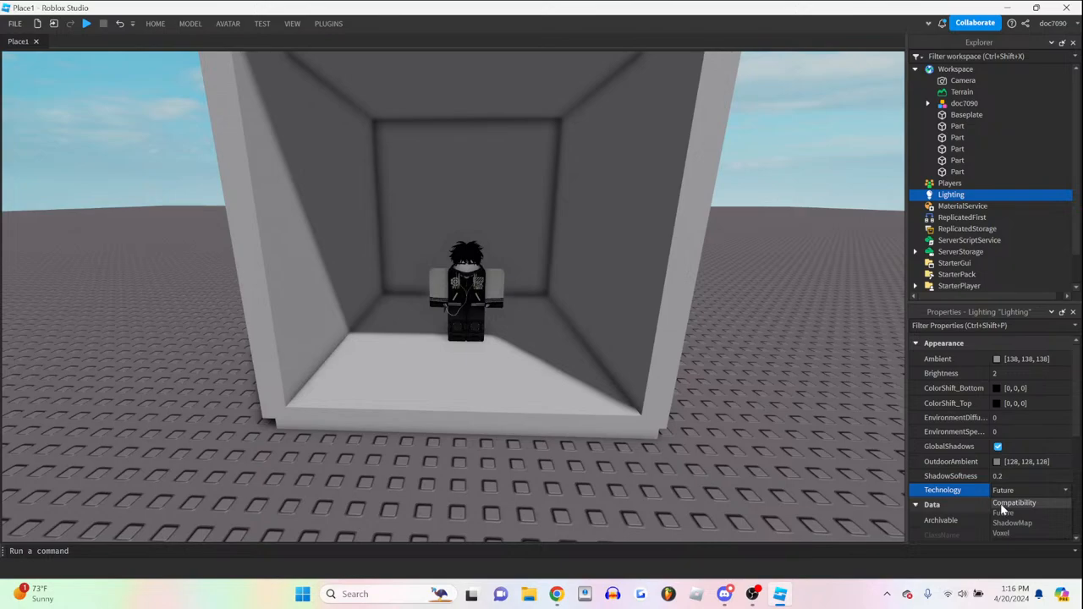
{"action": "left_click", "coordinate": [1013, 503]}
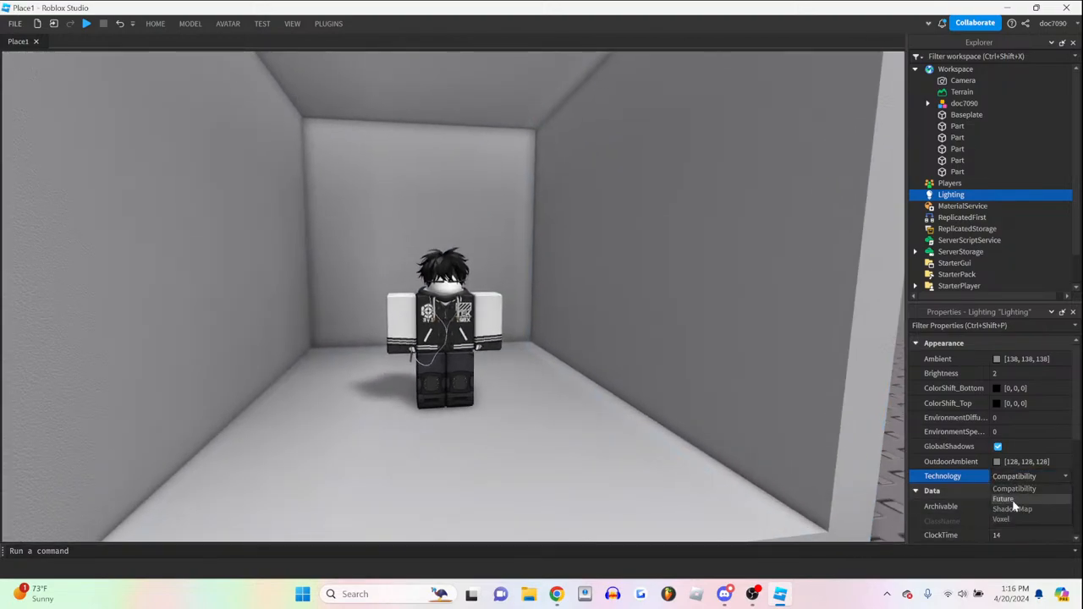
{"action": "left_click", "coordinate": [1001, 518]}
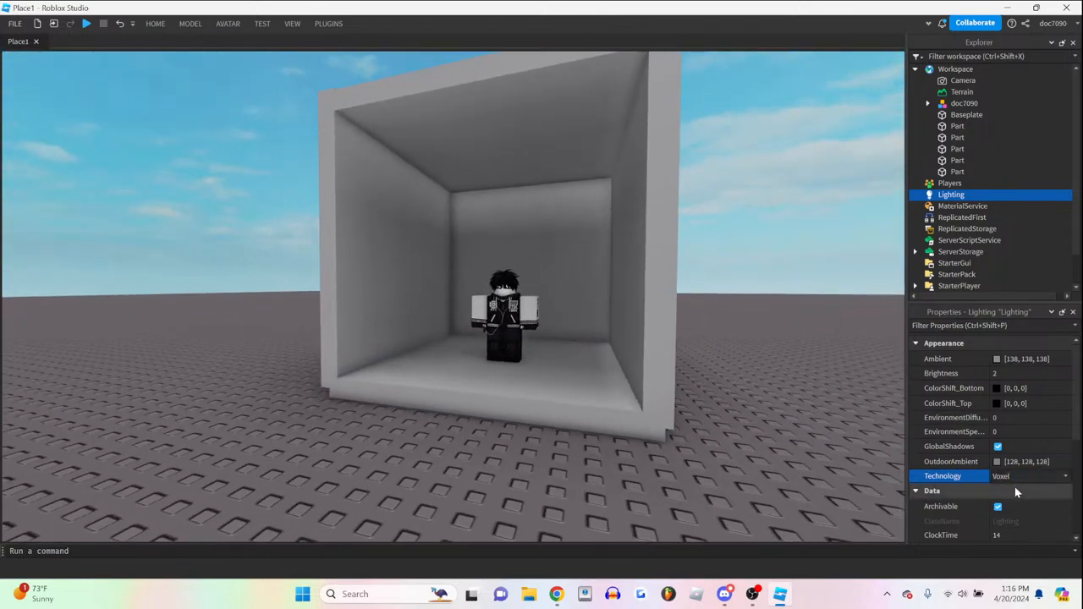
{"action": "left_click", "coordinate": [1029, 476]}
{"action": "type", "text": "room"}
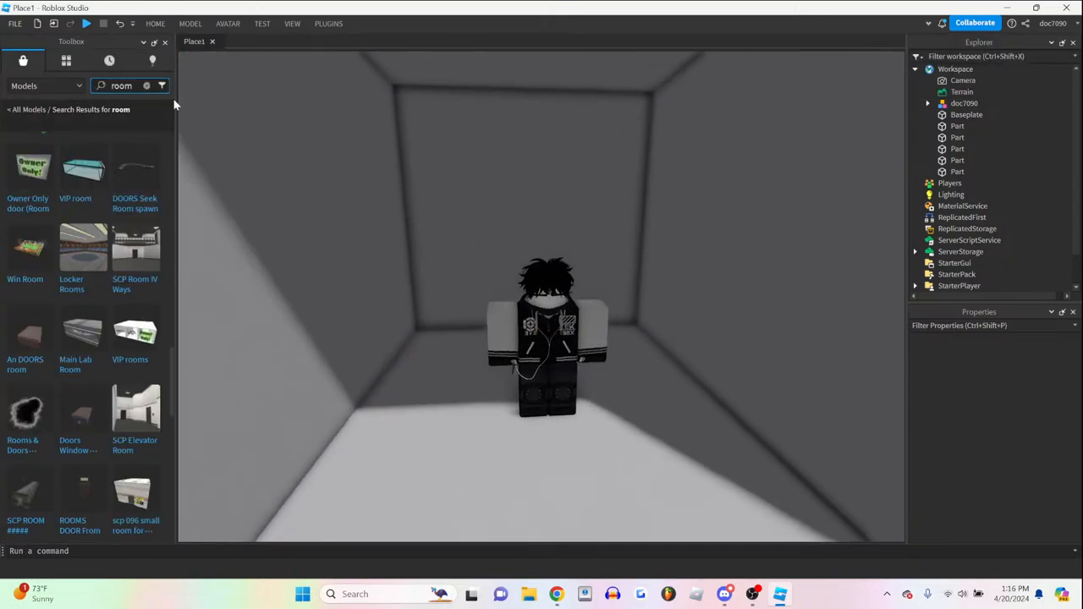
- Search the Toolbox for "lamp" and insert the Table lamp model into the room
{"action": "left_click", "coordinate": [124, 86]}
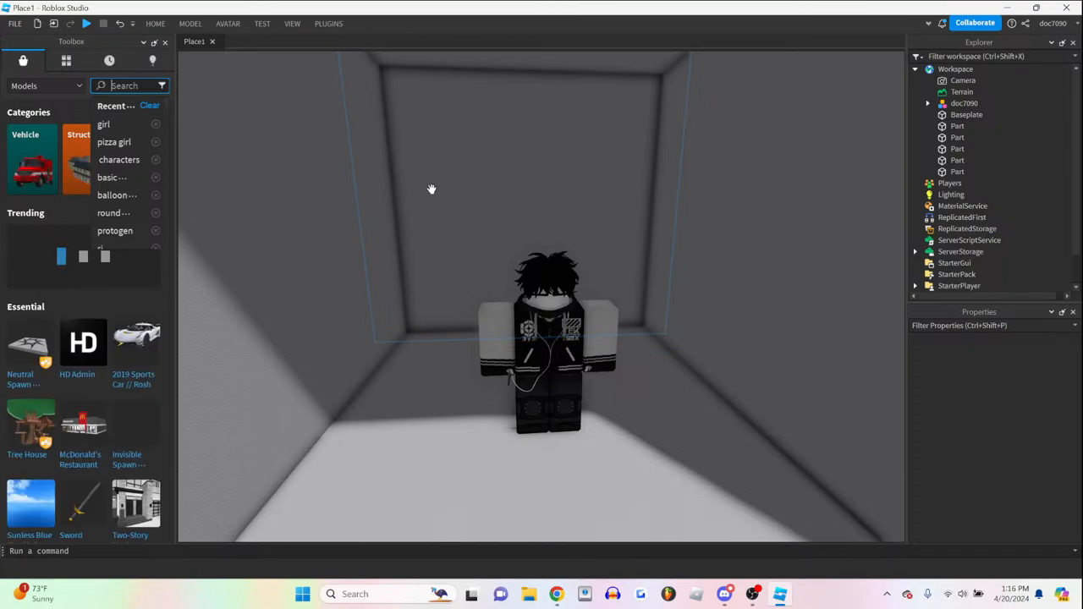
{"action": "scroll", "scroll_direction": "down", "scroll_amount": 3}
{"action": "type", "text": "l"}
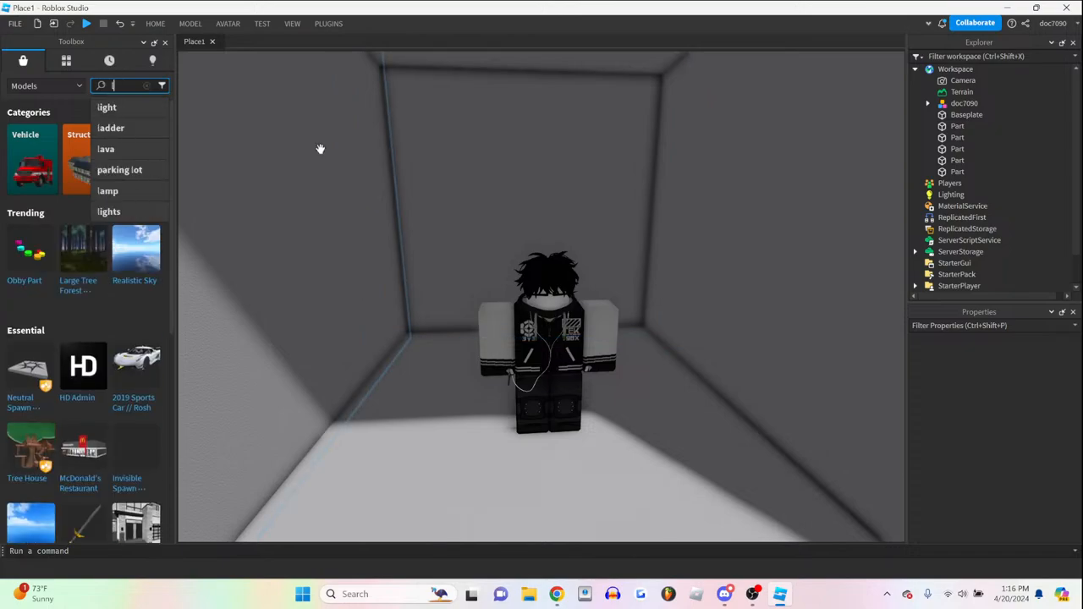
{"action": "type", "text": "amp"}
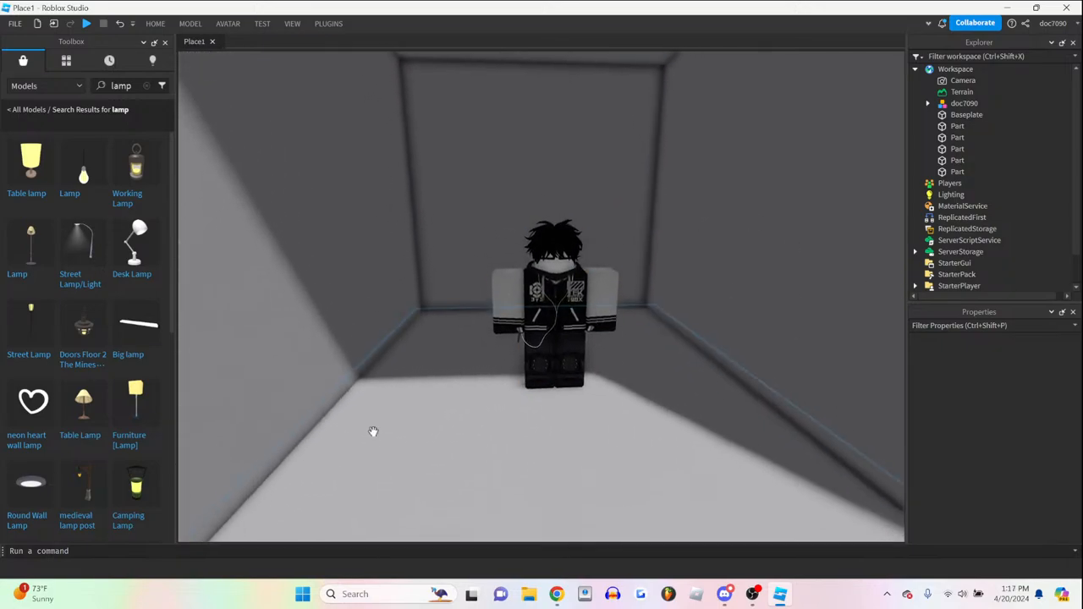
{"action": "left_click", "coordinate": [32, 161]}
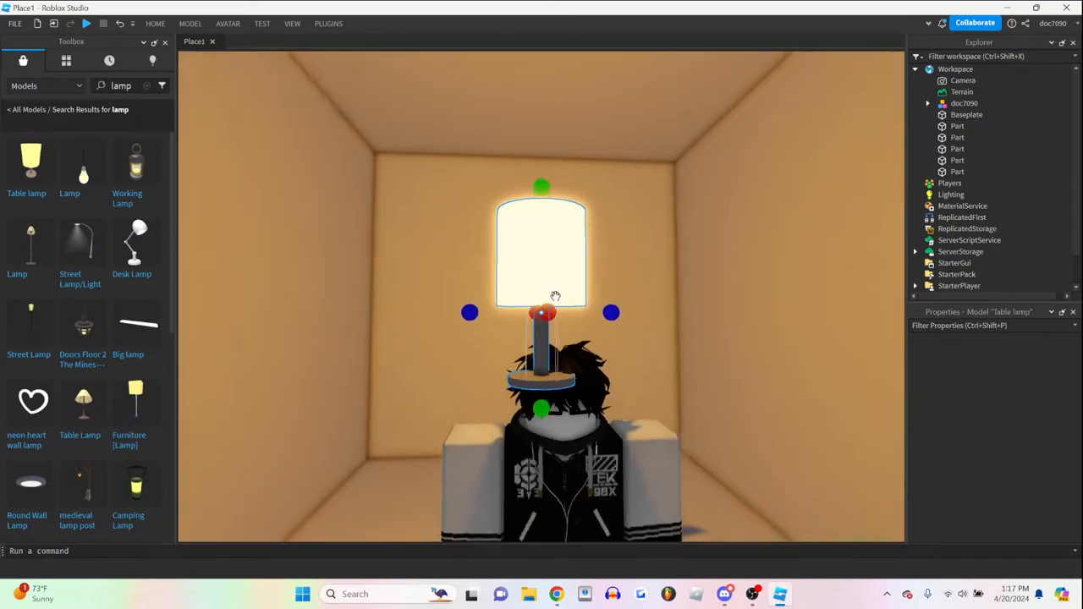
- Move the table lamp beside the avatar and bring up Moon Animator from Plugins
{"action": "left_click", "coordinate": [968, 102]}
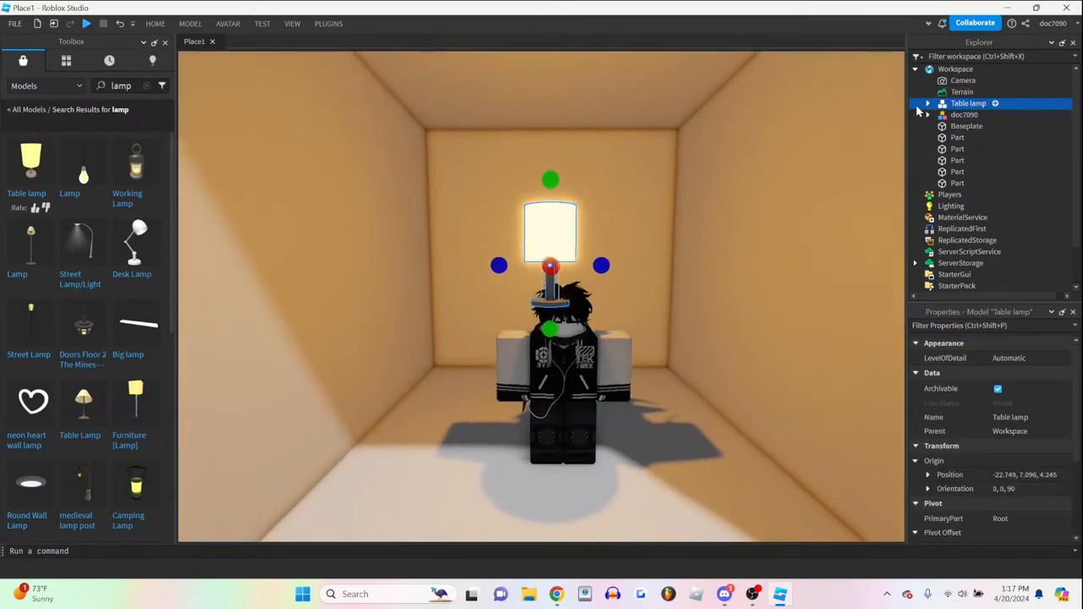
{"action": "left_click", "coordinate": [927, 103]}
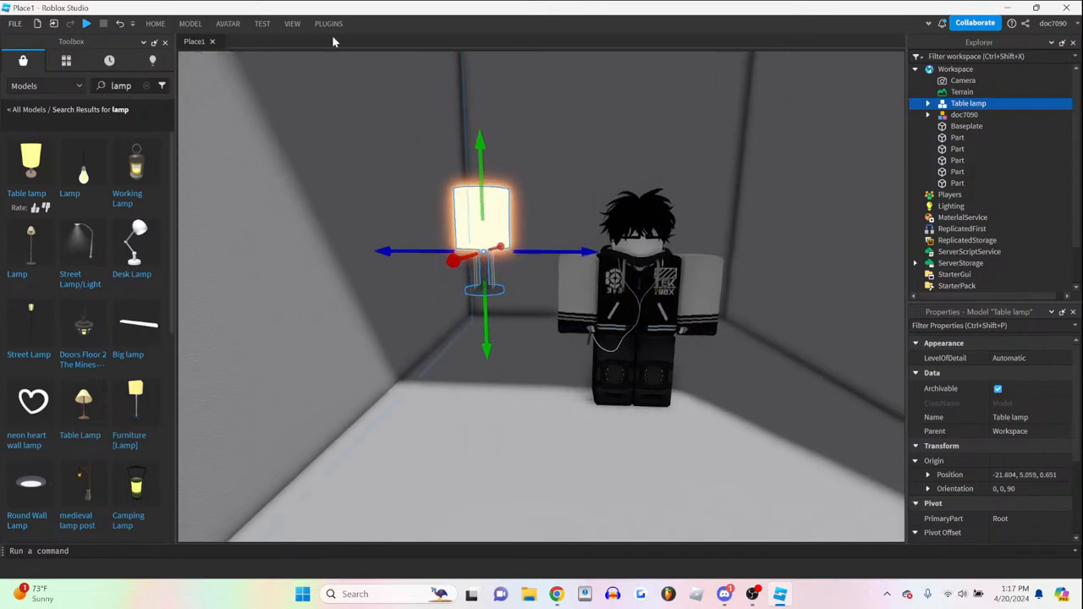
{"action": "left_click", "coordinate": [427, 59]}
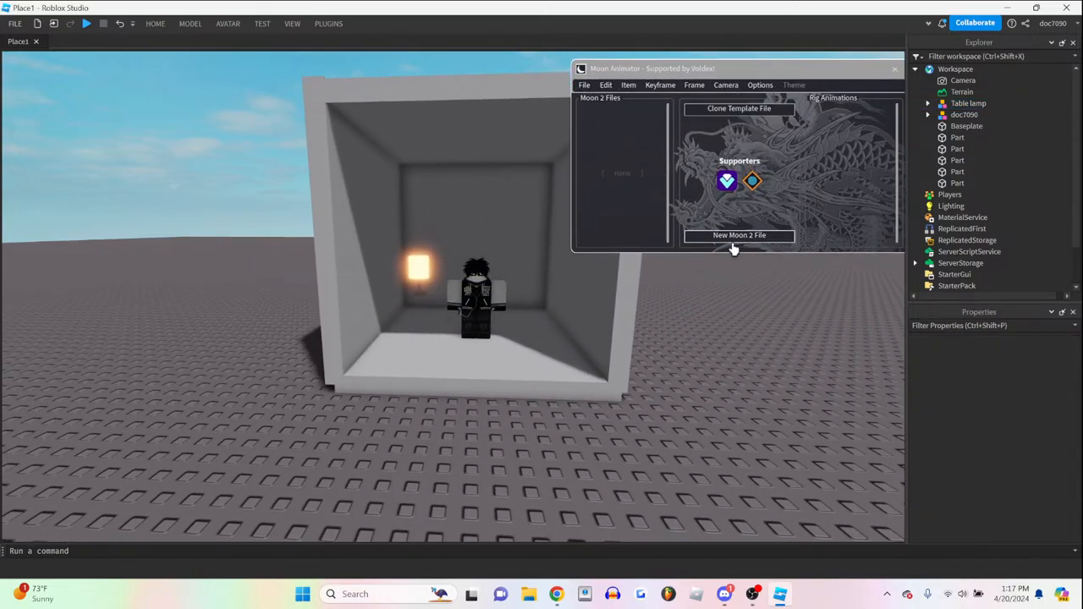
- Start a New Moon 2 File, confirm Edit Keyframes, and search the Toolbox for "table"
{"action": "left_click", "coordinate": [739, 235]}
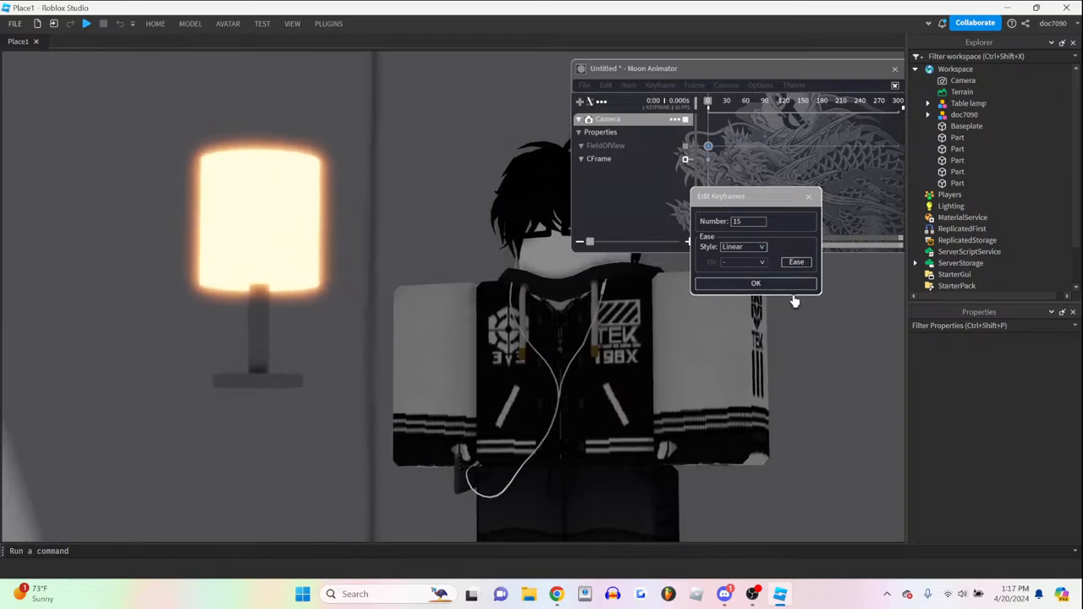
{"action": "left_click", "coordinate": [756, 283]}
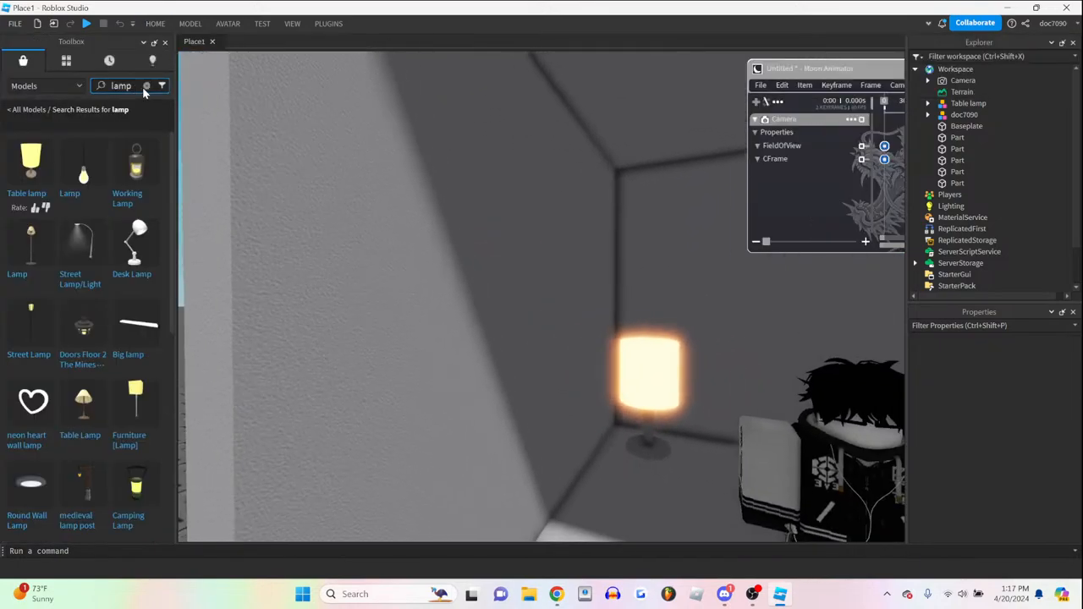
{"action": "type", "text": "table"}
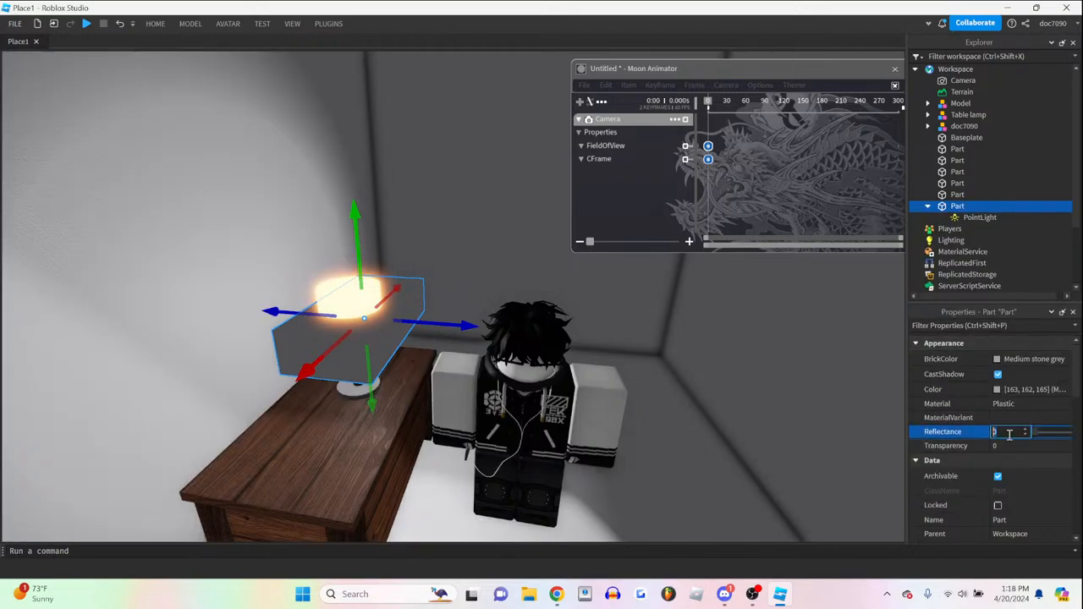
- Set the light part's Transparency to 1 so it is invisible over the lamp
{"action": "type", "text": "1"}
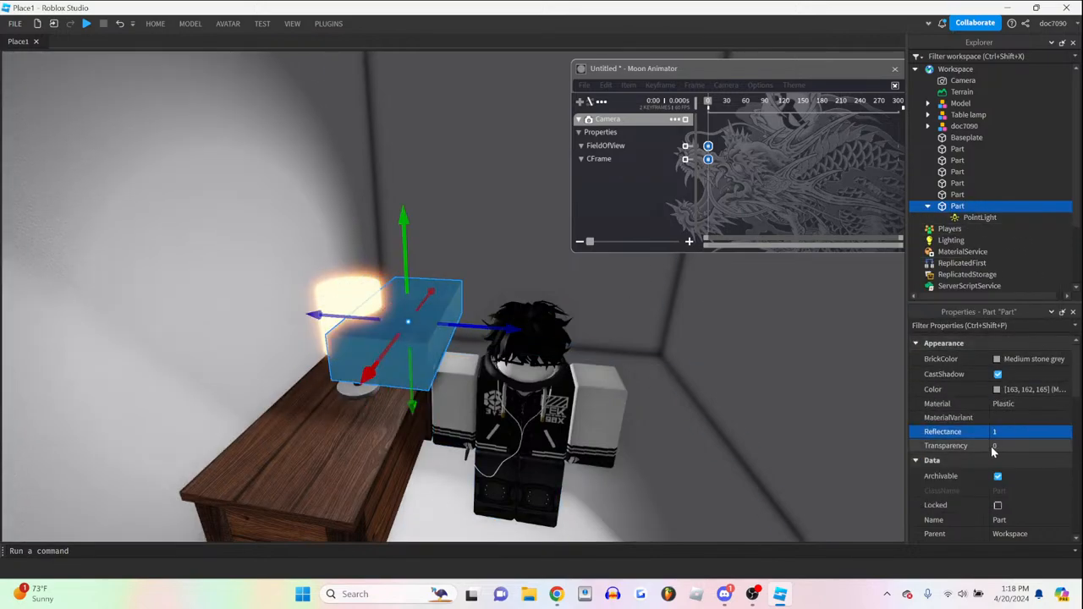
{"action": "left_click", "coordinate": [1029, 432]}
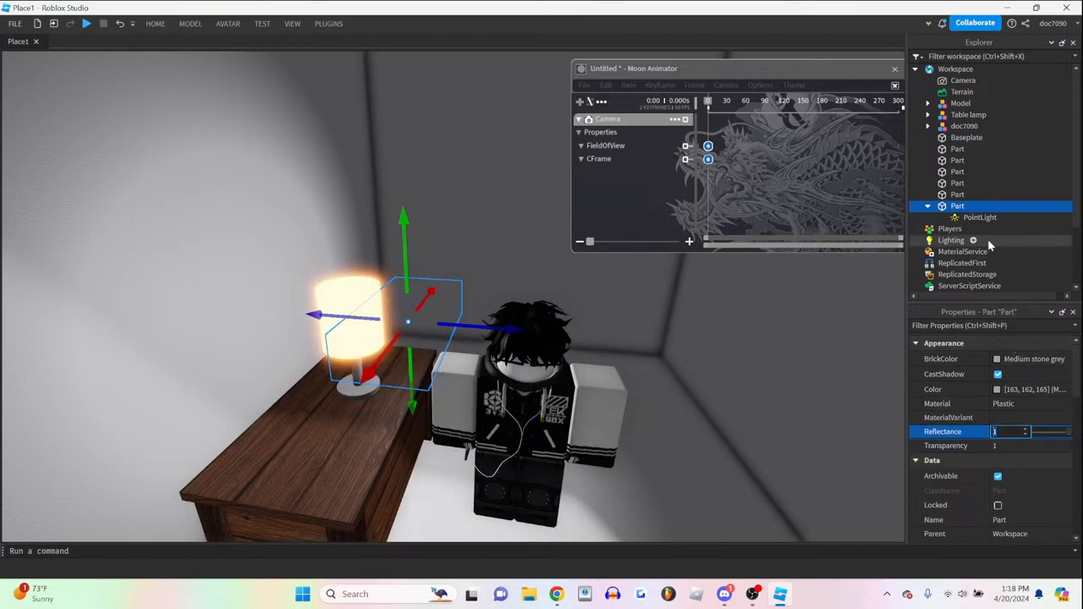
{"action": "left_click", "coordinate": [980, 217]}
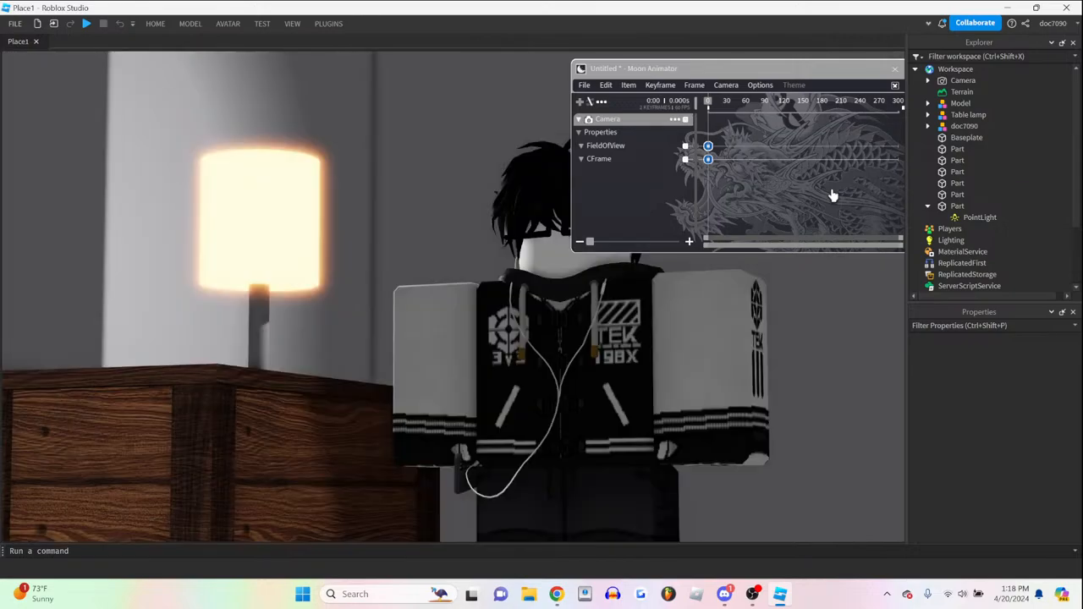
- Insert a new Part into the Workspace and place it inside the lit room
{"action": "left_click", "coordinate": [957, 205]}
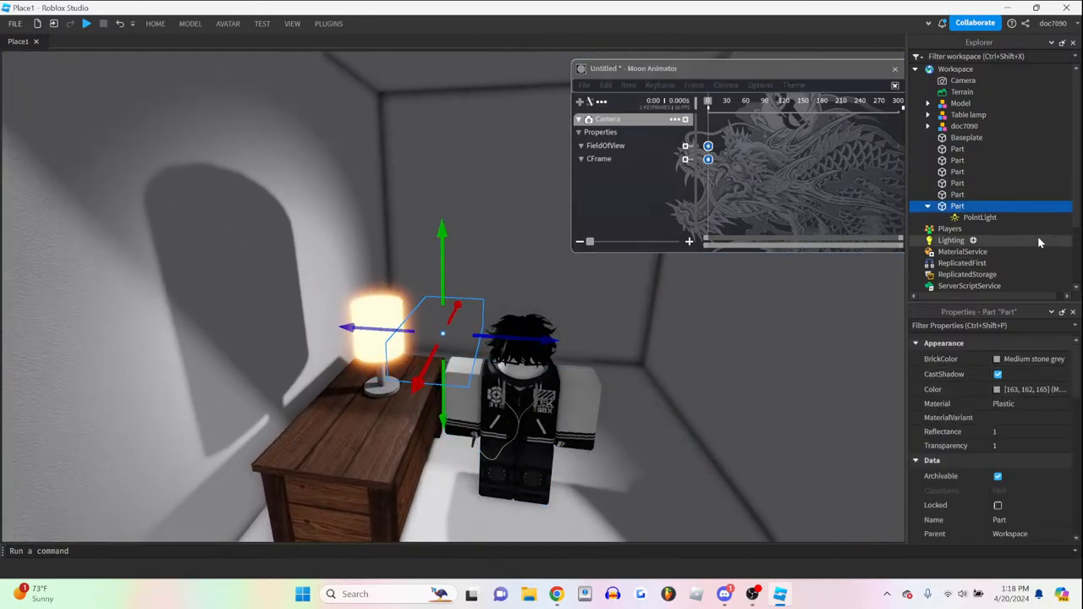
{"action": "left_click", "coordinate": [979, 217]}
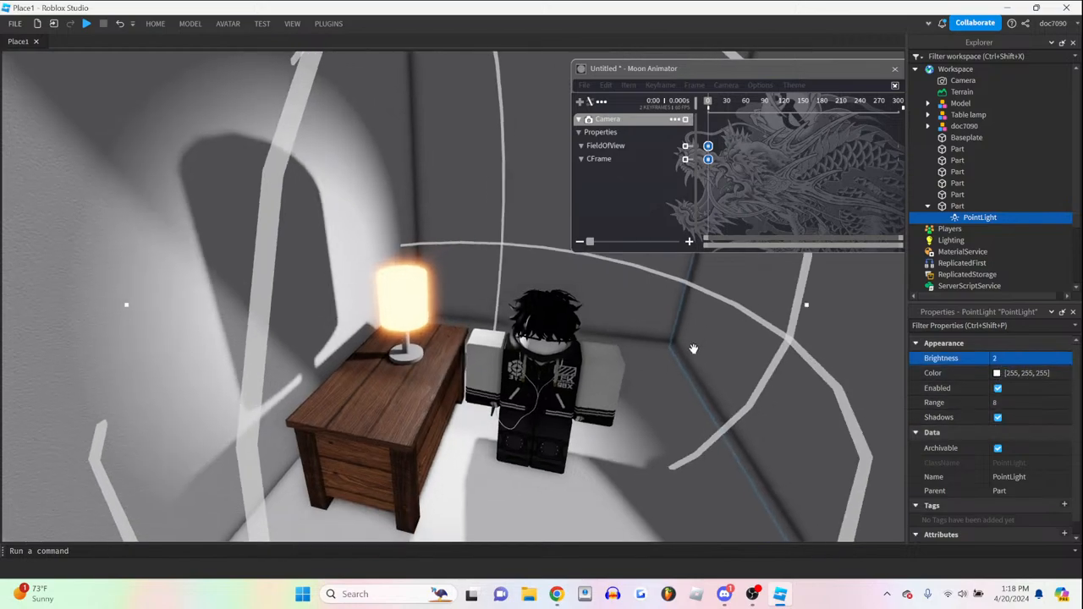
{"action": "left_click", "coordinate": [996, 372]}
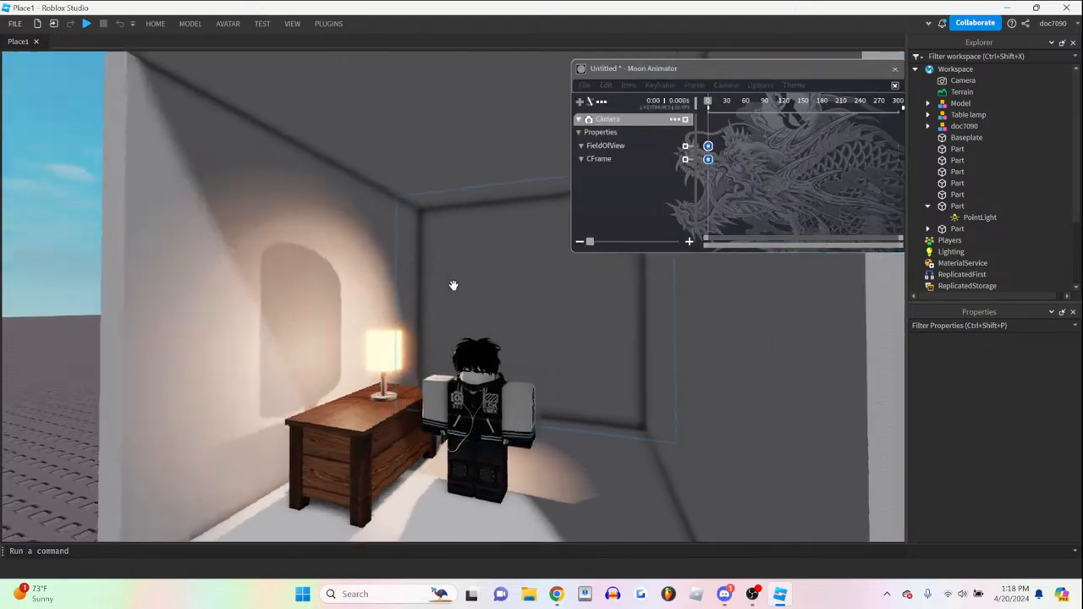
- Add several CFrame keyframes to the Camera track in Moon Animator
{"action": "left_click", "coordinate": [968, 114]}
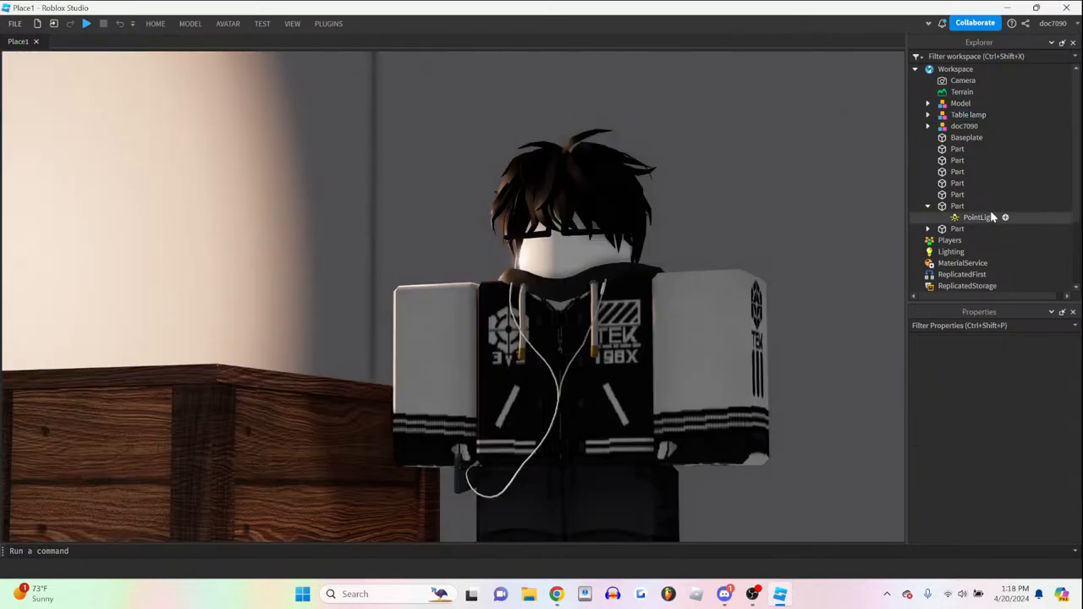
{"action": "left_click", "coordinate": [968, 114]}
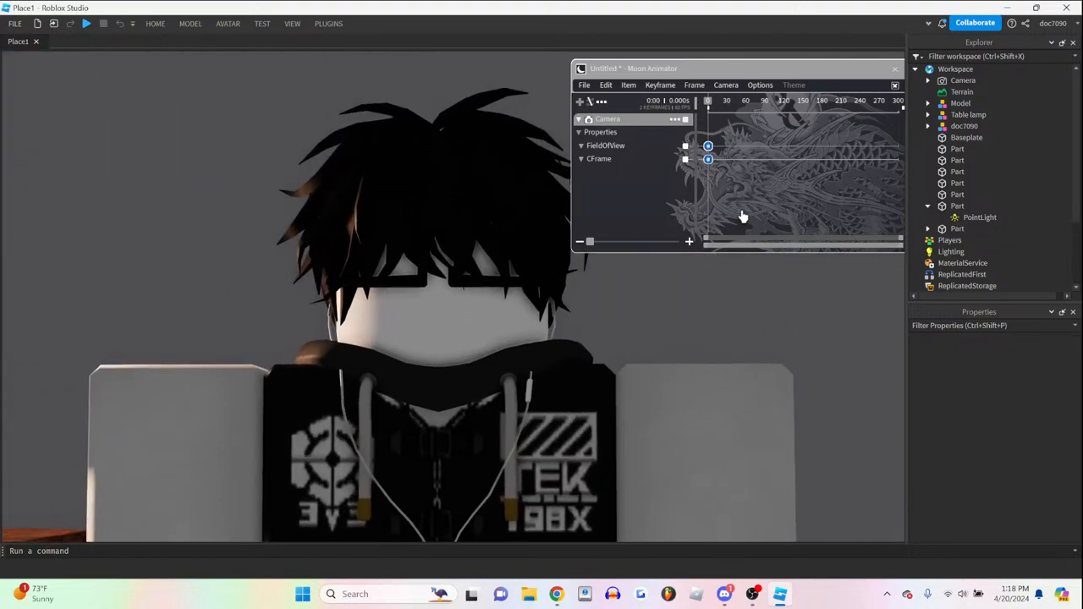
{"action": "left_click", "coordinate": [895, 68]}
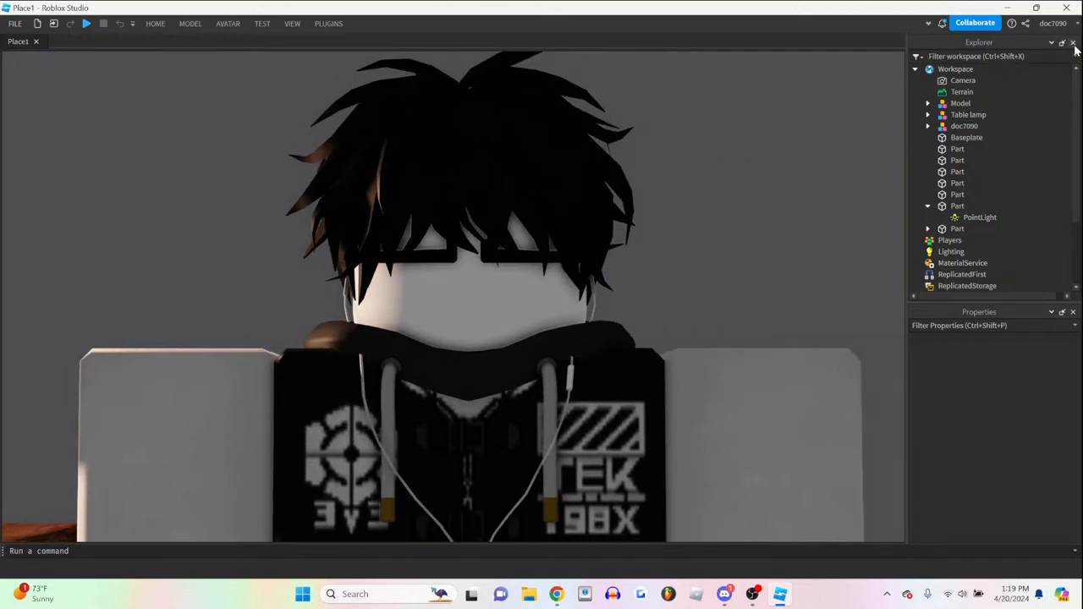
{"action": "left_click", "coordinate": [1073, 43]}
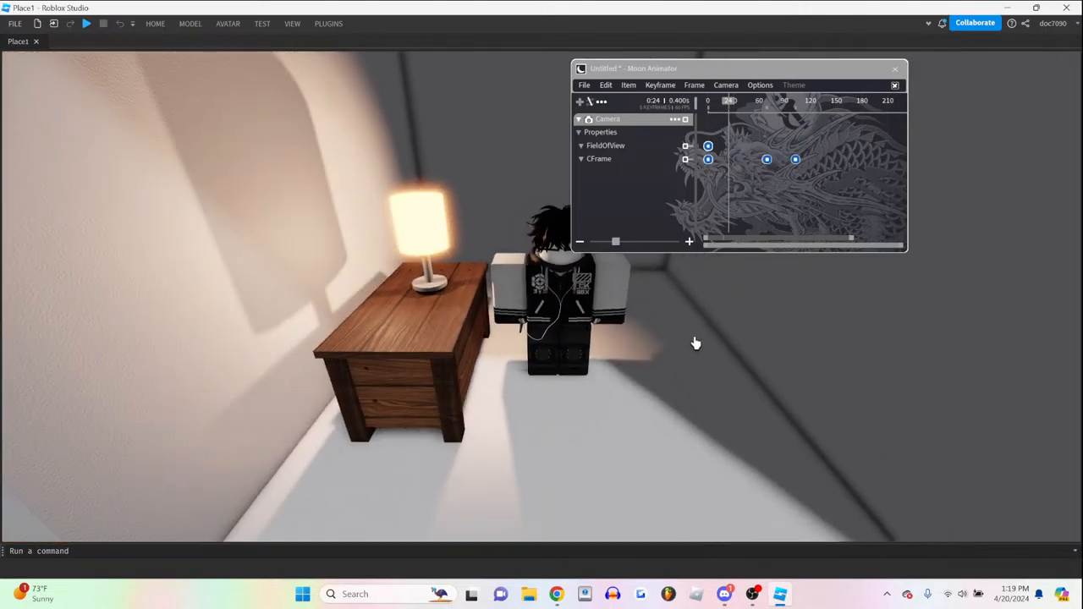
- Give the second Part its own PointLight and tune it to a warm glow
{"action": "left_click", "coordinate": [262, 23]}
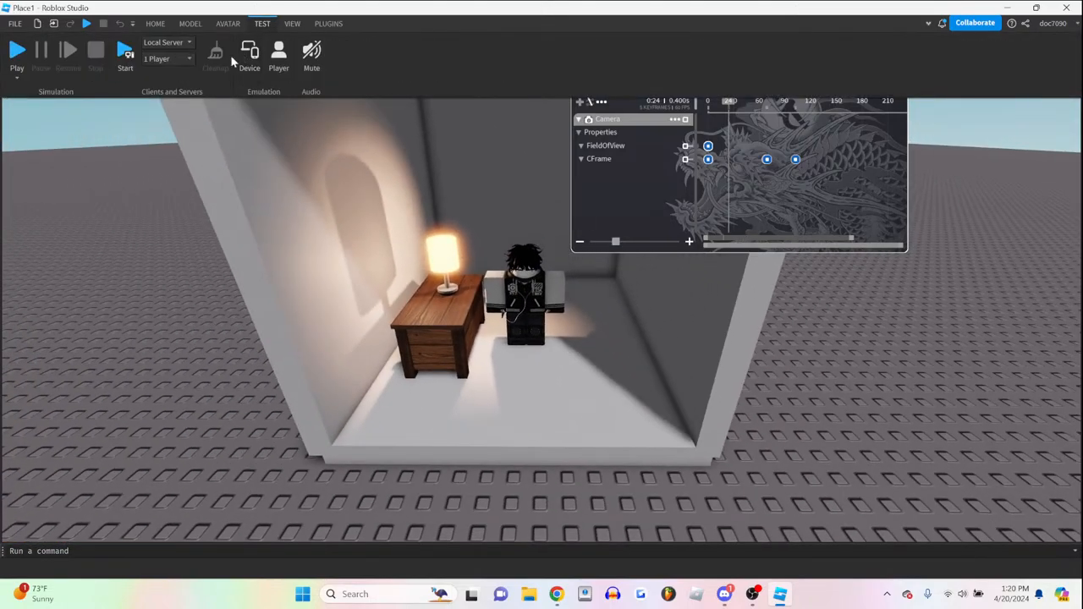
{"action": "left_click", "coordinate": [291, 23]}
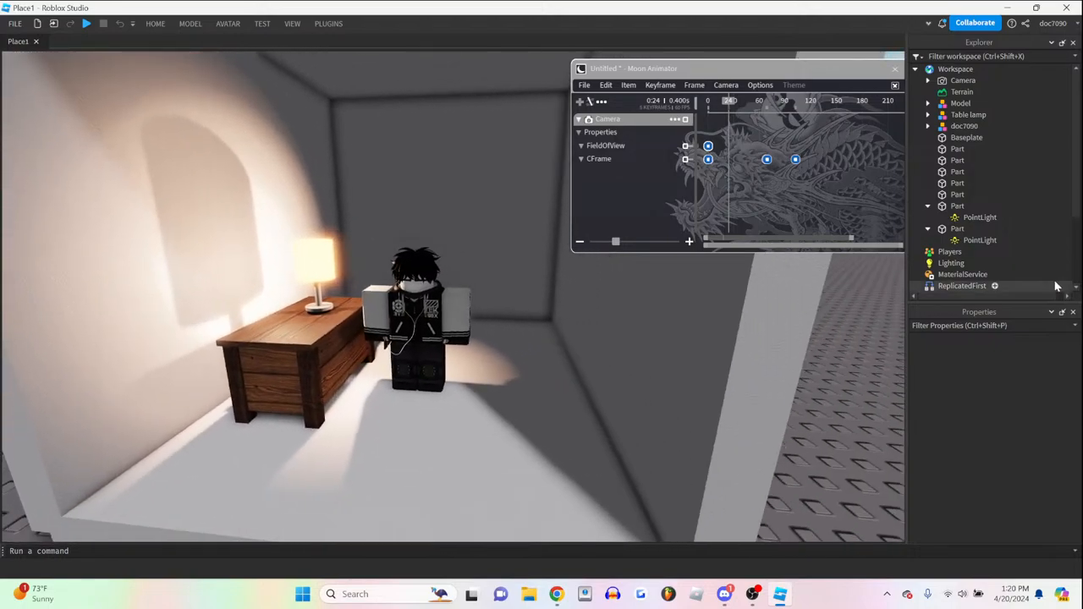
{"action": "left_click", "coordinate": [979, 240]}
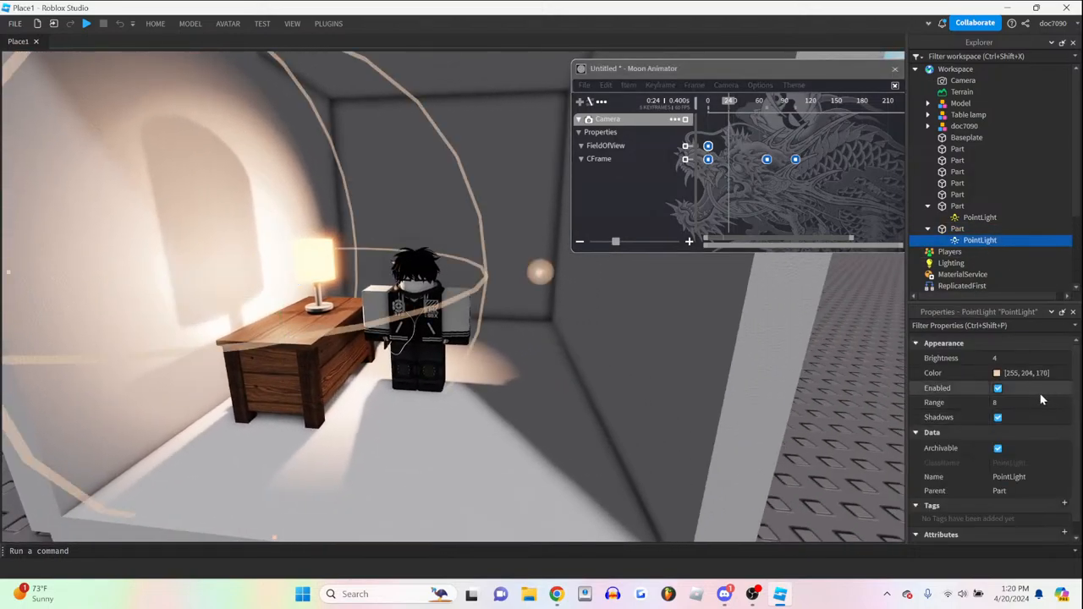
{"action": "left_click", "coordinate": [965, 125]}
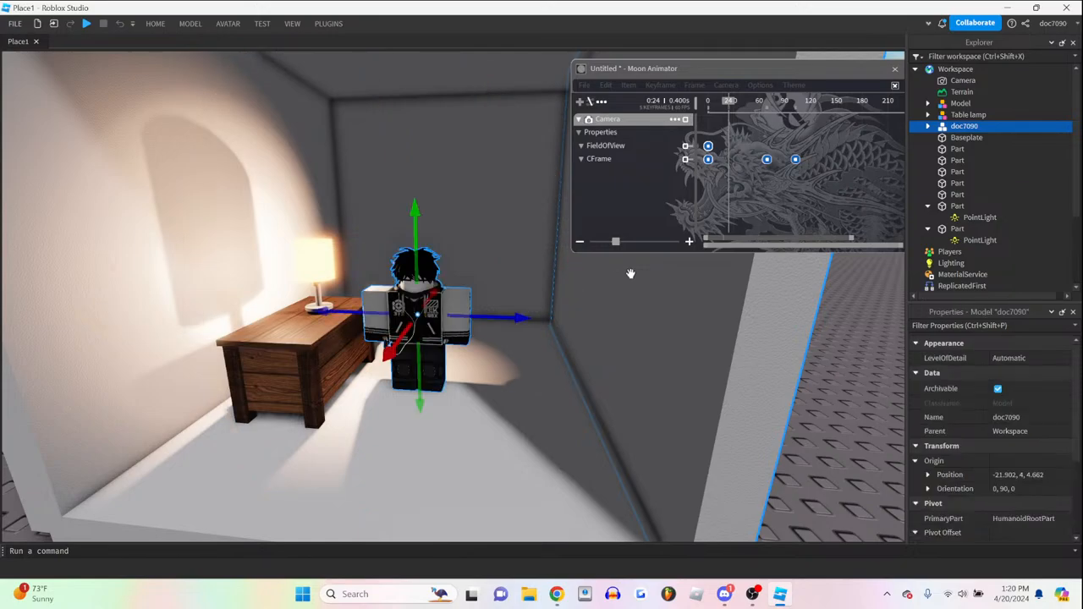
{"action": "left_click", "coordinate": [979, 217]}
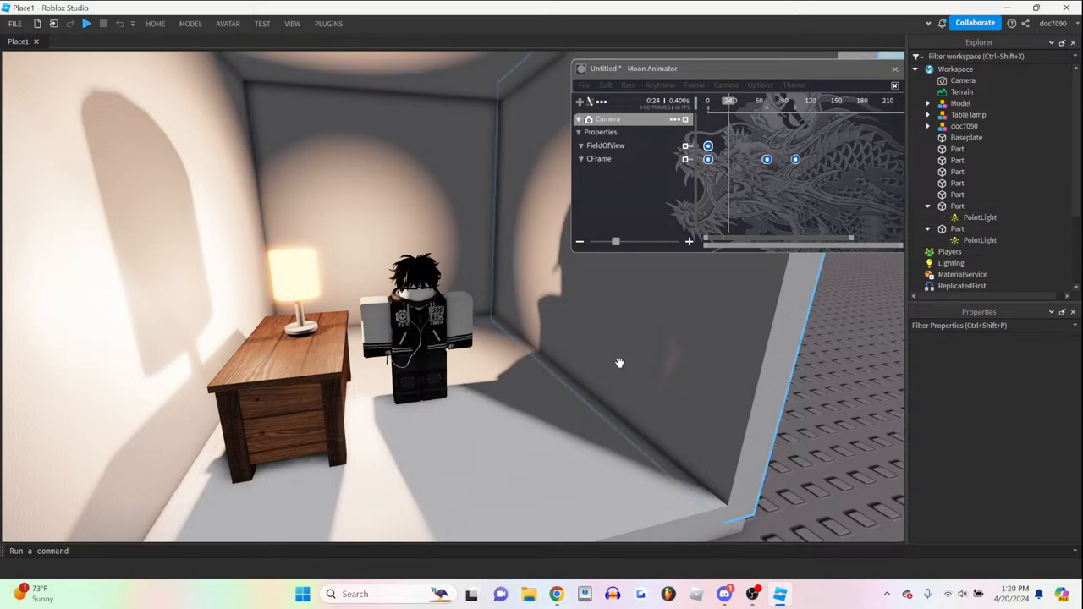
{"action": "left_click_drag", "start_coordinate": [620, 362], "coordinate": [476, 279]}
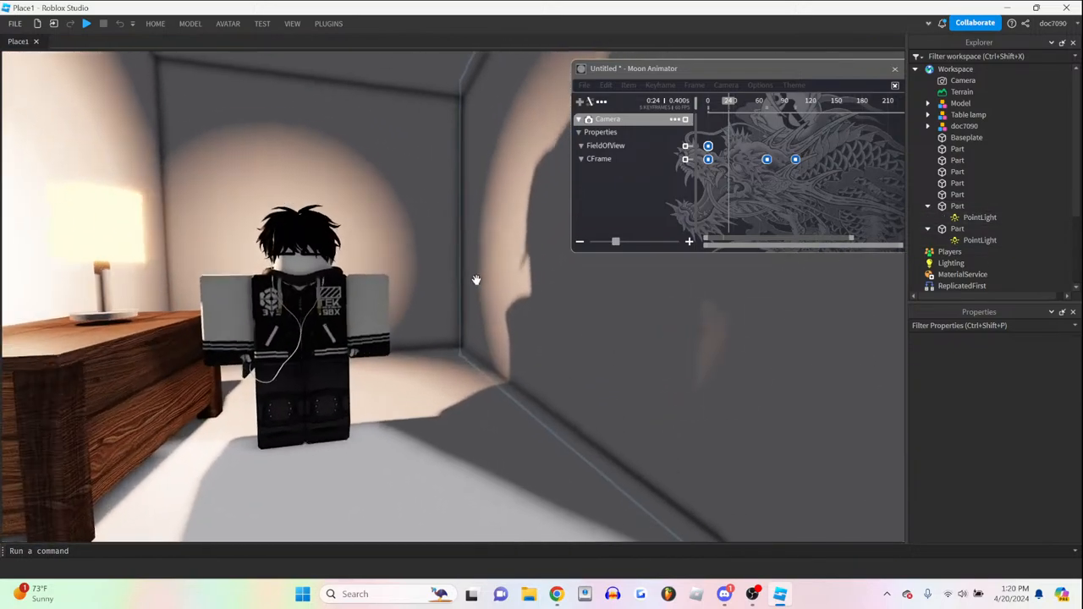
{"action": "left_click", "coordinate": [296, 338]}
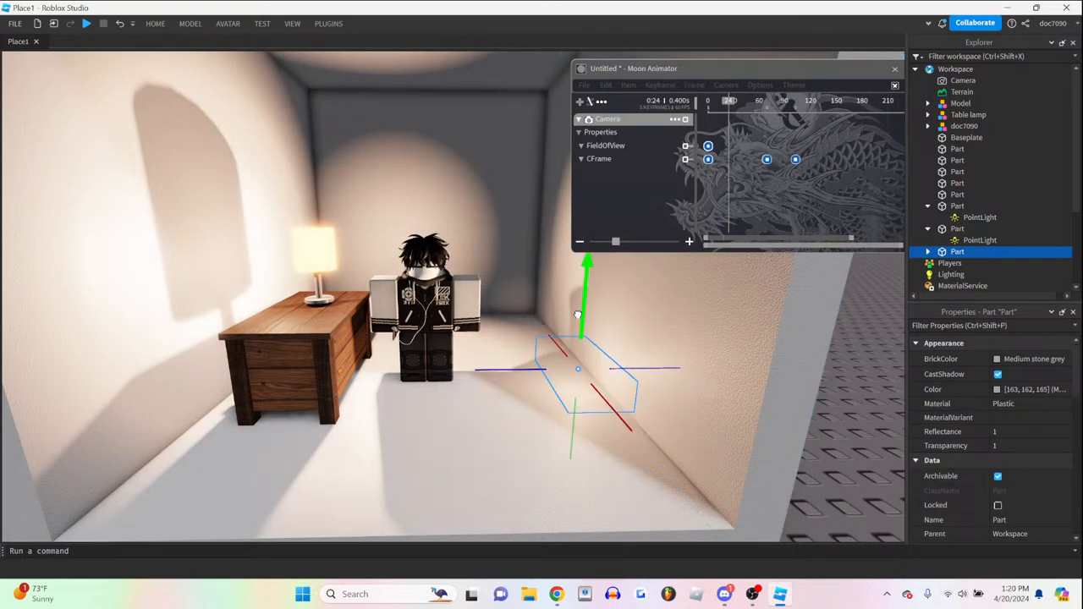
- Add a PointLight to the third part with Brightness 1, Range 9 and colour 166,146,126
{"action": "left_click", "coordinate": [979, 262]}
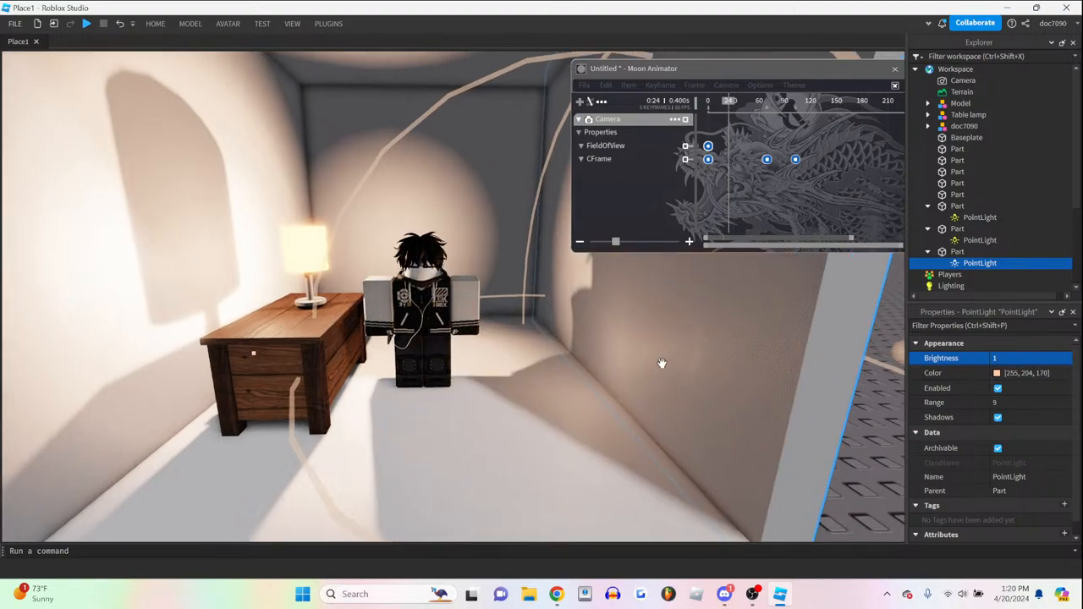
{"action": "left_click", "coordinate": [997, 372]}
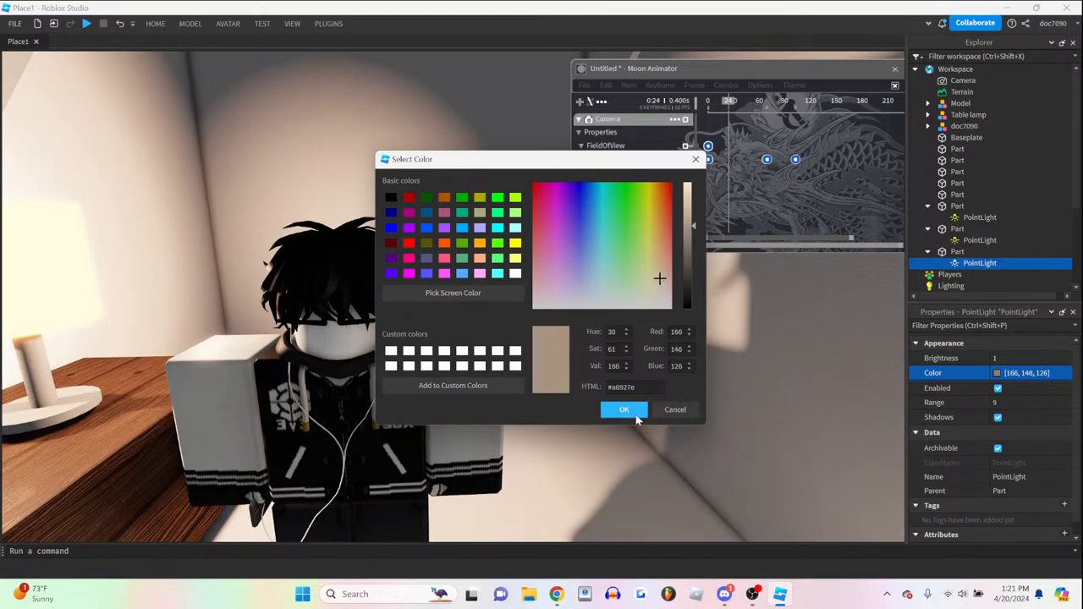
{"action": "left_click", "coordinate": [624, 409]}
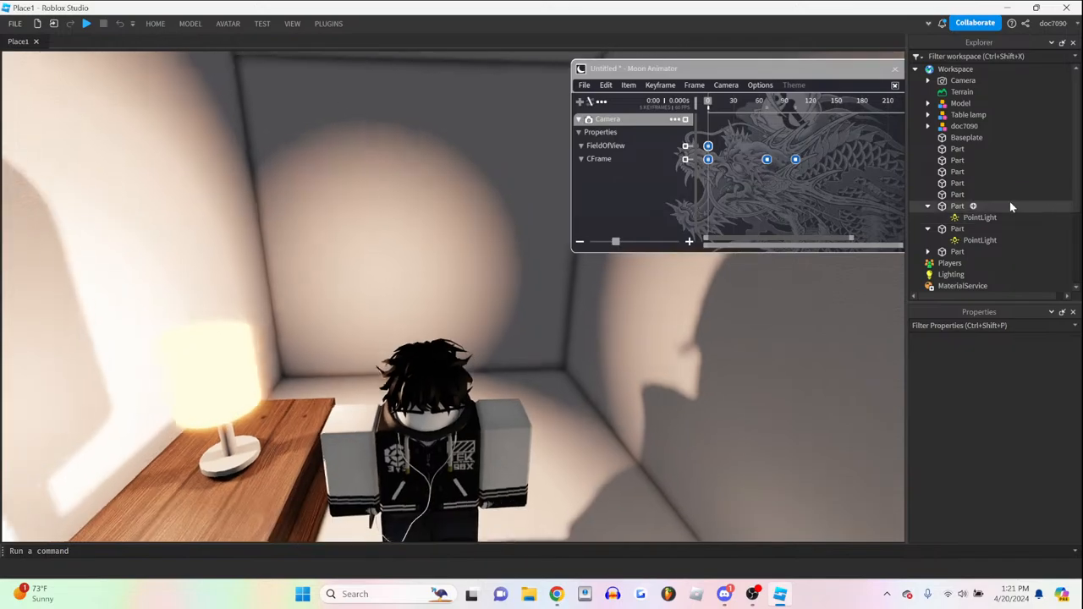
- Add a SpotLight to a new wall-facing Part and tint it warm 255,220,196
{"action": "left_click", "coordinate": [957, 251]}
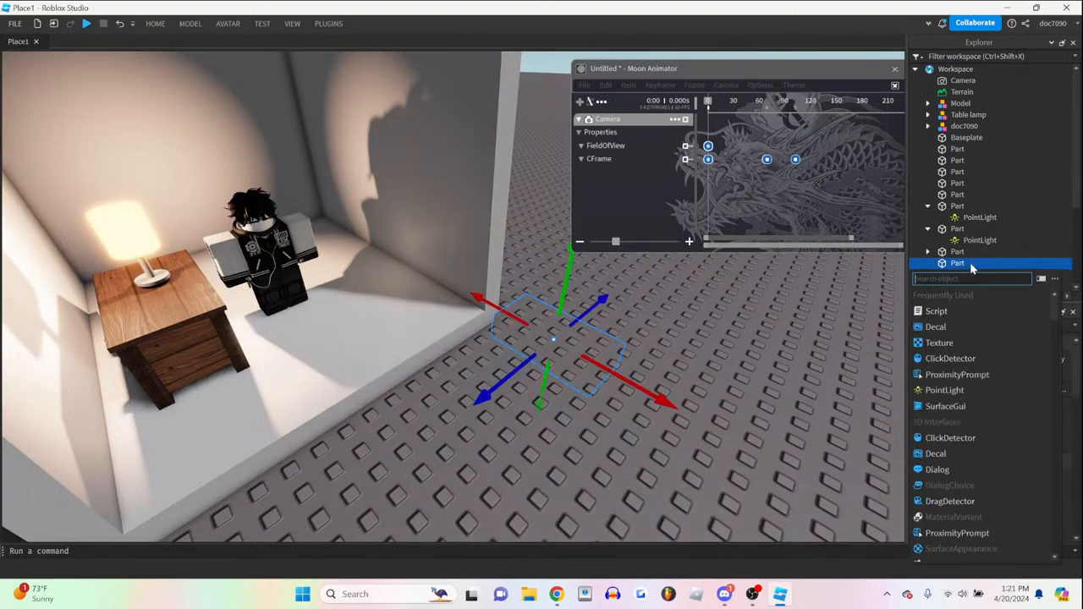
{"action": "mouse_move", "coordinate": [944, 390]}
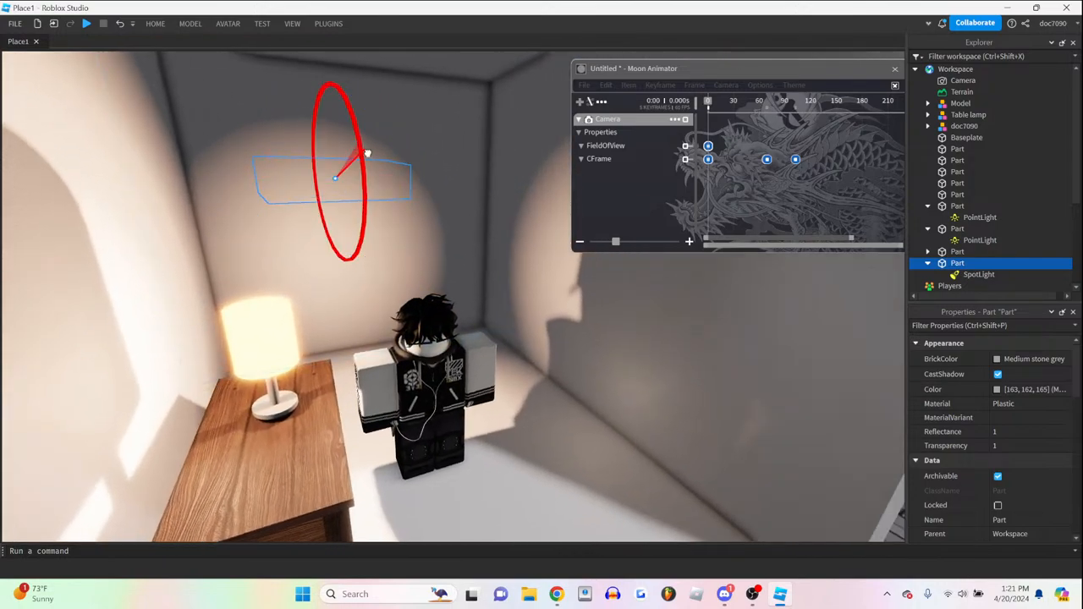
{"action": "left_click", "coordinate": [957, 182]}
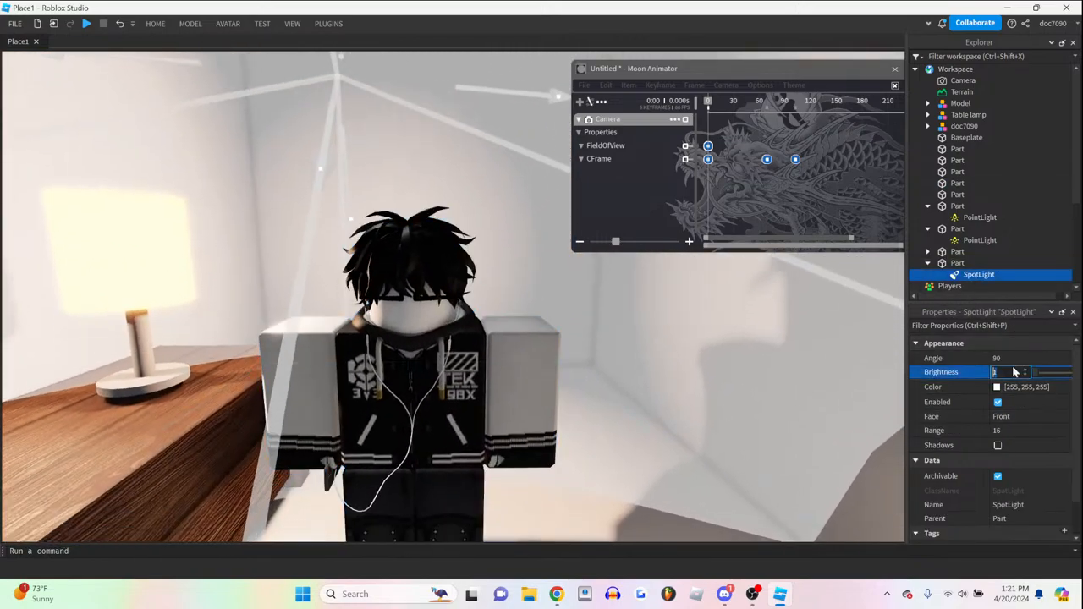
{"action": "left_click", "coordinate": [997, 386]}
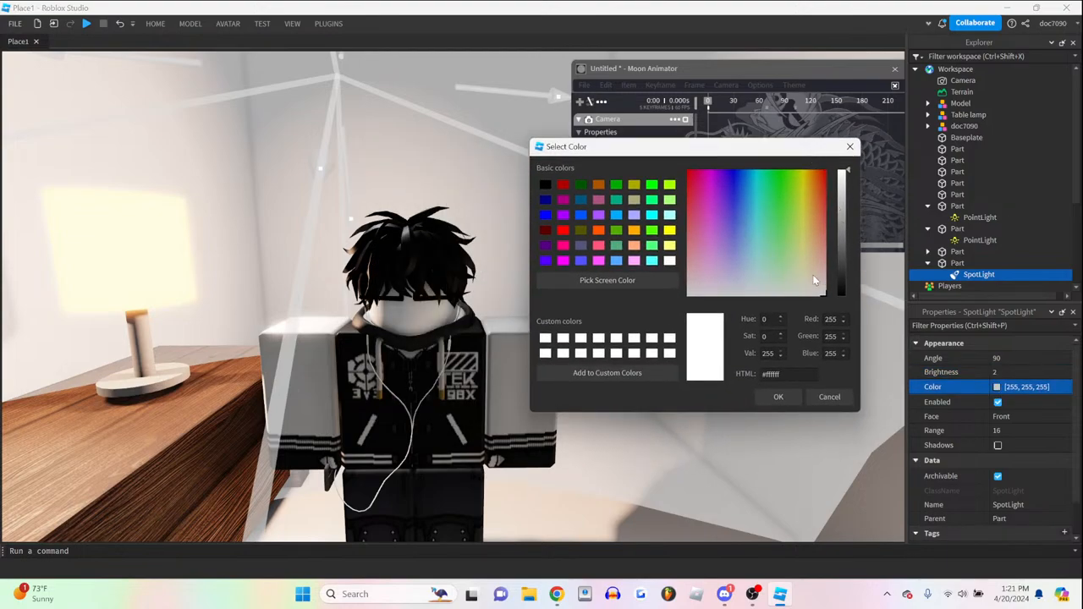
{"action": "left_click", "coordinate": [817, 258]}
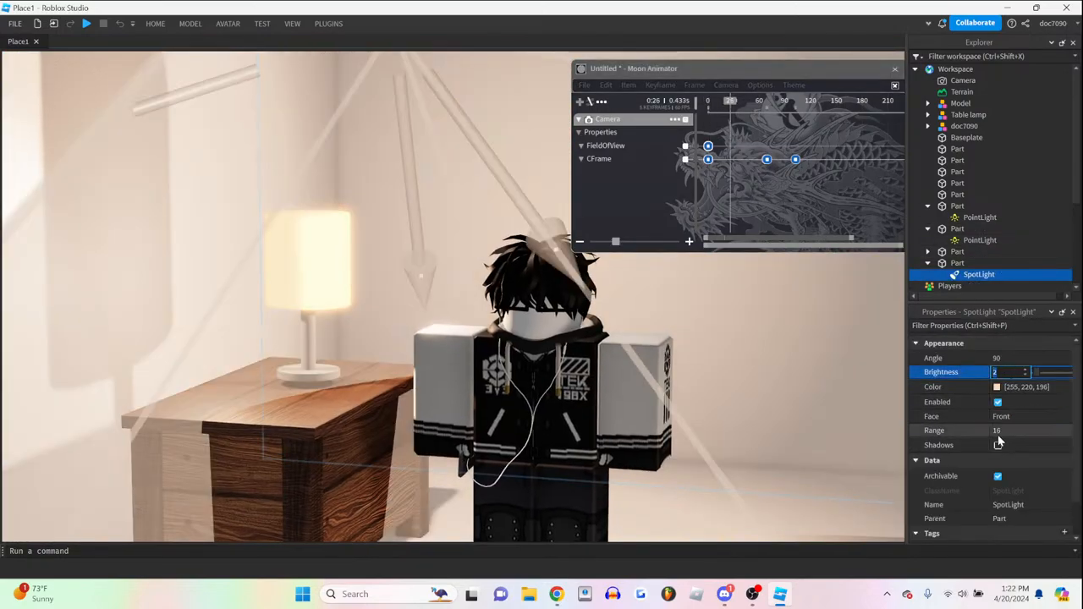
- Set the spotlight's Brightness to 5 and duplicate the Part into a second spotlight
{"action": "type", "text": "5"}
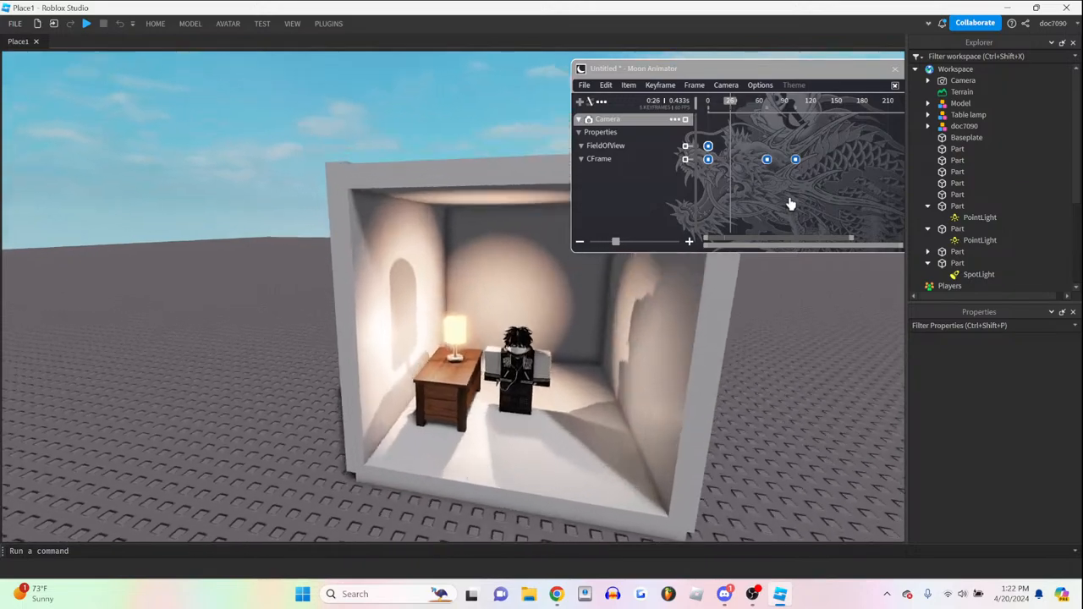
{"action": "left_click", "coordinate": [957, 263]}
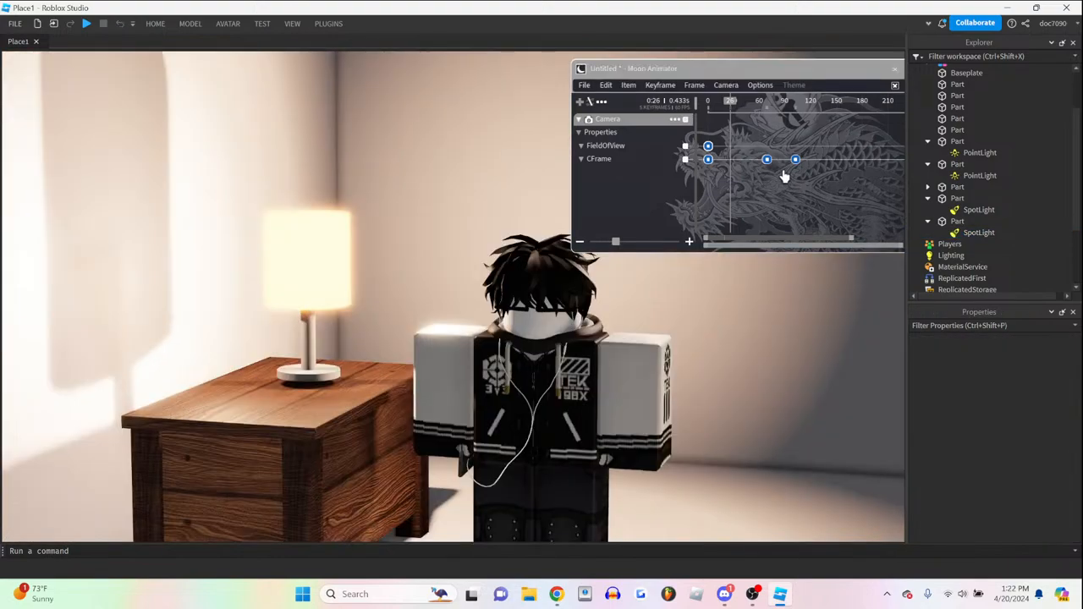
{"action": "left_click", "coordinate": [894, 68]}
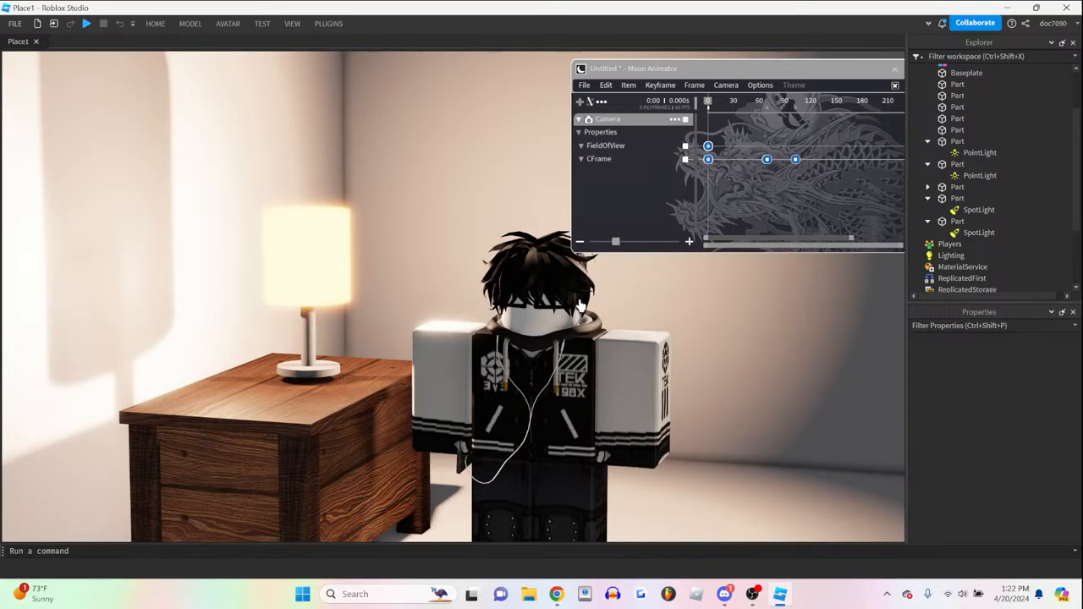
- Select the third spotlight and give it a pale bluish tint
{"action": "left_click", "coordinate": [894, 85]}
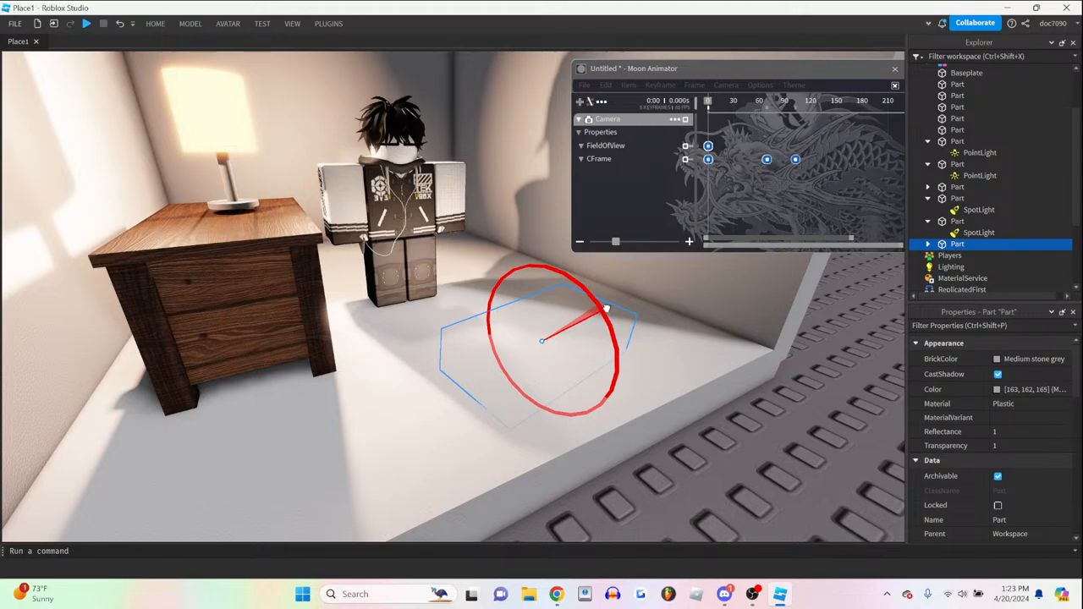
{"action": "left_click", "coordinate": [979, 254]}
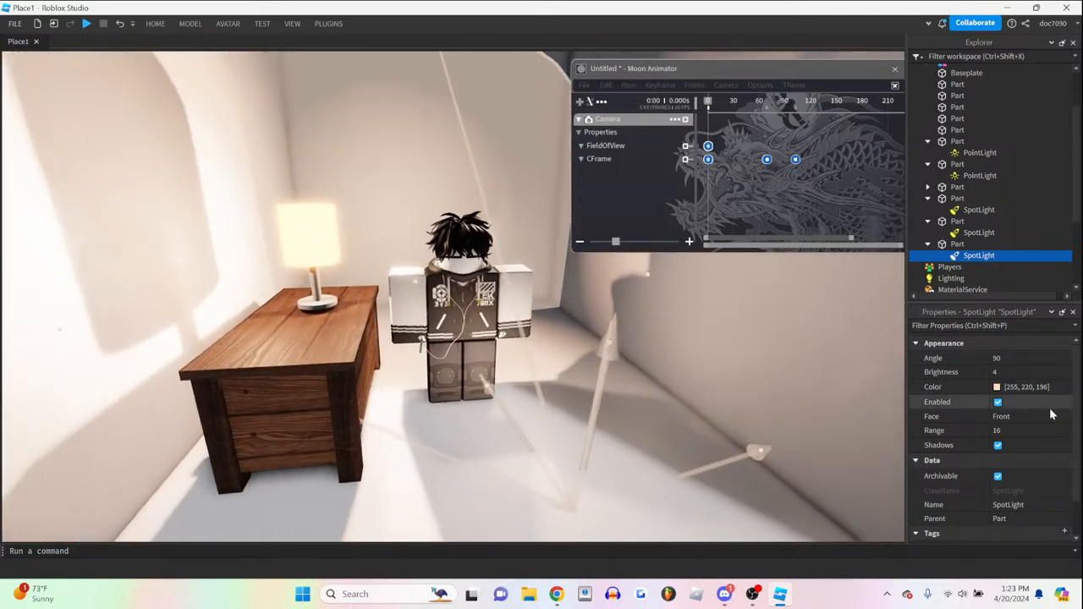
{"action": "left_click", "coordinate": [997, 387]}
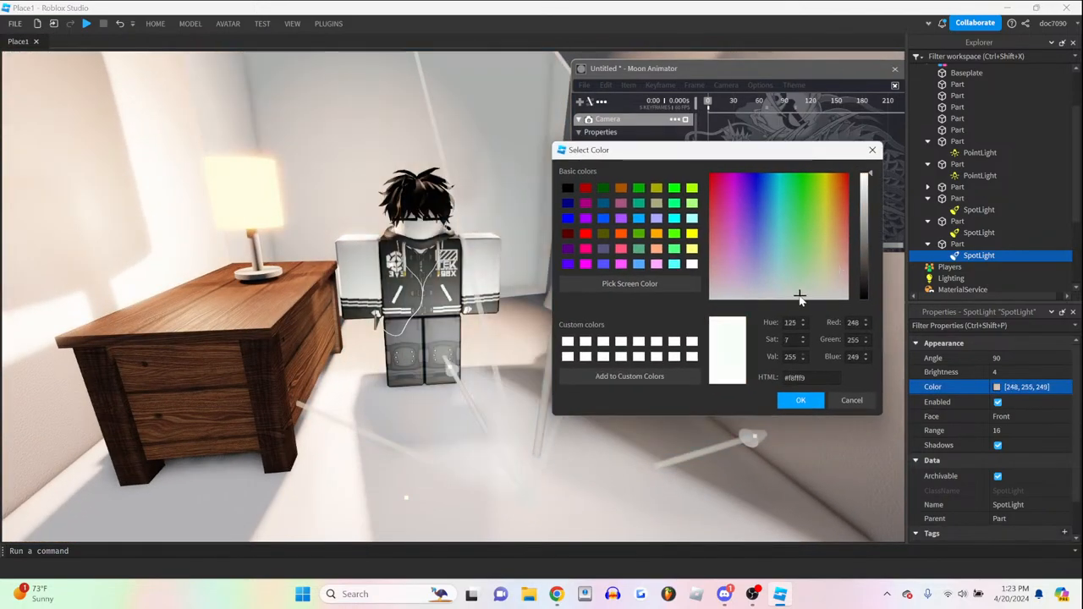
{"action": "left_click", "coordinate": [759, 263]}
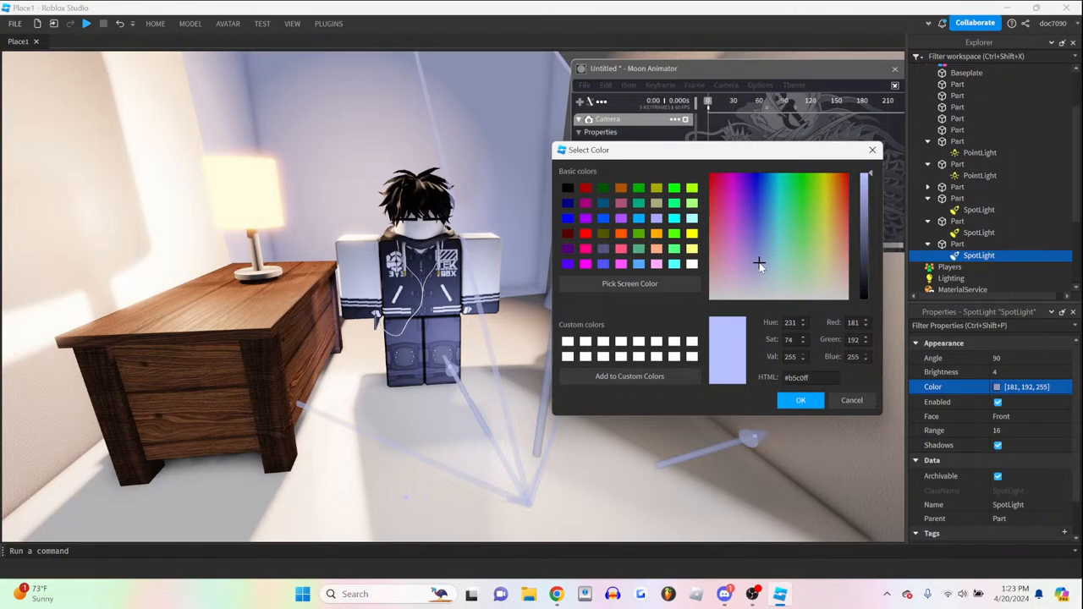
{"action": "left_click", "coordinate": [800, 400]}
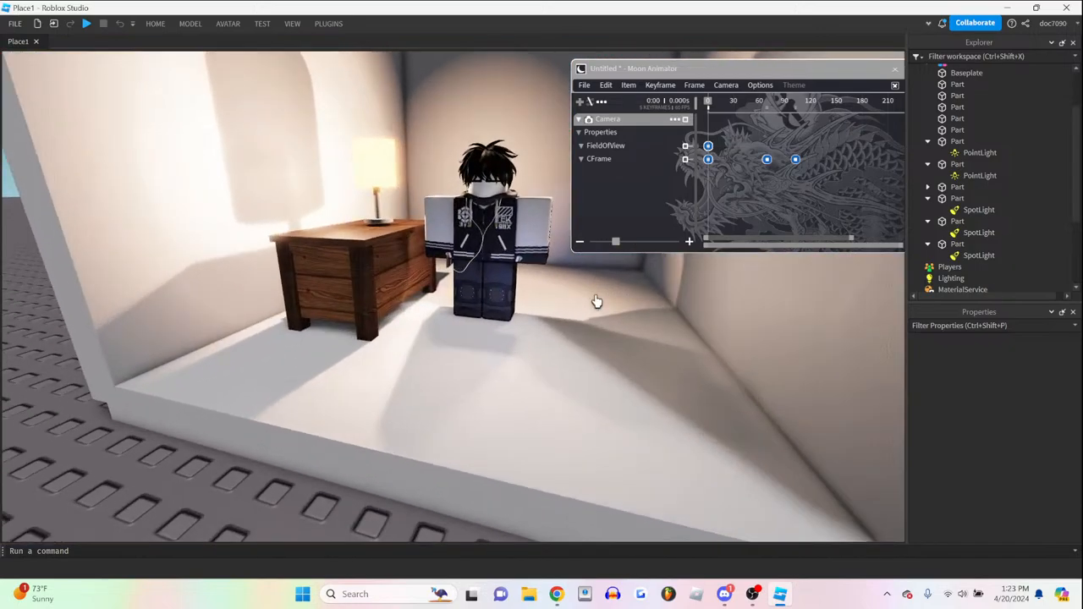
- Refine the spotlight colour to soft purple and lower its Brightness to 2
{"action": "left_click", "coordinate": [1026, 387]}
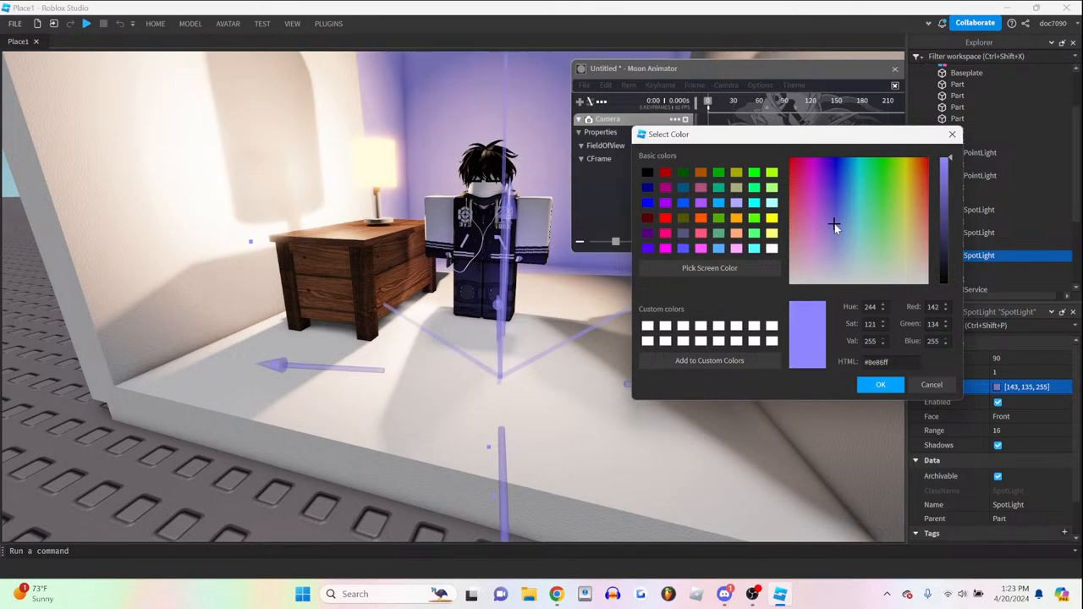
{"action": "left_click", "coordinate": [880, 384]}
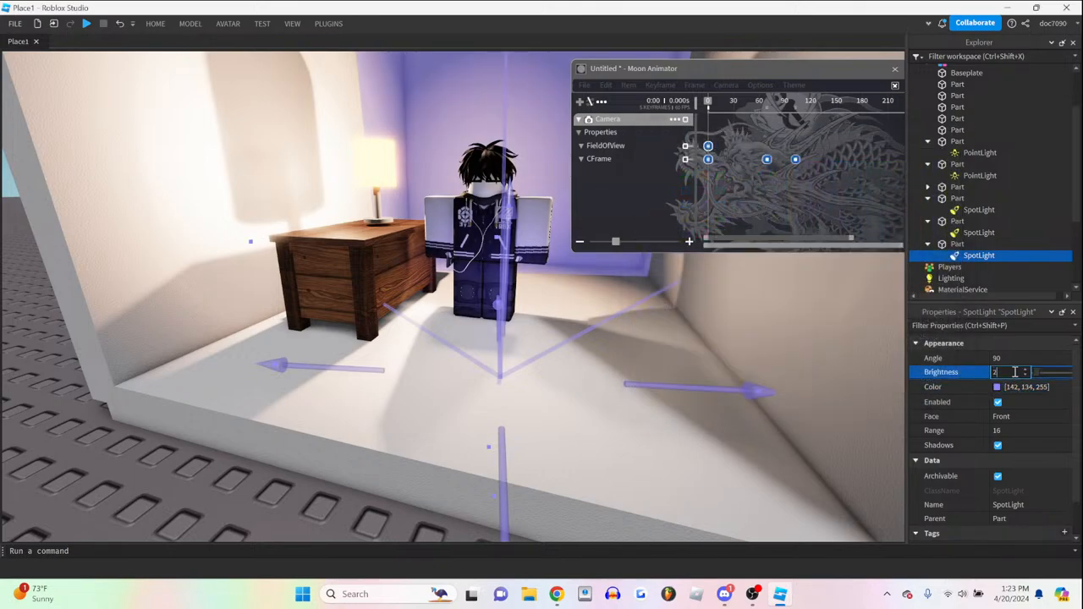
{"action": "left_click", "coordinate": [957, 232]}
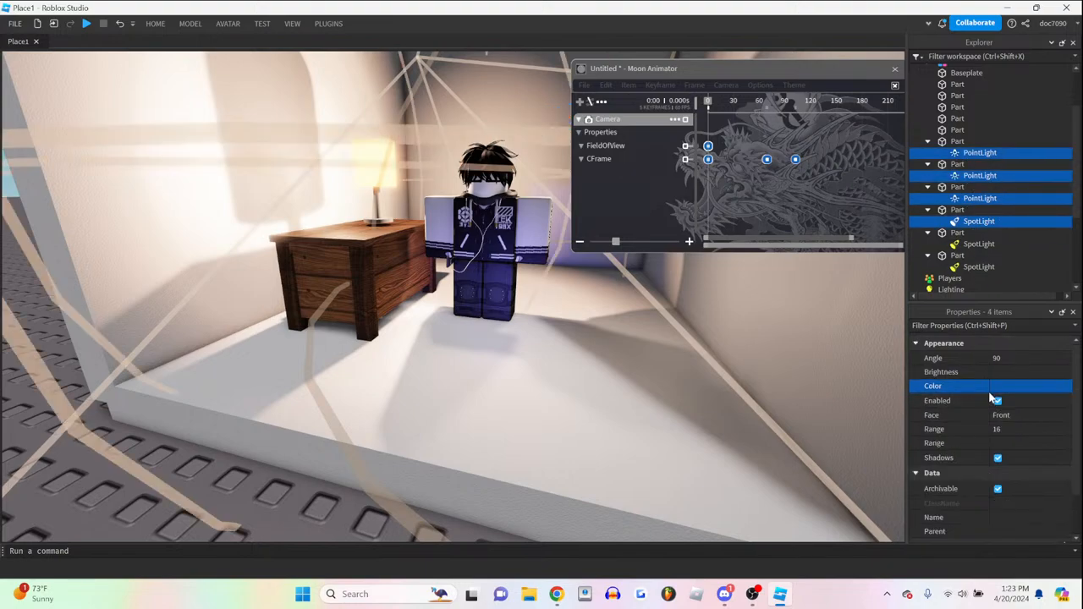
- Recolour the three PointLights and one SpotLight to a warm yellow
{"action": "left_click", "coordinate": [1024, 385]}
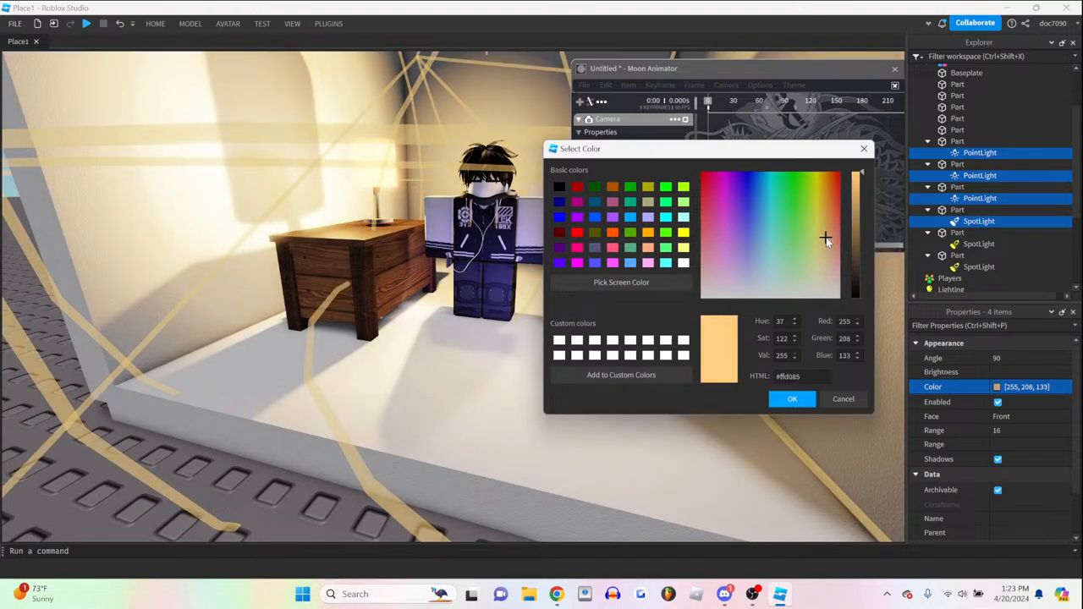
{"action": "left_click", "coordinate": [831, 235]}
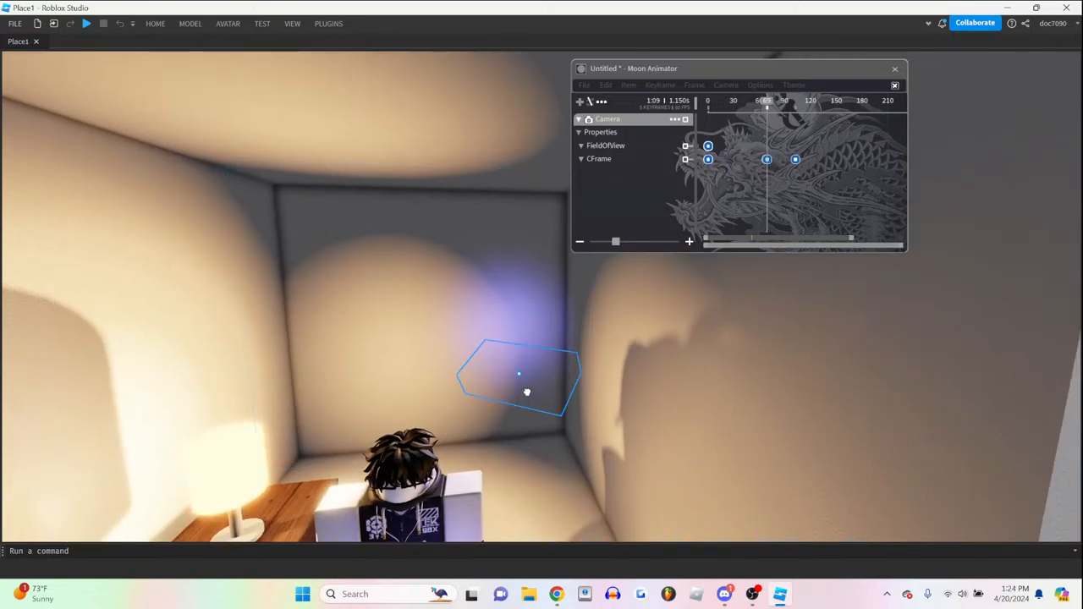
- Preview the scene through the Moon Animator camera framing the avatar's head close-up
{"action": "left_click", "coordinate": [519, 374]}
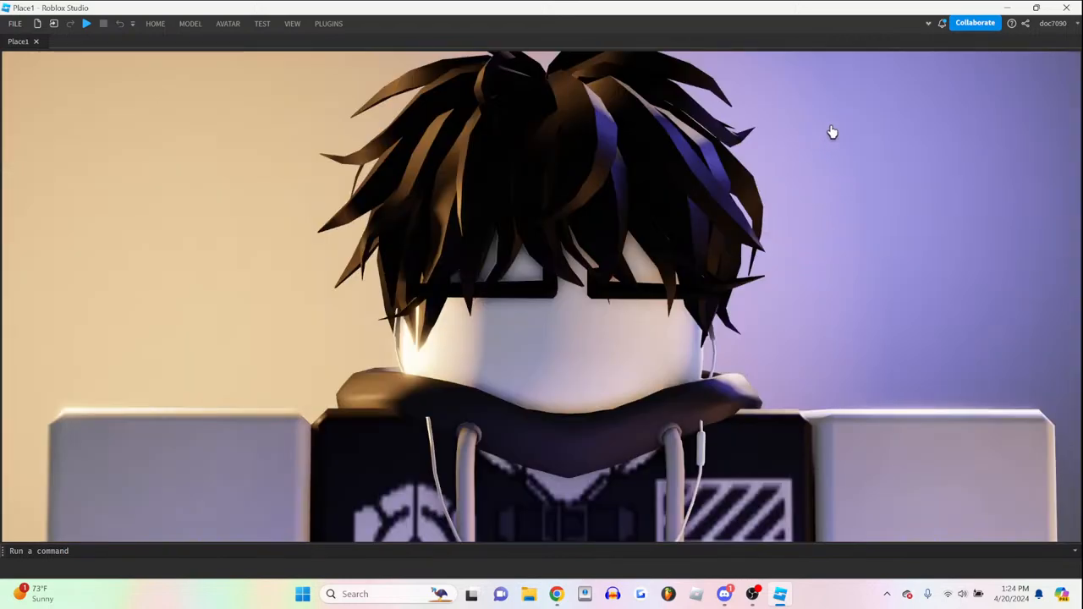
{"action": "mouse_move", "coordinate": [277, 118]}
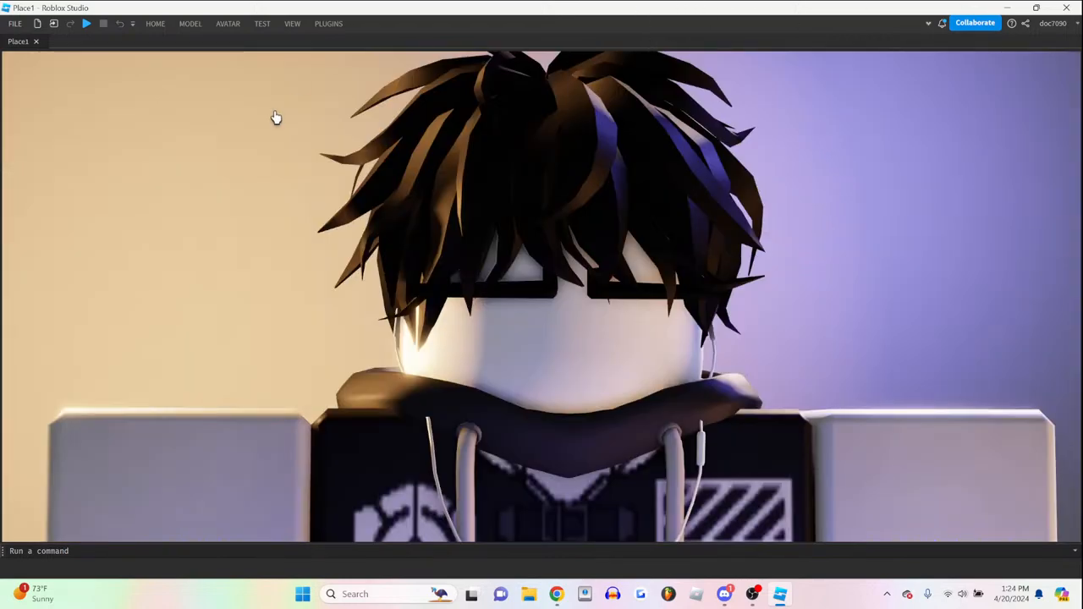
{"action": "left_click", "coordinate": [292, 23]}
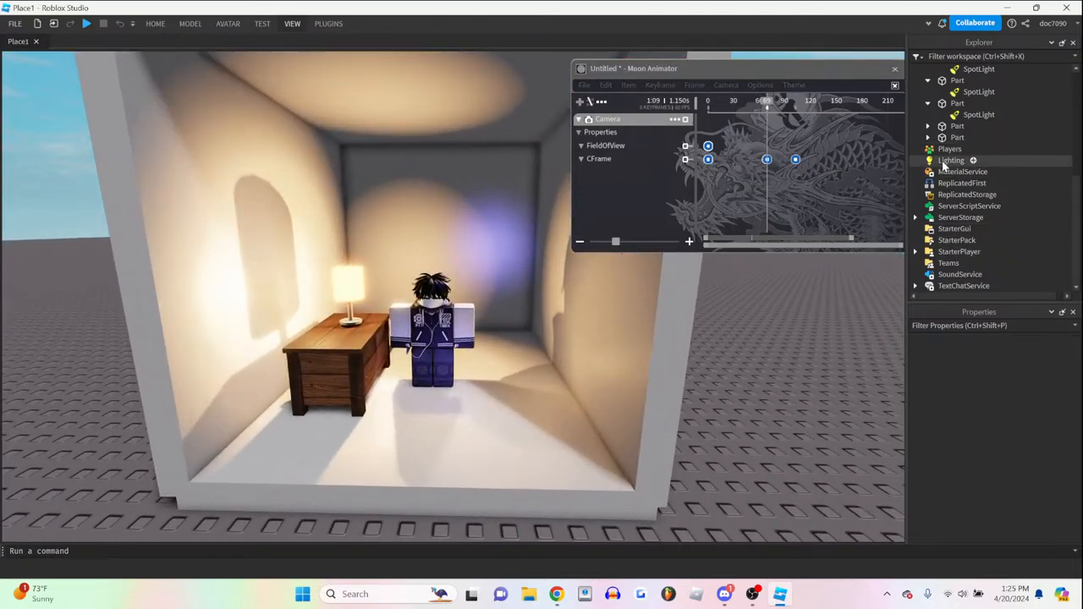
- Set Lighting's Ambient to dark navy (7, 14, 58), then cancel the reopened colour picker
{"action": "left_click", "coordinate": [951, 160]}
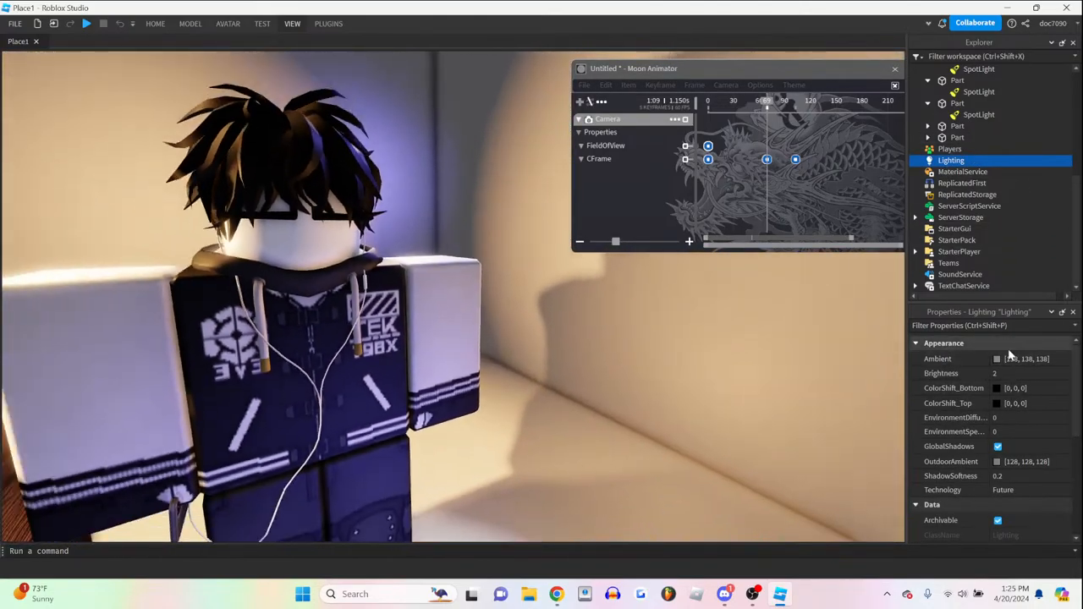
{"action": "left_click", "coordinate": [996, 359]}
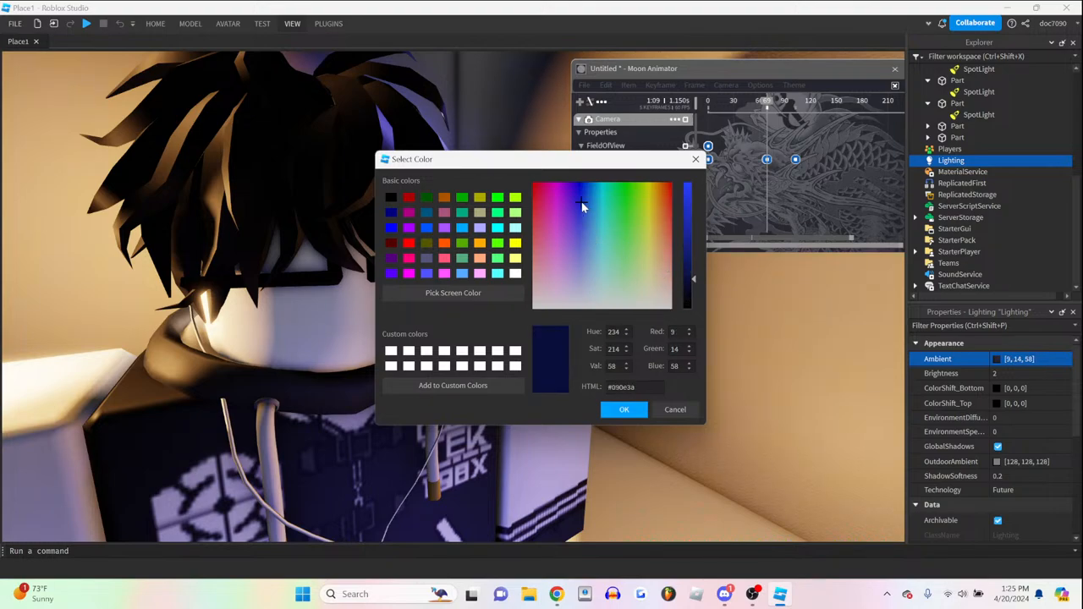
{"action": "left_click", "coordinate": [623, 410]}
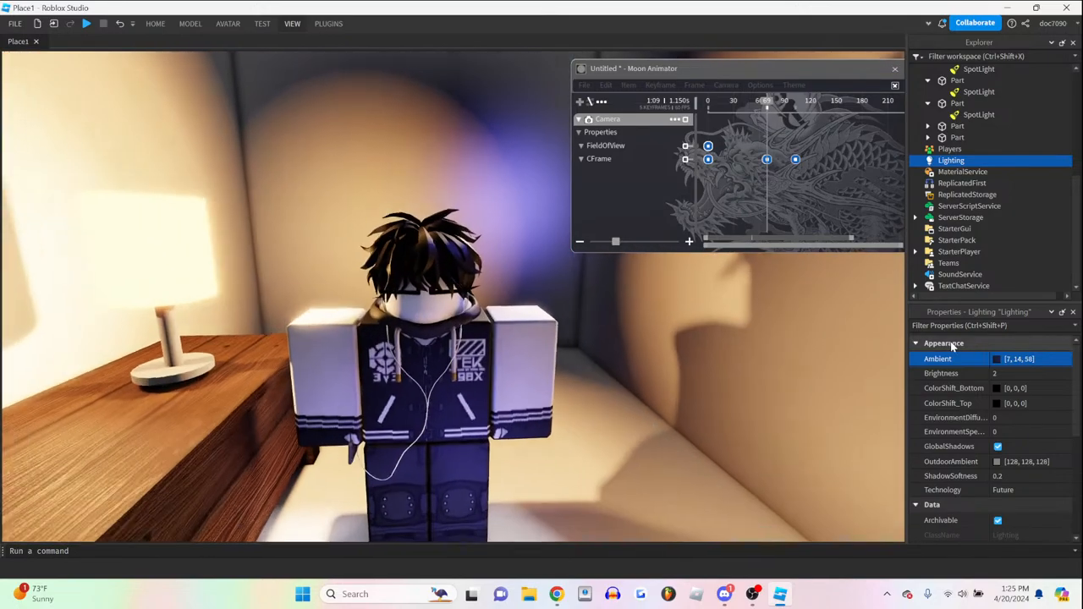
{"action": "left_click", "coordinate": [997, 358]}
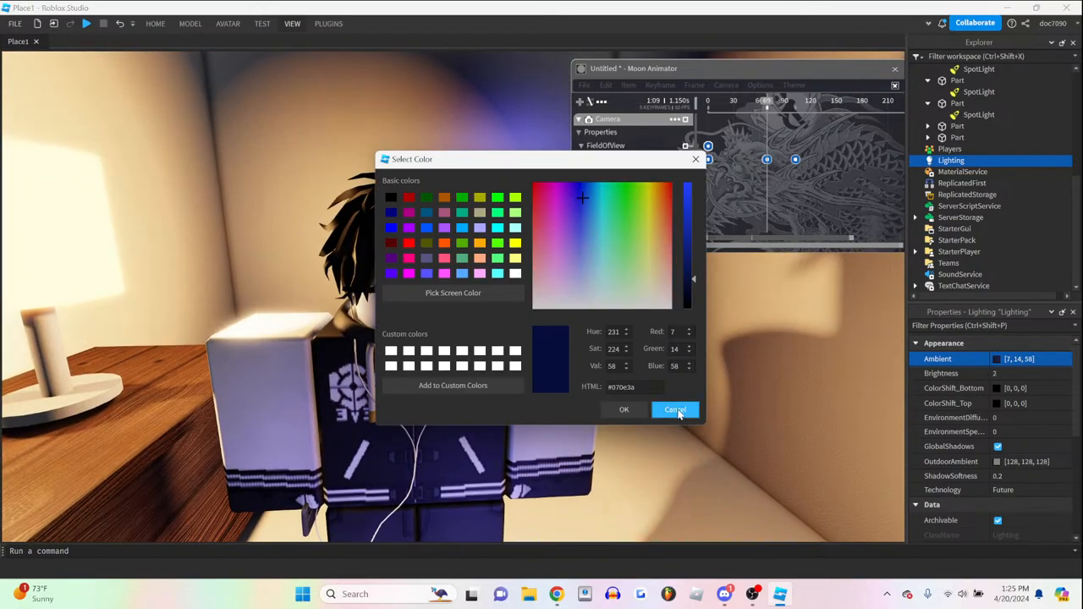
{"action": "left_click", "coordinate": [675, 409]}
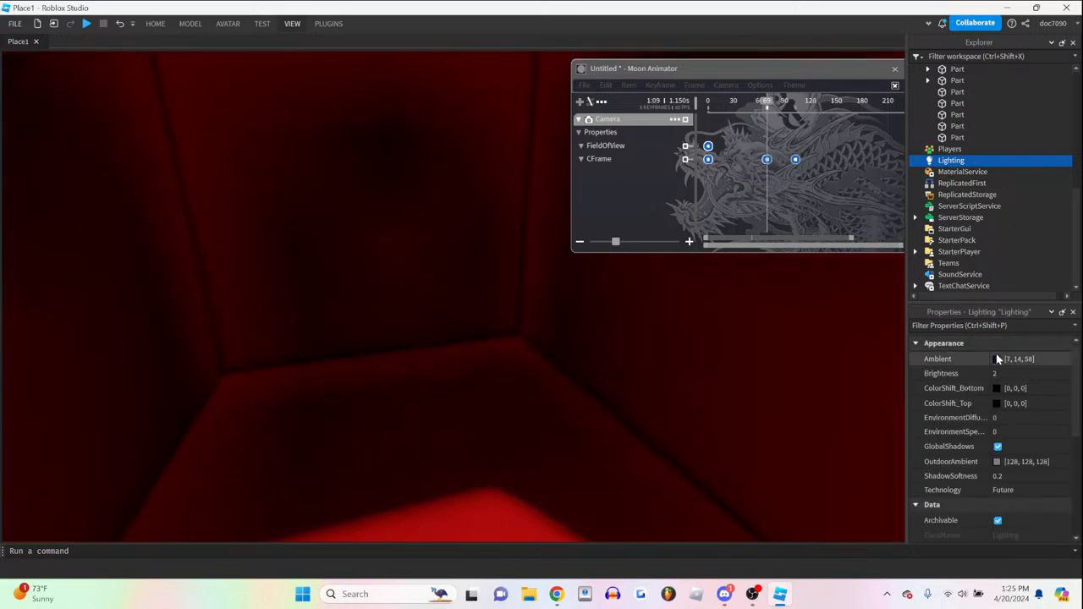
- Set Lighting's Ambient to dark reddish-brown (80, 34, 20)
{"action": "left_click", "coordinate": [996, 359]}
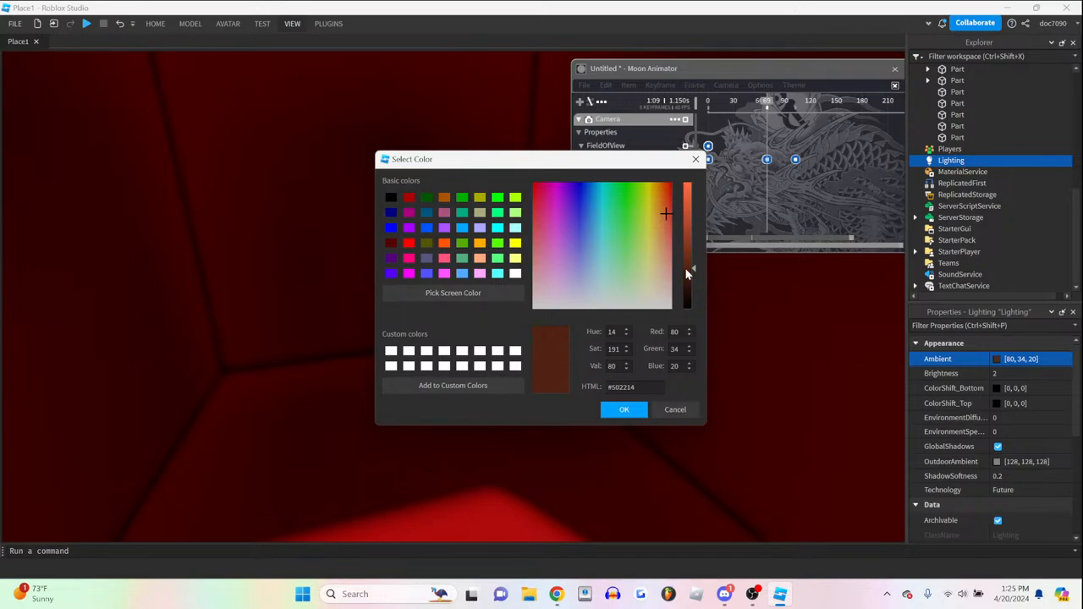
{"action": "left_click", "coordinate": [624, 410]}
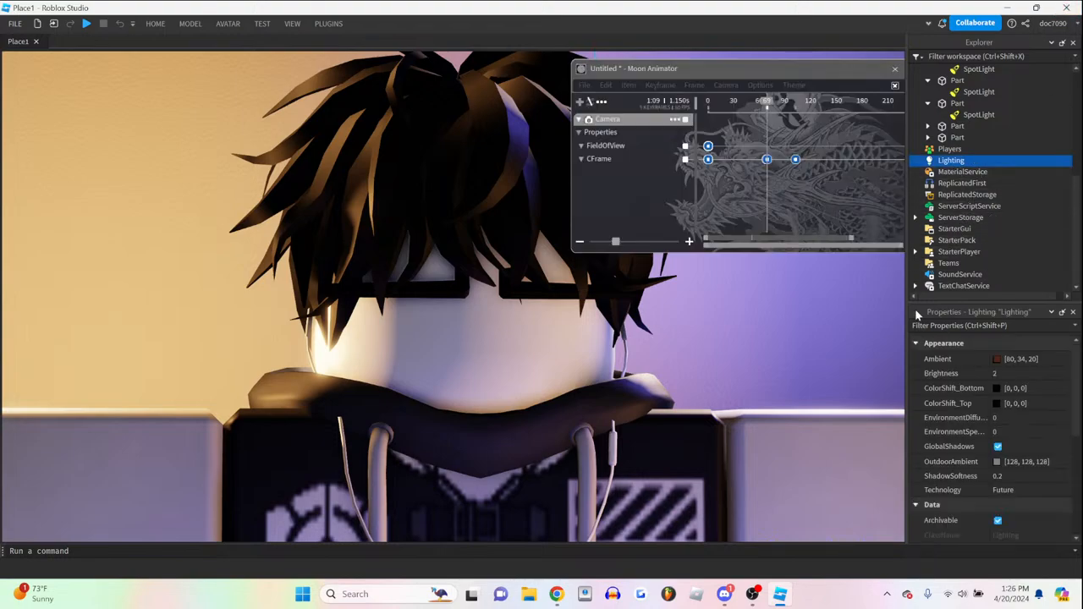
- Try blue, brownish and magenta ambients, settle on amber-brown (148, 88, 38), and return to the free room view
{"action": "left_click", "coordinate": [996, 359]}
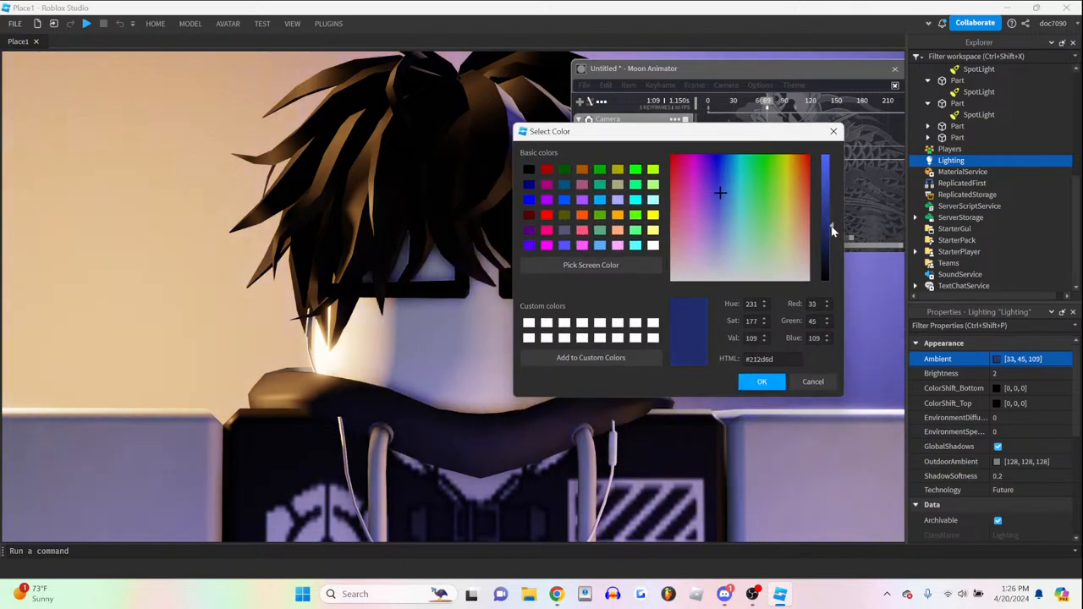
{"action": "left_click", "coordinate": [801, 206]}
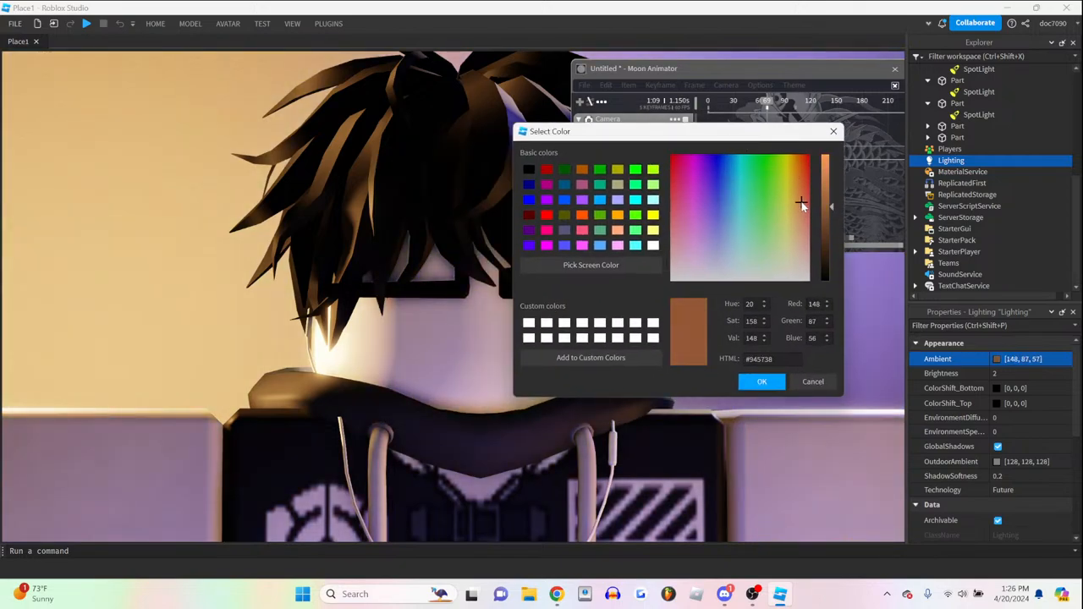
{"action": "left_click", "coordinate": [801, 206]}
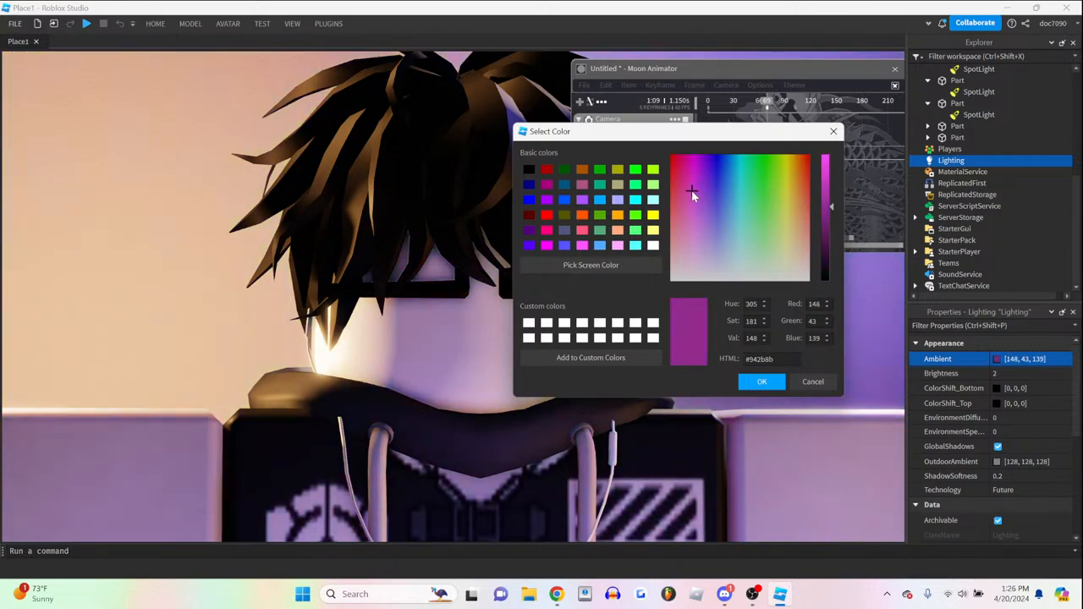
{"action": "left_click", "coordinate": [792, 192]}
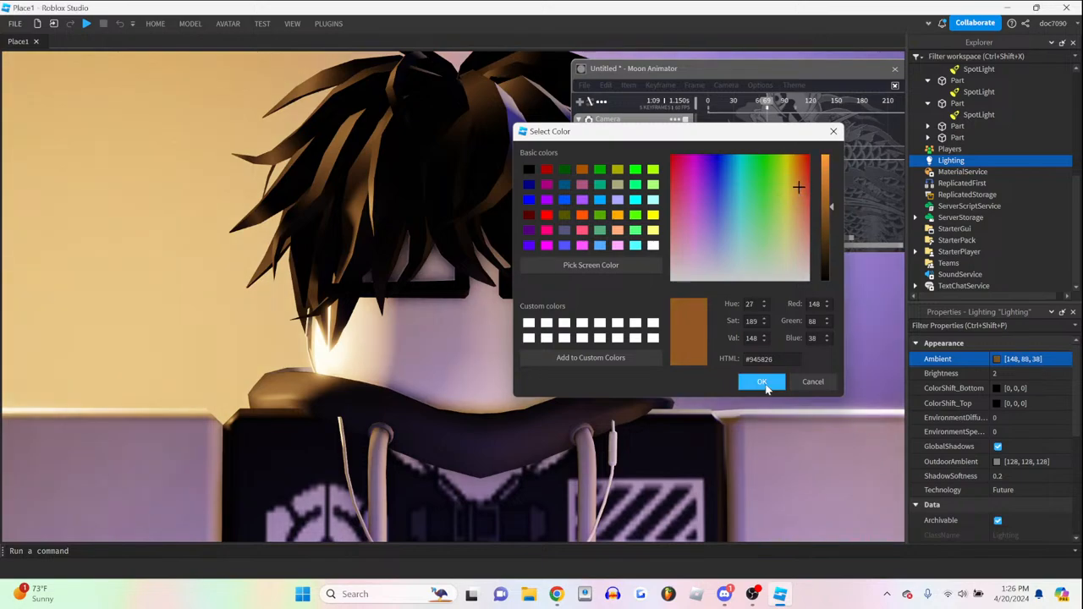
{"action": "left_click", "coordinate": [761, 381]}
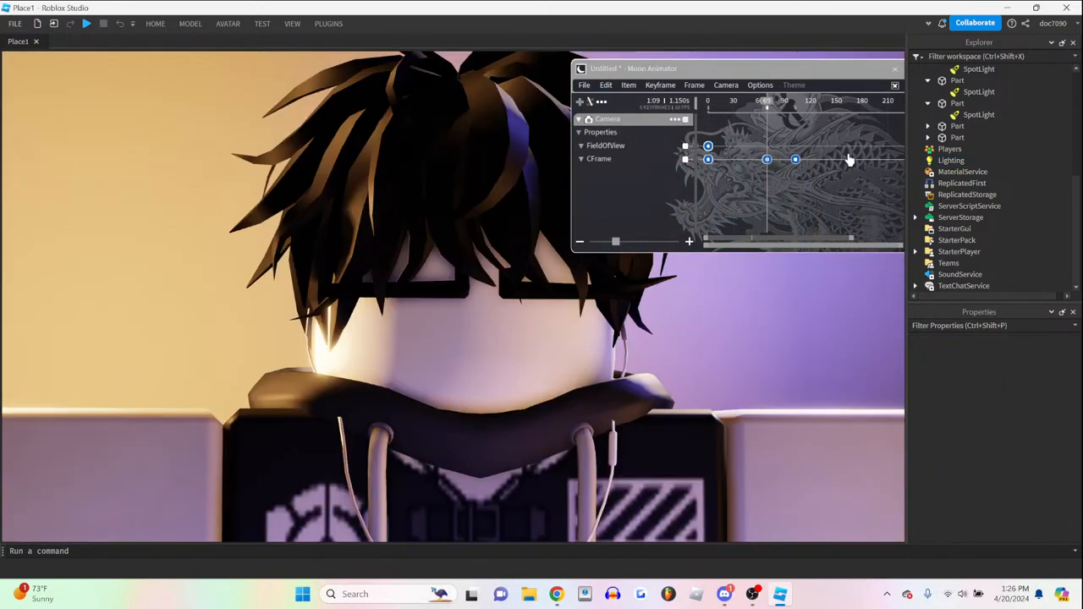
{"action": "left_click", "coordinate": [951, 159]}
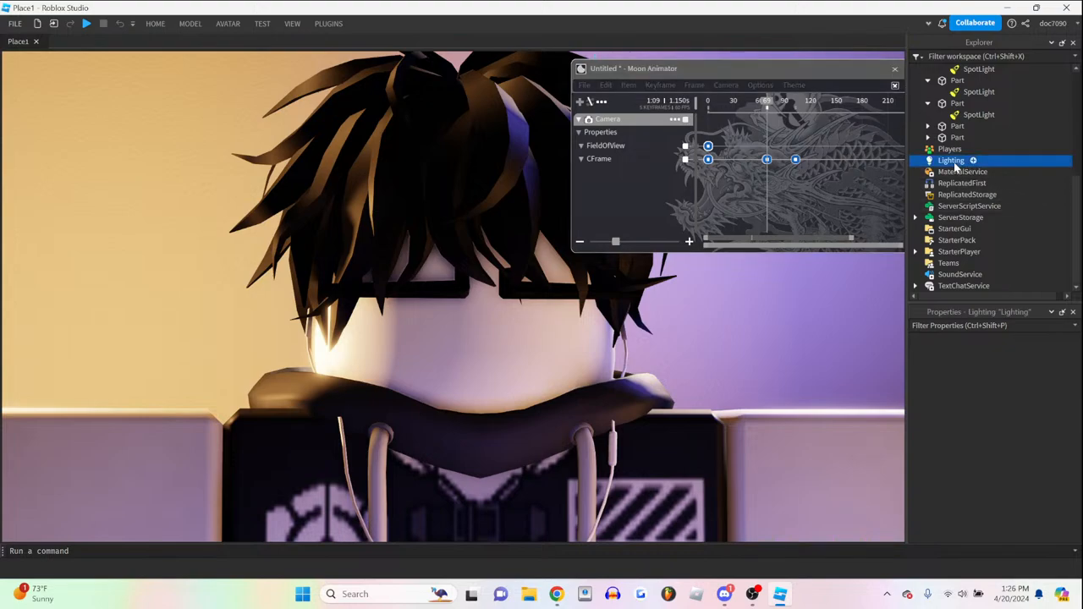
{"action": "left_click", "coordinate": [951, 160]}
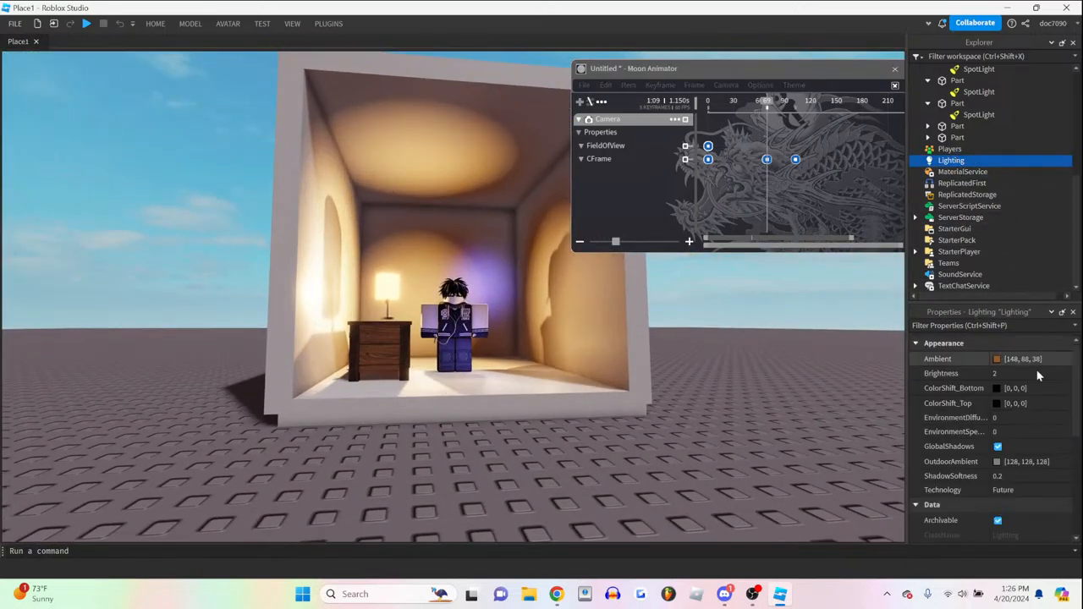
{"action": "left_click", "coordinate": [997, 388]}
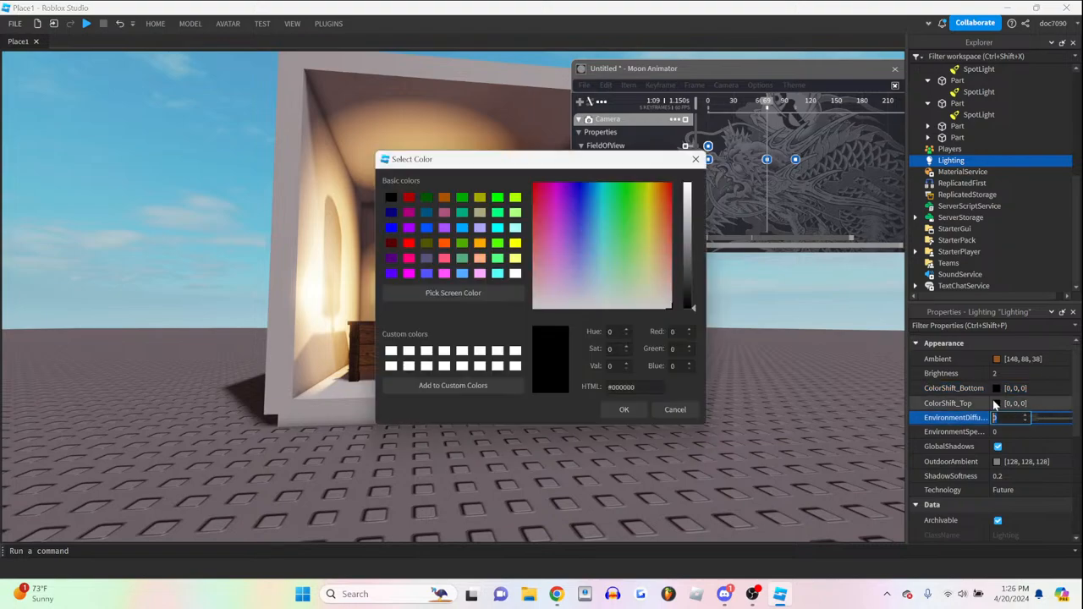
{"action": "left_click", "coordinate": [575, 253]}
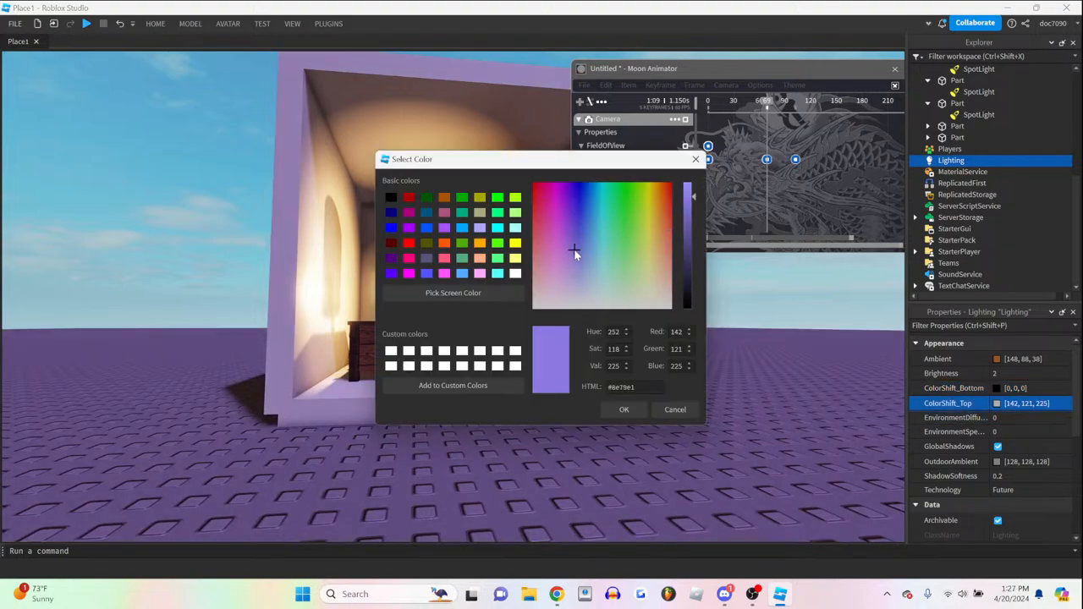
{"action": "left_click", "coordinate": [654, 299]}
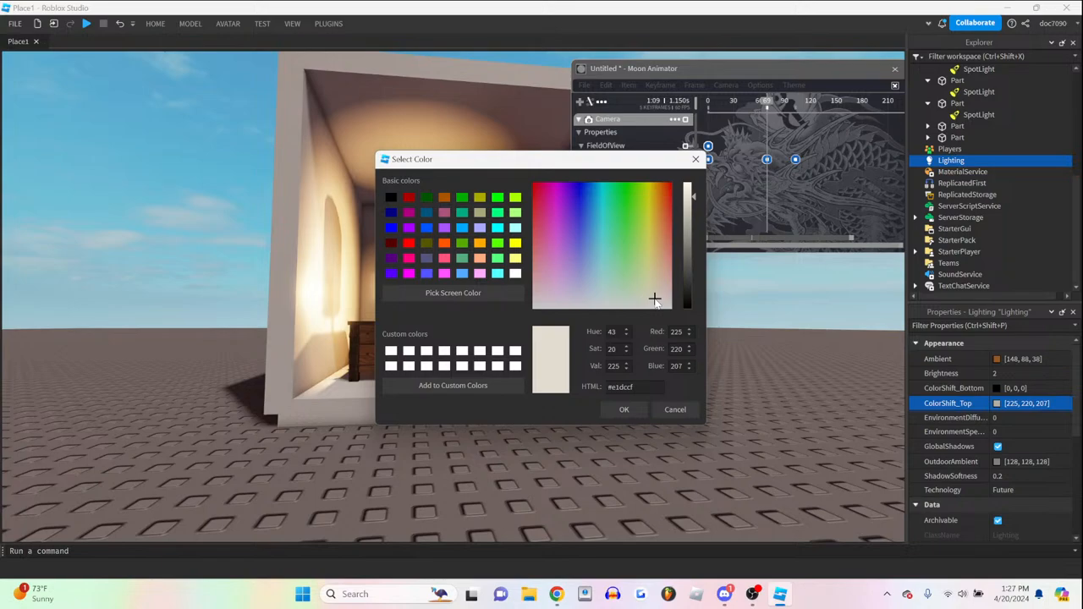
{"action": "left_click", "coordinate": [558, 292]}
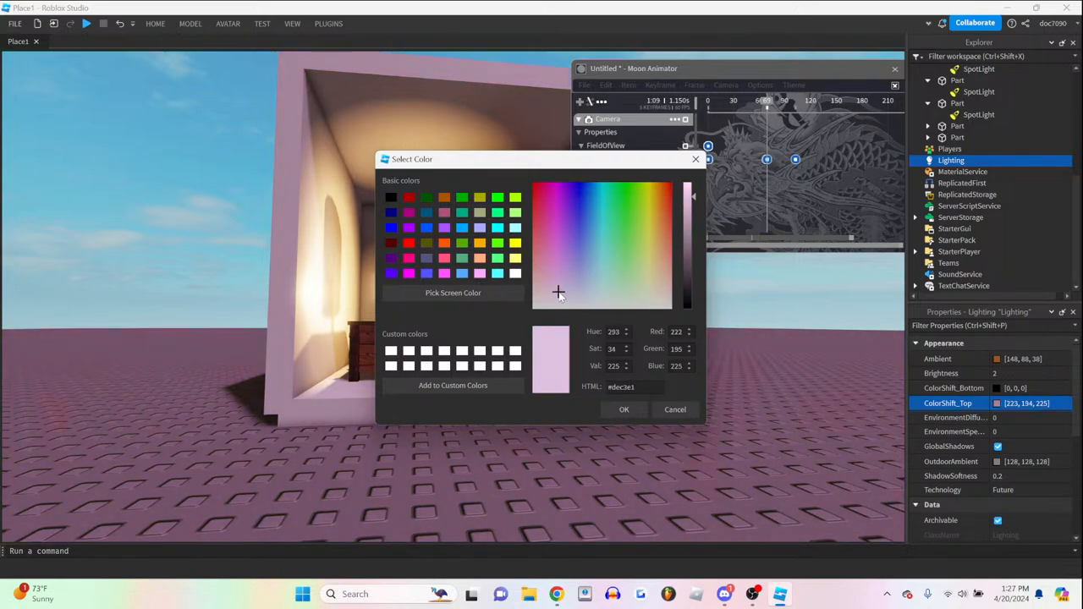
{"action": "left_click", "coordinate": [646, 296]}
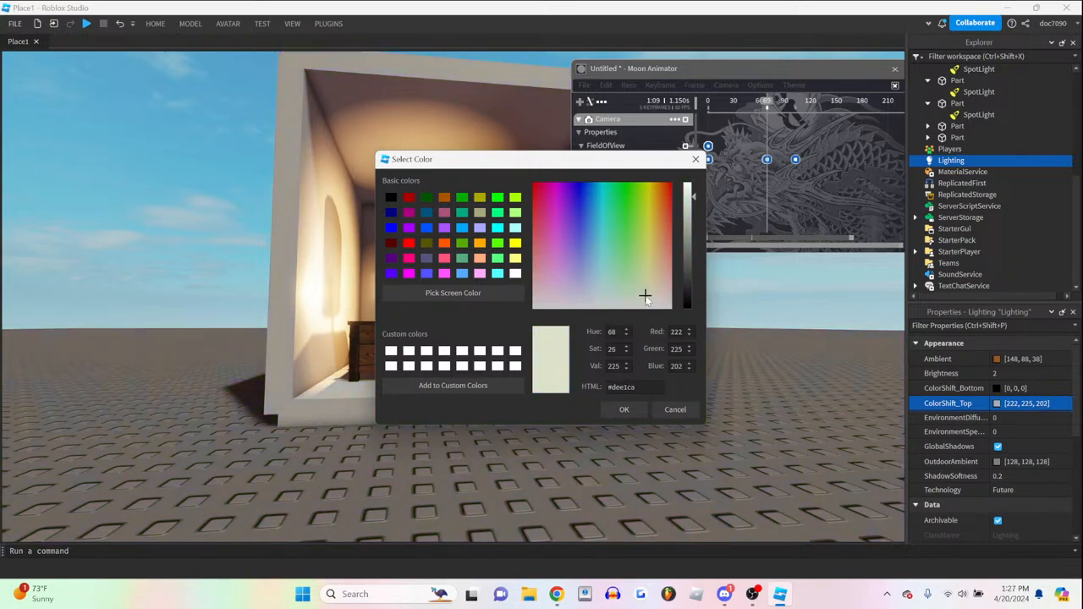
{"action": "left_click", "coordinate": [641, 259]}
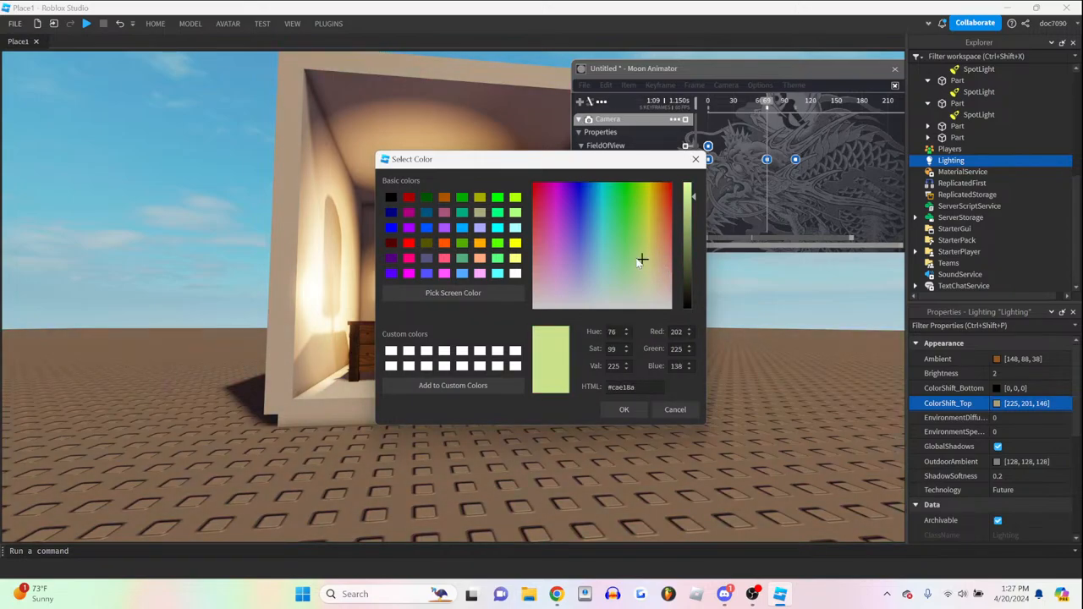
{"action": "left_click", "coordinate": [674, 410]}
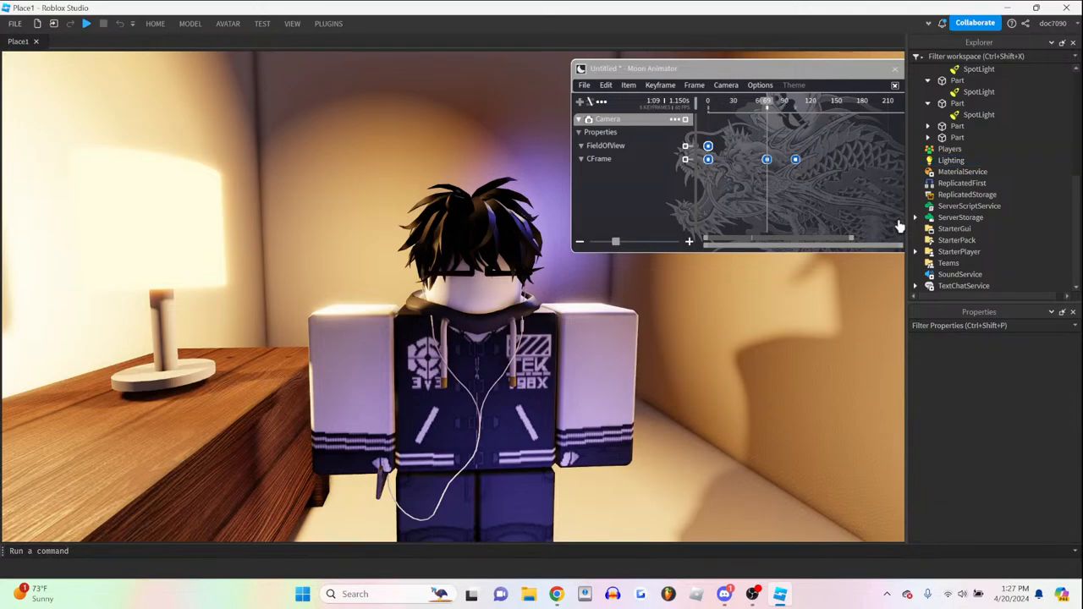
- Raise Lighting's EnvironmentDiffuseScale from 0 to 0.167
{"action": "left_click", "coordinate": [951, 160]}
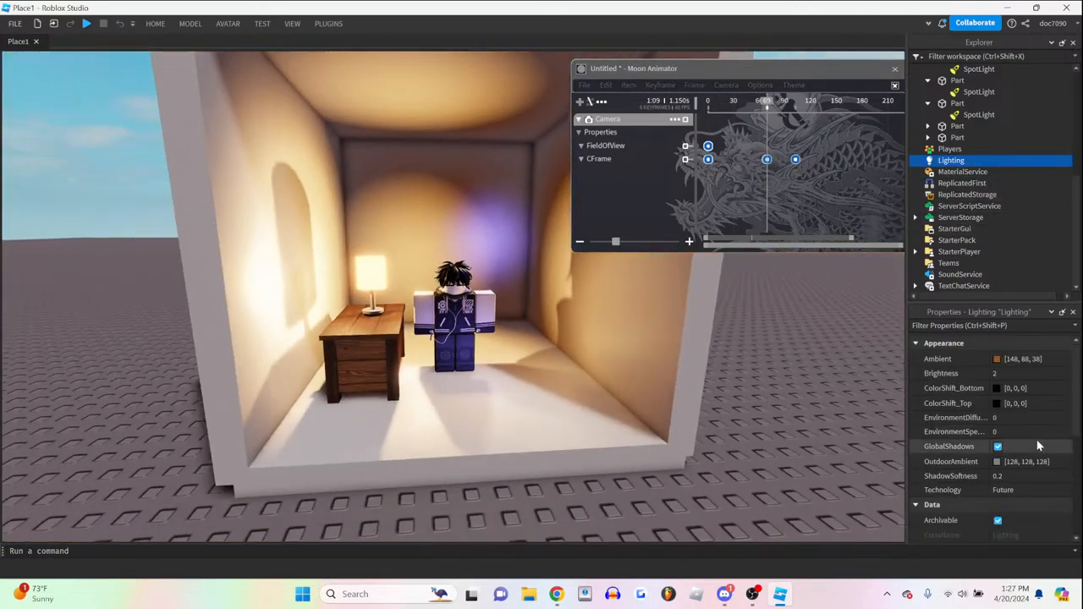
{"action": "left_click", "coordinate": [1007, 417]}
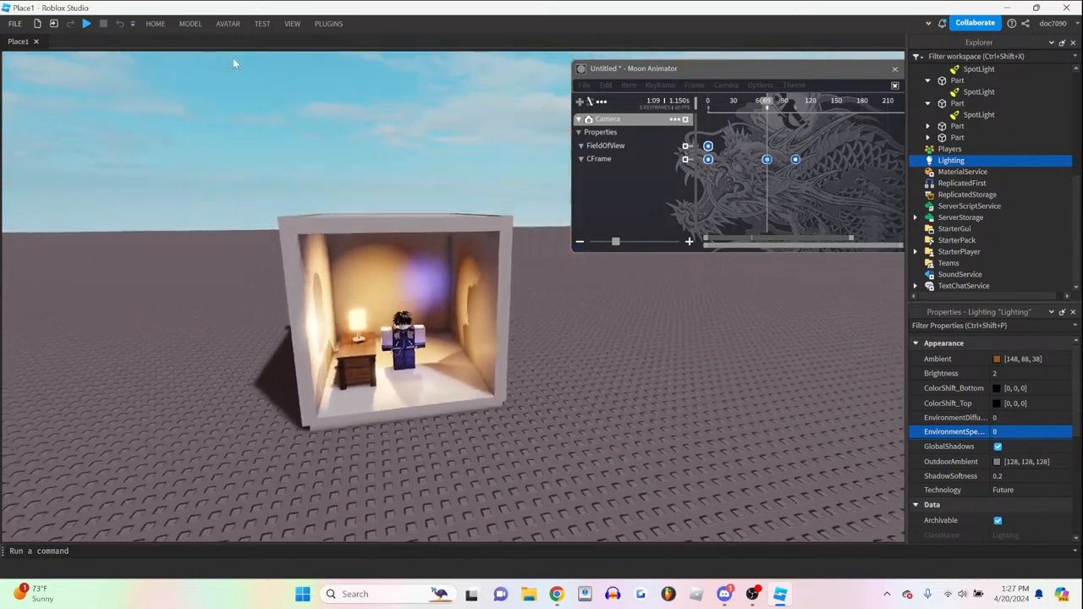
{"action": "left_click", "coordinate": [1024, 417]}
{"action": "type", "text": ".185"}
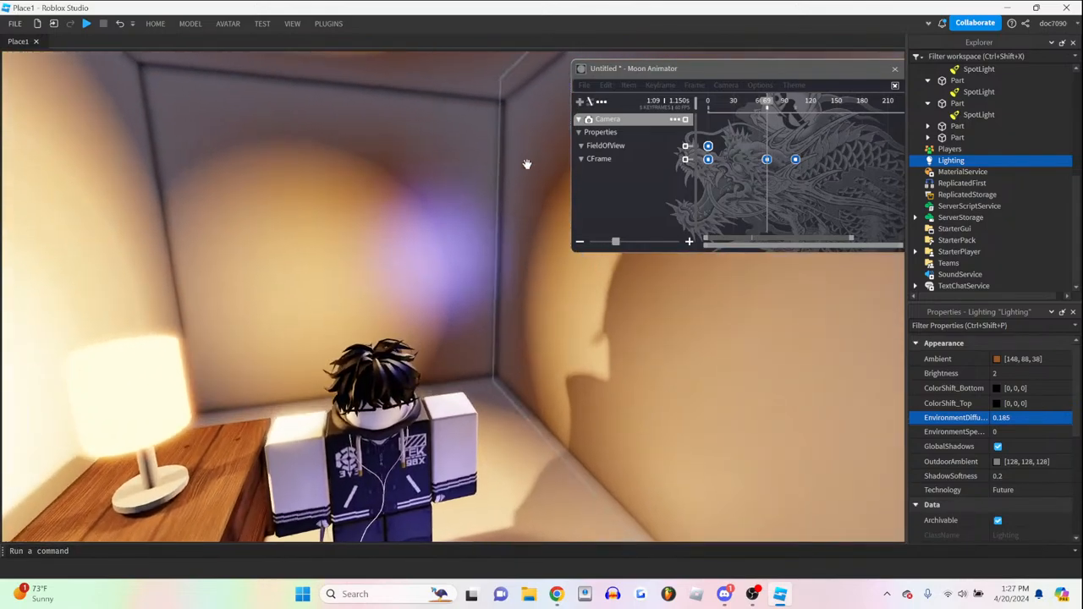
{"action": "left_click", "coordinate": [1037, 417]}
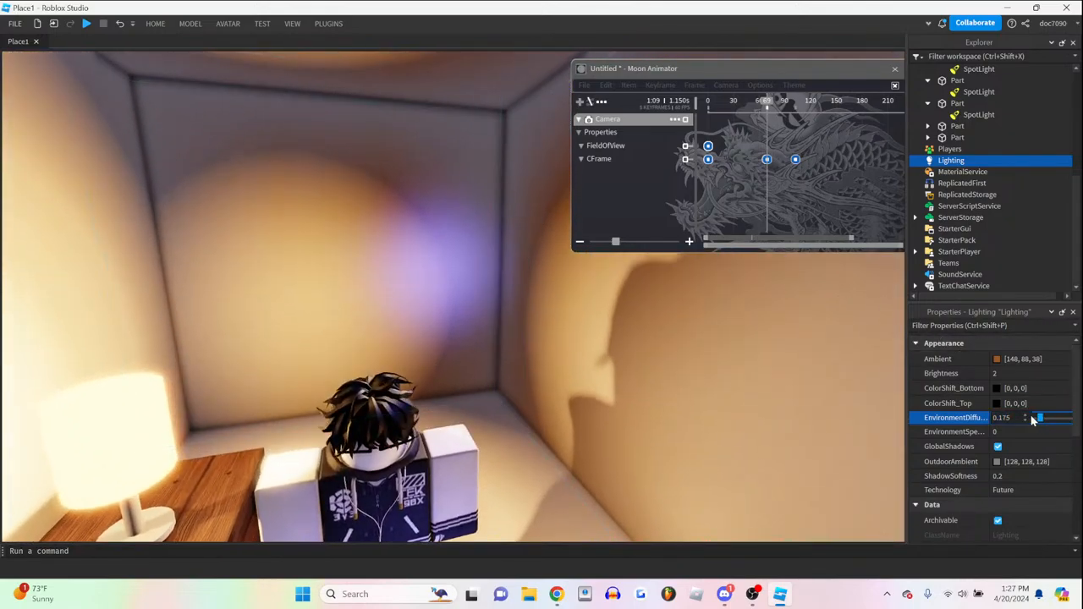
{"action": "type", "text": "0"}
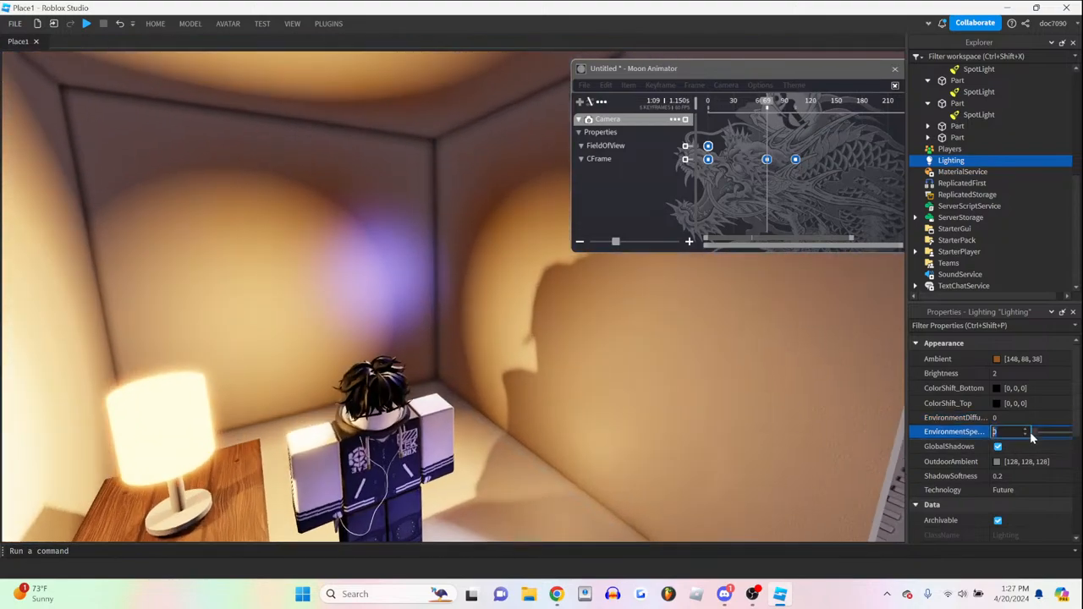
- Adjust EnvironmentSpecularScale up and down, settling on 0.185
{"action": "left_click_drag", "start_coordinate": [994, 432], "coordinate": [1047, 431]}
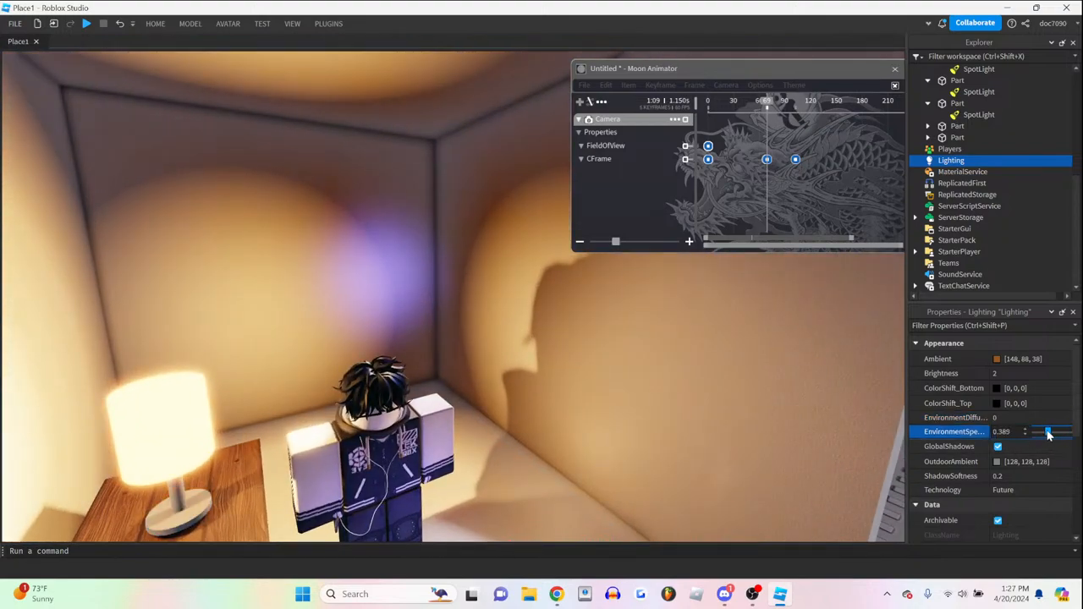
{"action": "left_click_drag", "start_coordinate": [1036, 432], "coordinate": [1066, 432]}
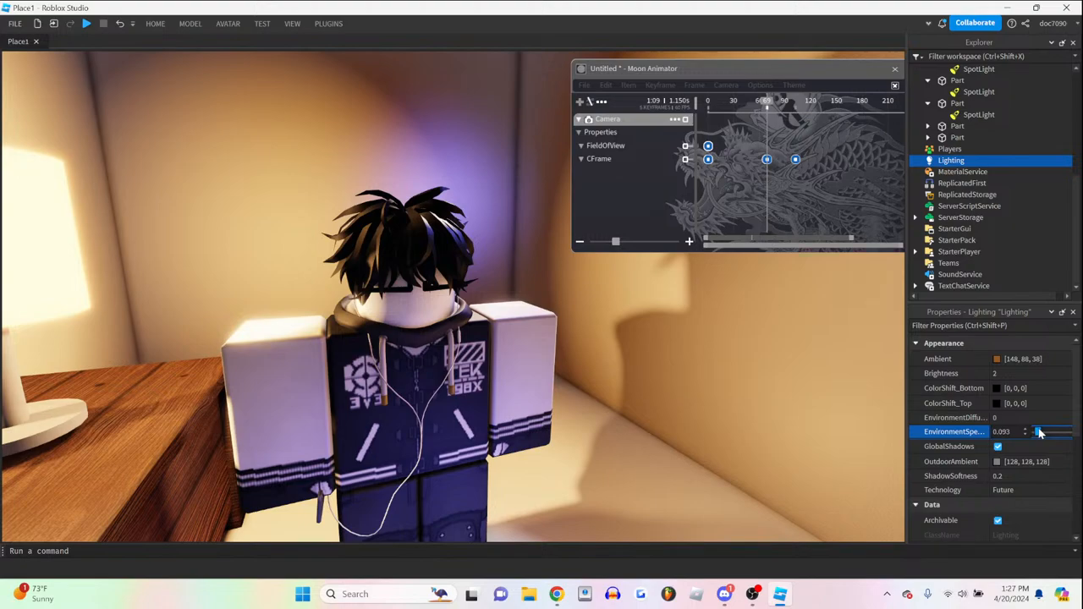
{"action": "left_click_drag", "start_coordinate": [1038, 432], "coordinate": [1033, 432]}
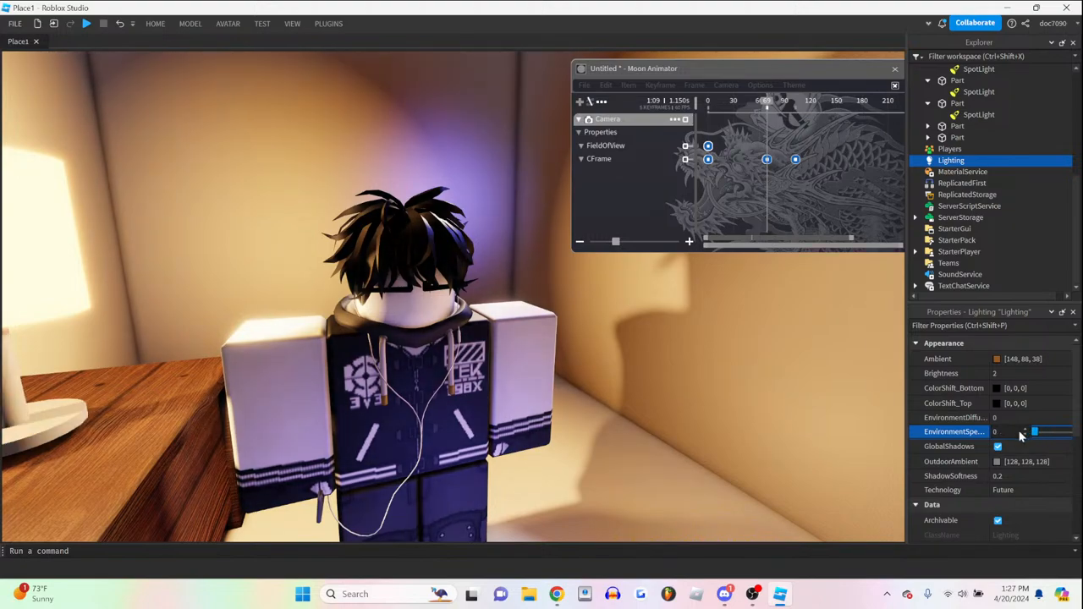
{"action": "left_click_drag", "start_coordinate": [1034, 417], "coordinate": [1047, 417]}
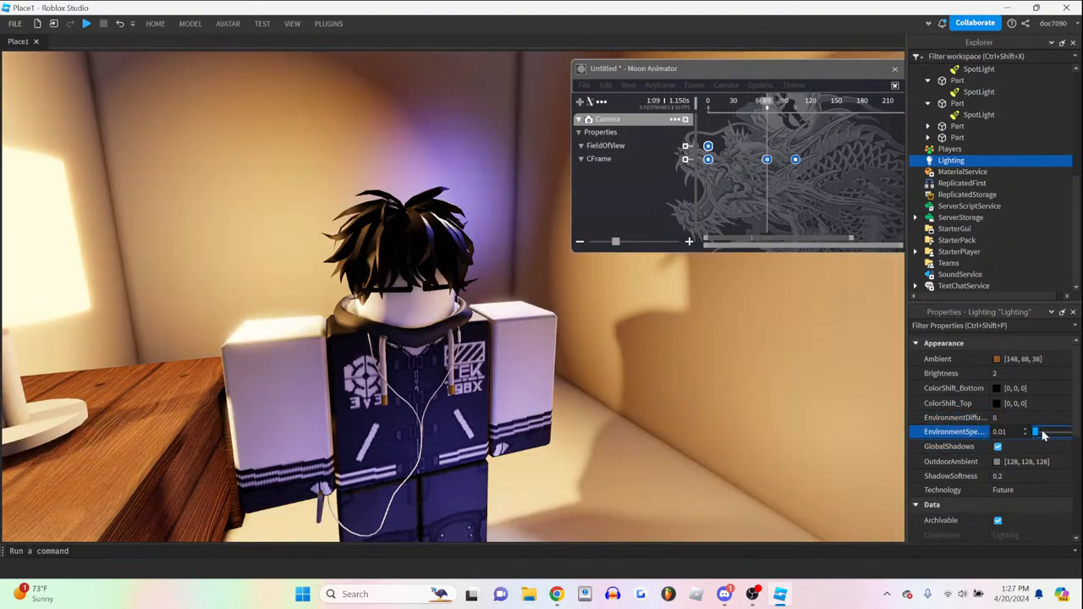
{"action": "left_click_drag", "start_coordinate": [1036, 432], "coordinate": [1045, 431]}
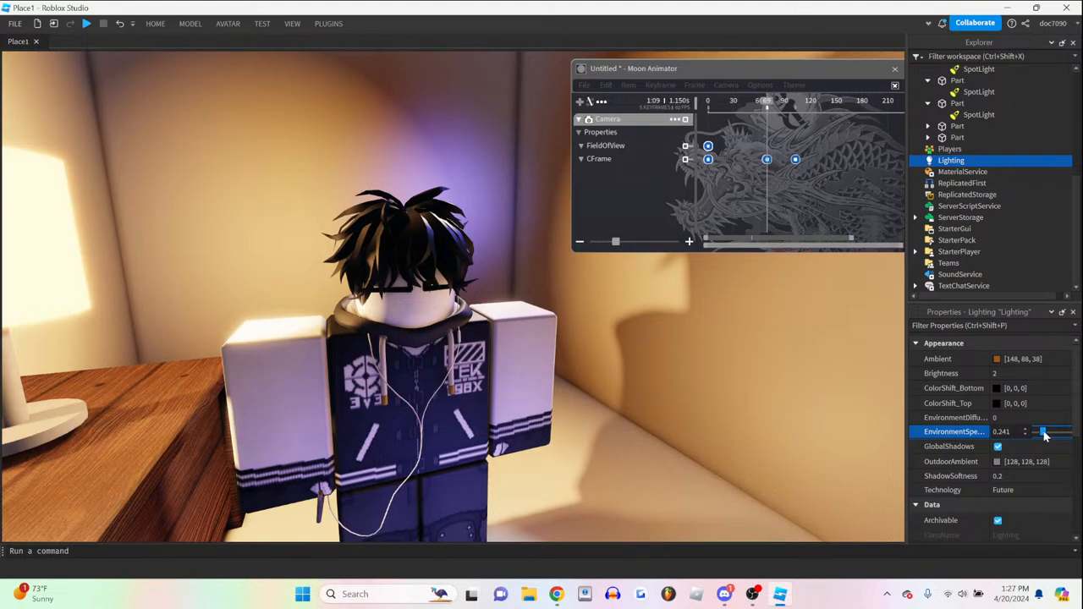
{"action": "left_click_drag", "start_coordinate": [1045, 431], "coordinate": [1056, 432]}
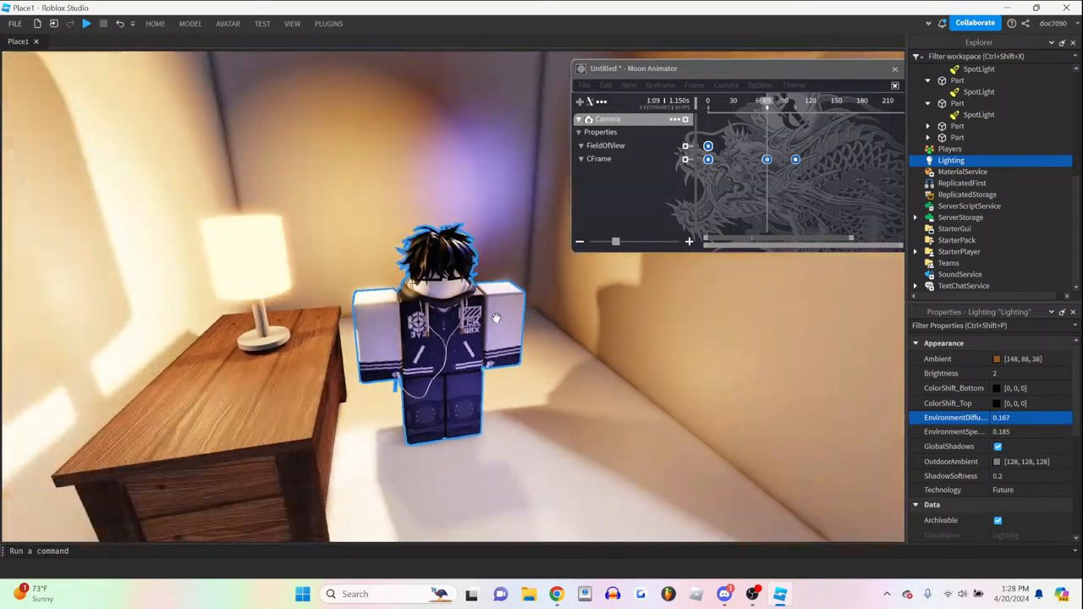
{"action": "left_click", "coordinate": [997, 461]}
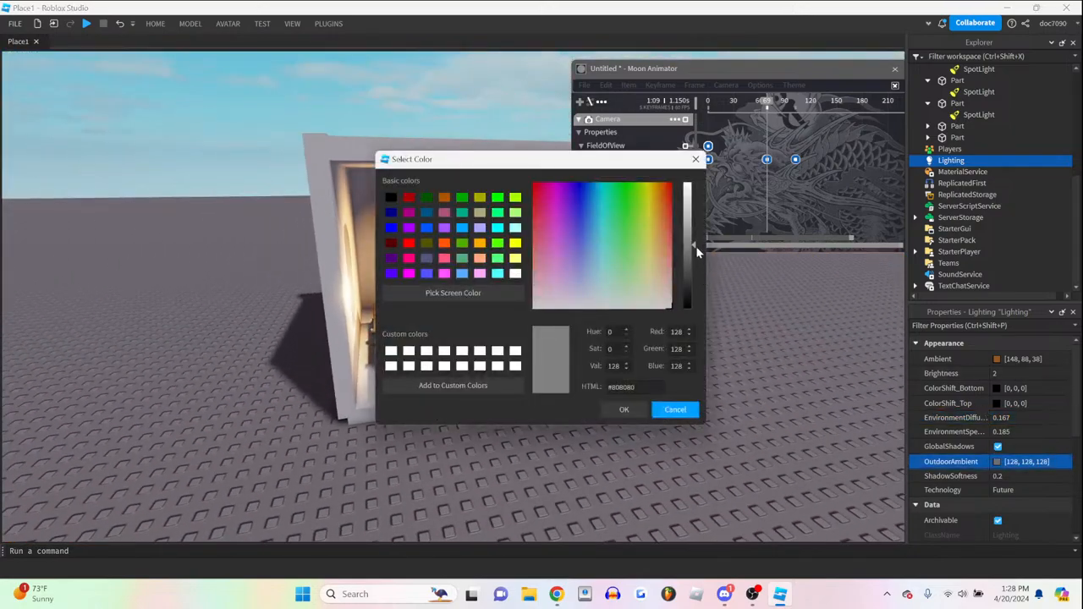
{"action": "mouse_move", "coordinate": [659, 237]}
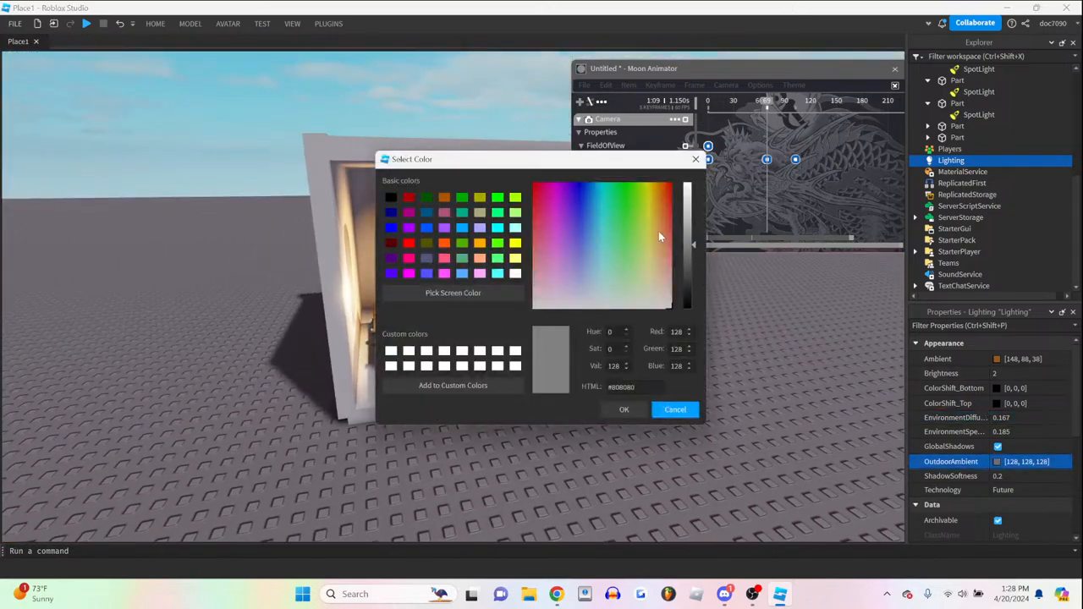
{"action": "left_click_drag", "start_coordinate": [541, 159], "coordinate": [559, 154]}
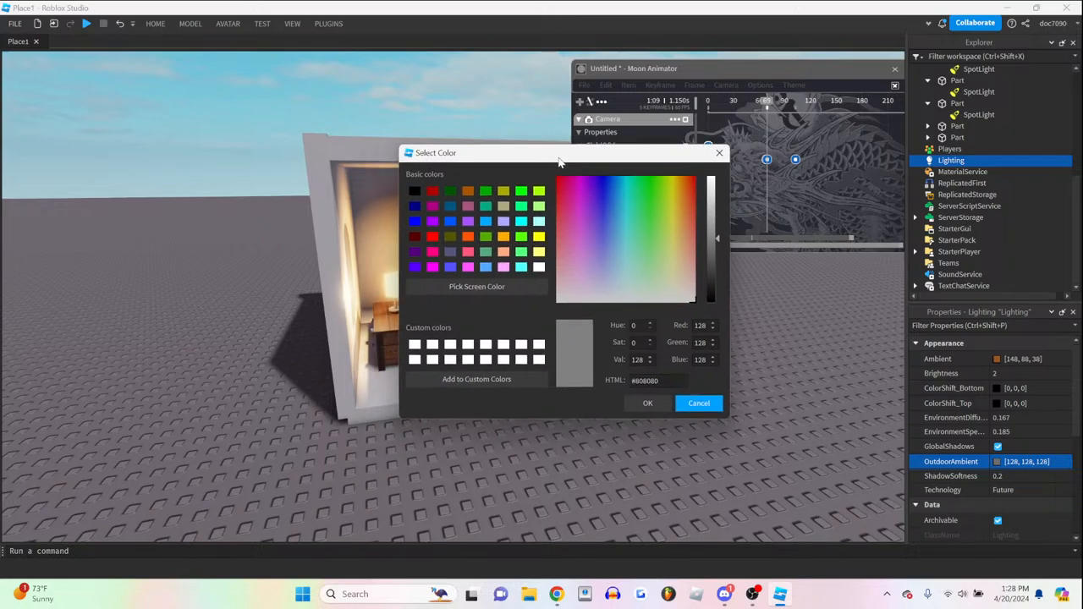
{"action": "left_click_drag", "start_coordinate": [558, 153], "coordinate": [530, 112]}
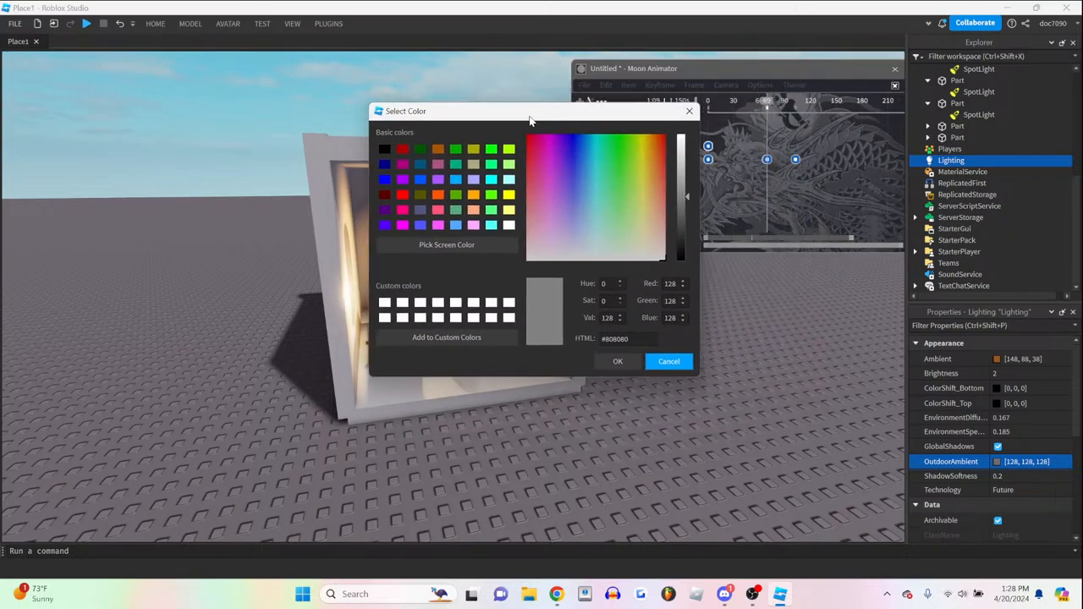
{"action": "left_click_drag", "start_coordinate": [532, 110], "coordinate": [614, 98]}
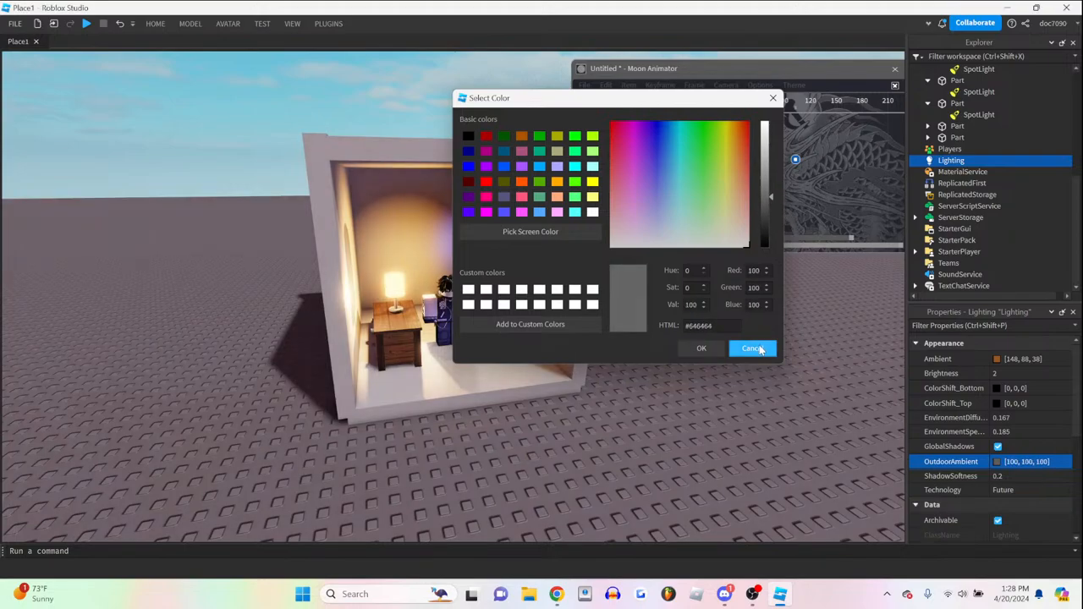
{"action": "left_click", "coordinate": [751, 348]}
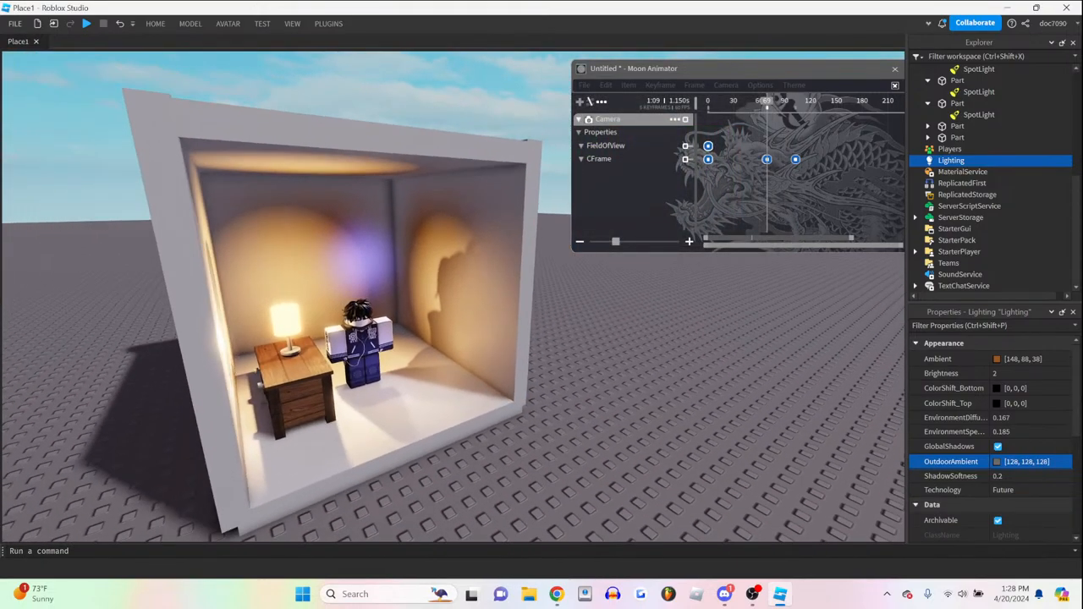
{"action": "left_click", "coordinate": [997, 461]}
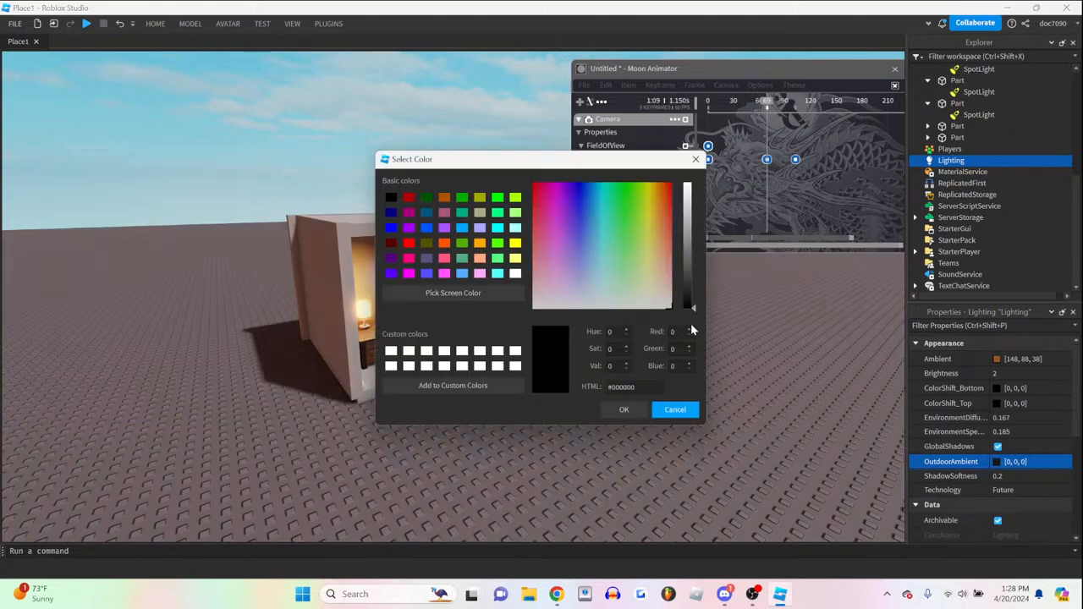
{"action": "left_click", "coordinate": [579, 208]}
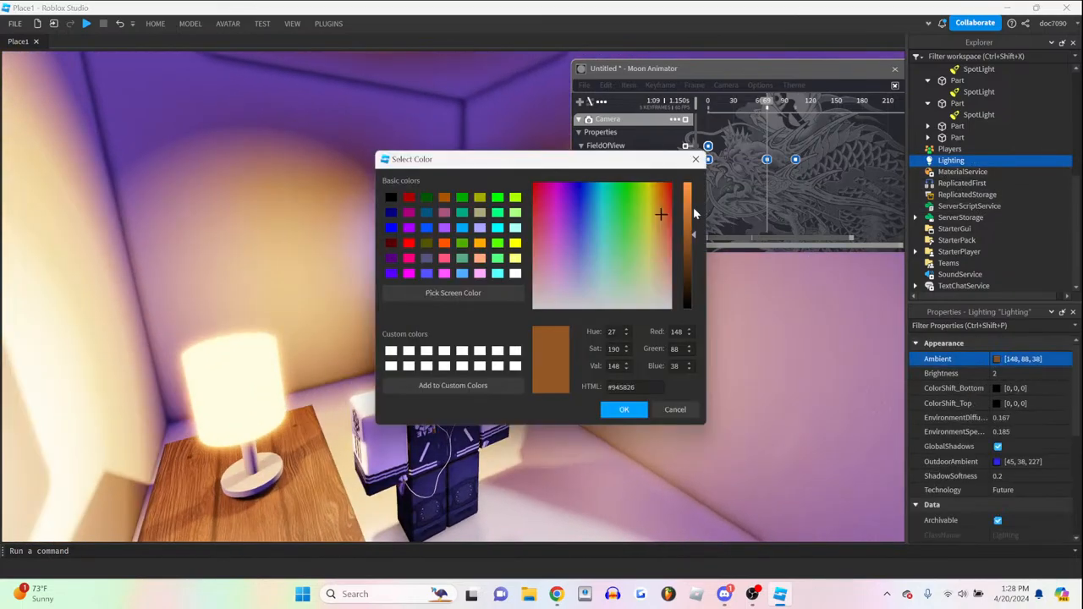
{"action": "left_click", "coordinate": [617, 225]}
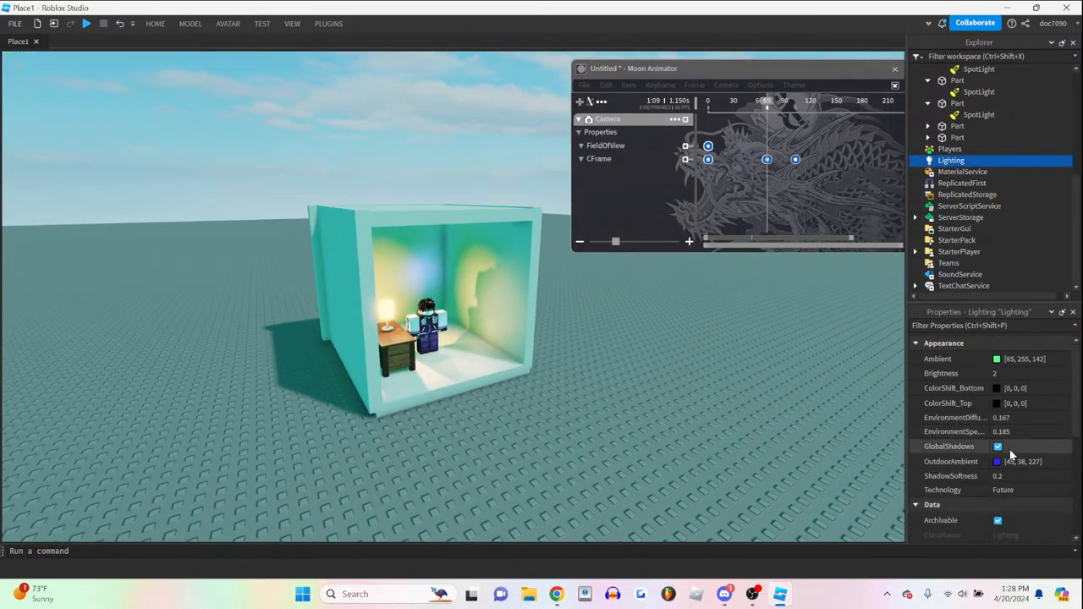
{"action": "left_click", "coordinate": [997, 461]}
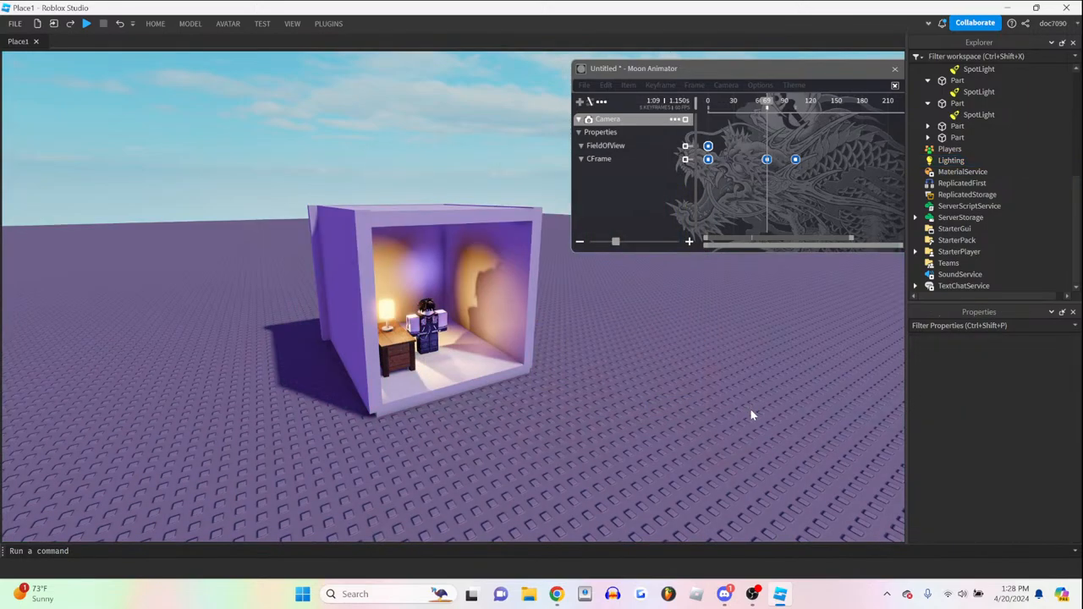
{"action": "left_click", "coordinate": [951, 160]}
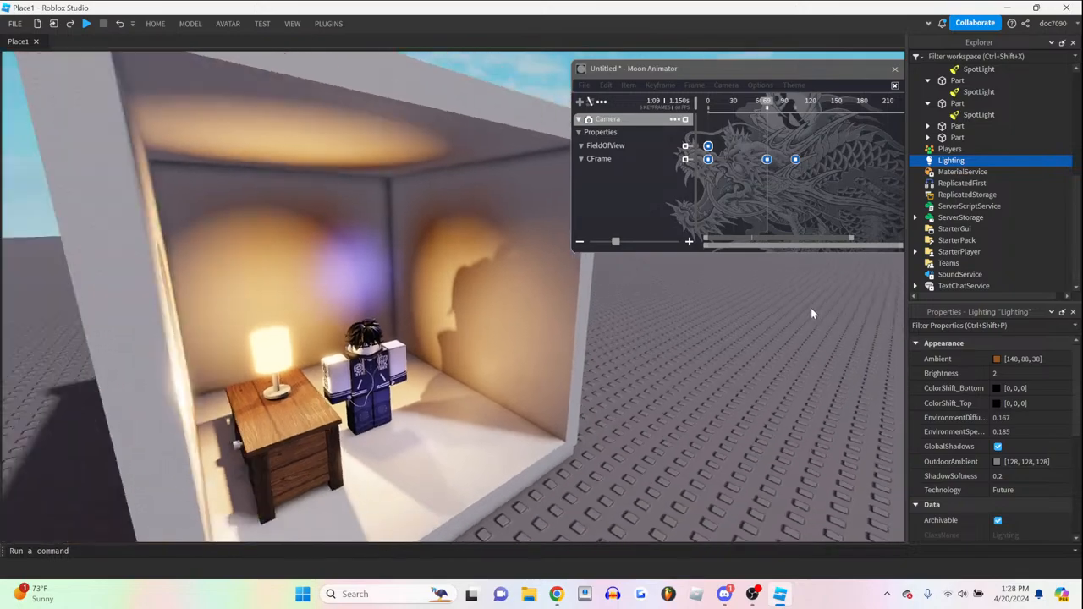
{"action": "left_click", "coordinate": [997, 461]}
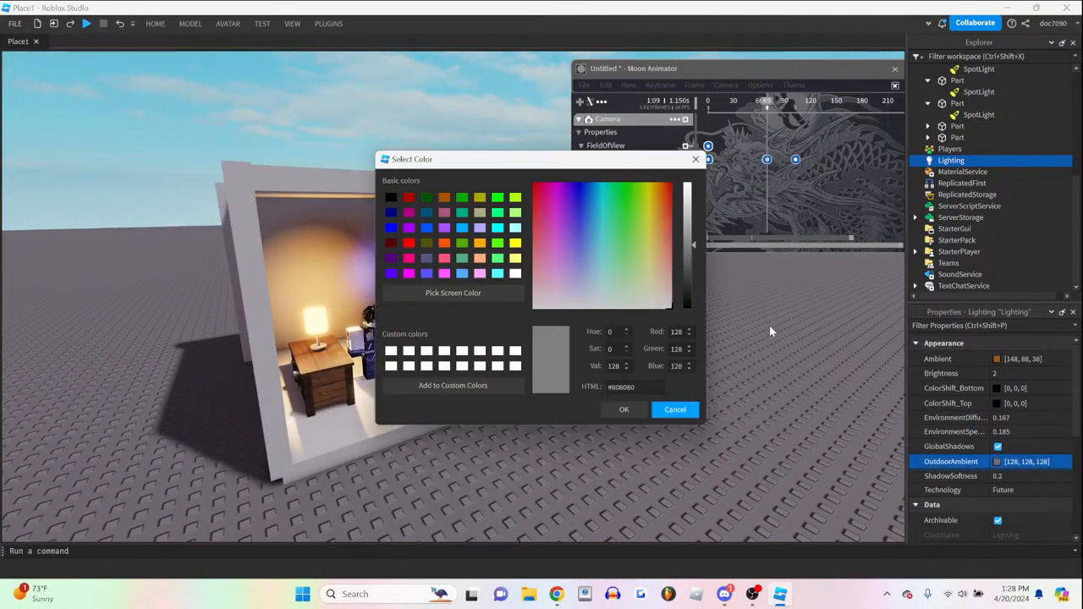
{"action": "left_click", "coordinate": [674, 409]}
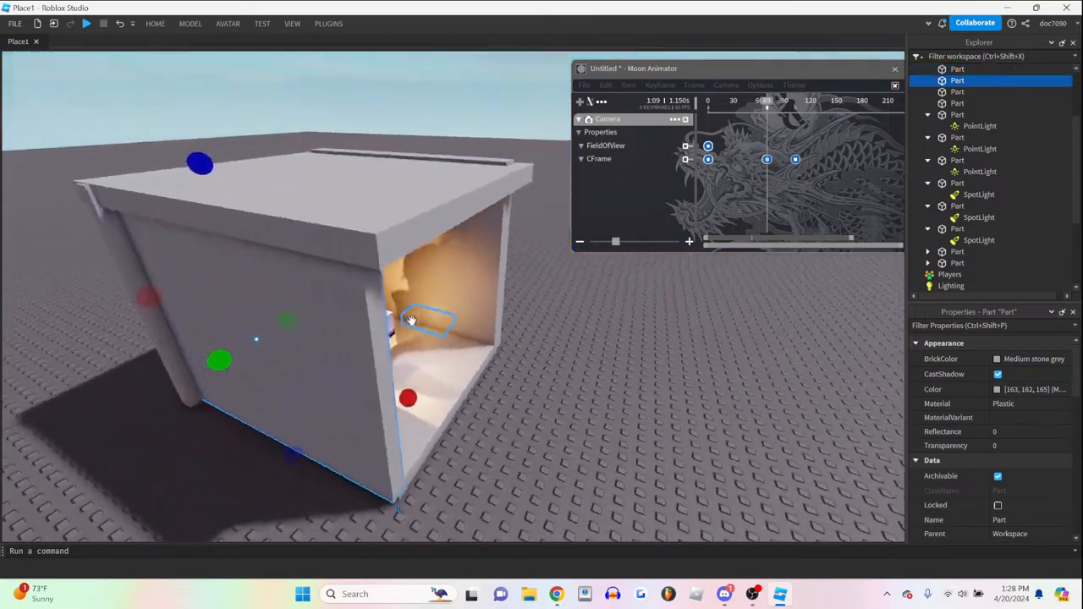
{"action": "left_click_drag", "start_coordinate": [411, 319], "coordinate": [482, 364]}
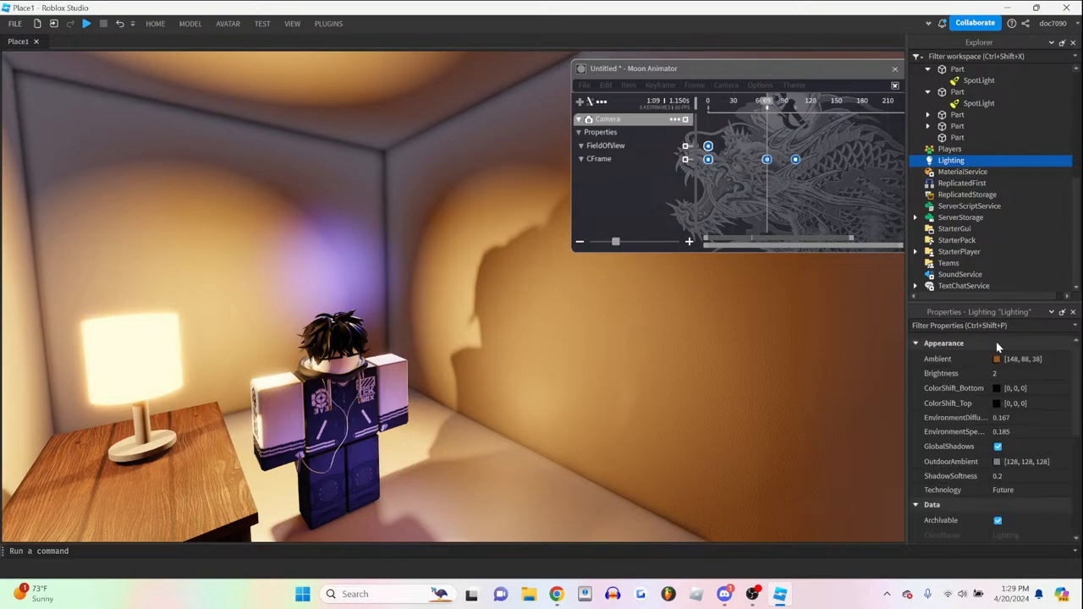
- Try blue OutdoorAmbient colours in Lighting, then set OutdoorAmbient to black (0, 0, 0)
{"action": "left_click", "coordinate": [996, 358]}
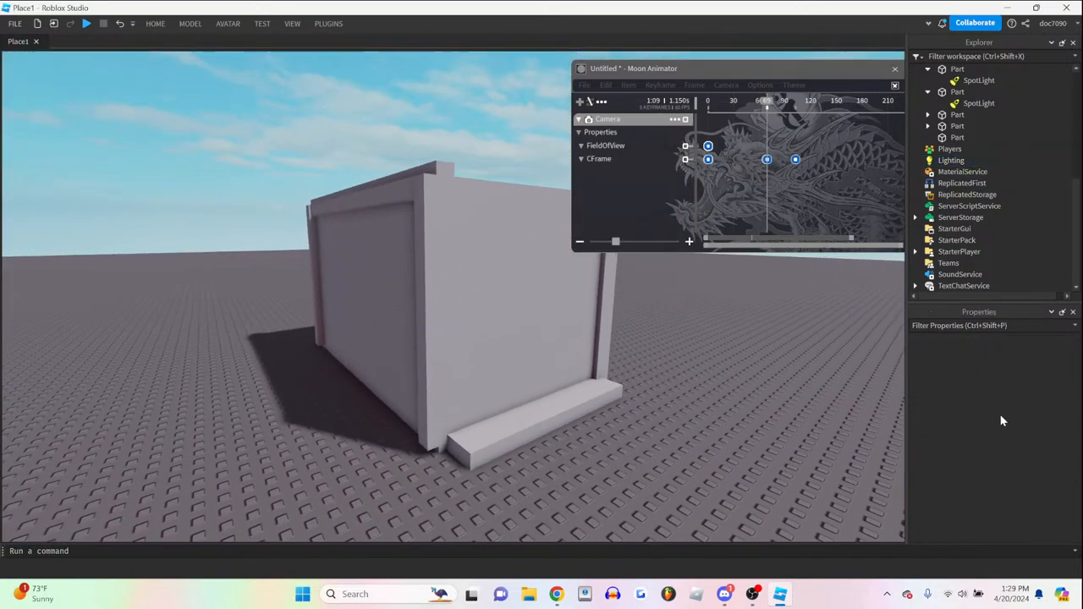
{"action": "left_click", "coordinate": [950, 160]}
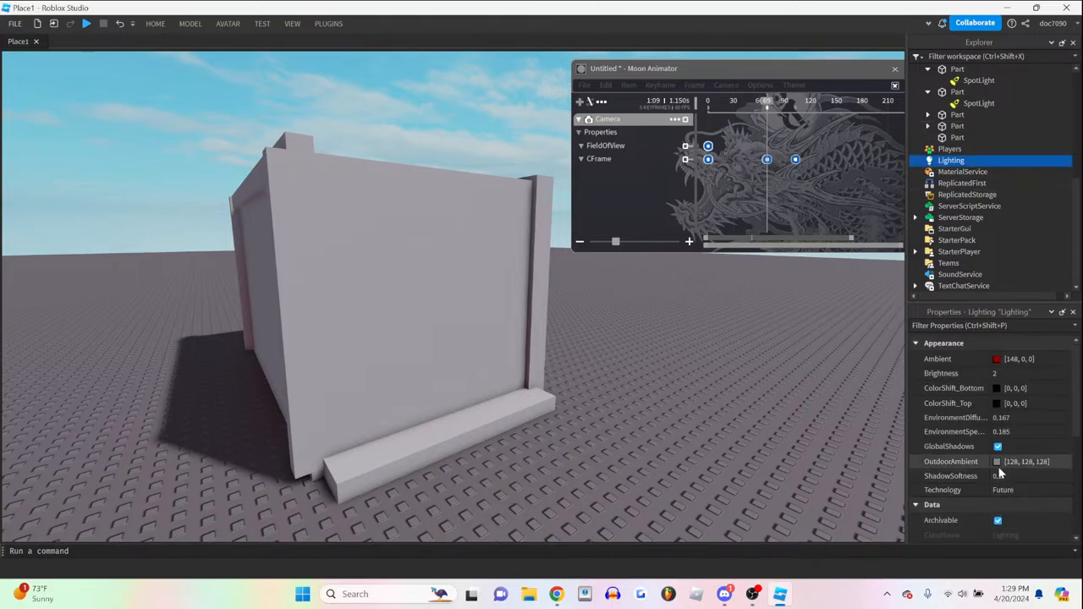
{"action": "left_click", "coordinate": [996, 461]}
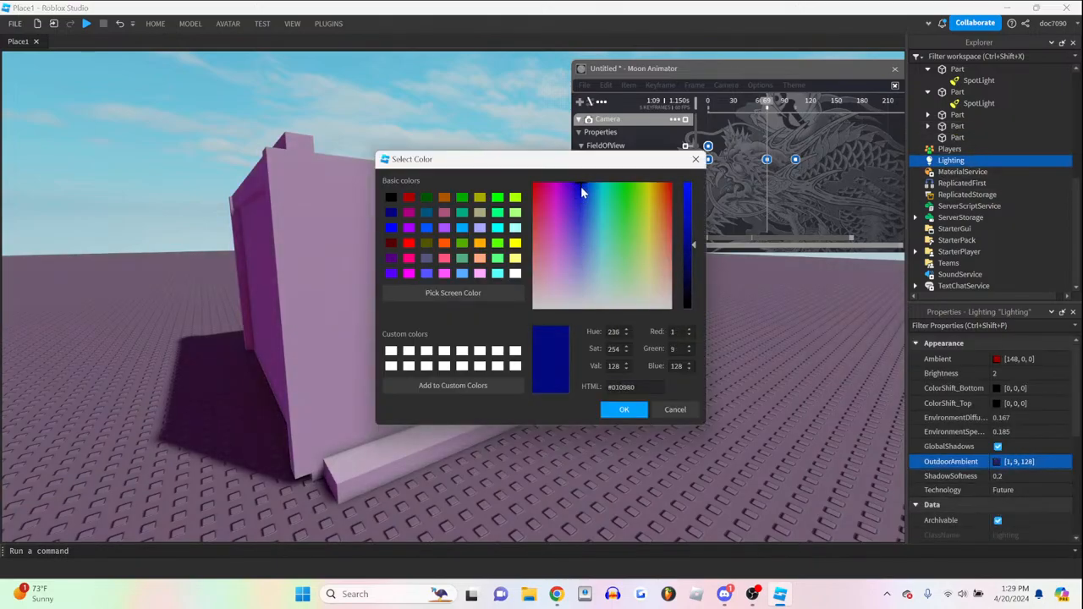
{"action": "left_click", "coordinate": [623, 409]}
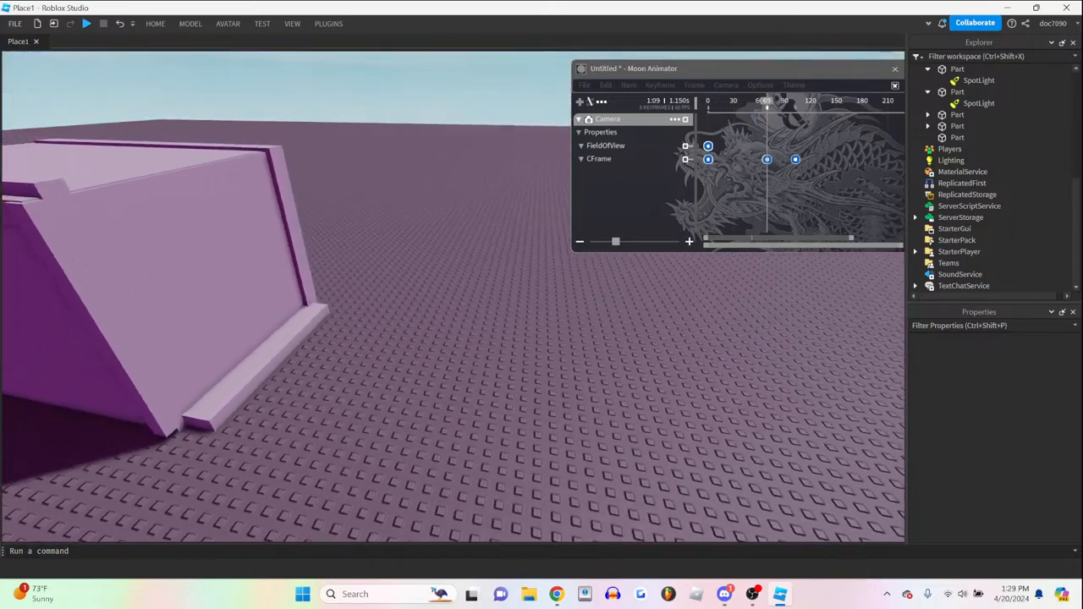
{"action": "left_click", "coordinate": [1019, 462]}
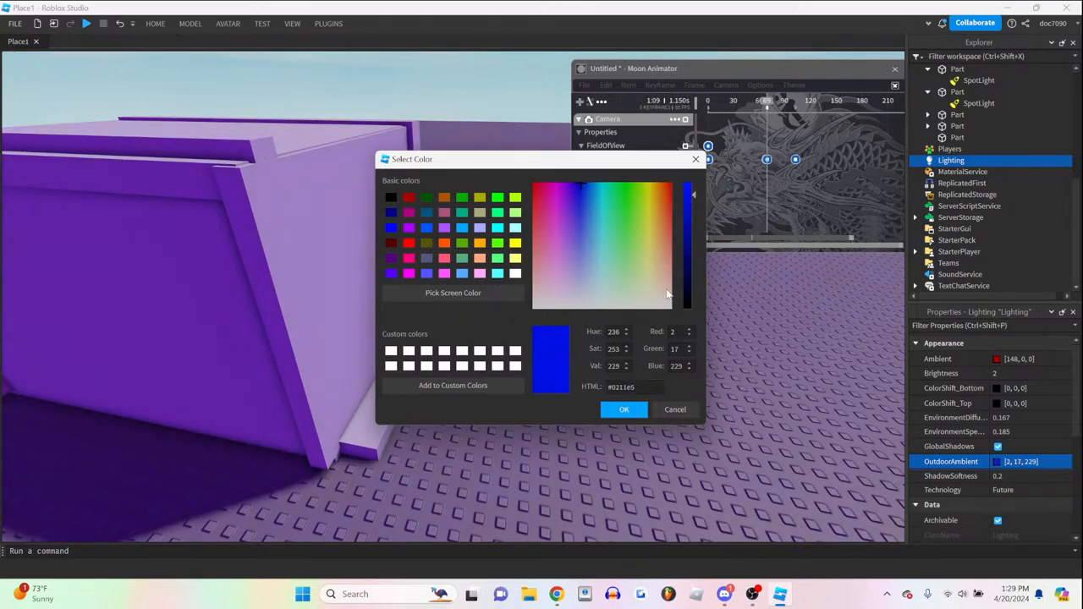
{"action": "left_click", "coordinate": [623, 410]}
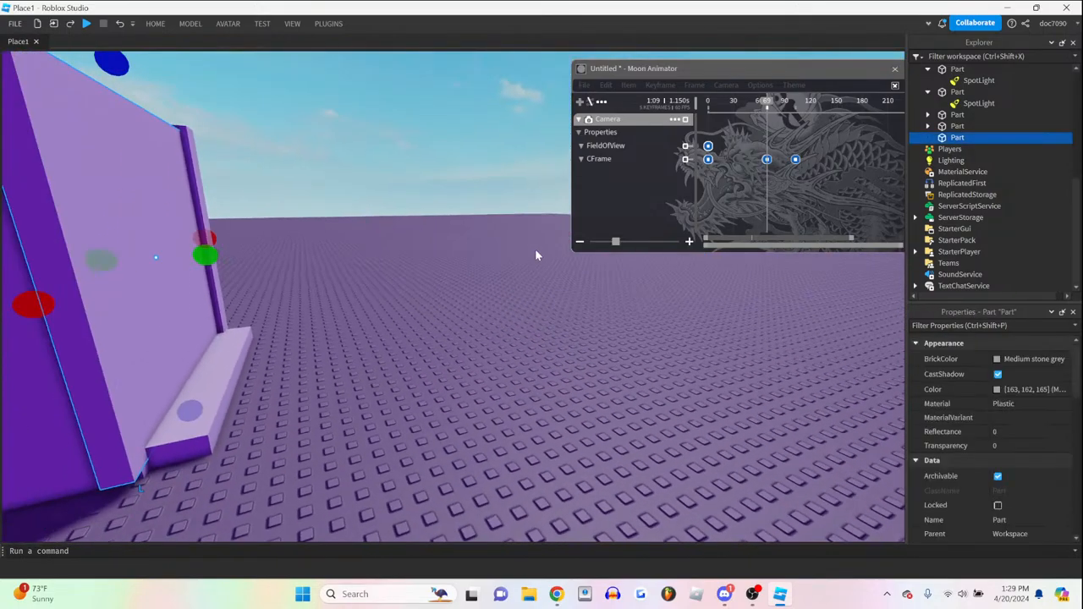
{"action": "left_click", "coordinate": [950, 160]}
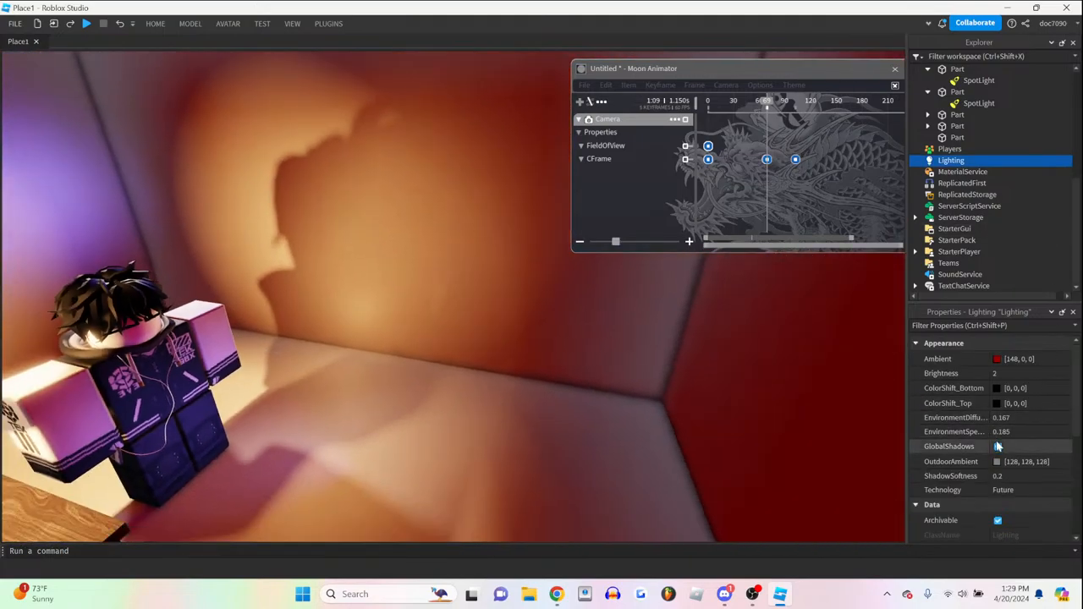
{"action": "left_click", "coordinate": [997, 461]}
{"action": "type", "text": "[0, 0, 0"}
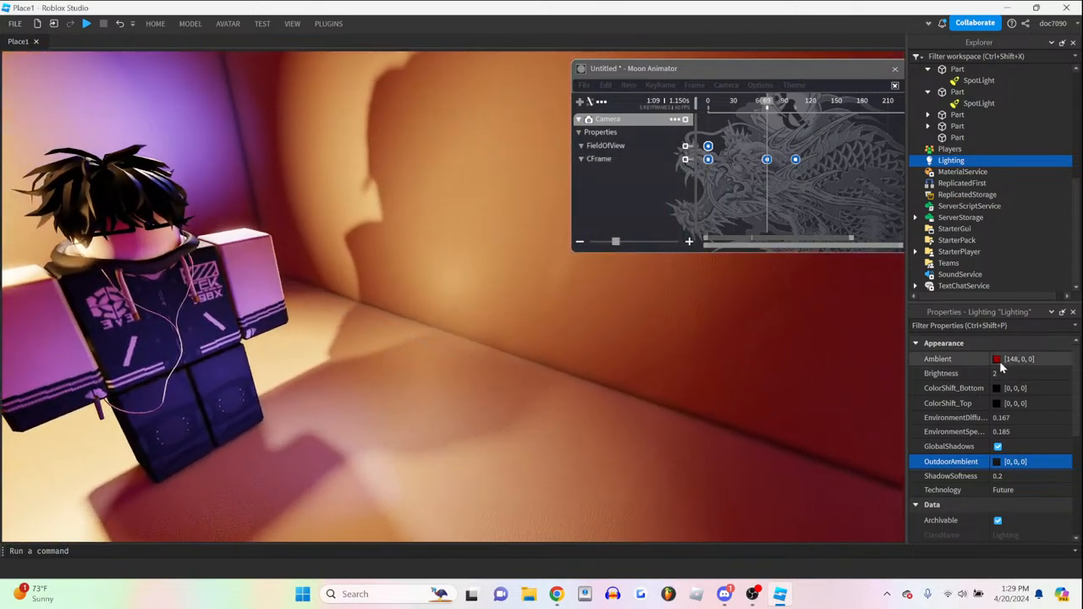
- Set Ambient to deeper orange (148, 65, 16) and drag ShadowSoftness down to 0
{"action": "left_click", "coordinate": [996, 359]}
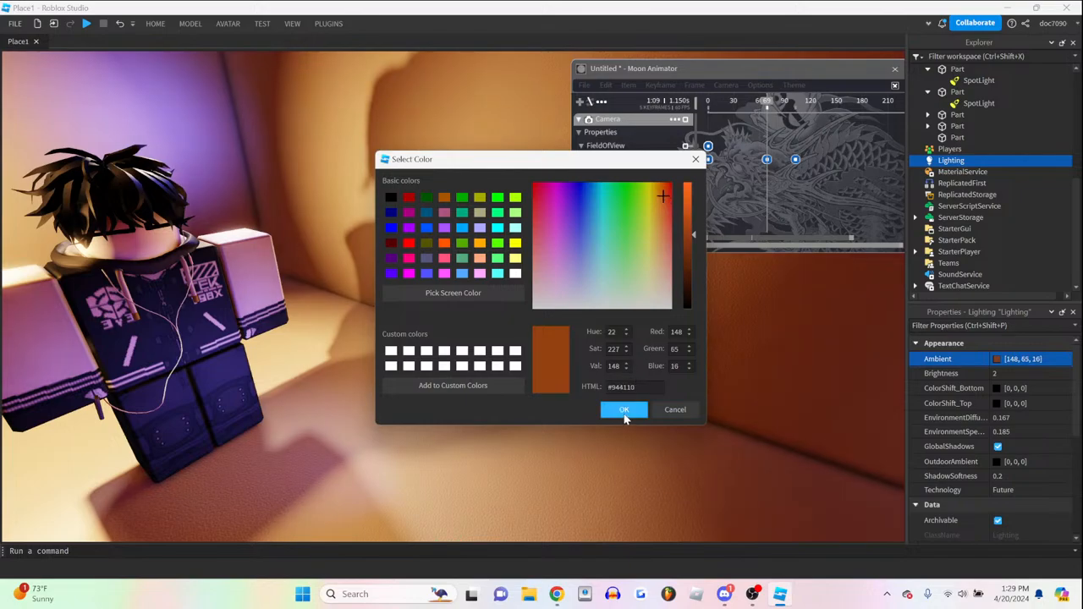
{"action": "left_click", "coordinate": [624, 410]}
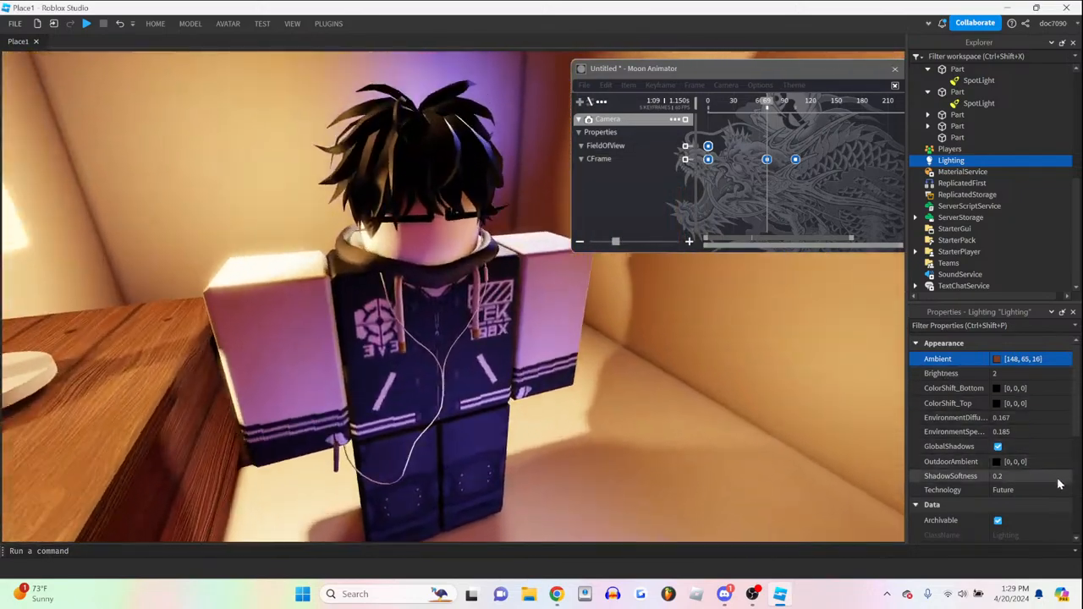
{"action": "left_click", "coordinate": [1011, 476]}
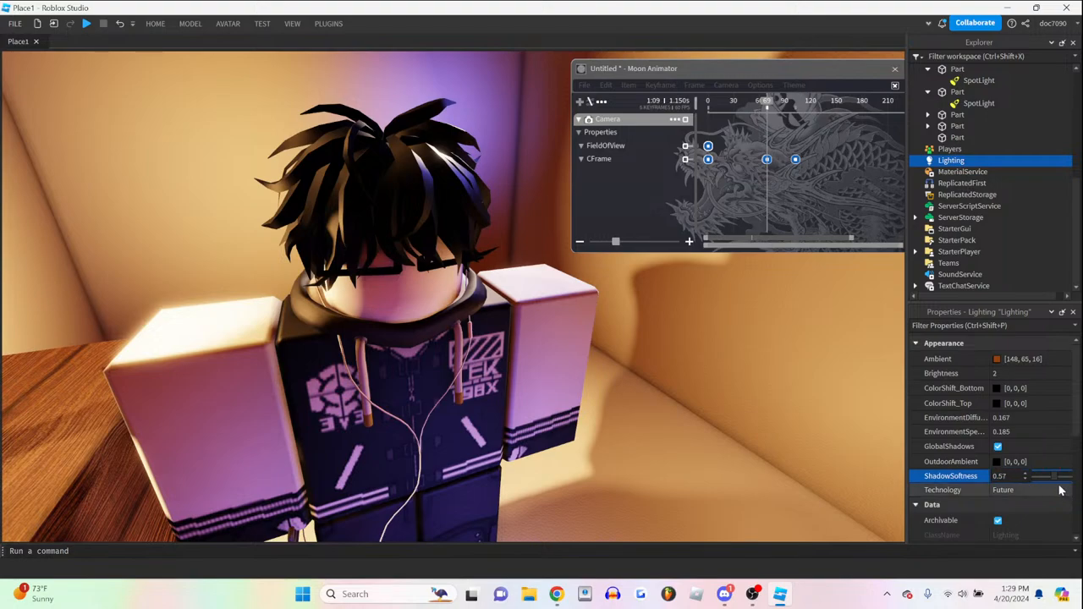
{"action": "left_click_drag", "start_coordinate": [1057, 476], "coordinate": [1011, 475]}
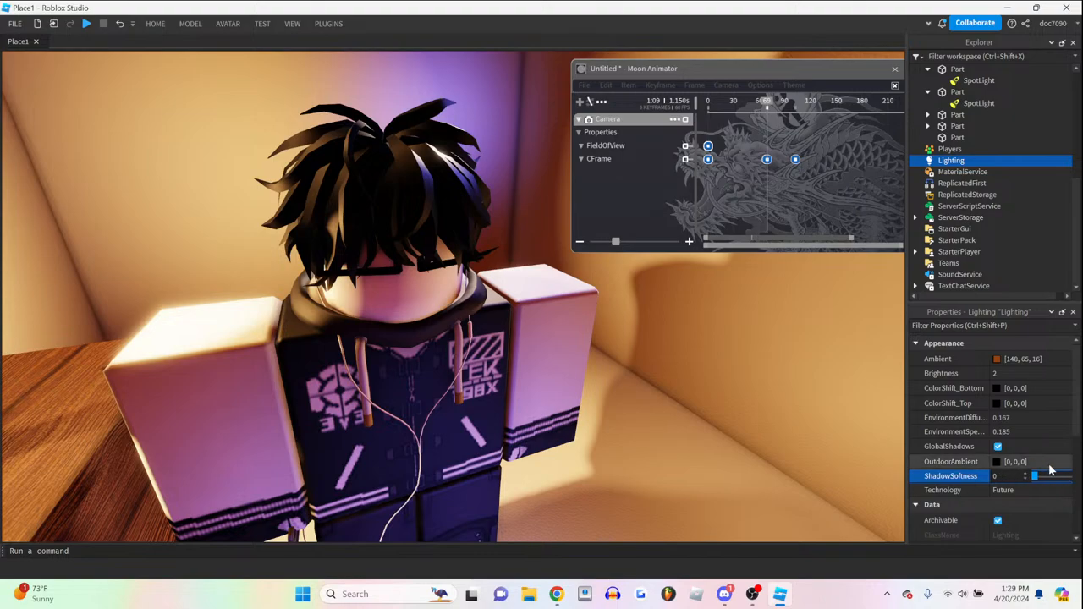
{"action": "left_click_drag", "start_coordinate": [1034, 476], "coordinate": [1041, 476]}
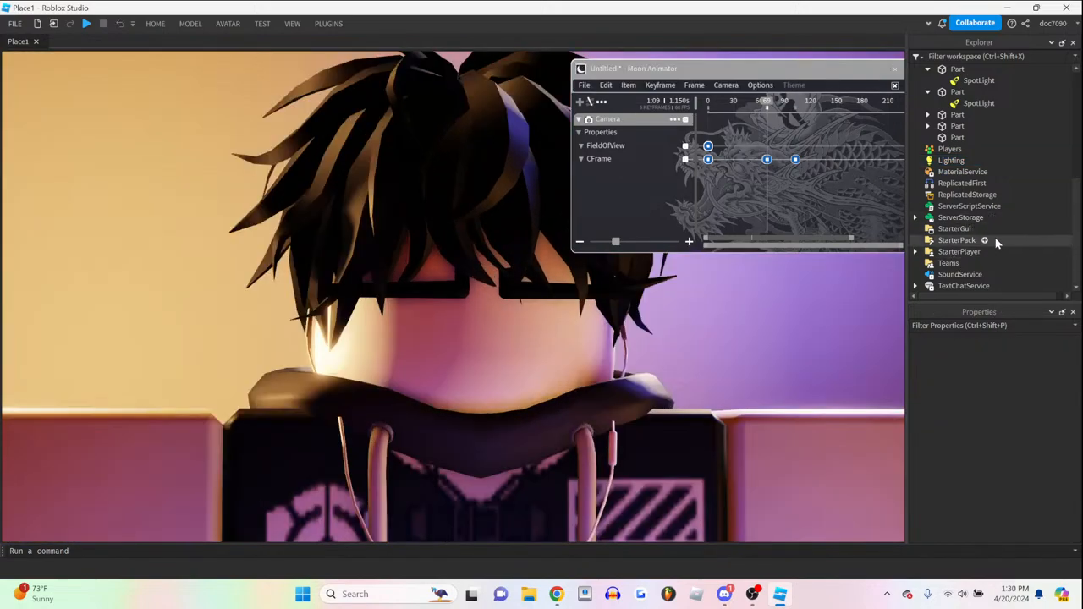
- Try ExposureCompensation values 0.05 and 0.22 on Lighting, settling on 0.52
{"action": "left_click", "coordinate": [951, 160]}
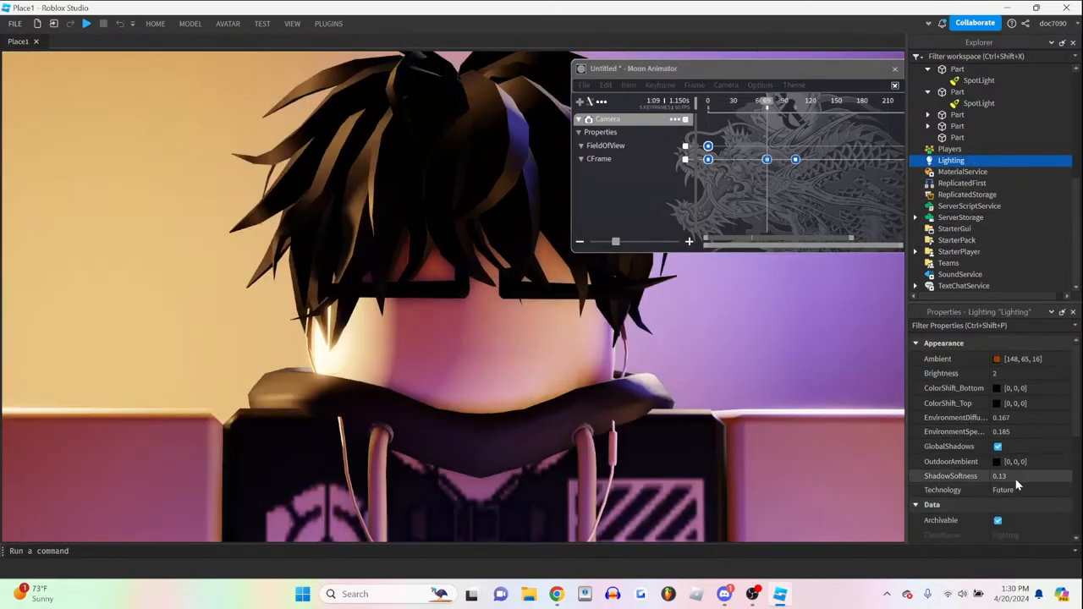
{"action": "scroll", "scroll_direction": "down", "scroll_amount": 3}
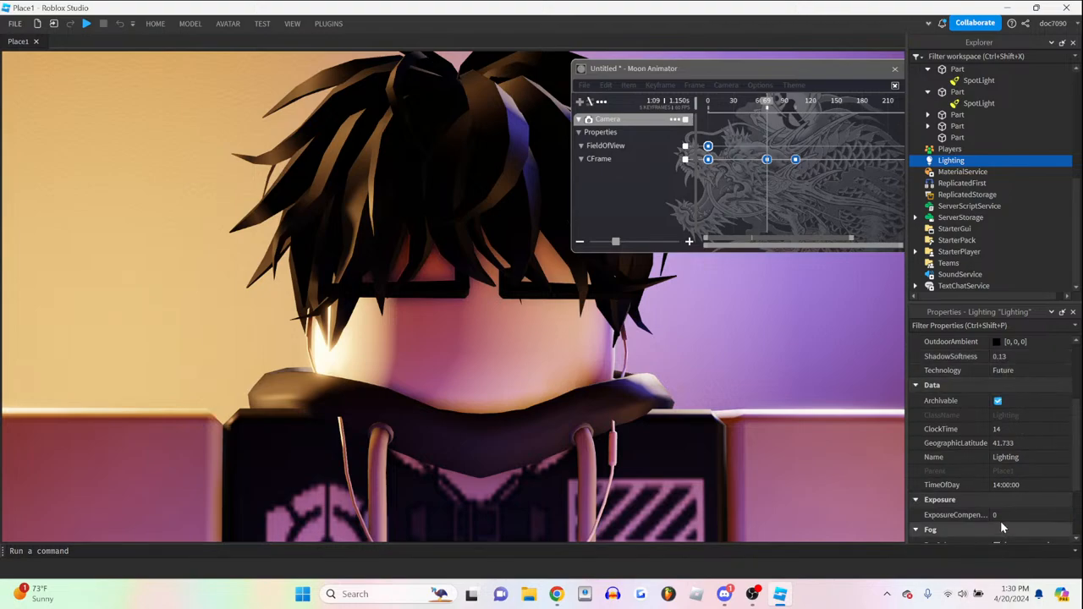
{"action": "left_click", "coordinate": [1023, 515]}
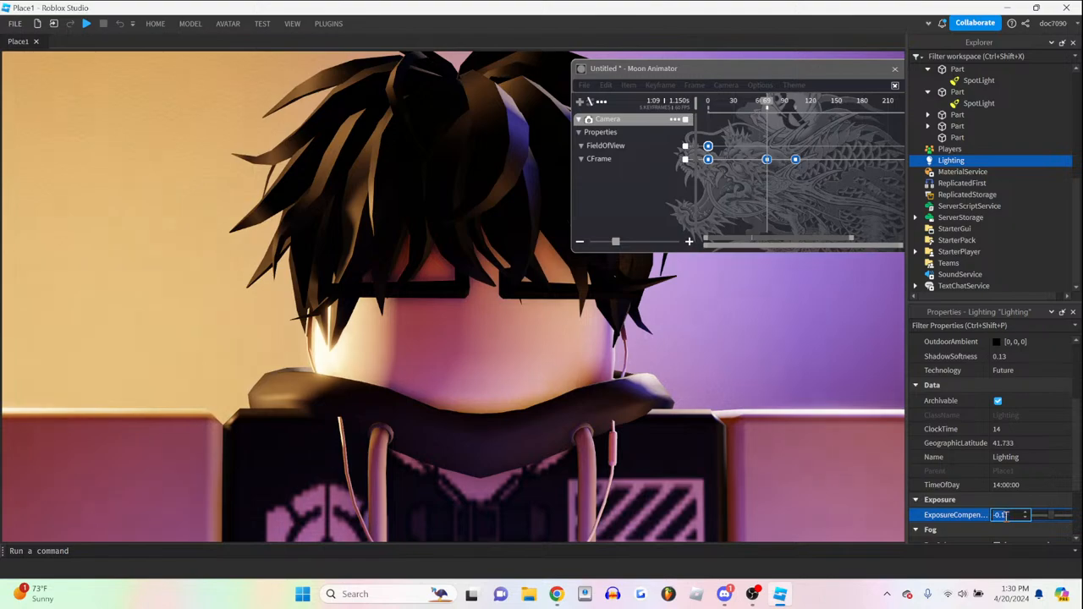
{"action": "type", "text": "0.05"}
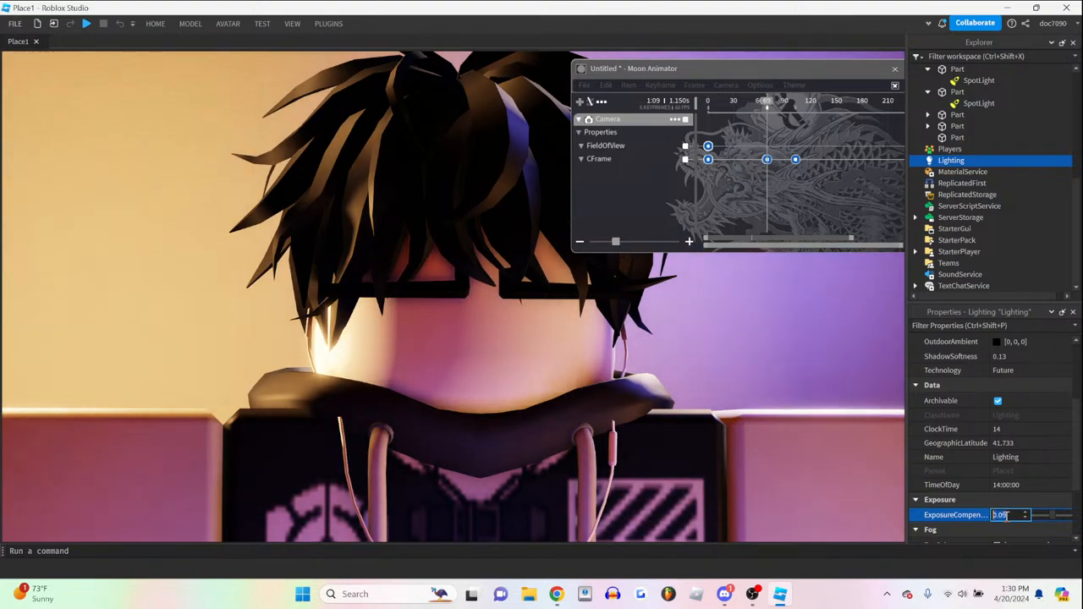
{"action": "type", "text": "0.22"}
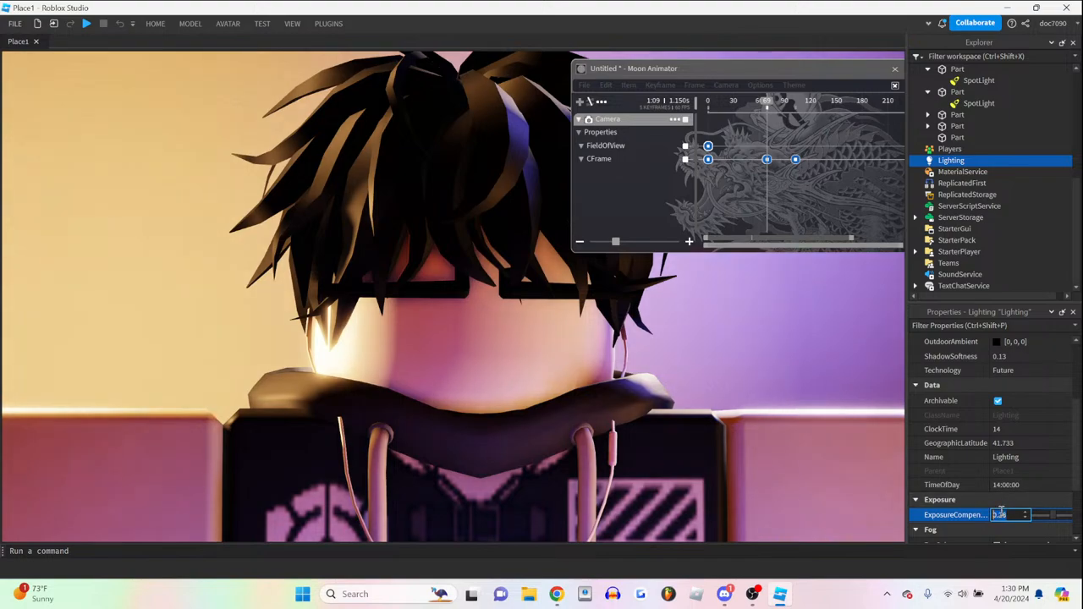
{"action": "type", "text": "0.52"}
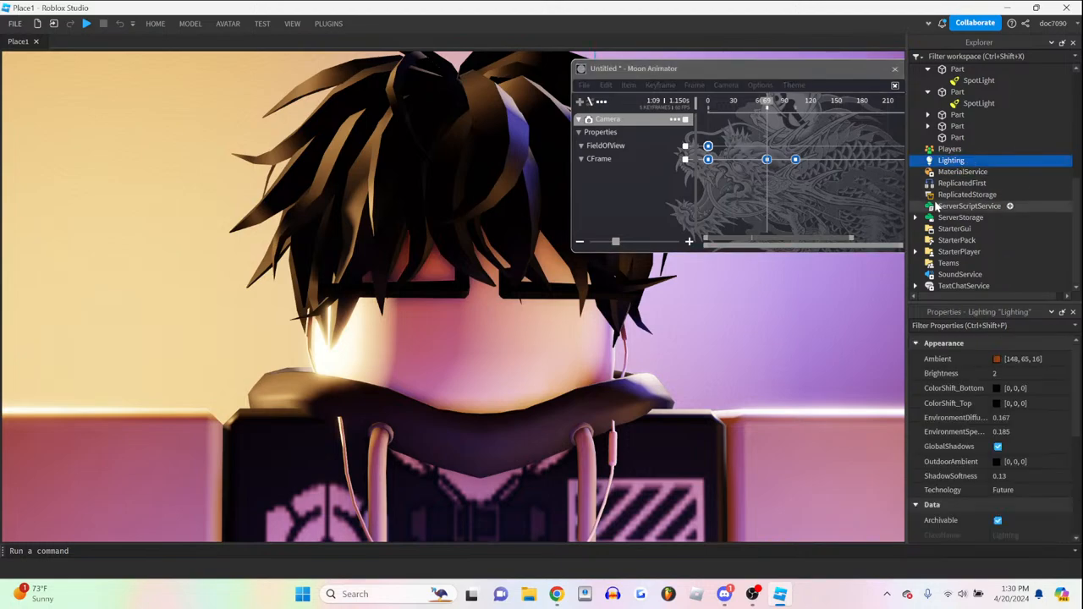
{"action": "mouse_move", "coordinate": [935, 169]}
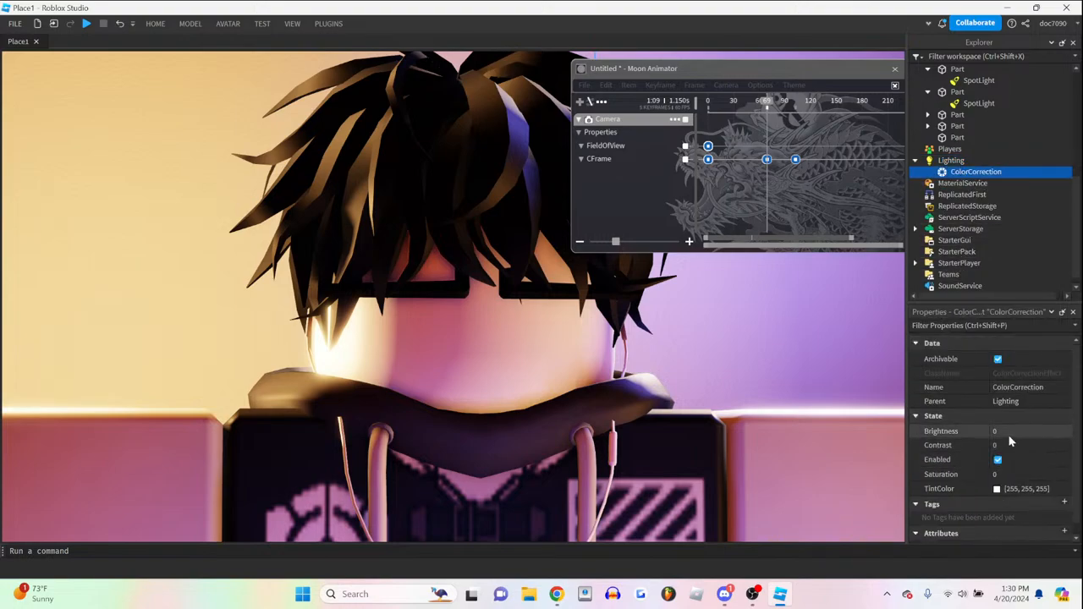
- Try ColorCorrection Brightness values 3.04, 0.01 and 0.1, leaving it at 0
{"action": "left_click", "coordinate": [1015, 432]}
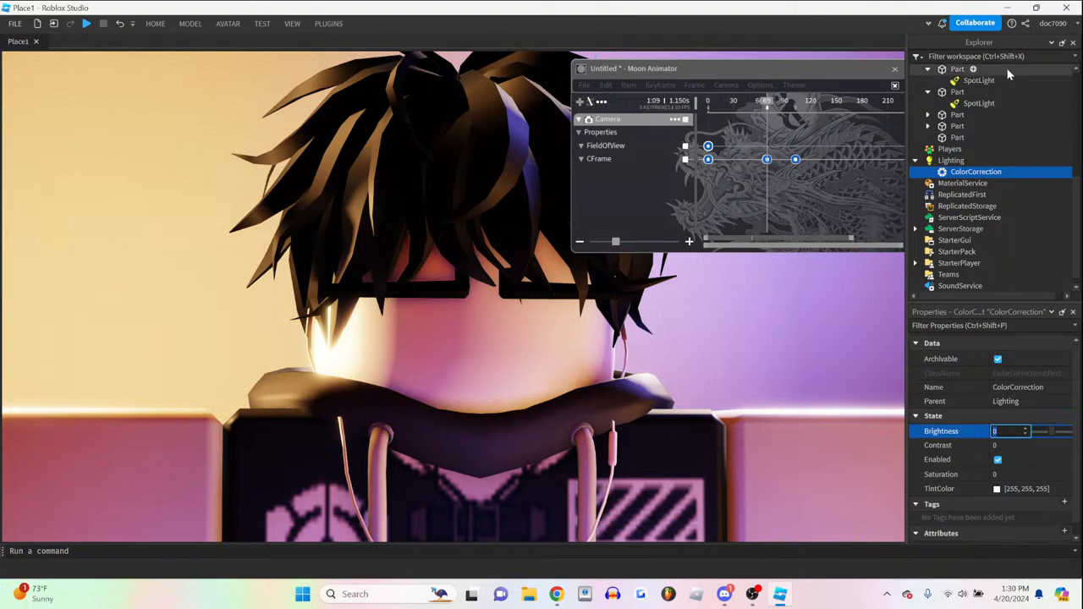
{"action": "type", "text": "3.04"}
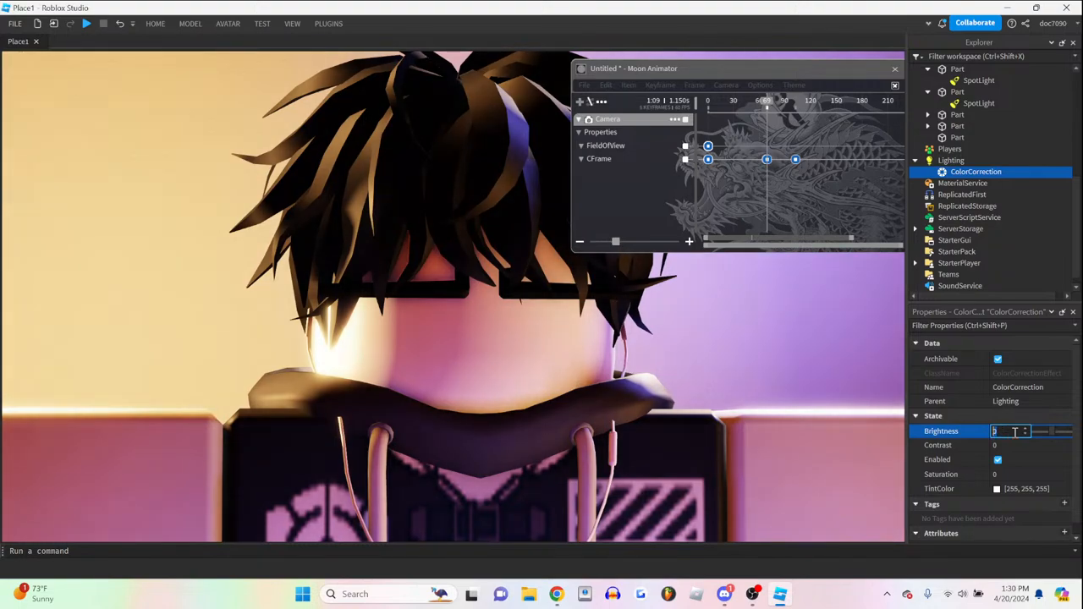
{"action": "type", "text": "0.01"}
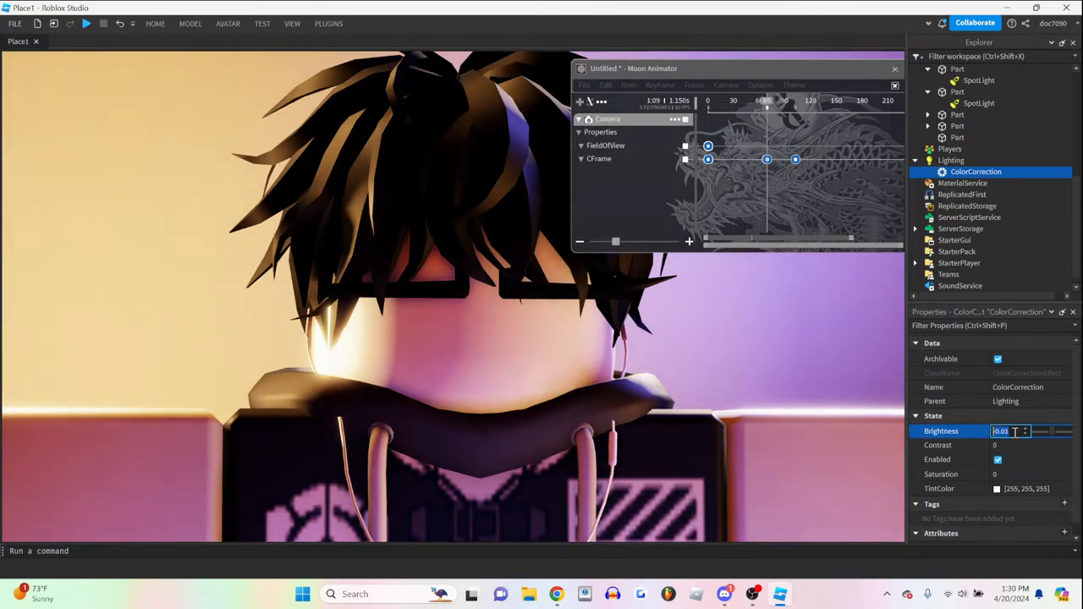
{"action": "type", "text": "0"}
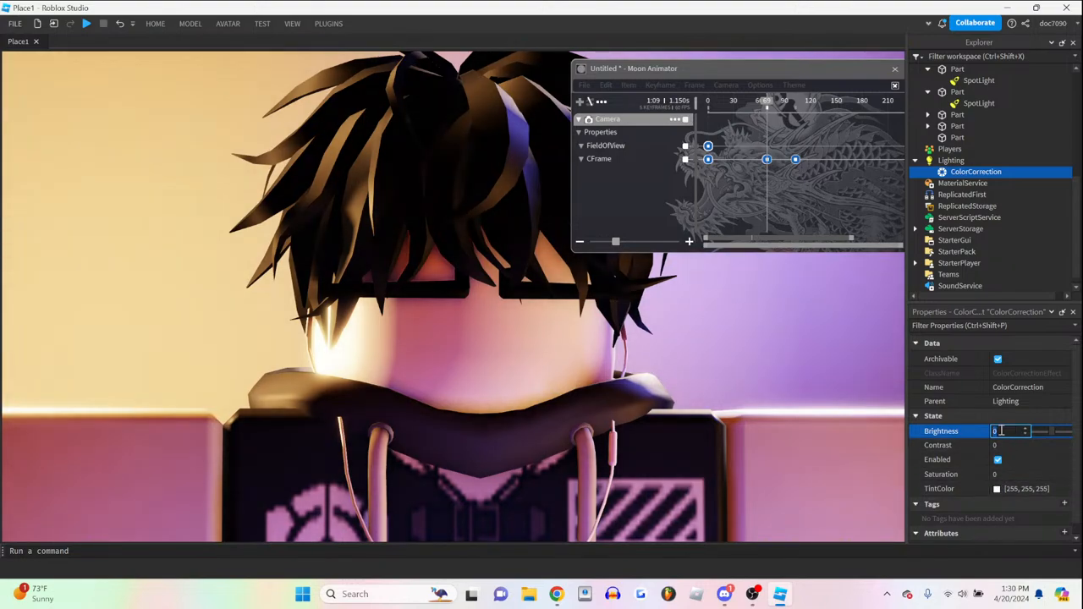
{"action": "type", "text": "0.1"}
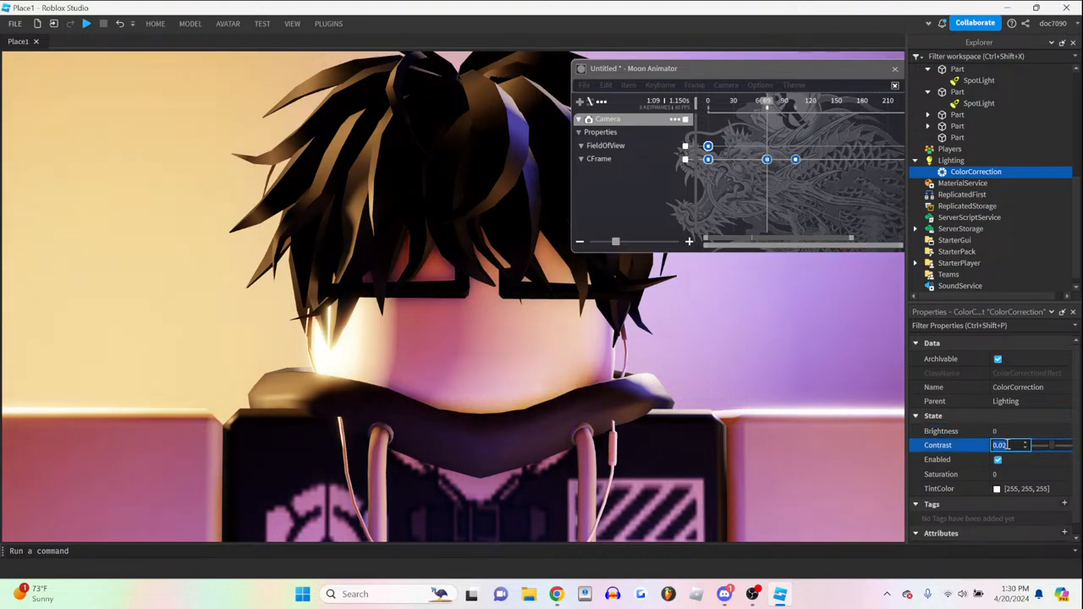
- Try ColorCorrection Contrast values 0.16, 0.17, 0.06, 0.05, settling on 0.02
{"action": "type", "text": "0.16"}
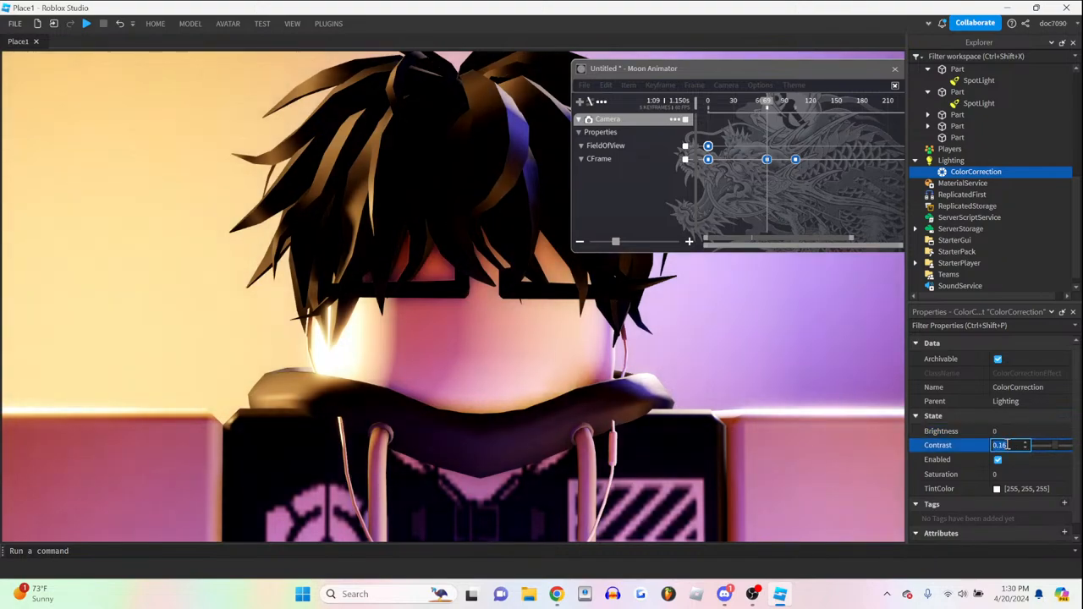
{"action": "type", "text": "0.17"}
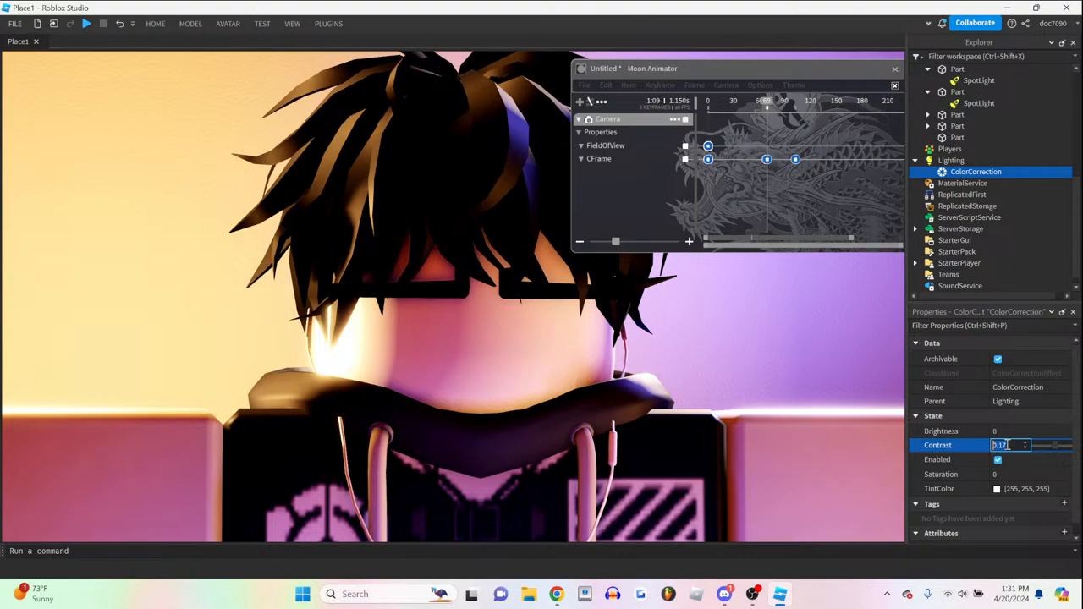
{"action": "type", "text": "0.06"}
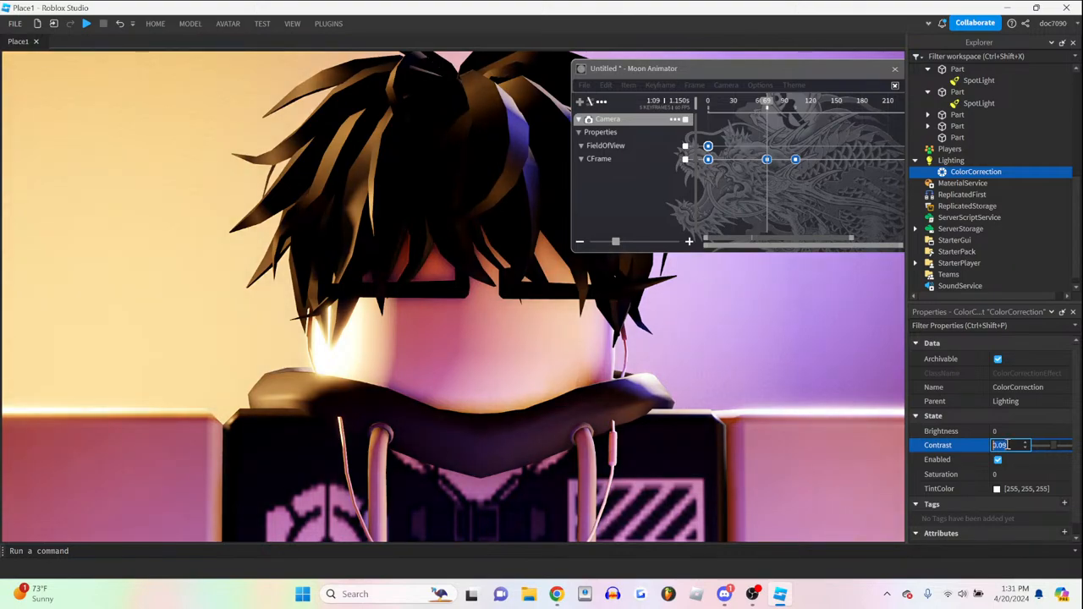
{"action": "type", "text": "0.05"}
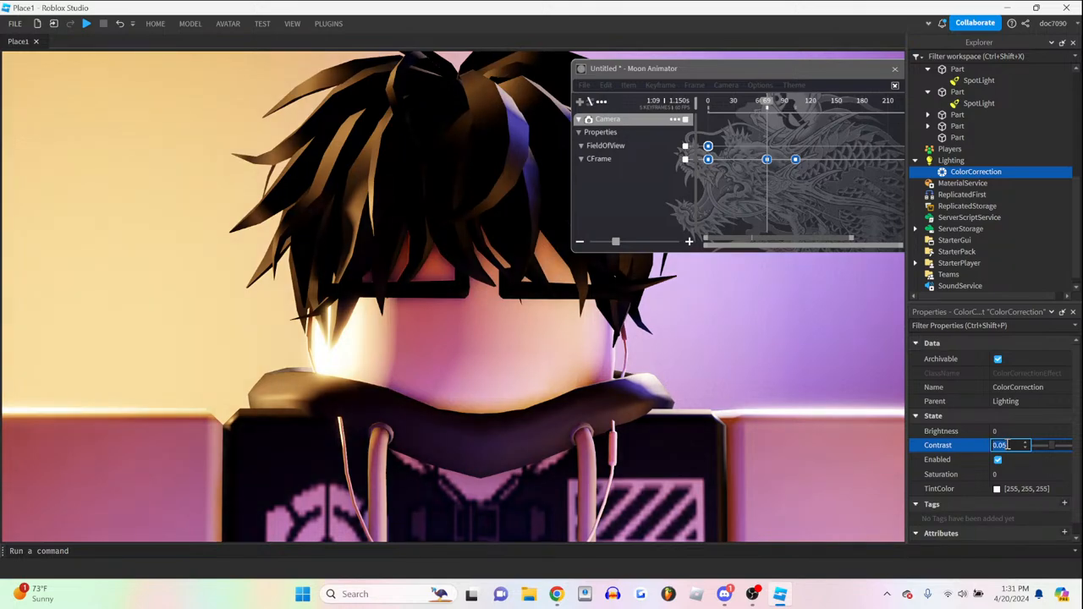
{"action": "type", "text": "0.02"}
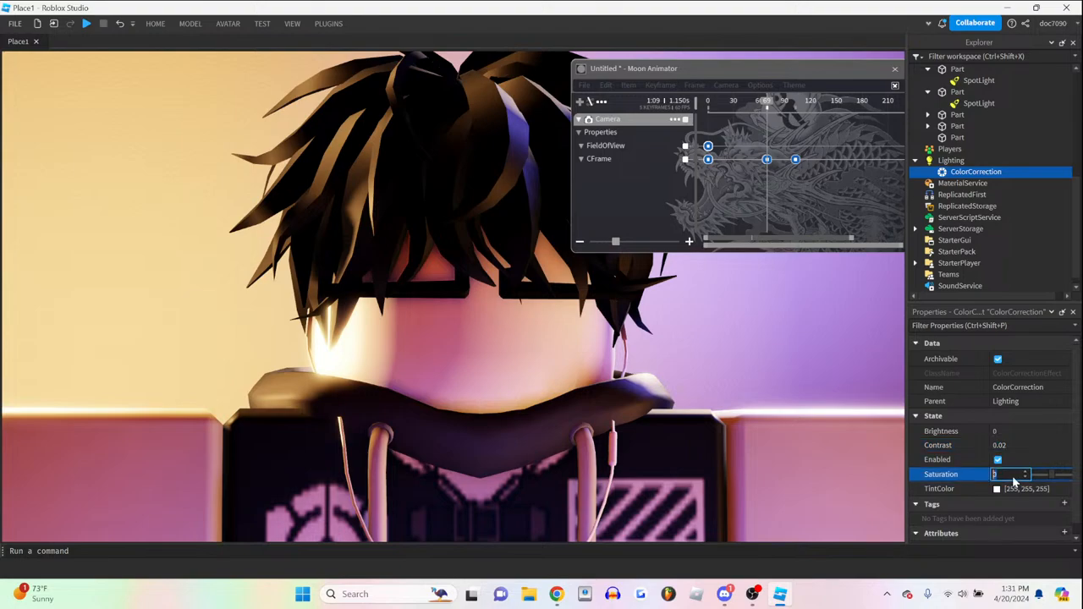
- Set ColorCorrection Saturation to 0.22 after trying 0.23 and 0.17
{"action": "type", "text": "0.23"}
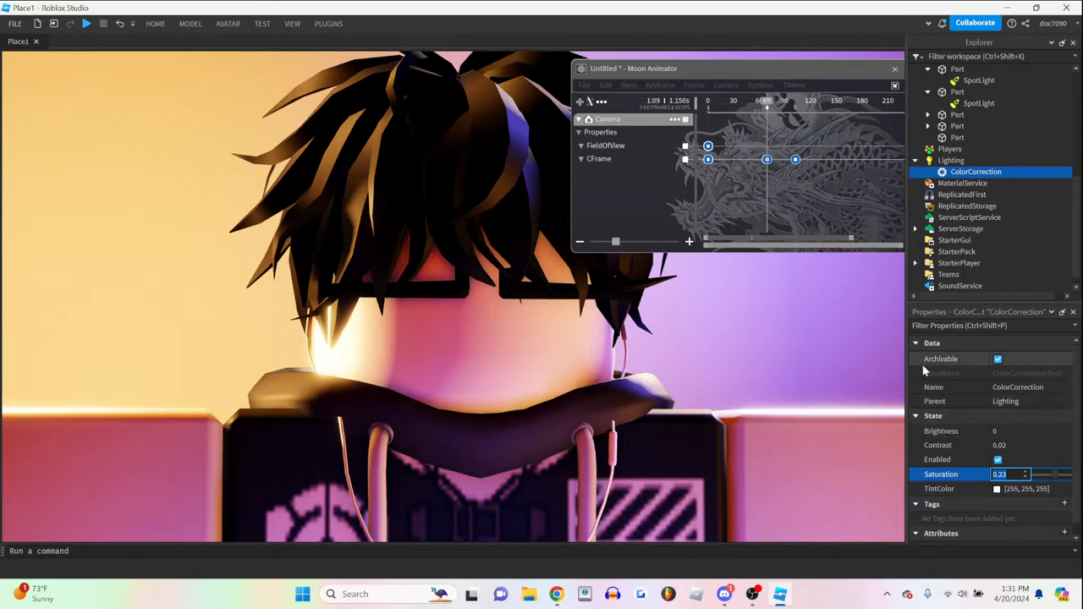
{"action": "type", "text": "0.17"}
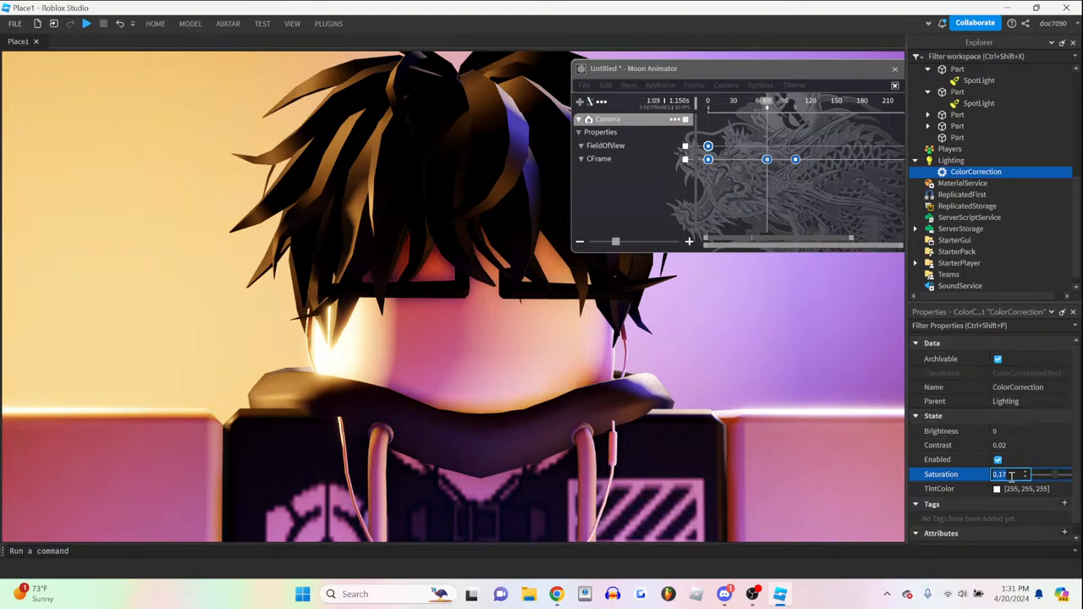
{"action": "type", "text": "0.22"}
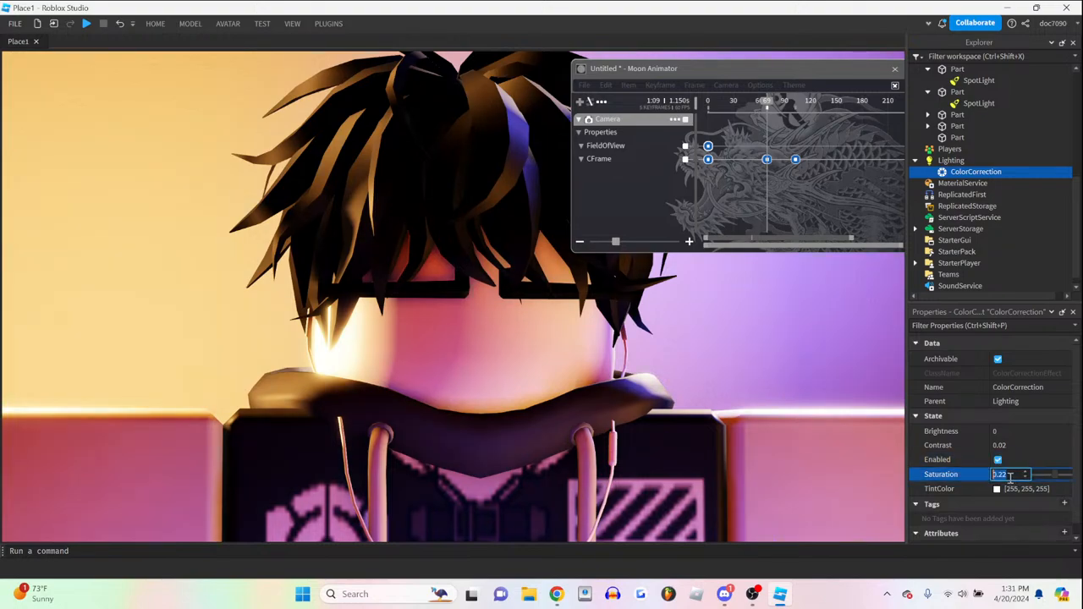
- Set ColorCorrection TintColor to warm off-white (255, 235, 224)
{"action": "left_click", "coordinate": [996, 488]}
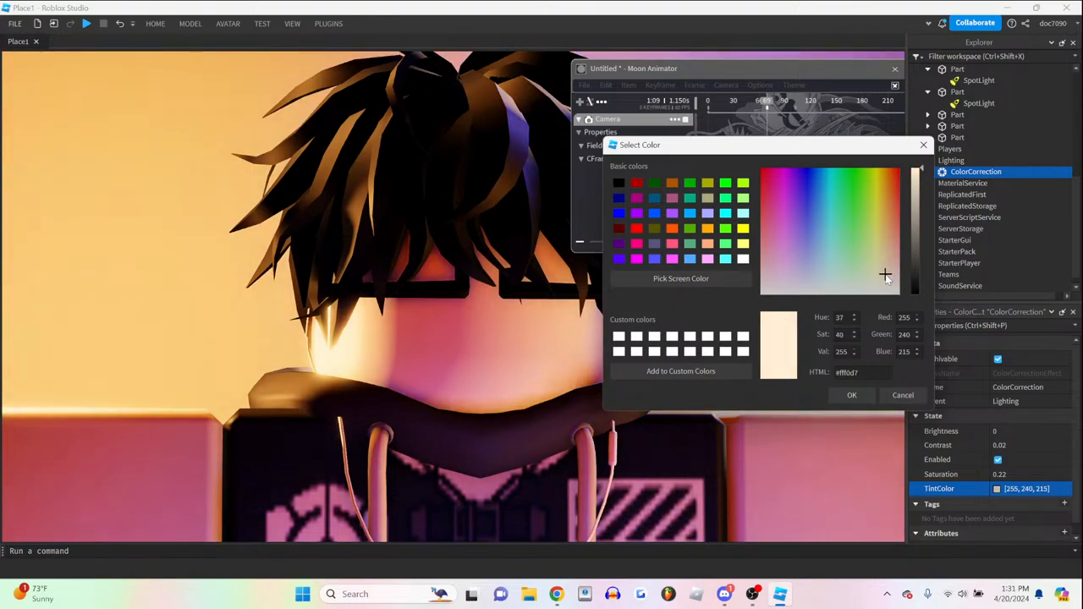
{"action": "left_click", "coordinate": [894, 279]}
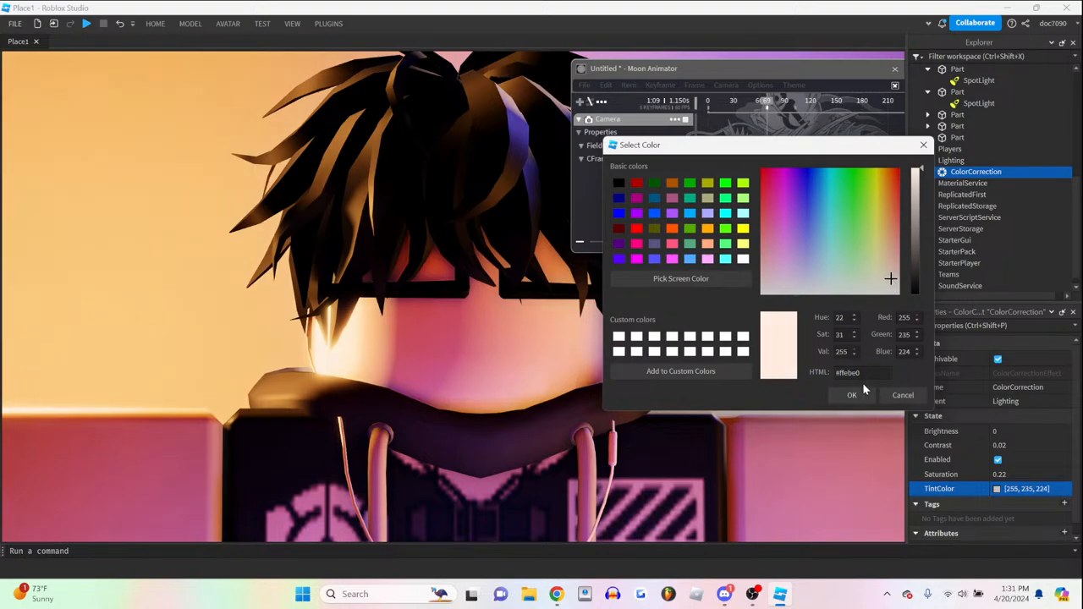
{"action": "mouse_move", "coordinate": [858, 383]}
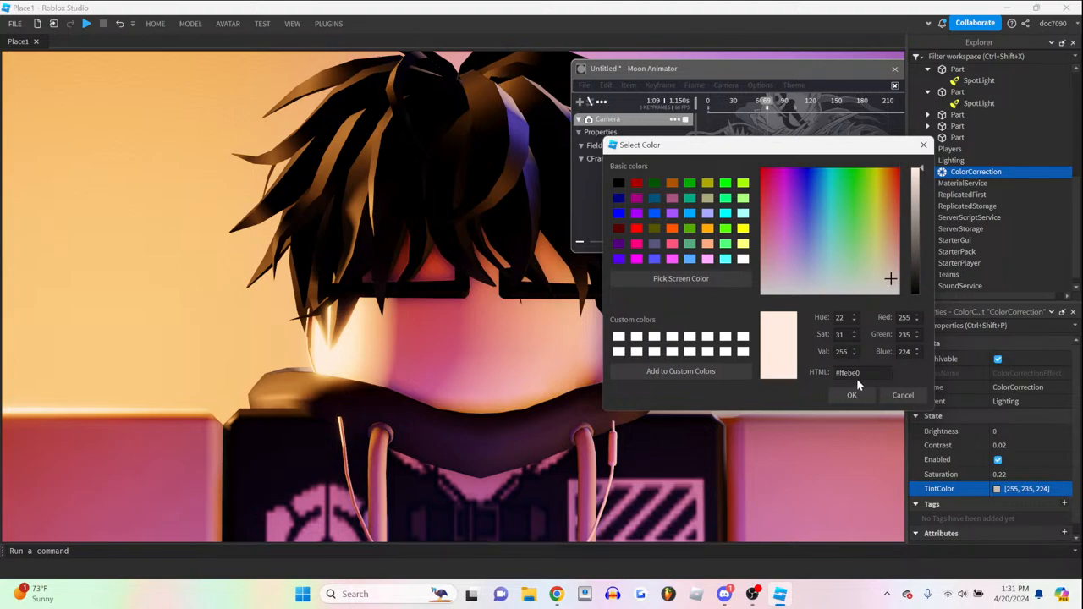
{"action": "left_click", "coordinate": [852, 395]}
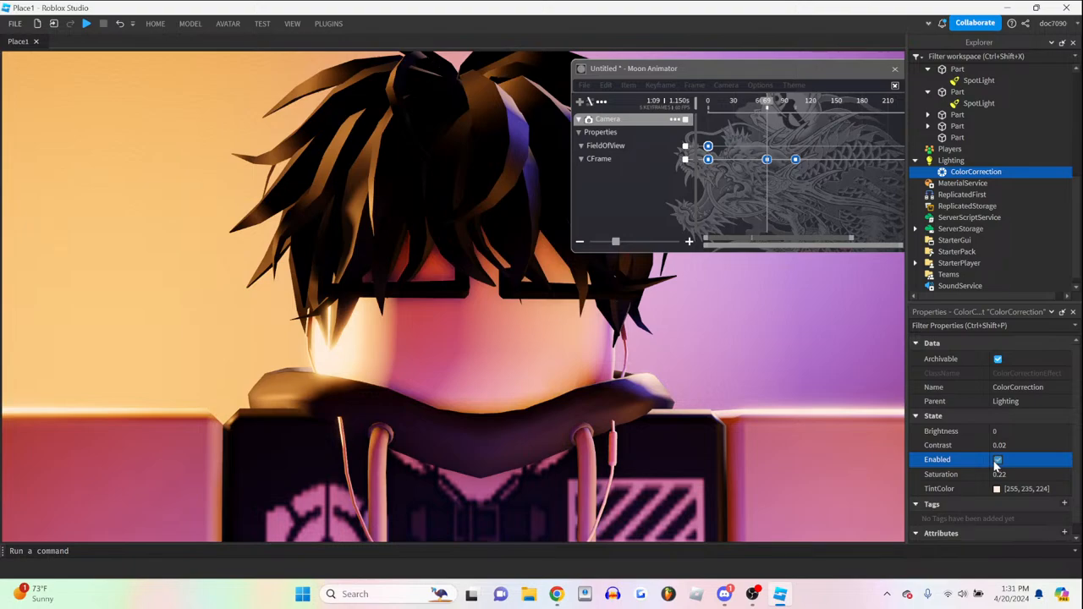
{"action": "left_click", "coordinate": [998, 459]}
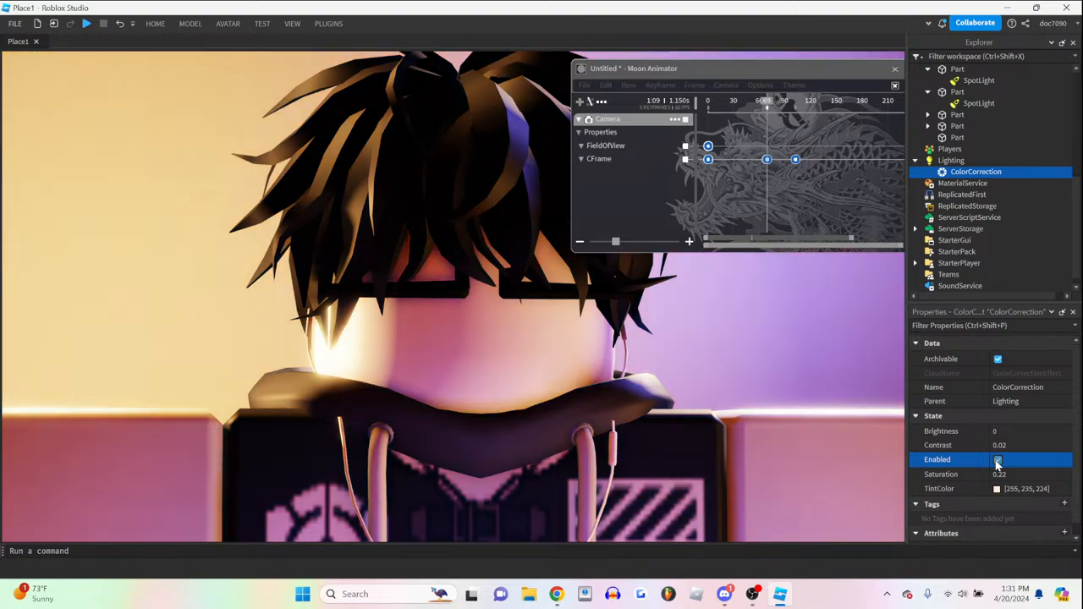
{"action": "left_click", "coordinate": [997, 458]}
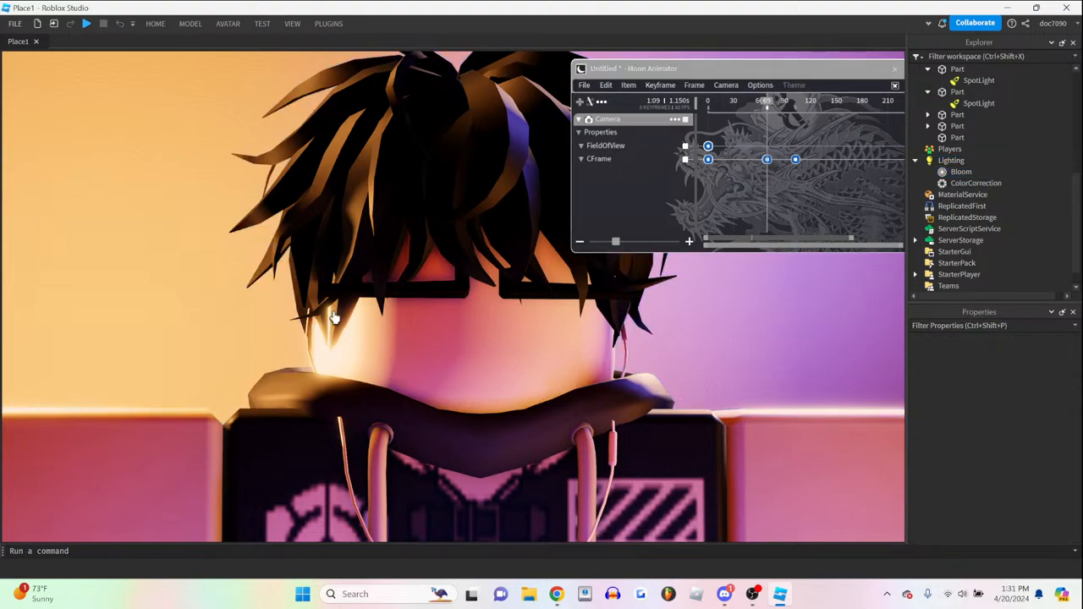
{"action": "mouse_move", "coordinate": [211, 277]}
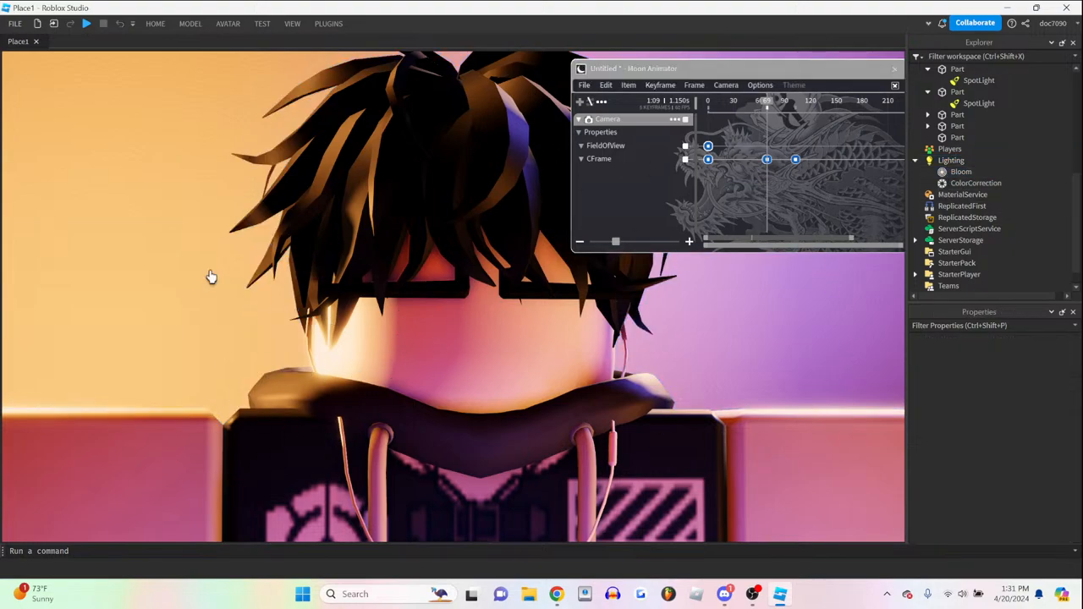
{"action": "mouse_move", "coordinate": [450, 335]}
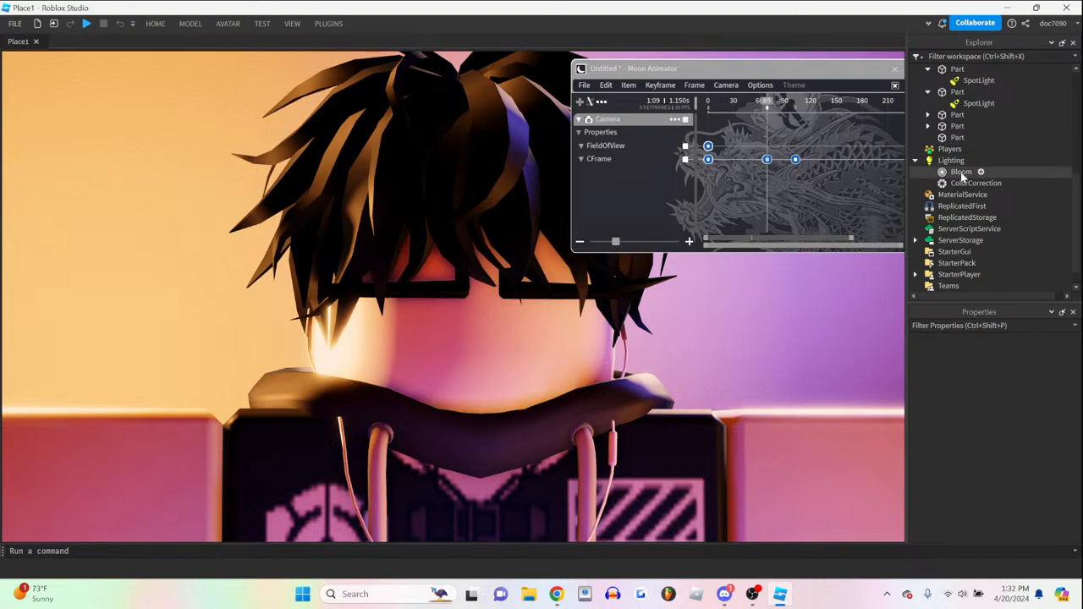
- Select the new Bloom effect under Lighting, then return to Studio from the chat app
{"action": "left_click", "coordinate": [961, 171]}
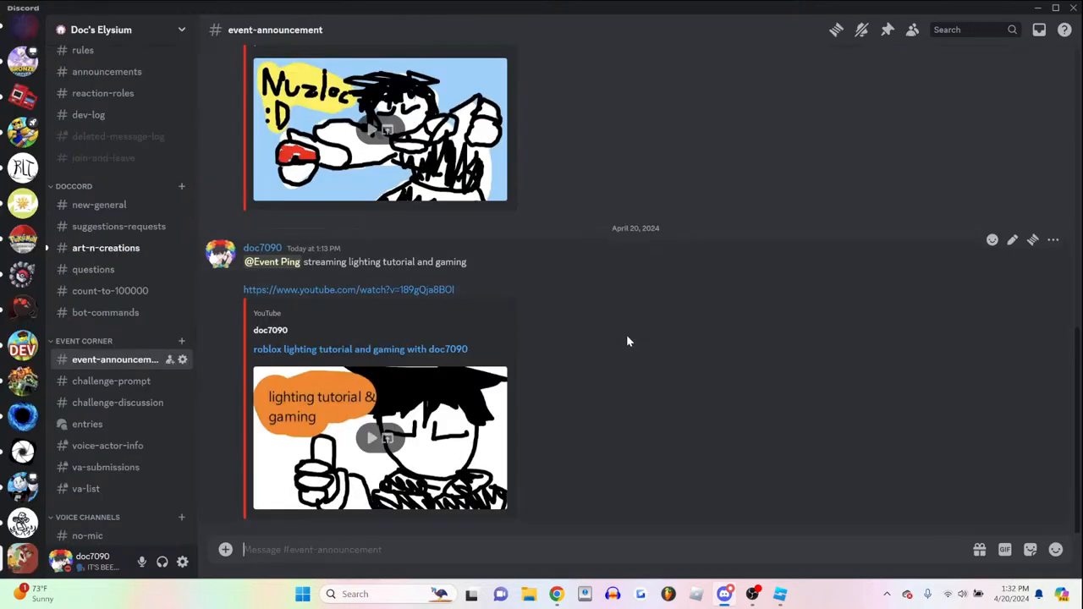
{"action": "key", "text": "alt+tab"}
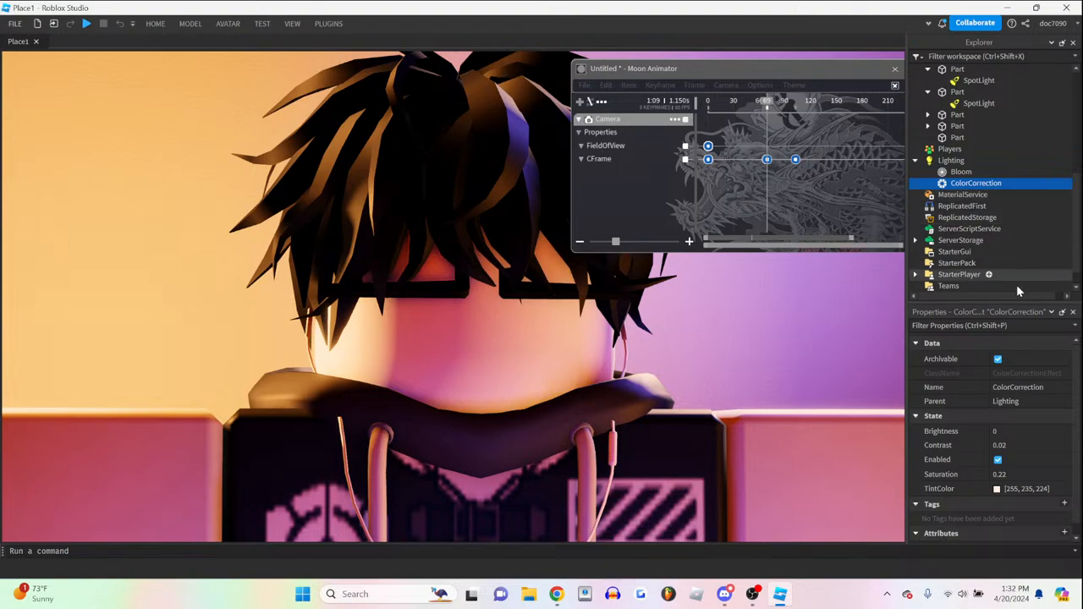
- Set the Bloom effect's Threshold to 1.219 and its Size to 23 via the property sliders
{"action": "left_click", "coordinate": [961, 172]}
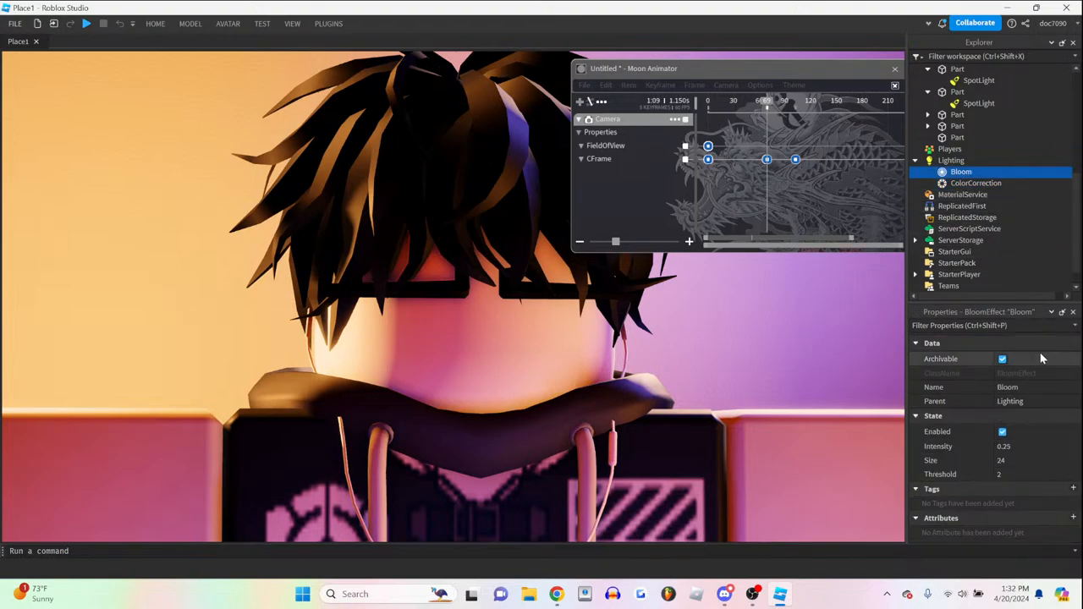
{"action": "left_click", "coordinate": [1015, 474]}
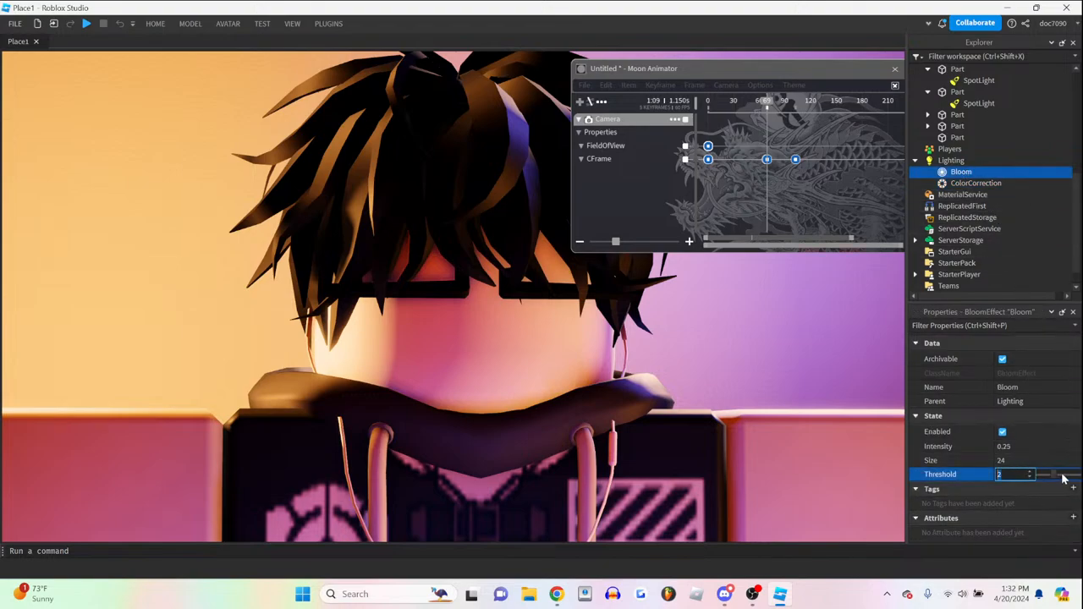
{"action": "left_click_drag", "start_coordinate": [1061, 474], "coordinate": [1047, 475]}
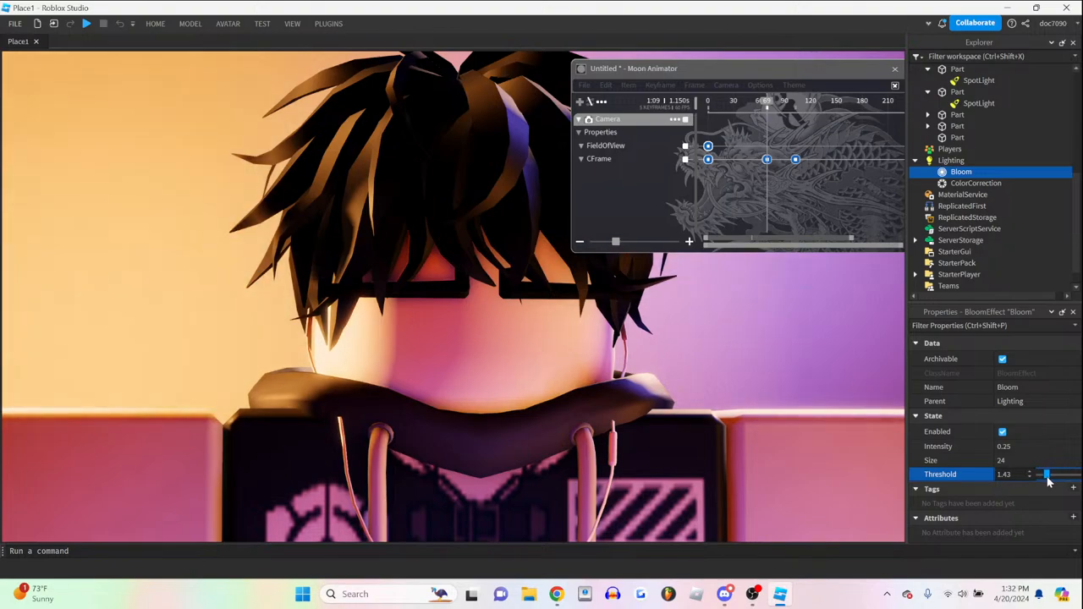
{"action": "left_click_drag", "start_coordinate": [1049, 474], "coordinate": [1043, 474]}
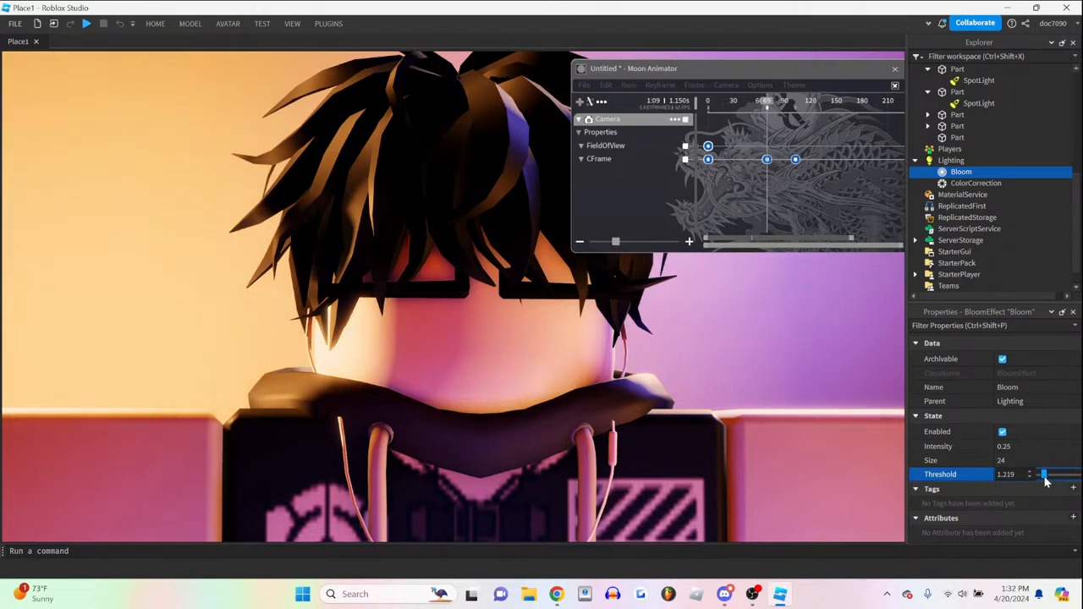
{"action": "left_click_drag", "start_coordinate": [1045, 460], "coordinate": [1066, 460]}
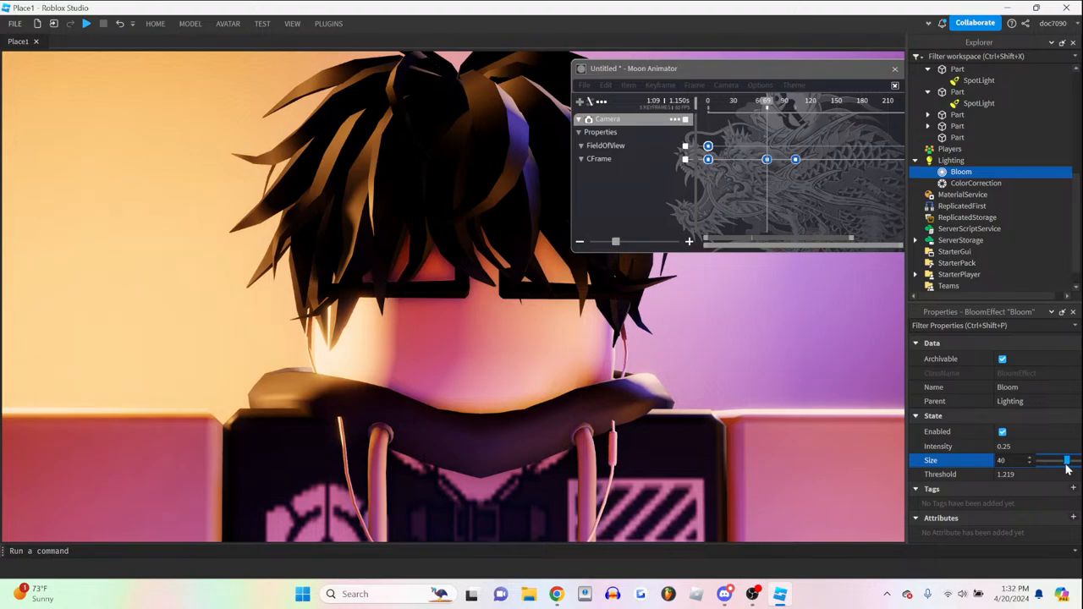
{"action": "left_click_drag", "start_coordinate": [1066, 461], "coordinate": [1053, 460]}
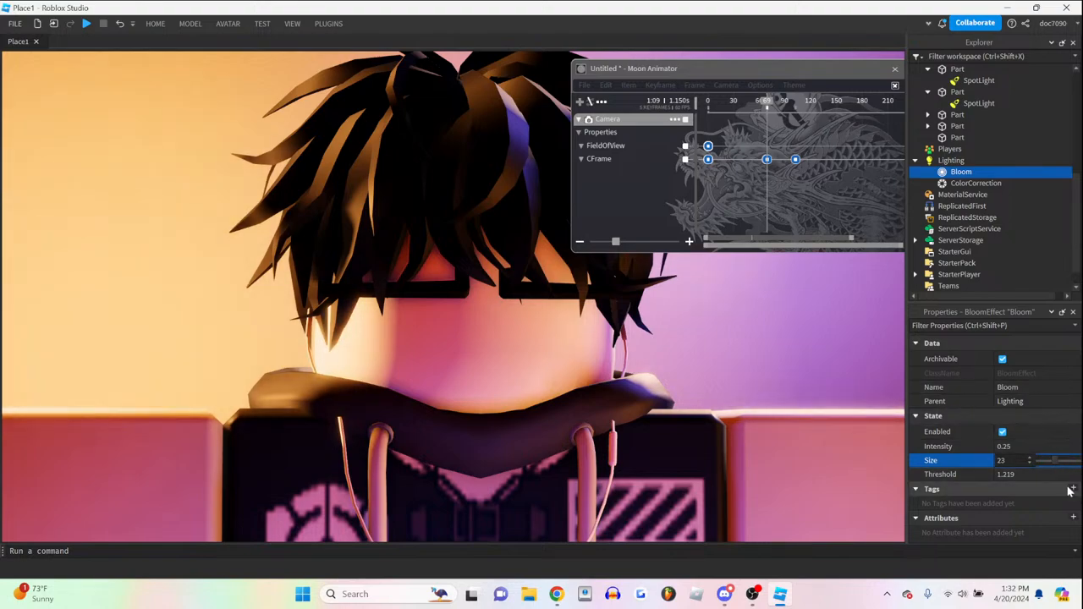
{"action": "mouse_move", "coordinate": [965, 440]}
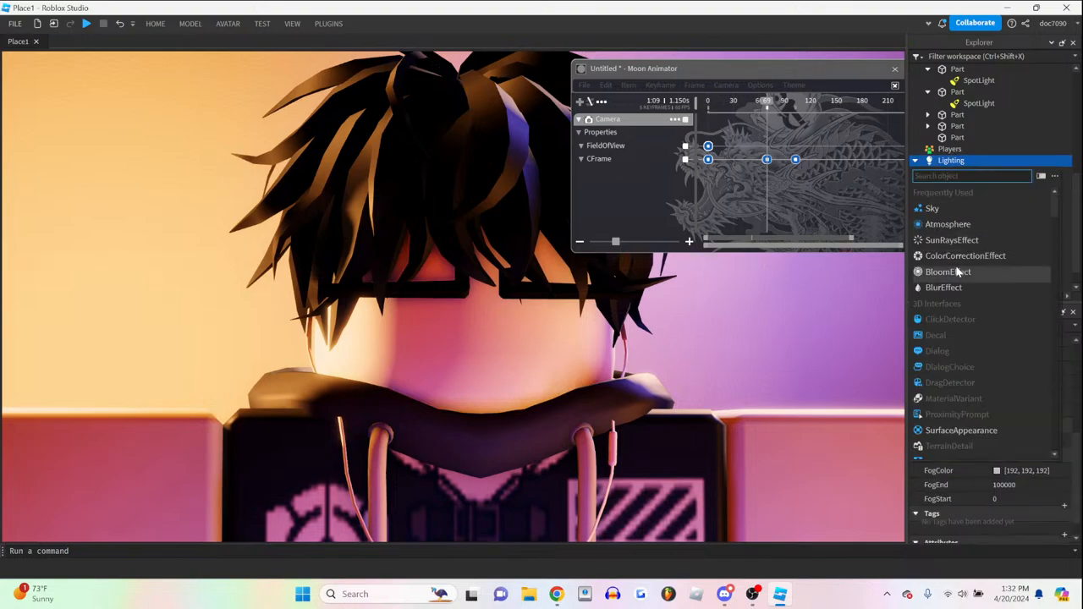
- Search the insert-object list for 'do' to add a new effect under Lighting
{"action": "type", "text": "do"}
{"action": "type", "text": "cabinet"}
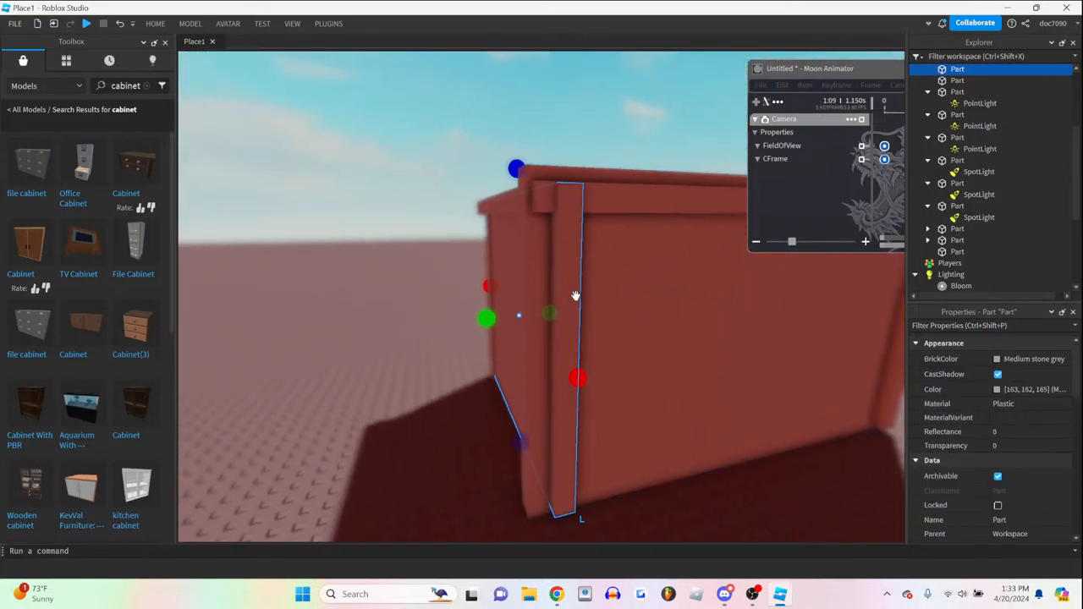
- Adjust the selected Part in the red box room viewport
{"action": "left_click_drag", "start_coordinate": [575, 296], "coordinate": [799, 347]}
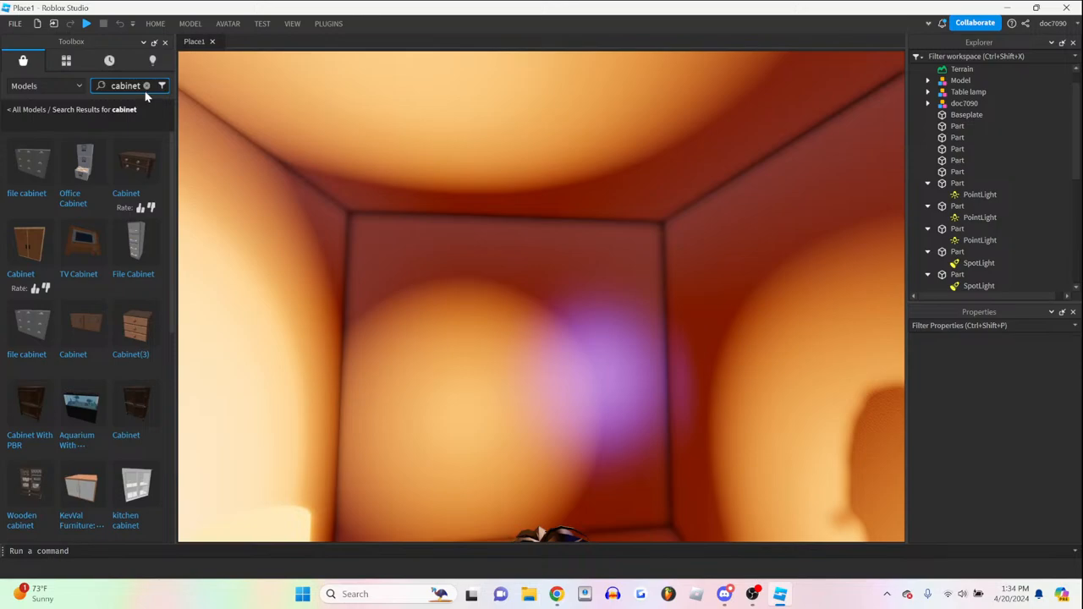
- Search the Toolbox for 'poster' to find the capybara poster model
{"action": "type", "text": "poster"}
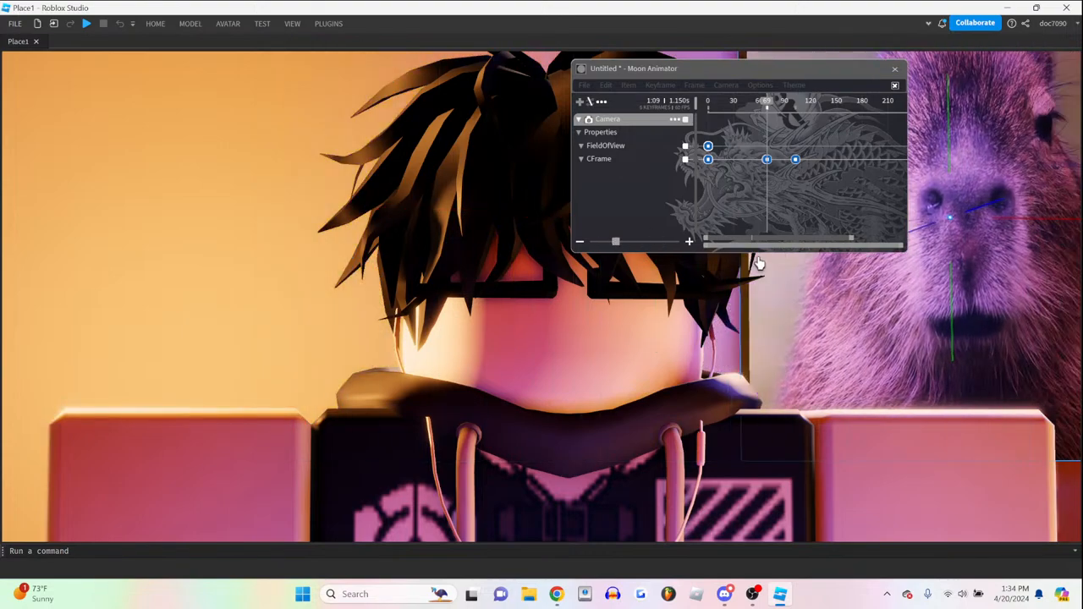
- Select the DepthOfField effect under Lighting and move the Moon Animator timeline aside
{"action": "left_click", "coordinate": [895, 68]}
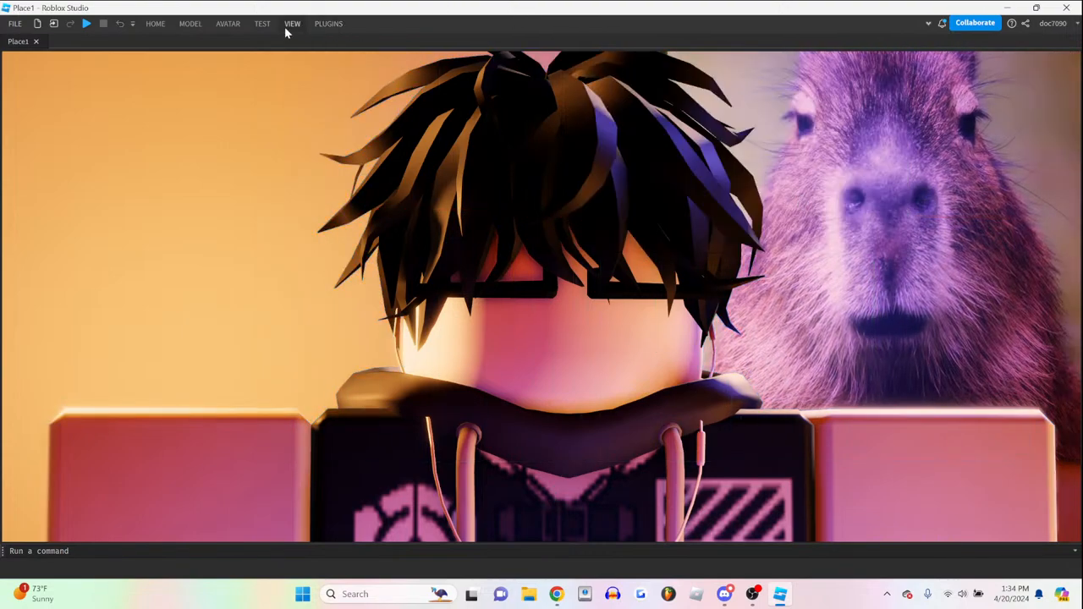
{"action": "left_click", "coordinate": [292, 23]}
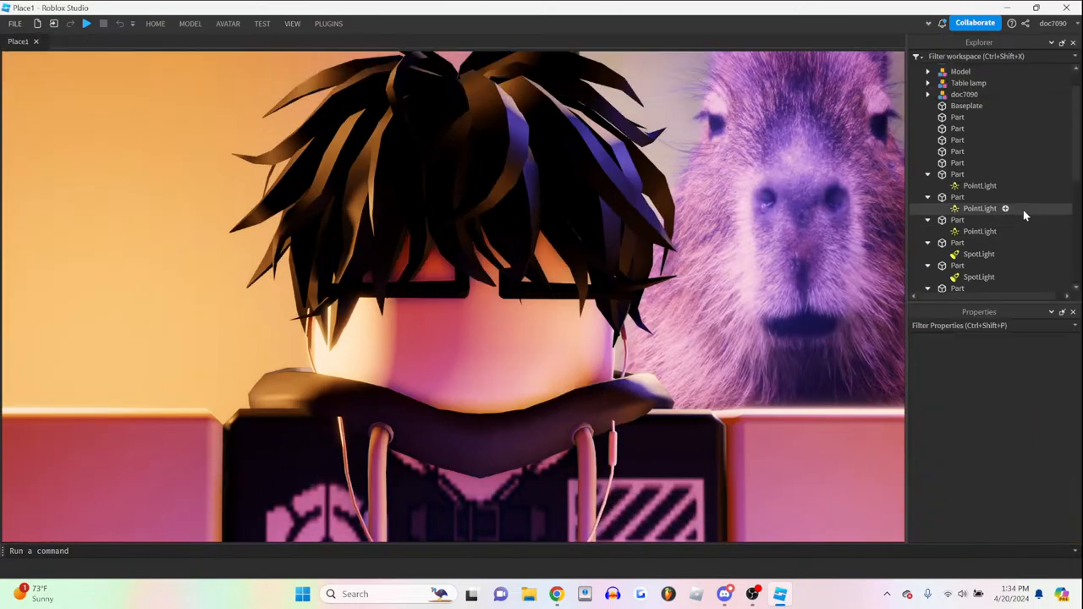
{"action": "scroll", "scroll_direction": "down", "scroll_amount": 3}
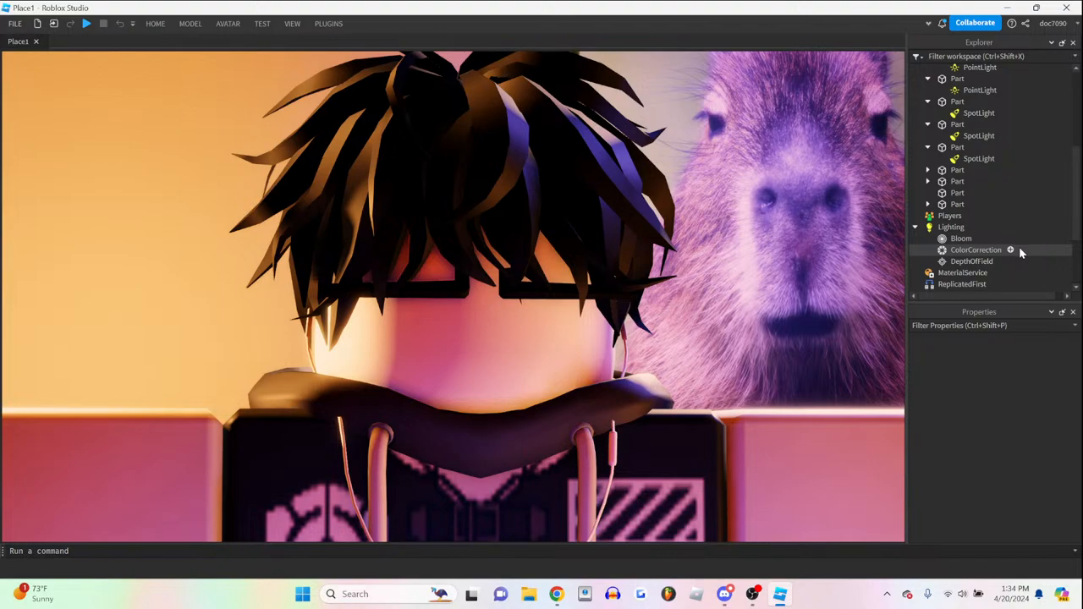
{"action": "left_click", "coordinate": [972, 261]}
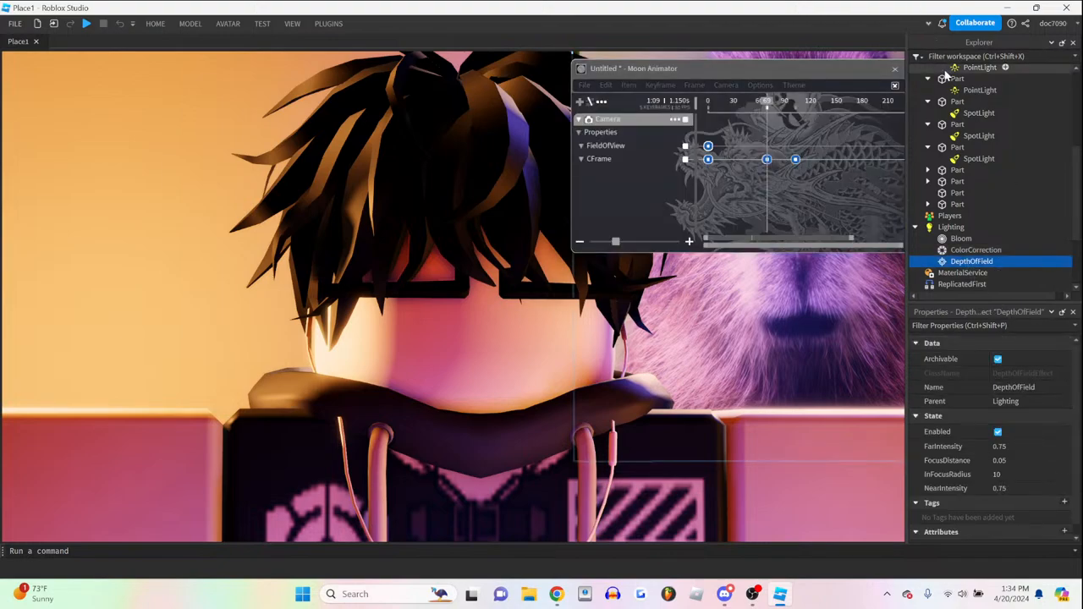
{"action": "mouse_move", "coordinate": [927, 77]}
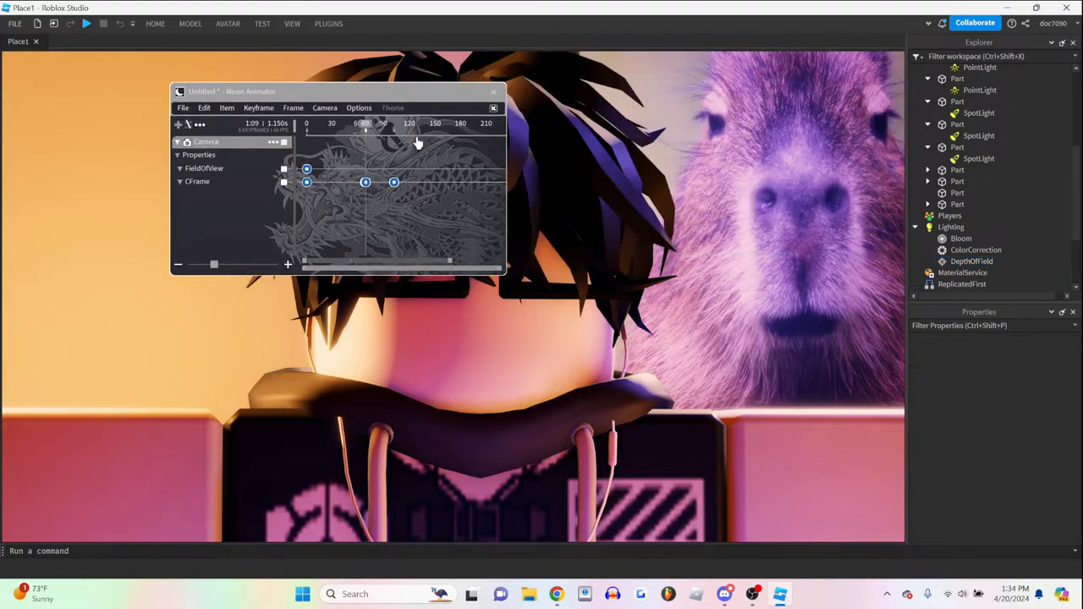
{"action": "left_click", "coordinate": [493, 107]}
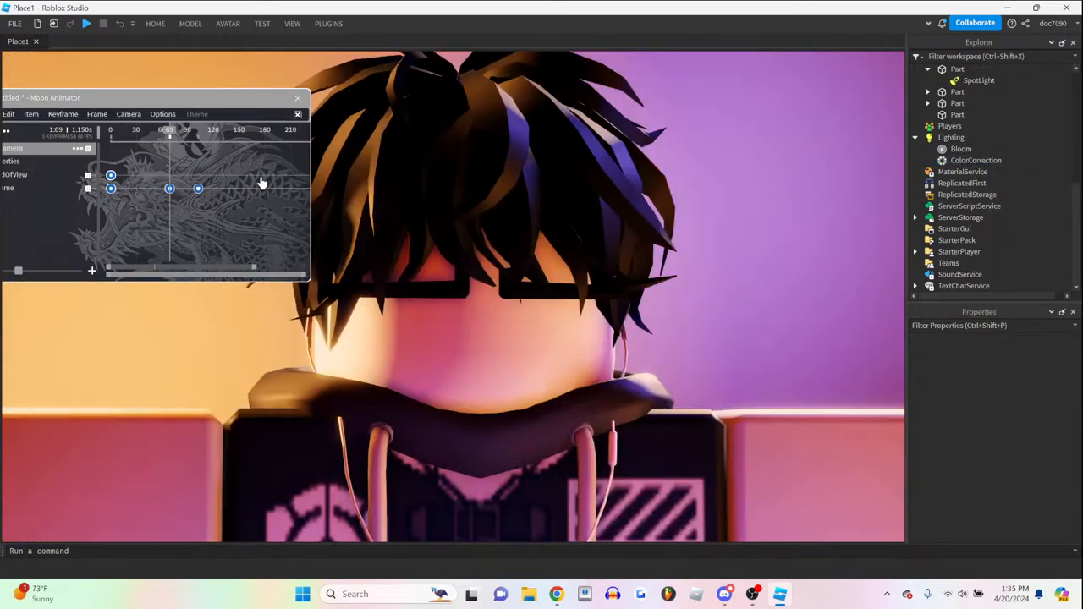
- Start adding an effect to Lighting, then close the Explorer and Properties panels
{"action": "left_click", "coordinate": [950, 137]}
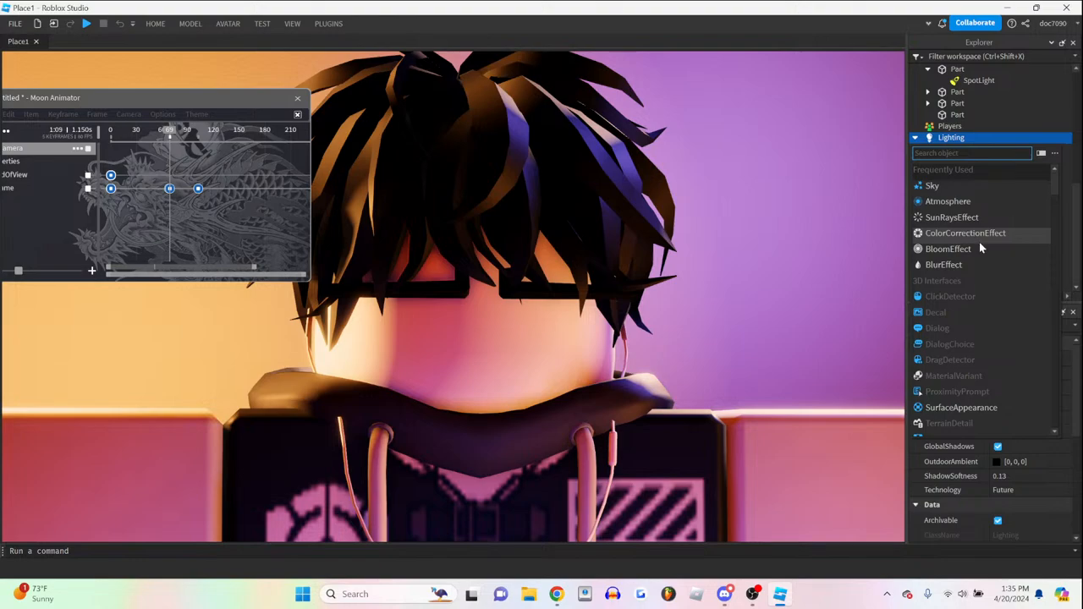
{"action": "mouse_move", "coordinate": [952, 217]}
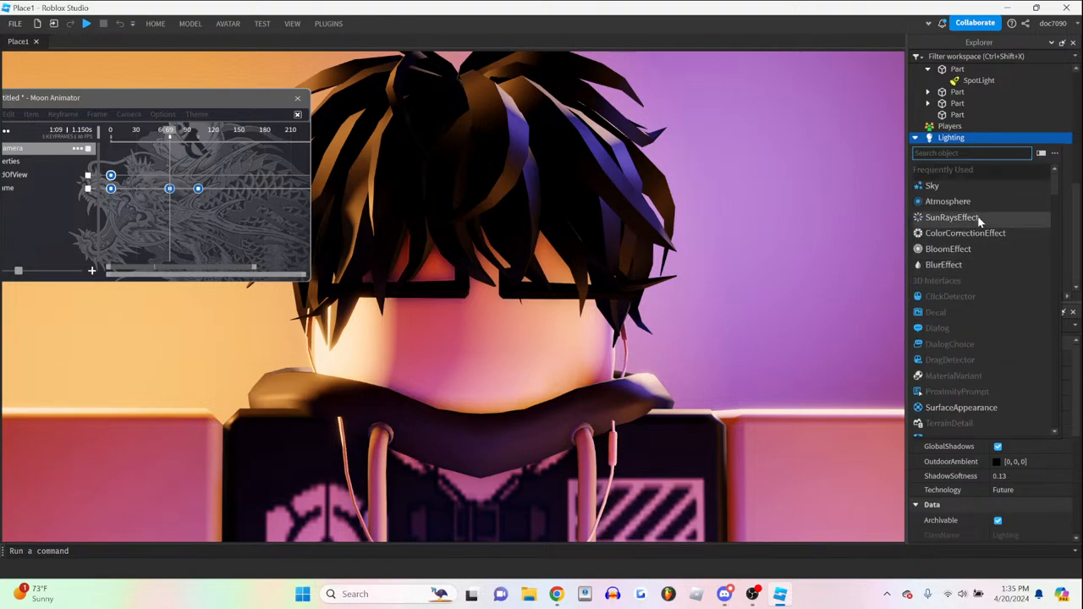
{"action": "mouse_move", "coordinate": [952, 217]}
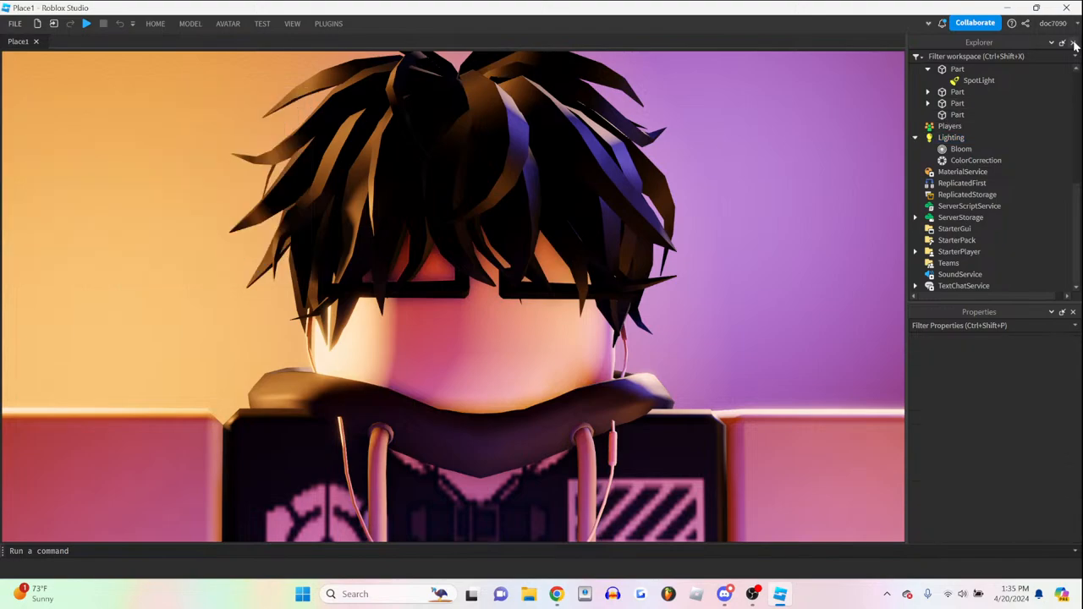
{"action": "left_click", "coordinate": [1074, 42]}
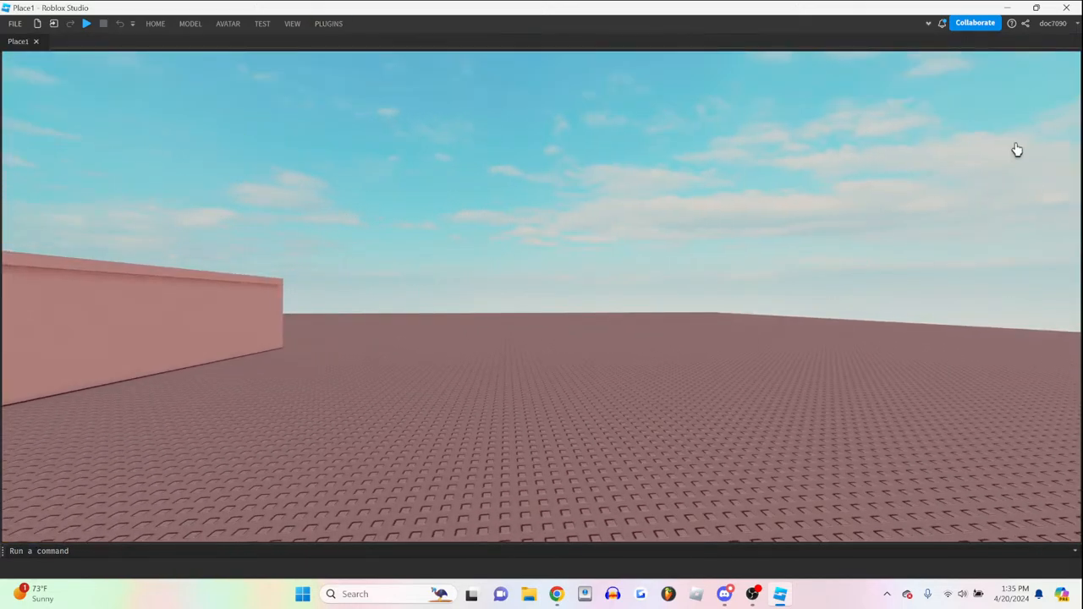
- Apply a skybox from the Skyboxes plugin browser, then search the Toolbox for 'decaying'
{"action": "left_click", "coordinate": [328, 23]}
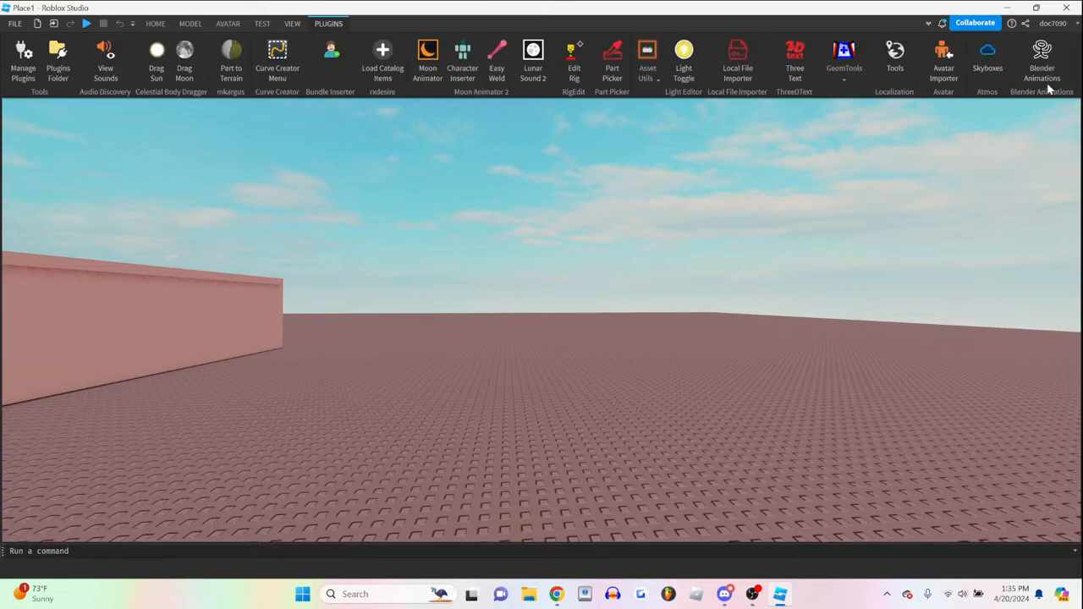
{"action": "left_click", "coordinate": [987, 64]}
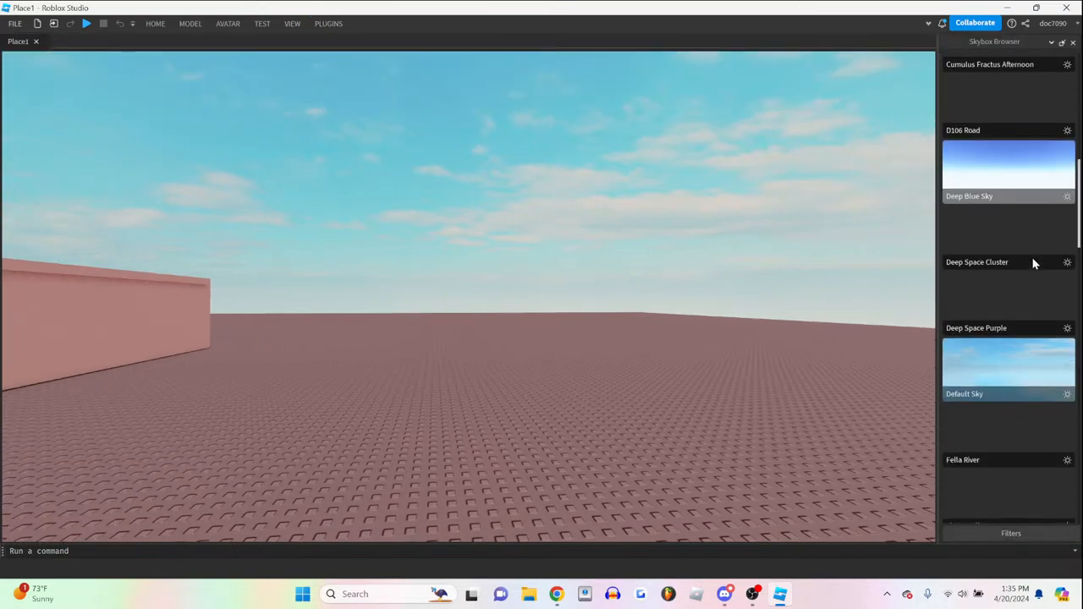
{"action": "scroll", "scroll_direction": "down", "scroll_amount": 3}
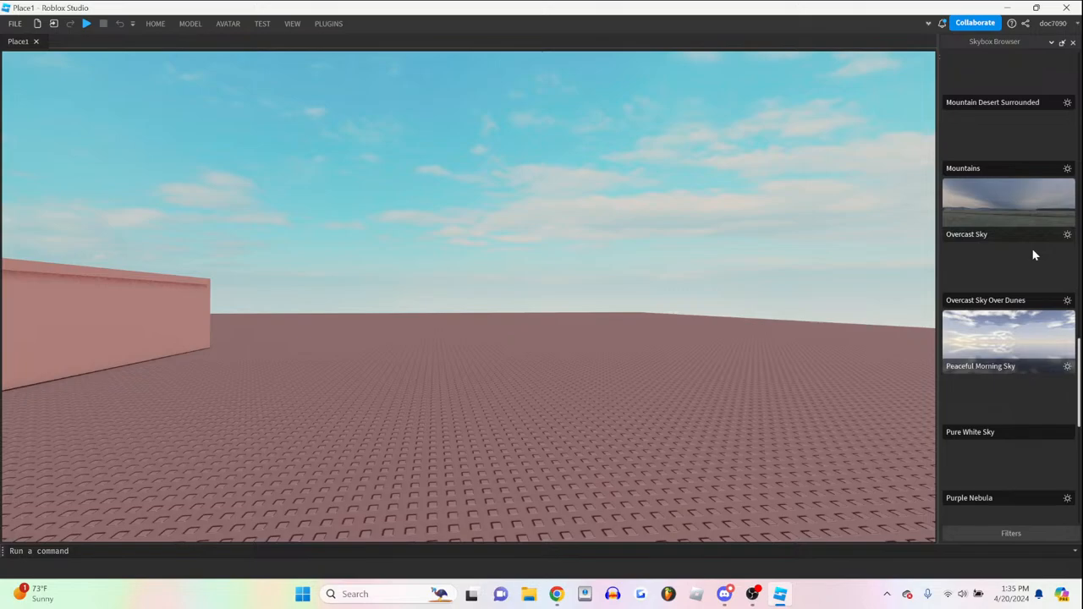
{"action": "scroll", "scroll_direction": "down", "scroll_amount": 3}
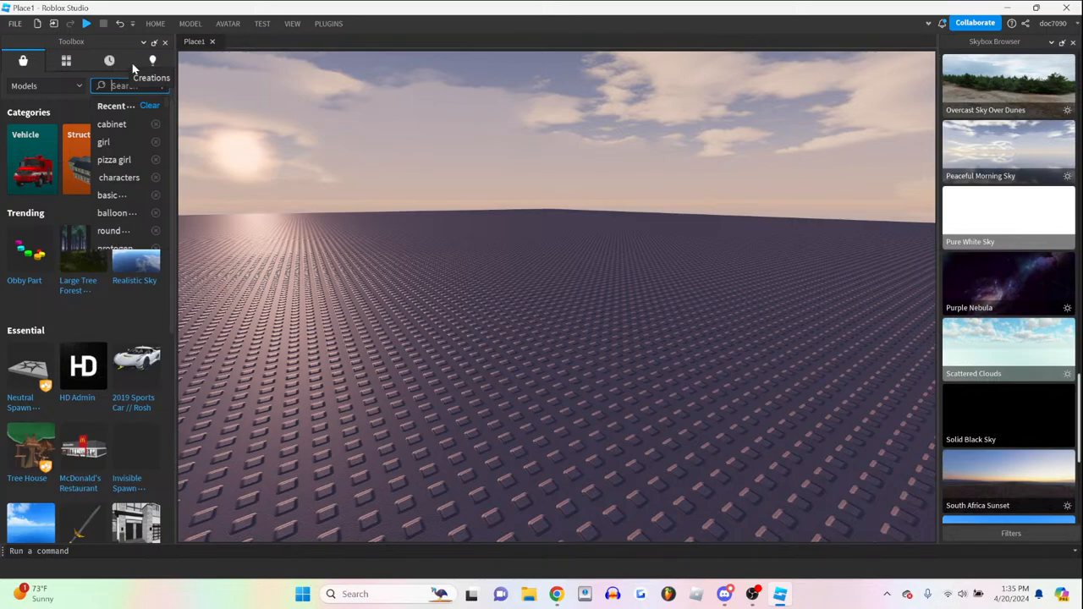
{"action": "type", "text": "decaying"}
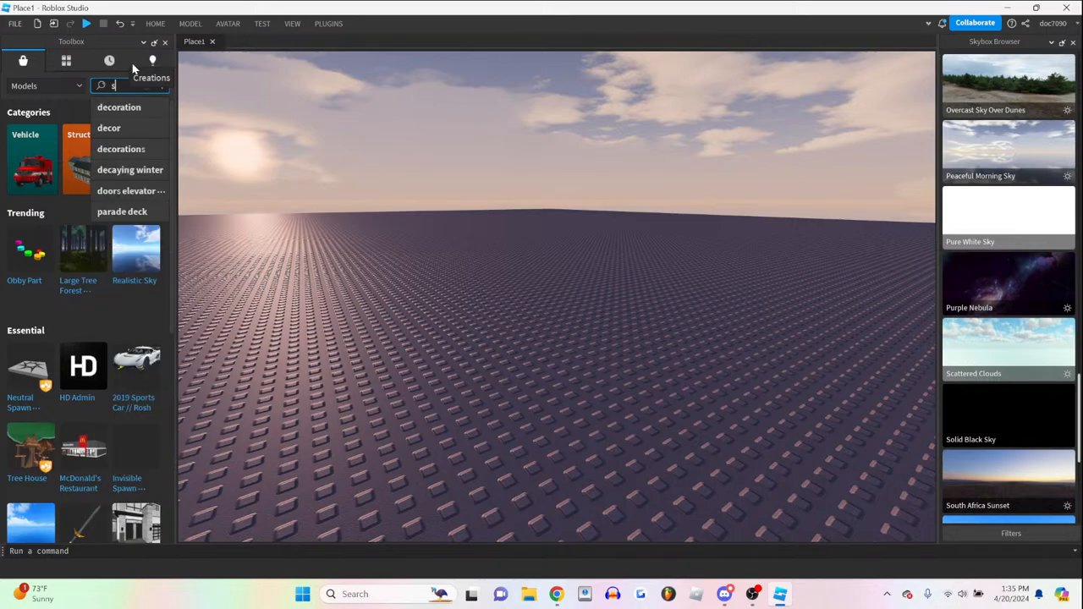
- Search the Toolbox for 'cr' and drag the Crossroads map into the scene
{"action": "type", "text": "crossroads"}
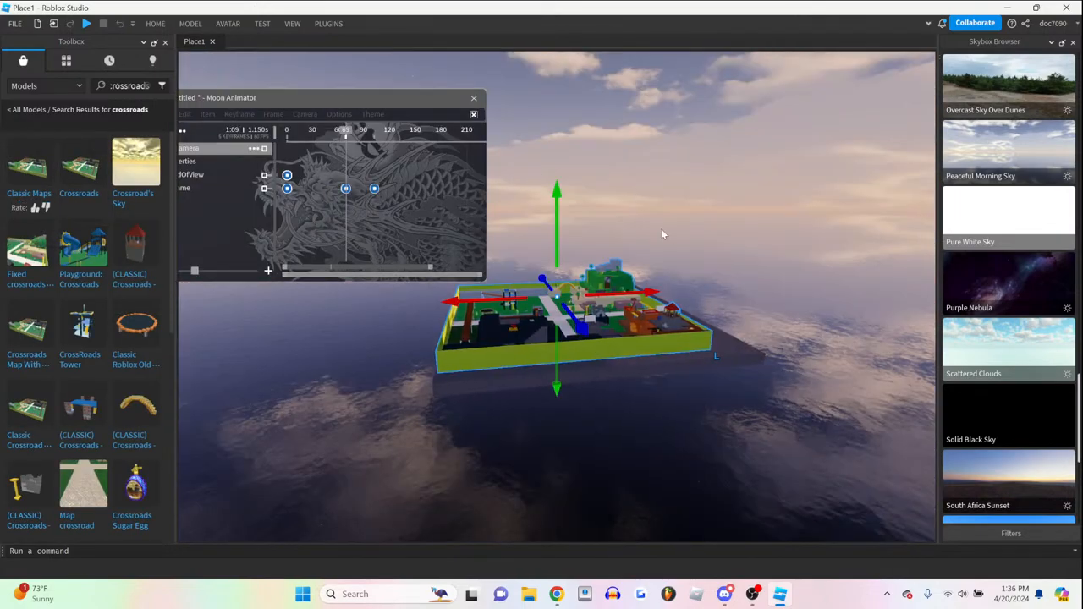
{"action": "left_click_drag", "start_coordinate": [662, 234], "coordinate": [609, 429]}
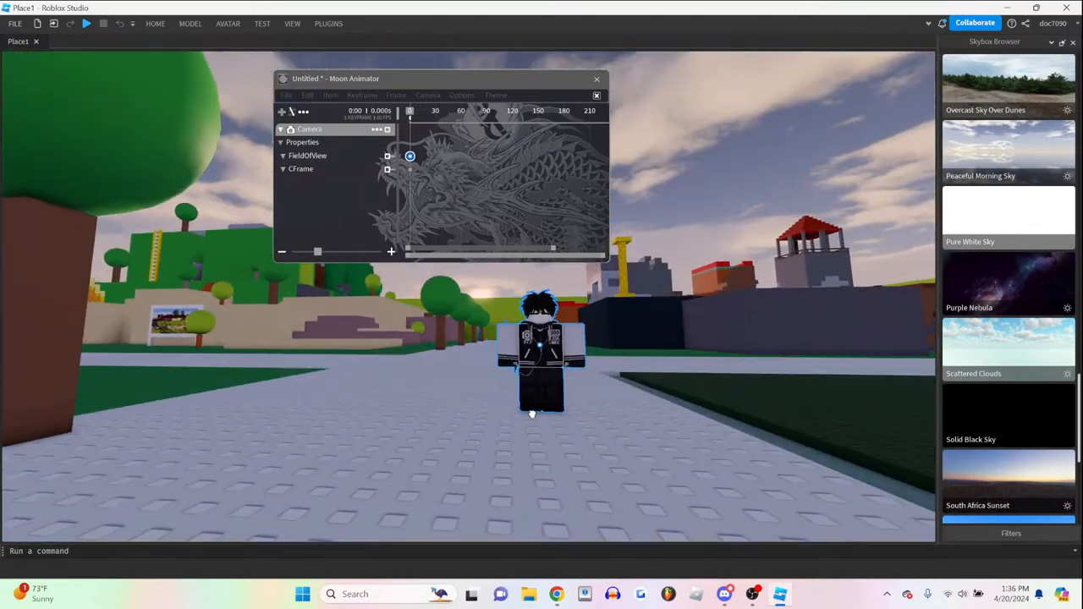
- Close the Skybox Browser and record a camera CFrame keyframe in Moon Animator
{"action": "left_click", "coordinate": [328, 23]}
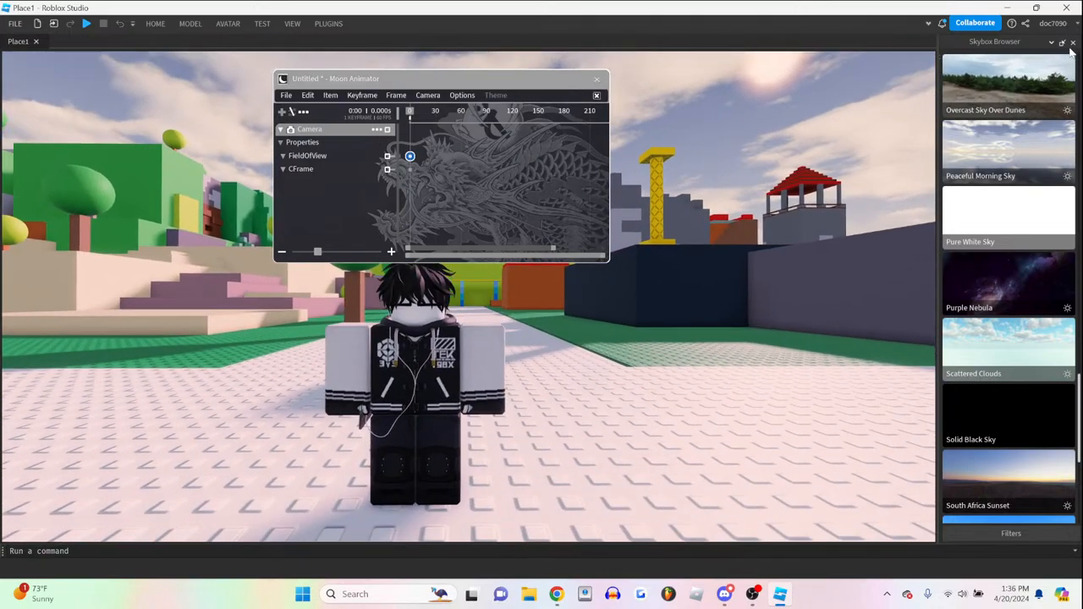
{"action": "left_click", "coordinate": [292, 23]}
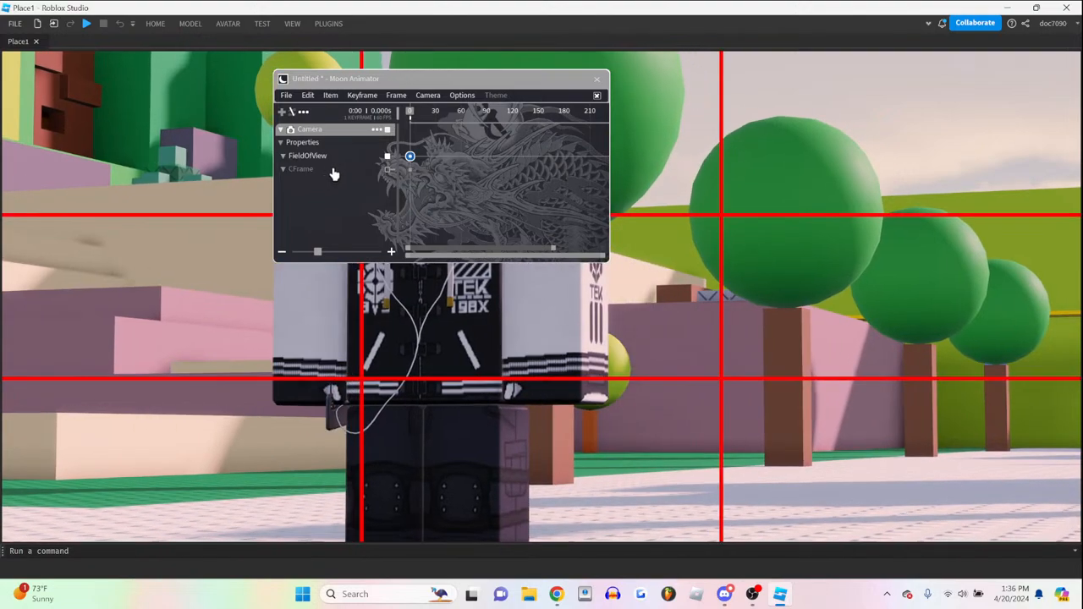
{"action": "left_click", "coordinate": [596, 79]}
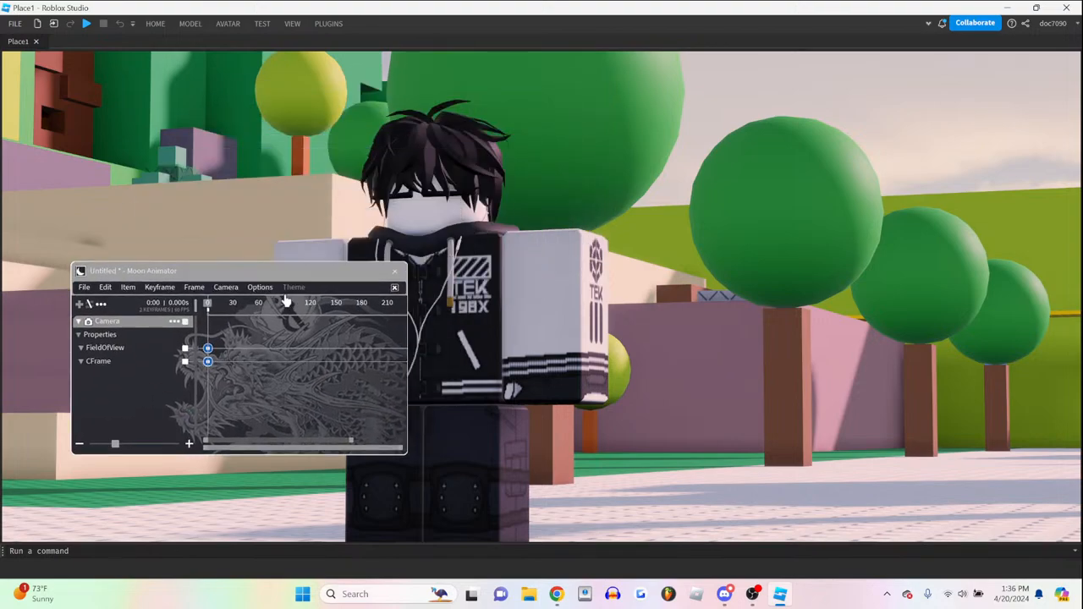
{"action": "left_click", "coordinate": [292, 23]}
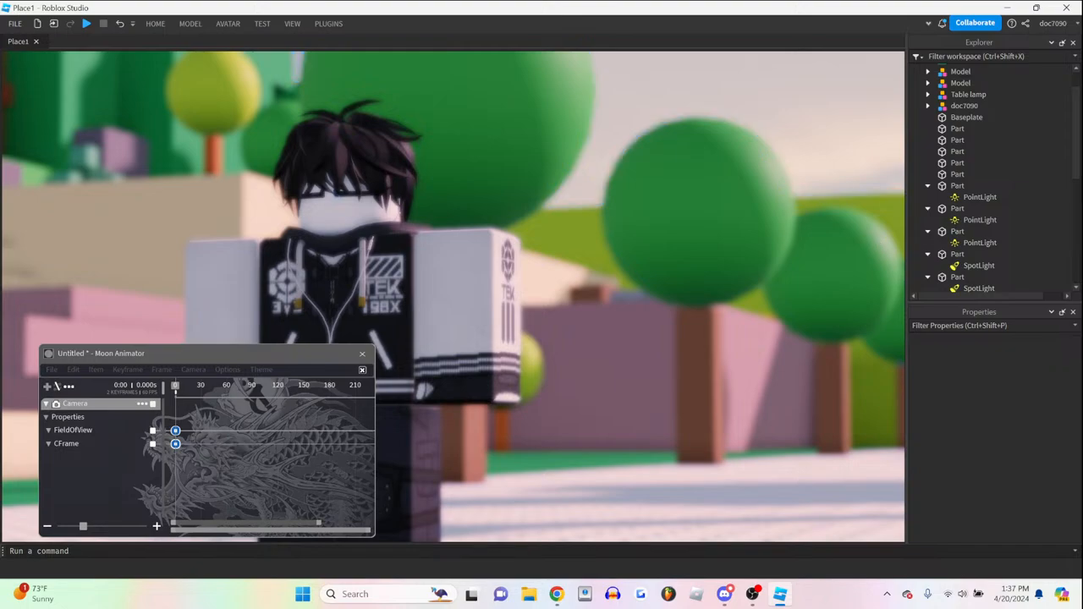
- On Lighting's DepthOfField, set NearIntensity to 0 and settle InFocusRadius near 19.445
{"action": "left_click", "coordinate": [971, 220]}
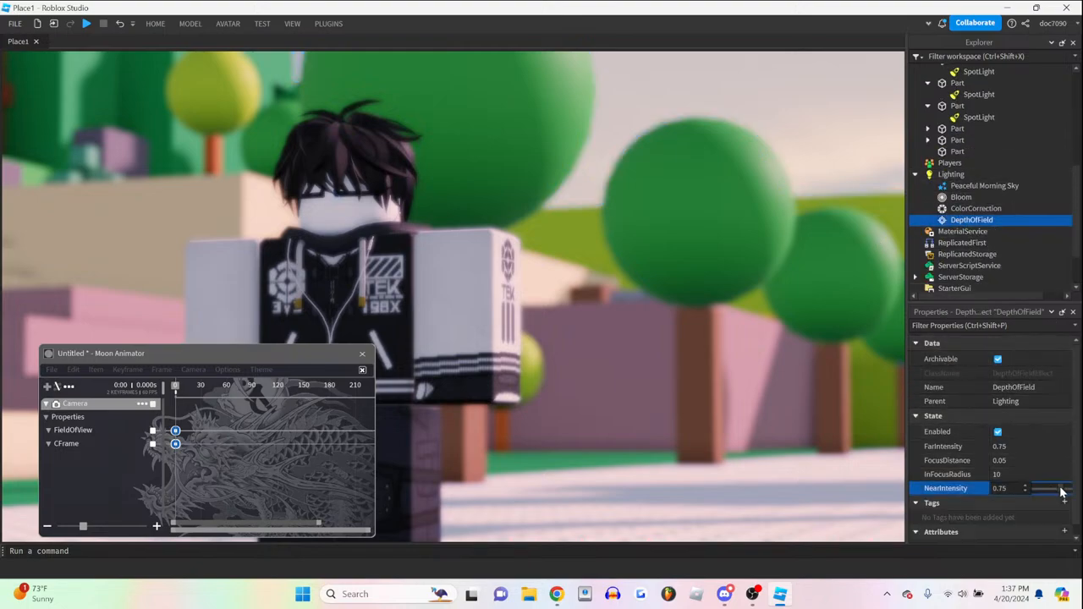
{"action": "left_click_drag", "start_coordinate": [1060, 489], "coordinate": [1035, 488]}
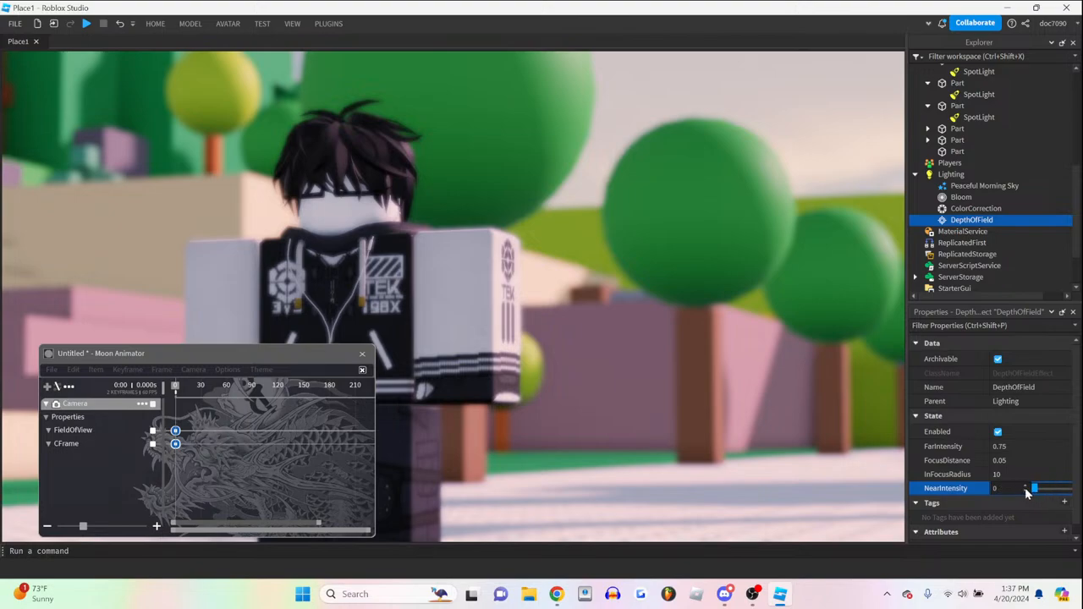
{"action": "left_click", "coordinate": [1011, 473]}
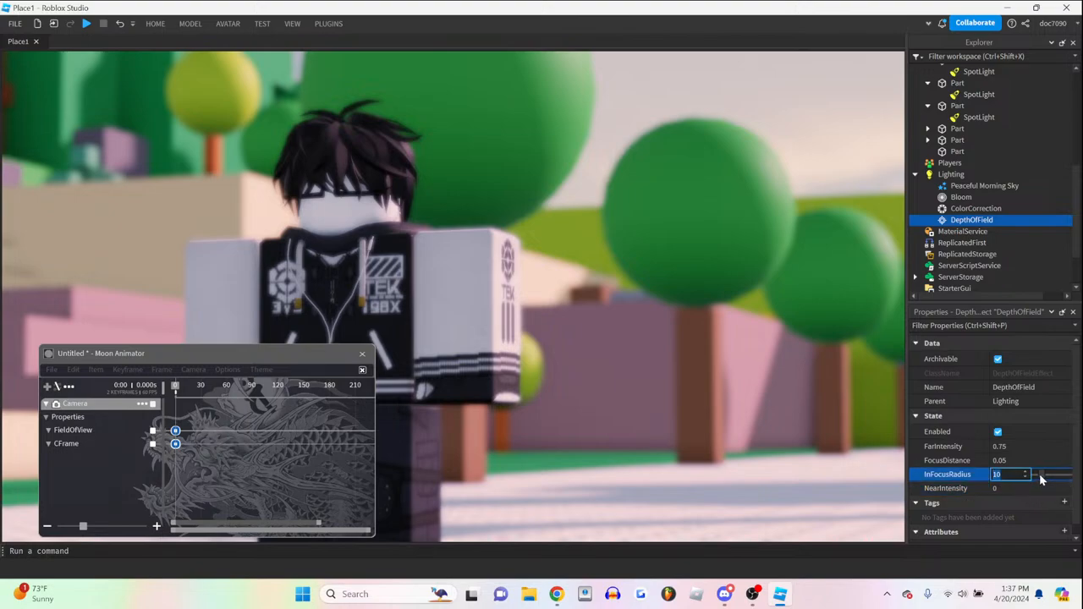
{"action": "left_click_drag", "start_coordinate": [1032, 473], "coordinate": [1045, 473]}
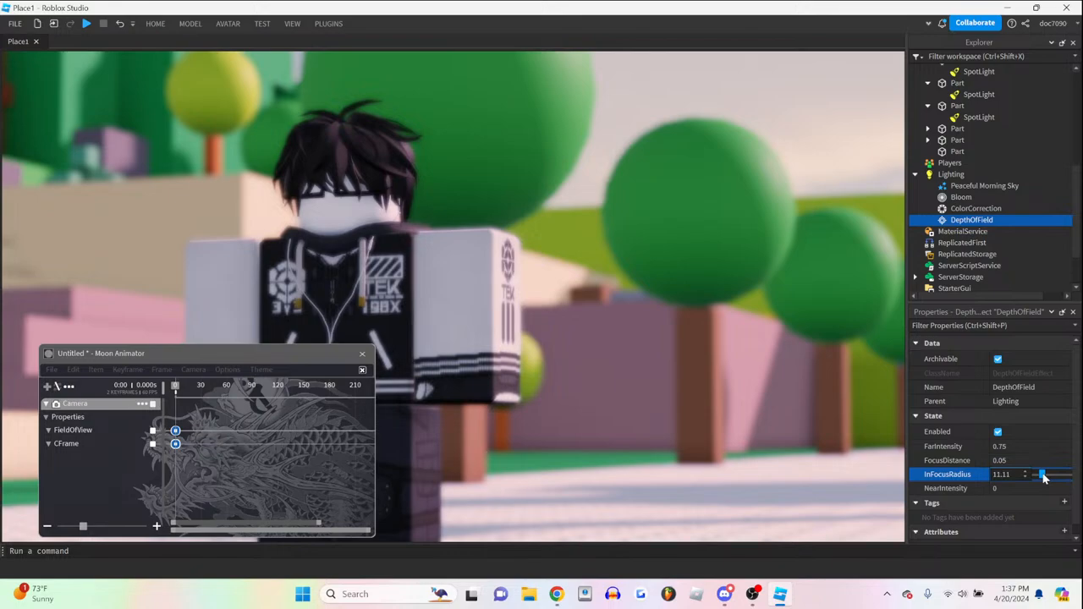
{"action": "left_click_drag", "start_coordinate": [1036, 474], "coordinate": [1049, 474]}
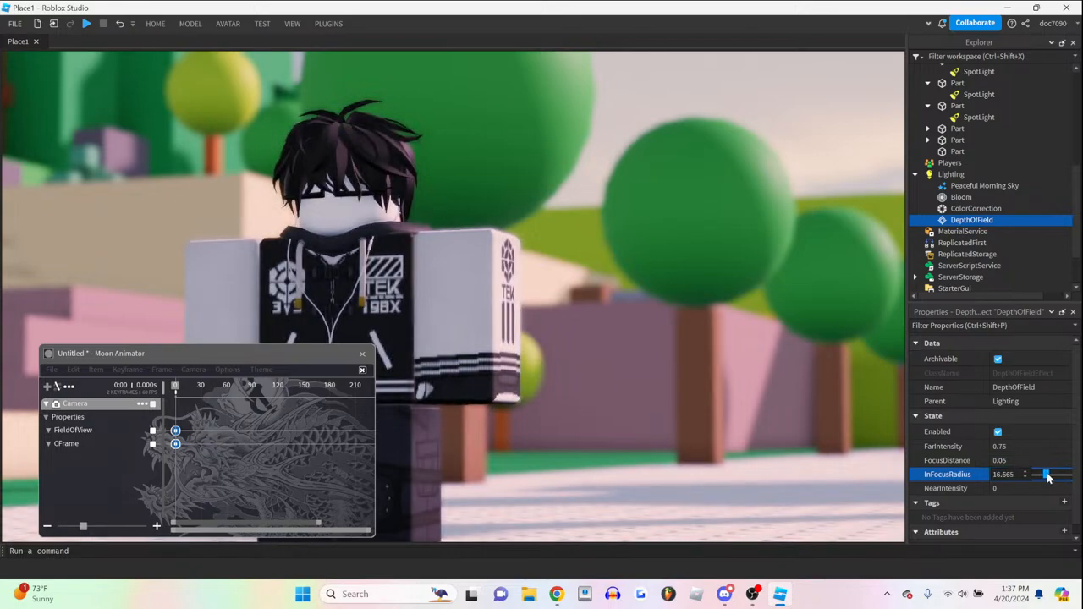
{"action": "left_click_drag", "start_coordinate": [1049, 474], "coordinate": [1026, 474]}
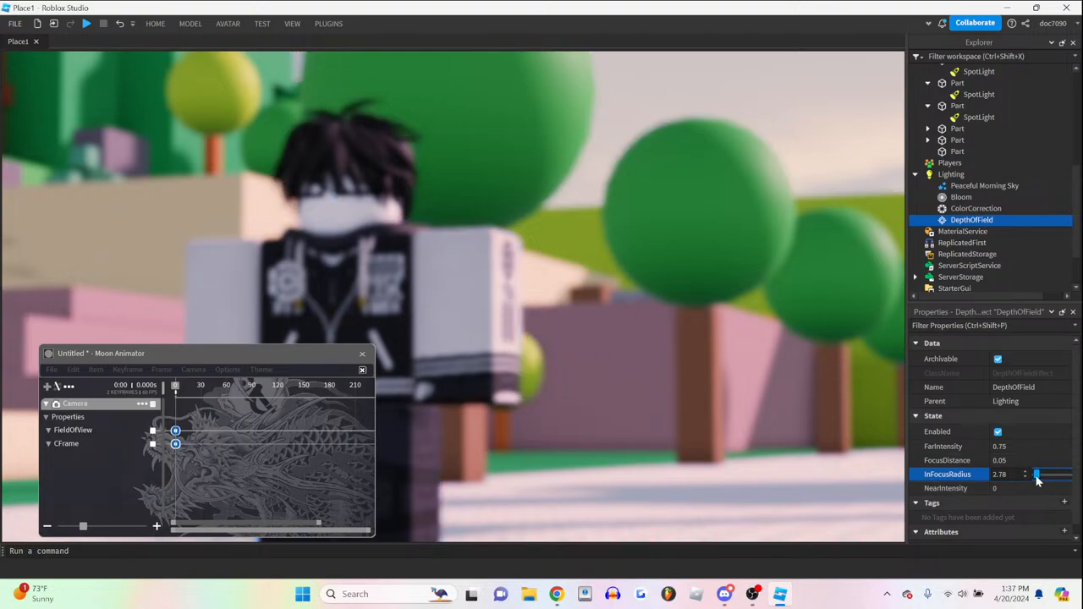
{"action": "left_click_drag", "start_coordinate": [1036, 473], "coordinate": [1053, 473]}
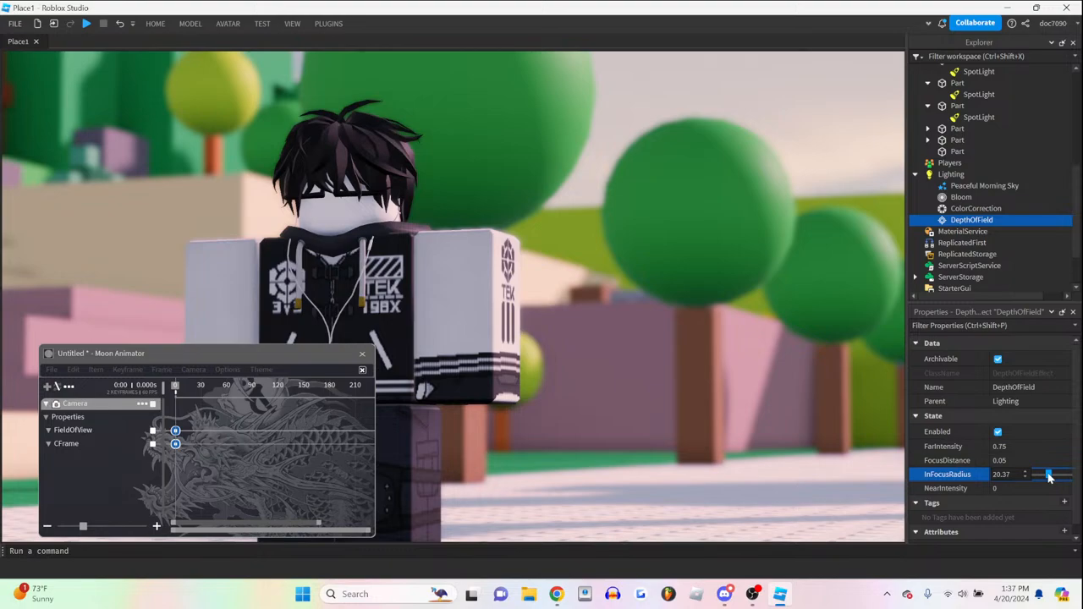
{"action": "left_click_drag", "start_coordinate": [1049, 473], "coordinate": [1062, 474]}
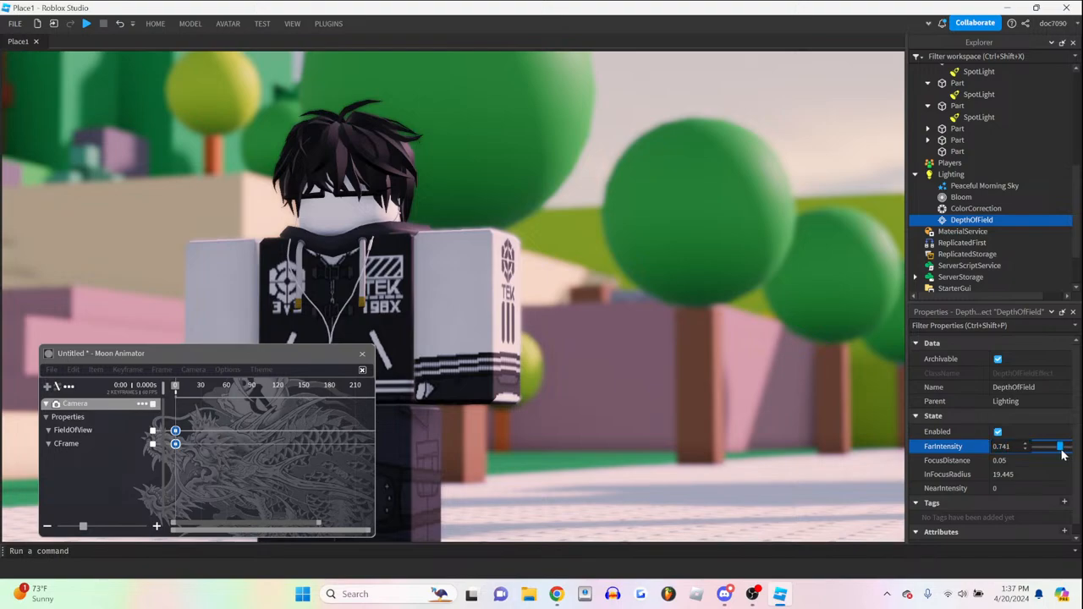
- Lower FarIntensity to 0.315 and start nudging the FocusDistance value
{"action": "left_click_drag", "start_coordinate": [1060, 446], "coordinate": [1041, 446]}
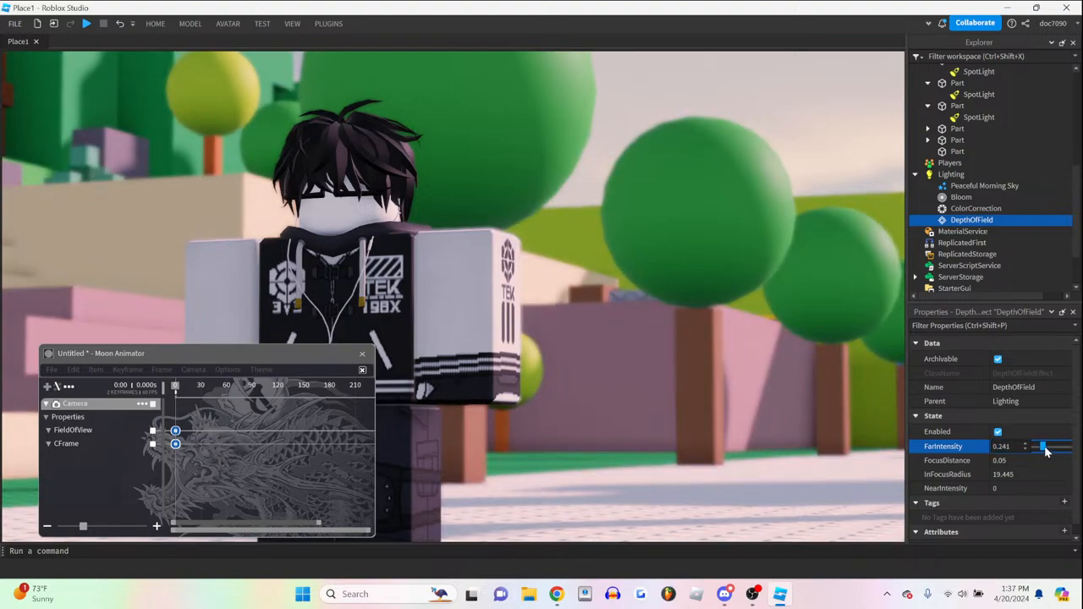
{"action": "left_click", "coordinate": [1011, 460]}
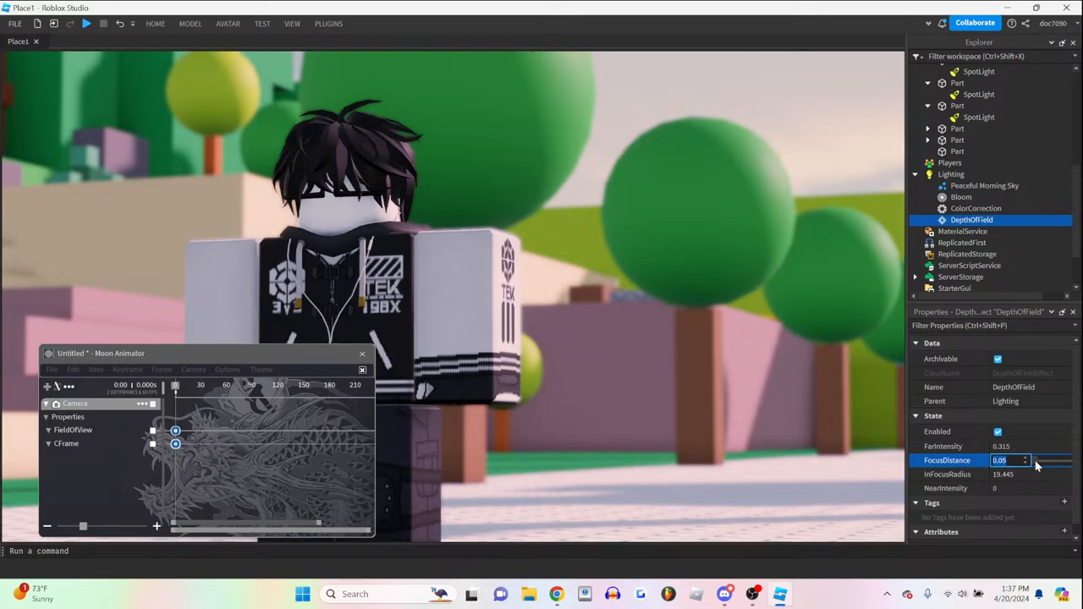
{"action": "left_click_drag", "start_coordinate": [1032, 461], "coordinate": [1045, 460]}
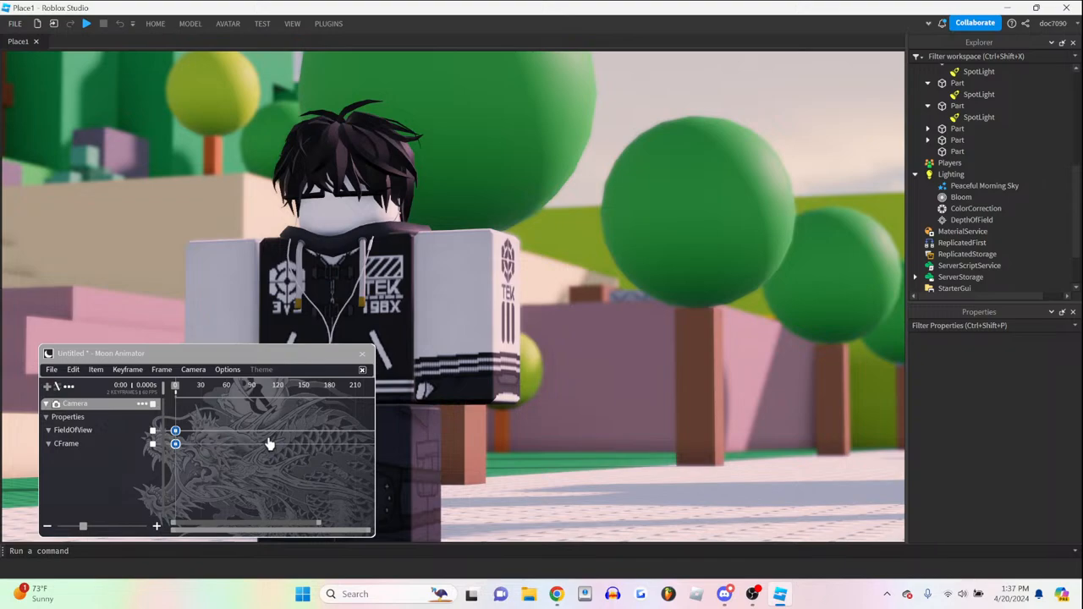
{"action": "mouse_move", "coordinate": [329, 409]}
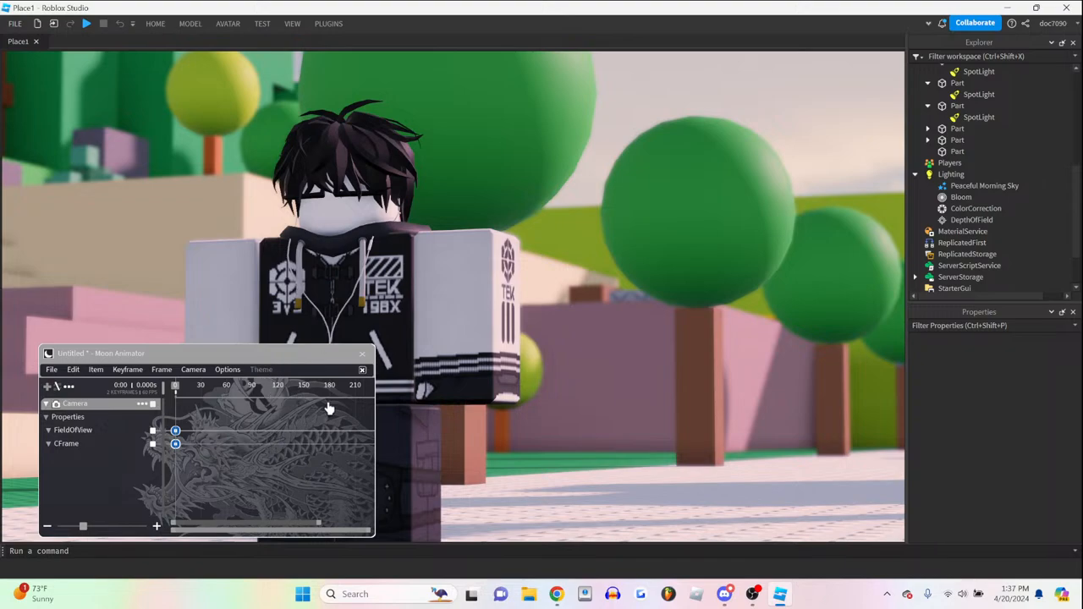
- Restore the Explorer/Properties panels, reselect DepthOfField and confirm FocusDistance at 37.04
{"action": "left_click", "coordinate": [972, 220]}
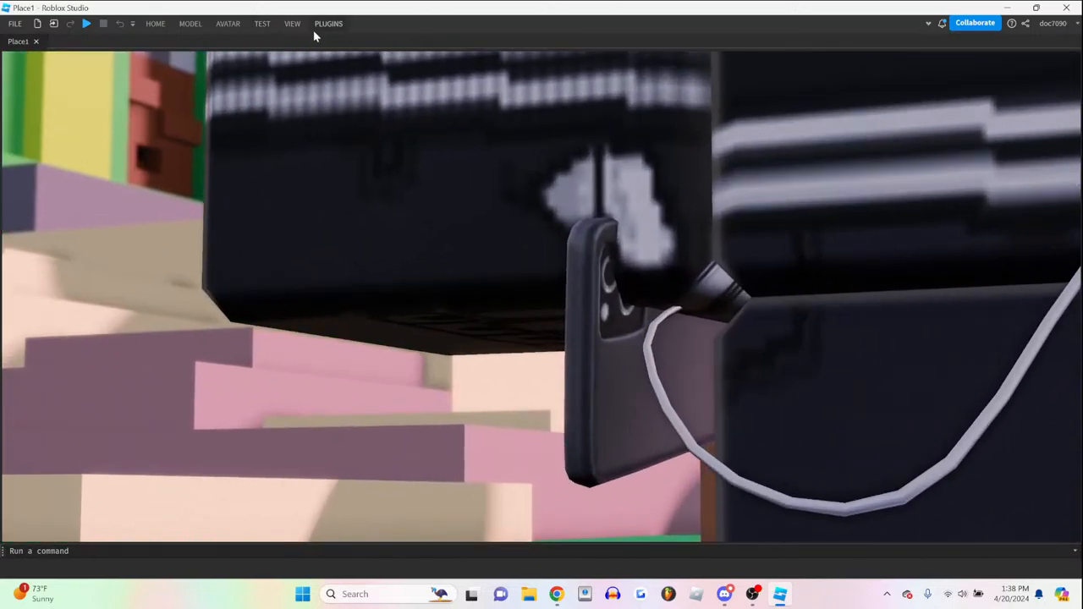
{"action": "left_click", "coordinate": [291, 23]}
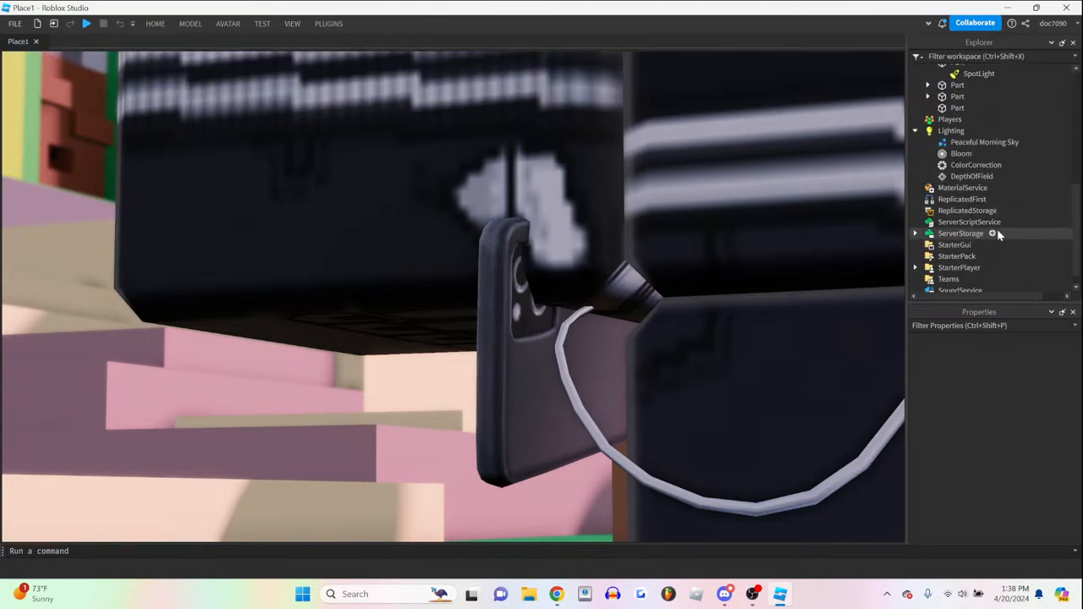
{"action": "left_click", "coordinate": [971, 176]}
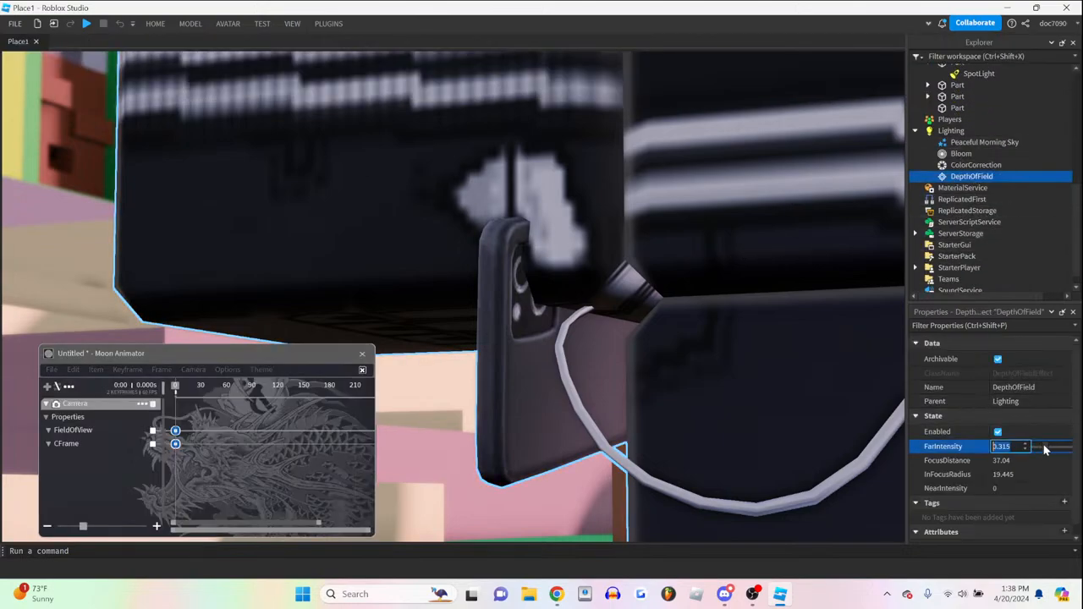
{"action": "left_click", "coordinate": [1007, 460]}
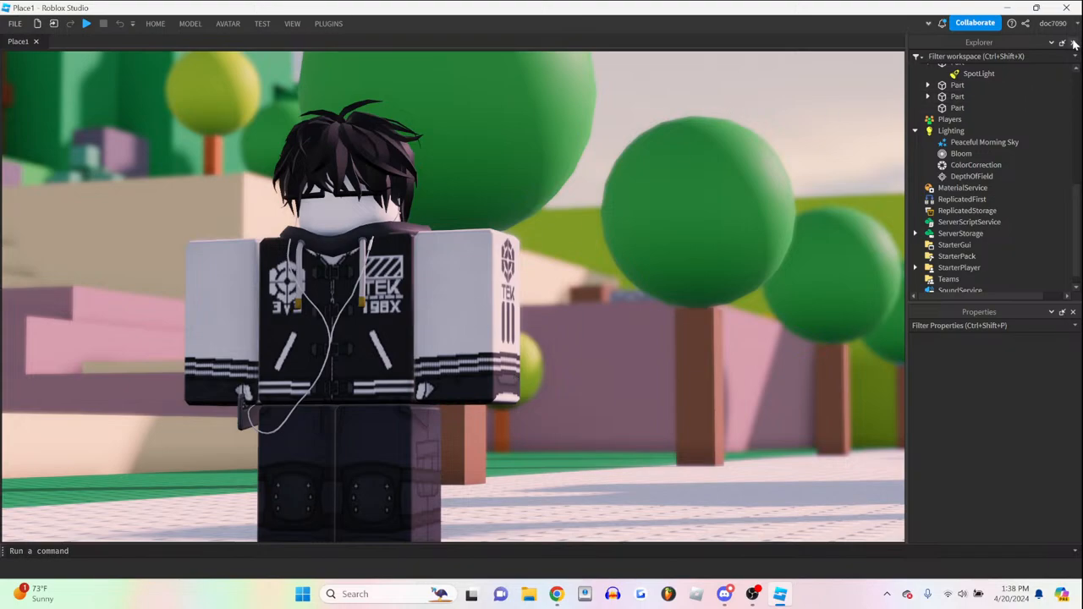
{"action": "left_click", "coordinate": [1072, 43]}
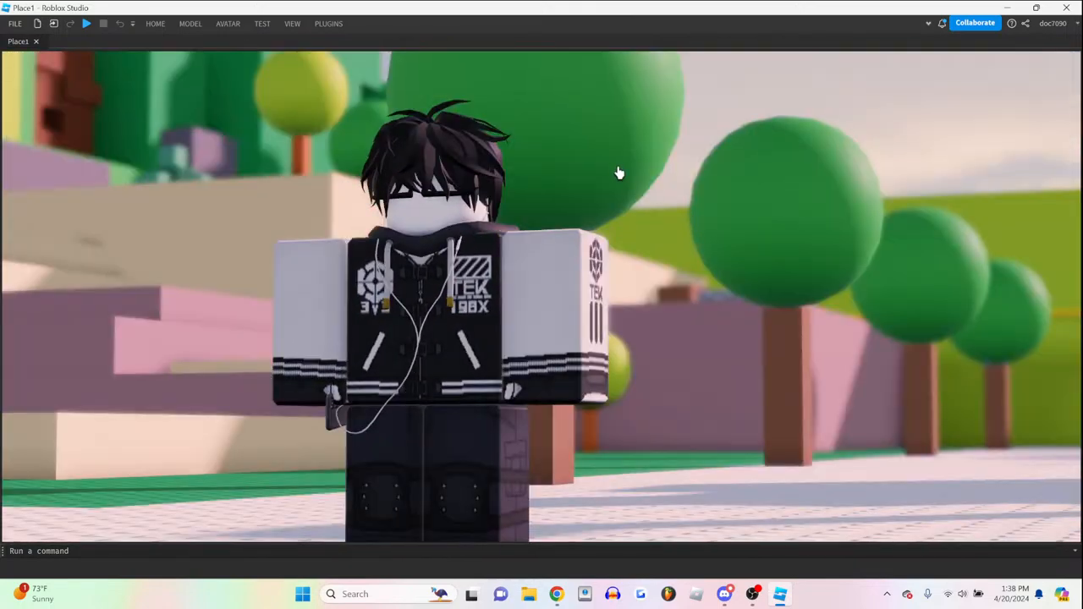
{"action": "mouse_move", "coordinate": [615, 159]}
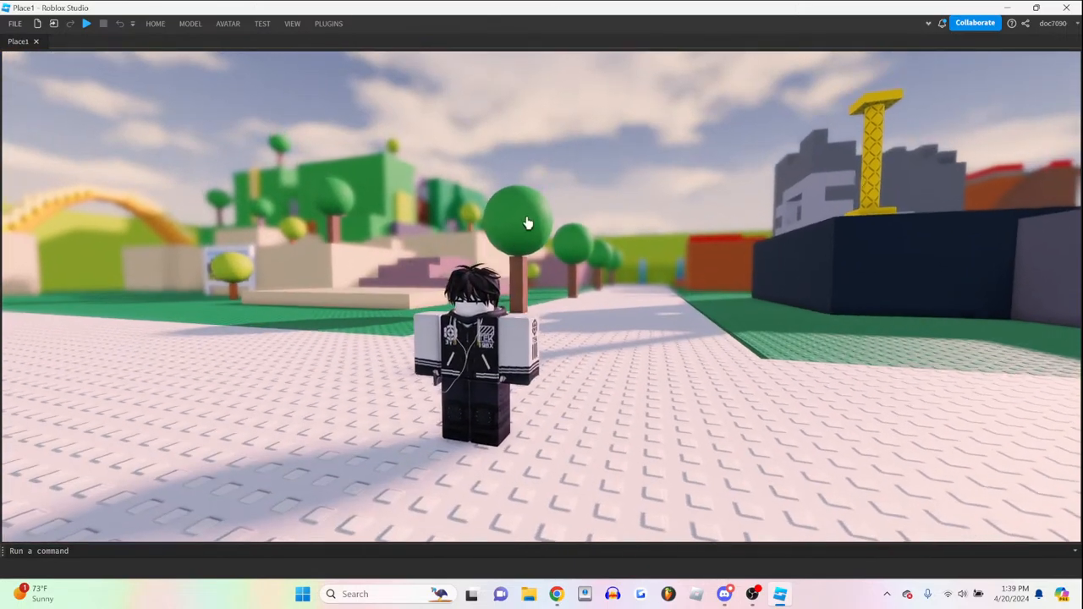
- Position the SpotLight-carrying grey block tilted above and behind the avatar's head
{"action": "left_click", "coordinate": [154, 23]}
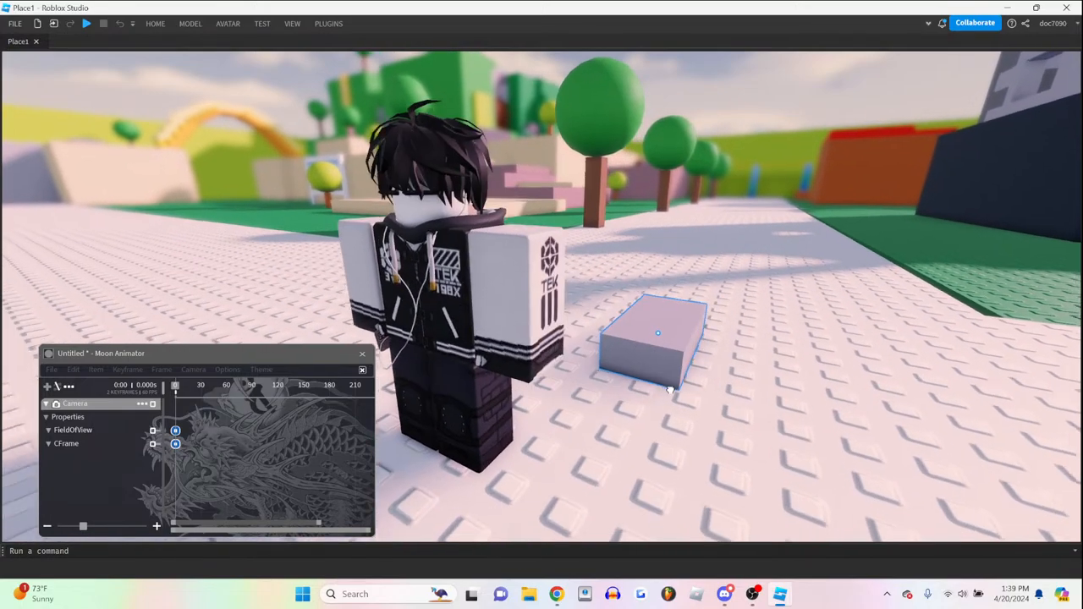
{"action": "left_click", "coordinate": [292, 23]}
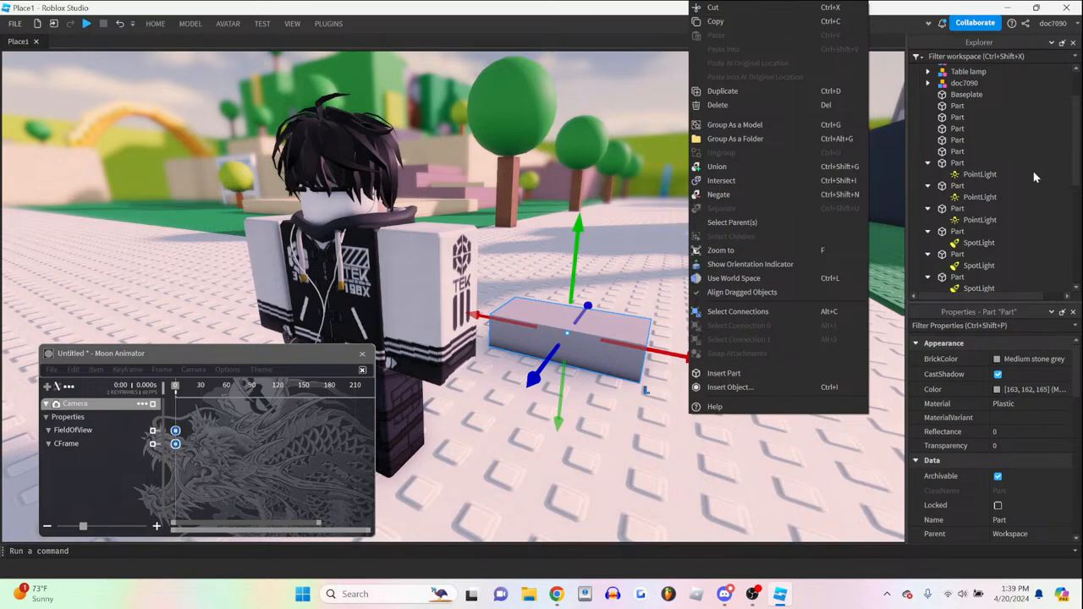
{"action": "left_click", "coordinate": [957, 237]}
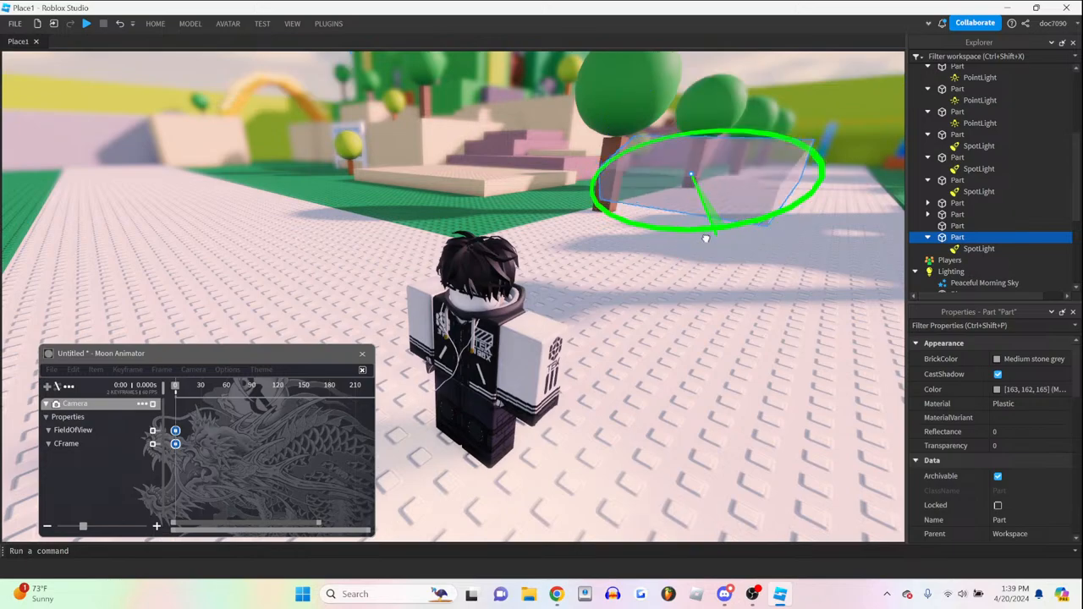
{"action": "left_click", "coordinate": [979, 248]}
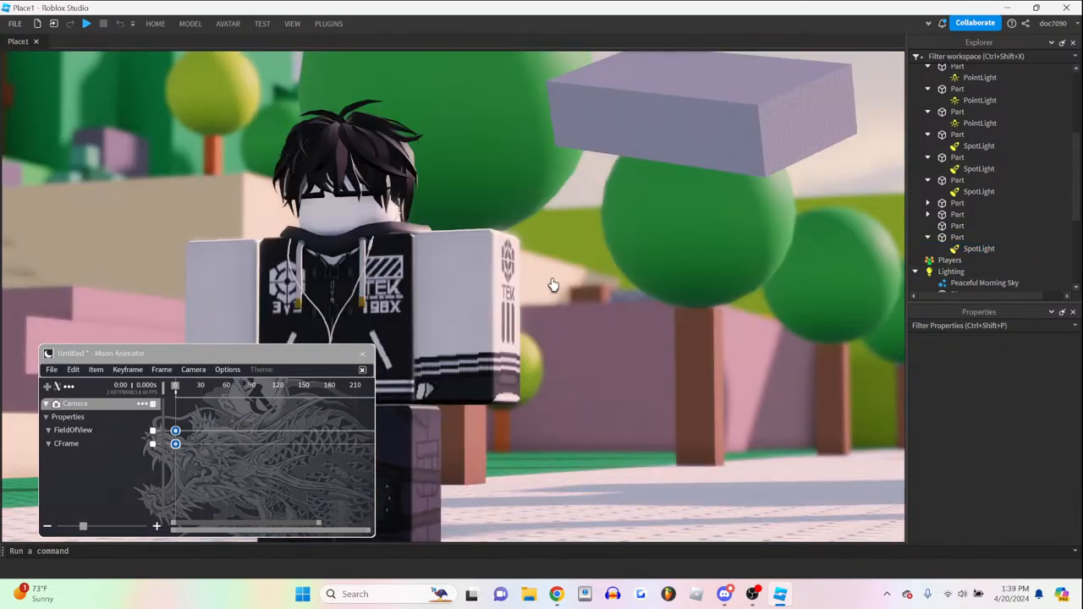
{"action": "left_click", "coordinate": [957, 237]}
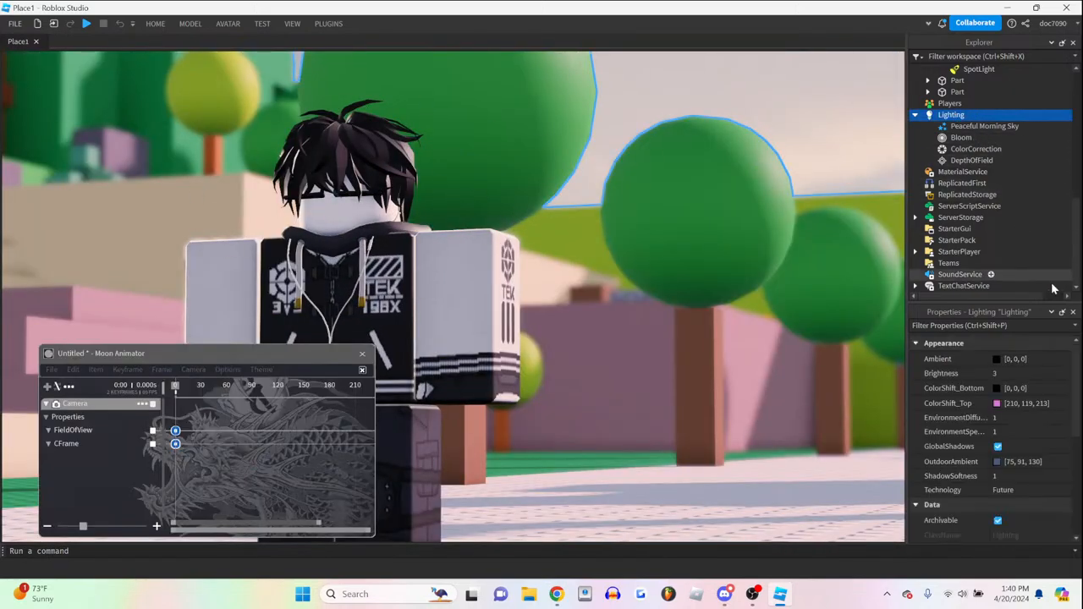
- Set Lighting's OutdoorAmbient to the darker slate-blue [39, 47, 67] in Select Color
{"action": "left_click", "coordinate": [997, 461]}
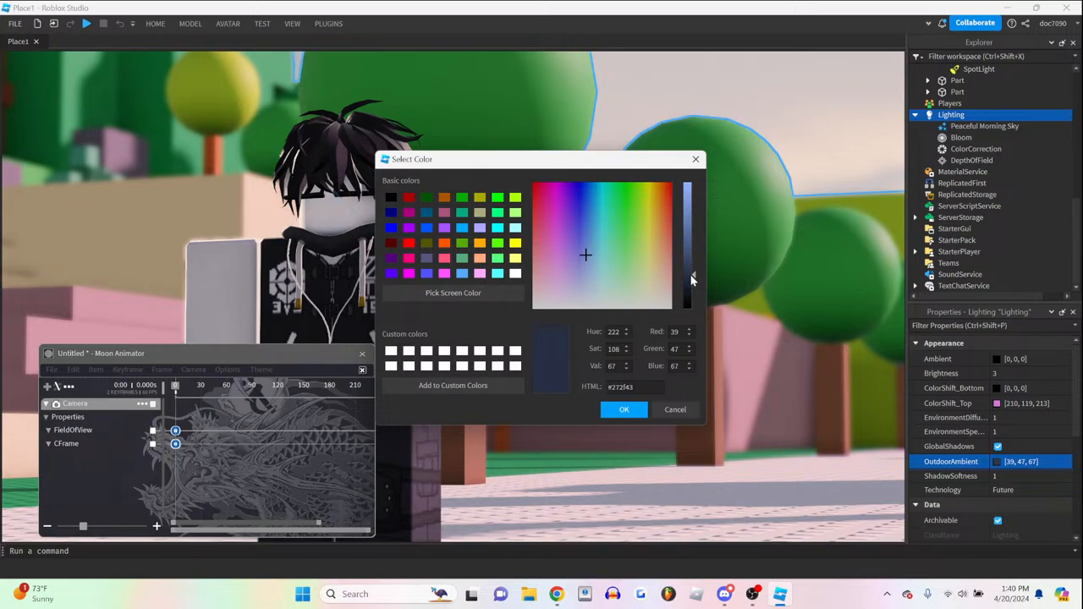
{"action": "left_click", "coordinate": [624, 409]}
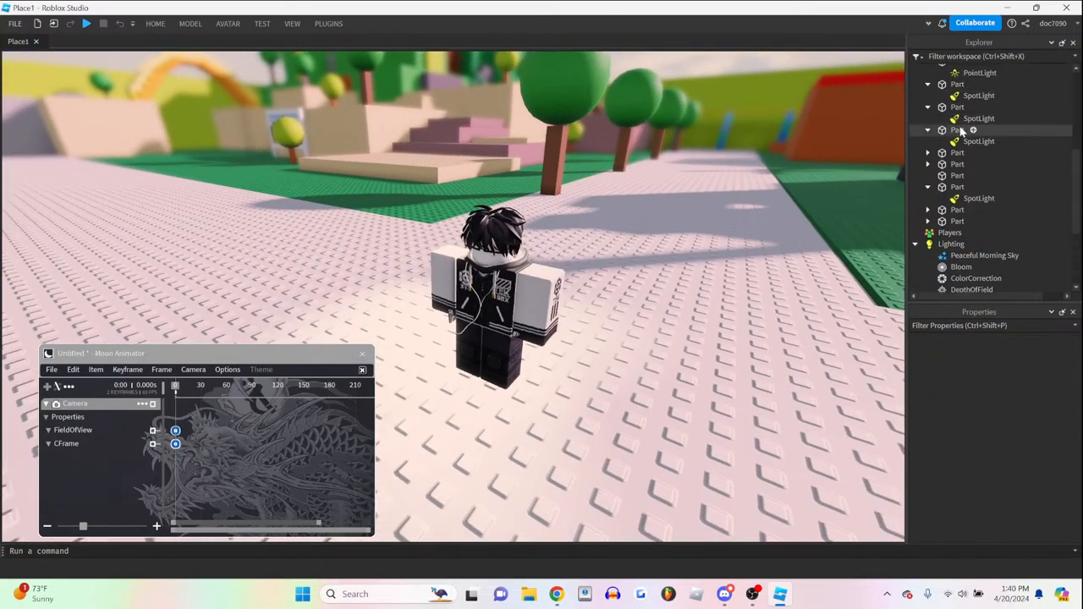
- Select the spotlight part, hide Moon Animator and frame the tighter chest-up close-up
{"action": "left_click", "coordinate": [957, 231]}
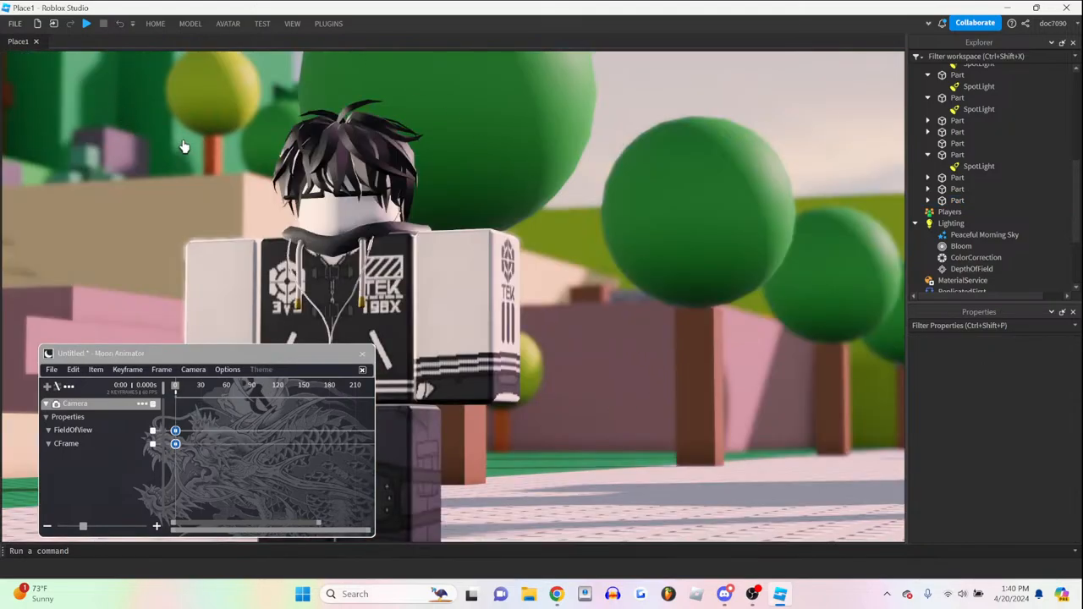
{"action": "mouse_move", "coordinate": [579, 223]}
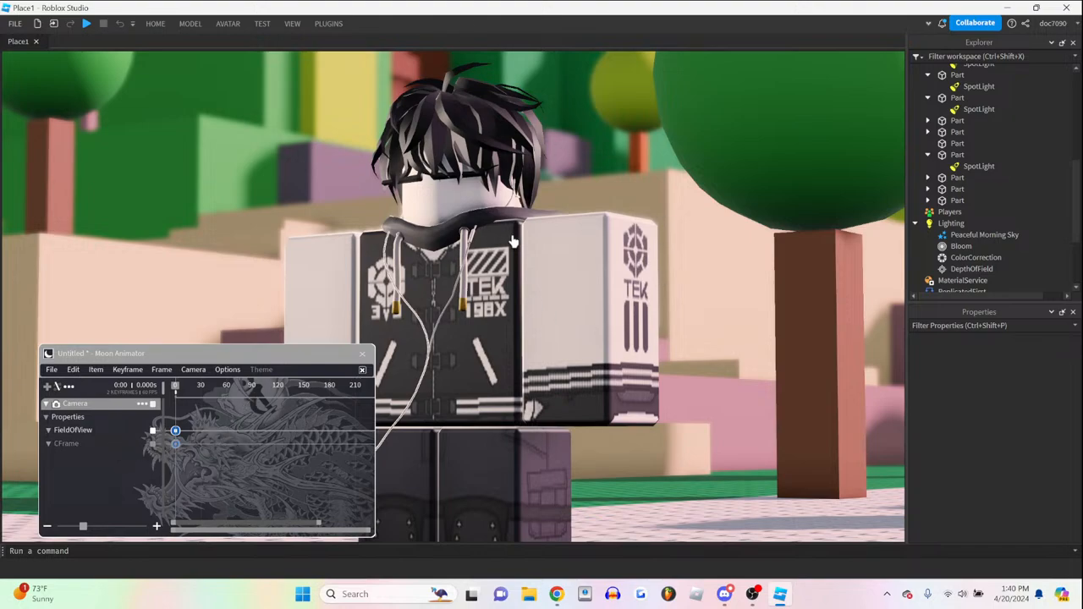
{"action": "left_click", "coordinate": [362, 370]}
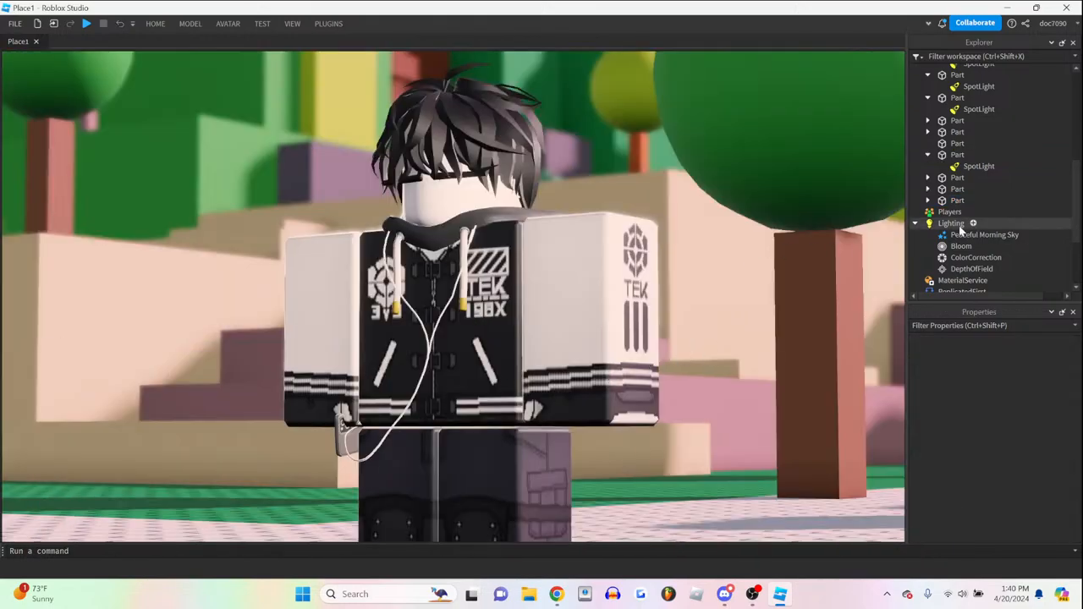
{"action": "left_click", "coordinate": [957, 200]}
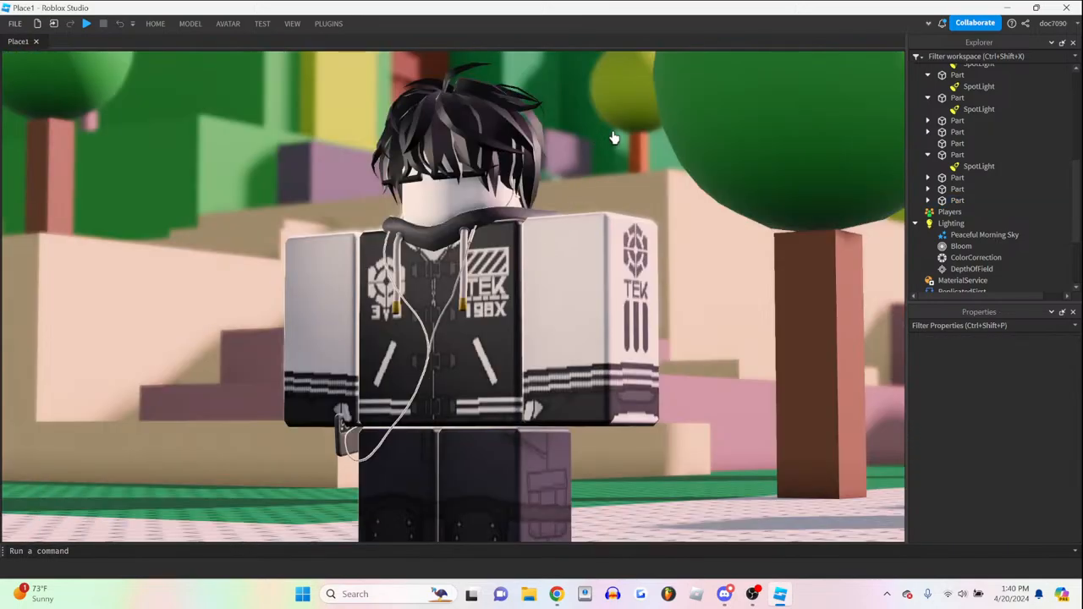
{"action": "mouse_move", "coordinate": [415, 81]}
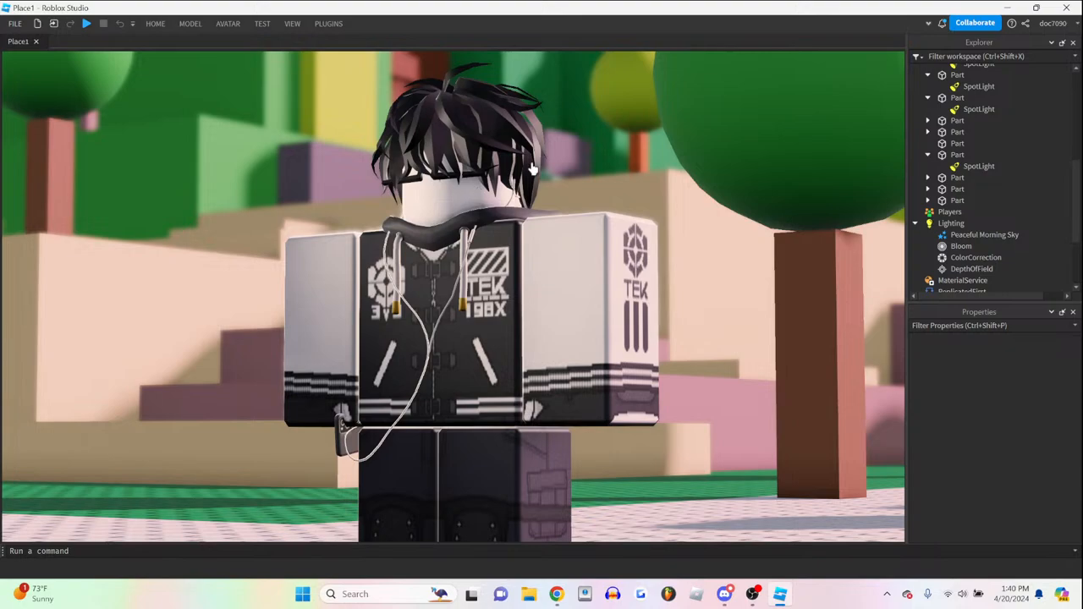
{"action": "mouse_move", "coordinate": [688, 158]}
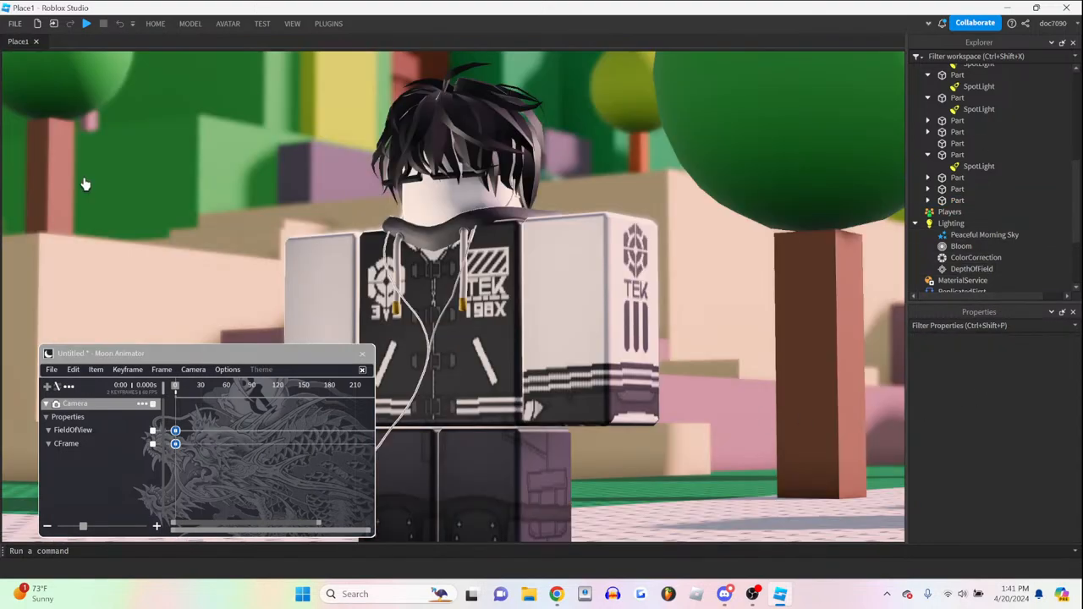
{"action": "mouse_move", "coordinate": [731, 181]}
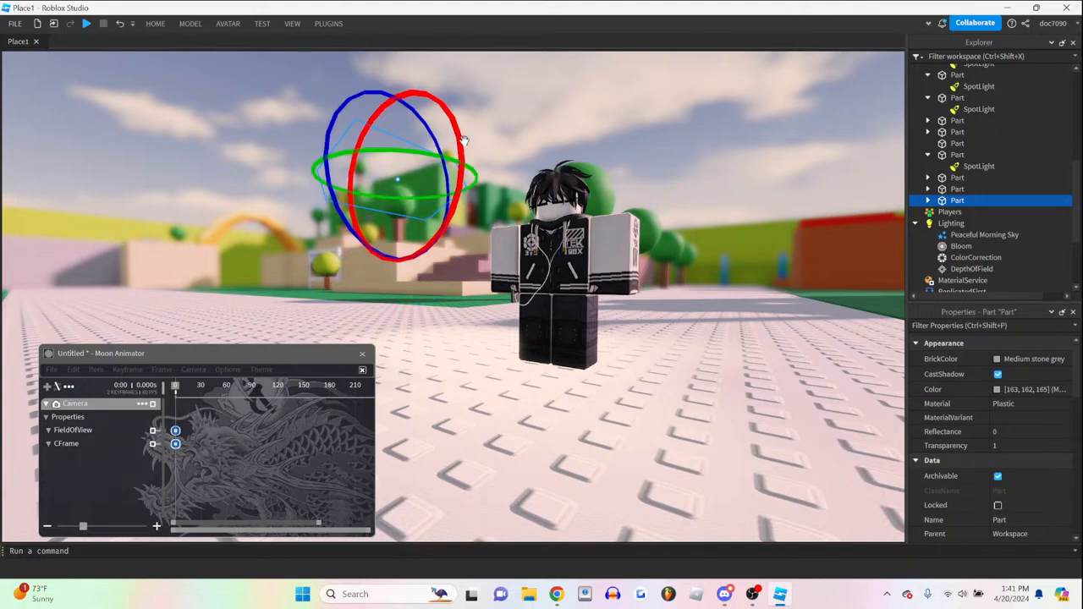
{"action": "left_click_drag", "start_coordinate": [465, 139], "coordinate": [478, 193]}
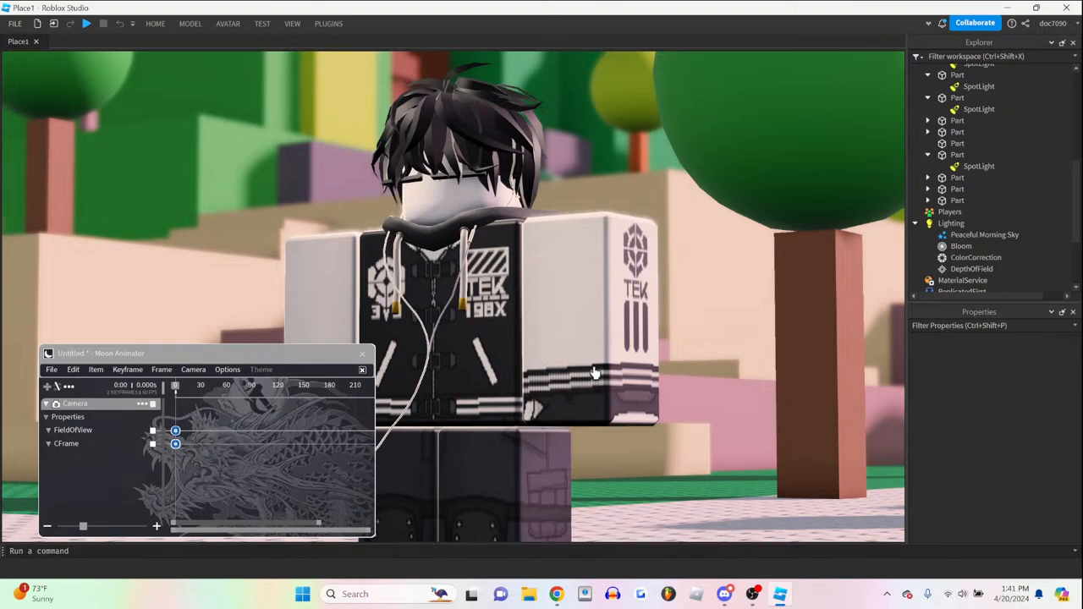
{"action": "mouse_move", "coordinate": [290, 445]}
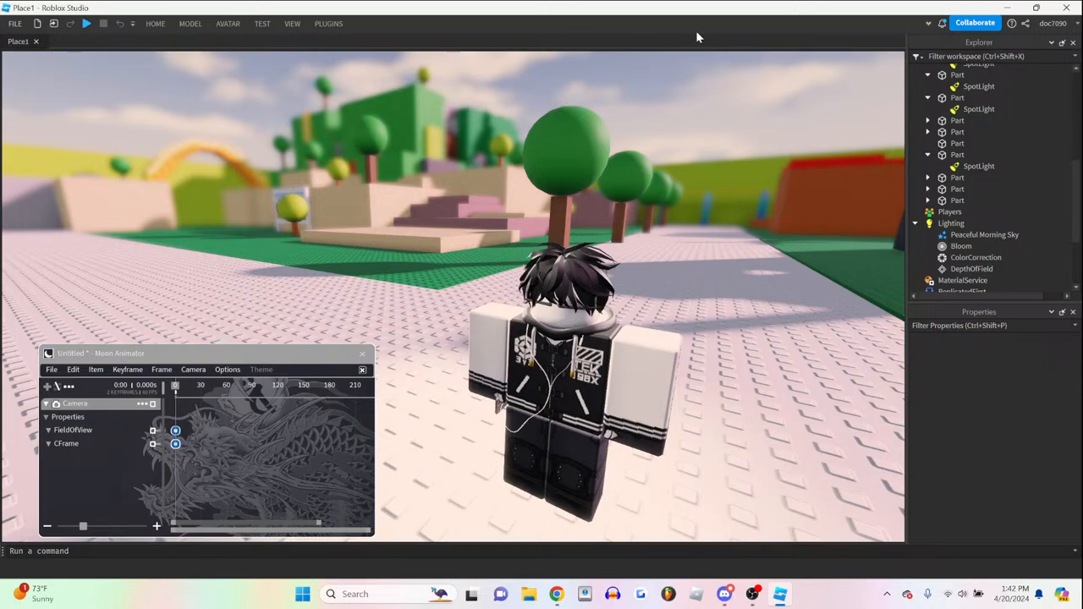
{"action": "left_click", "coordinate": [957, 143]}
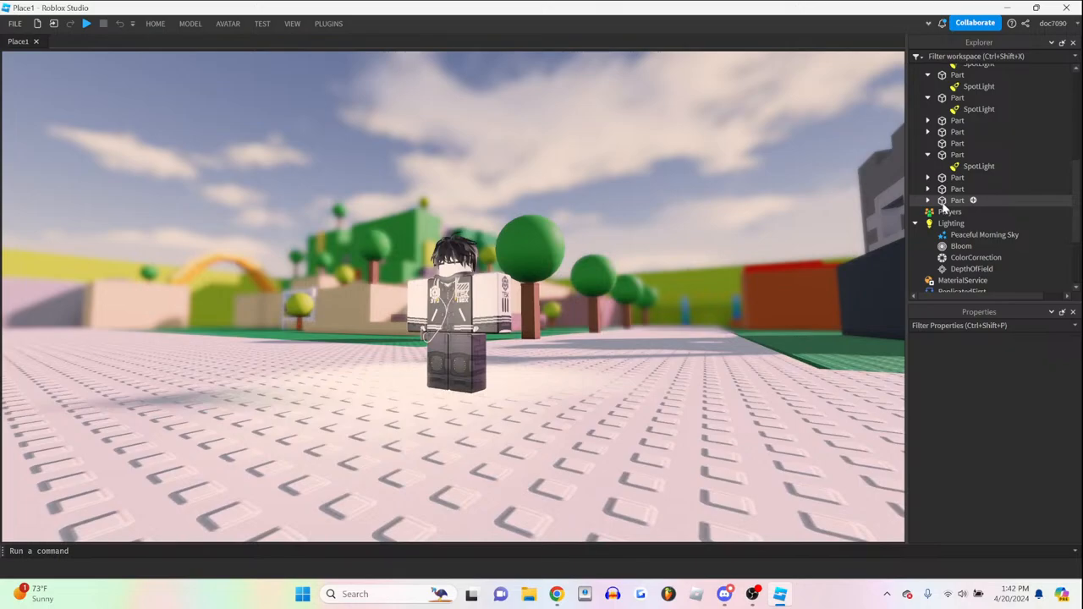
- Select the last scene part, then Alt-Tab to Chrome's X notifications tab
{"action": "left_click", "coordinate": [957, 200]}
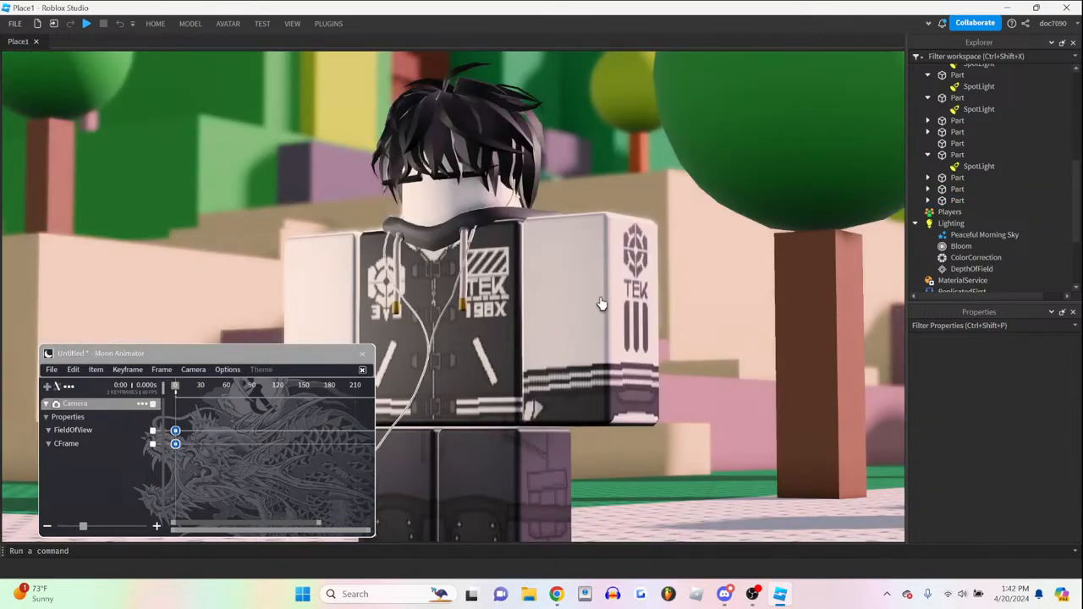
{"action": "mouse_move", "coordinate": [619, 76]}
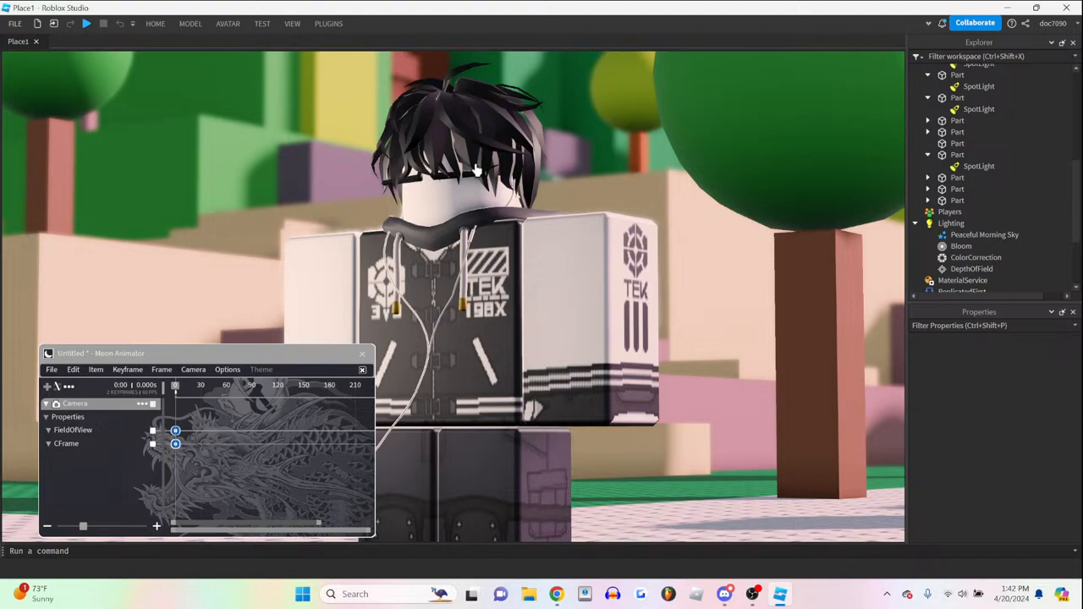
{"action": "mouse_move", "coordinate": [499, 91]}
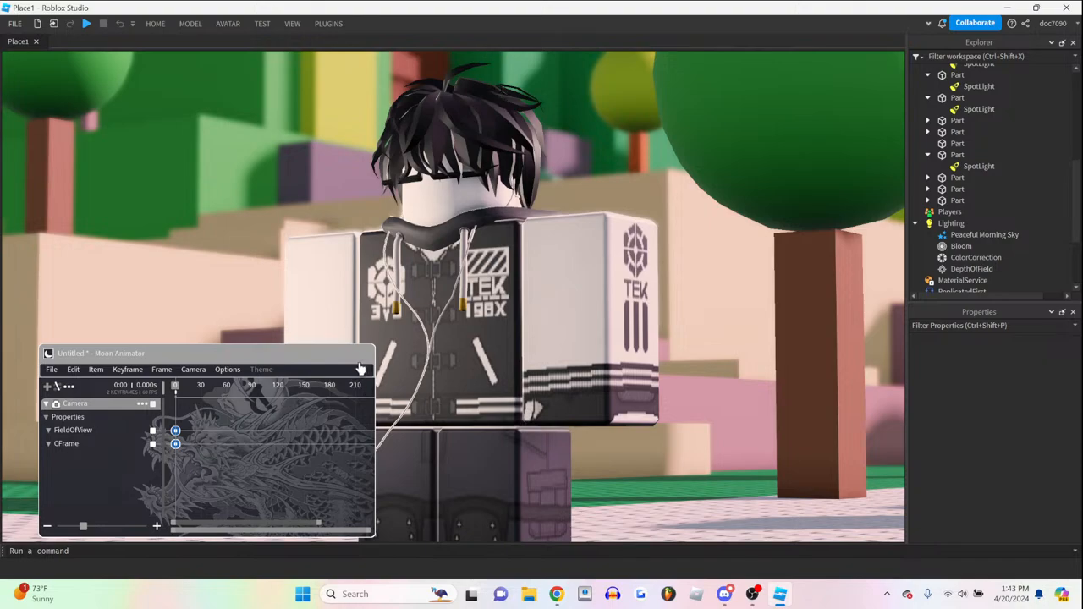
{"action": "key", "text": "alt+tab"}
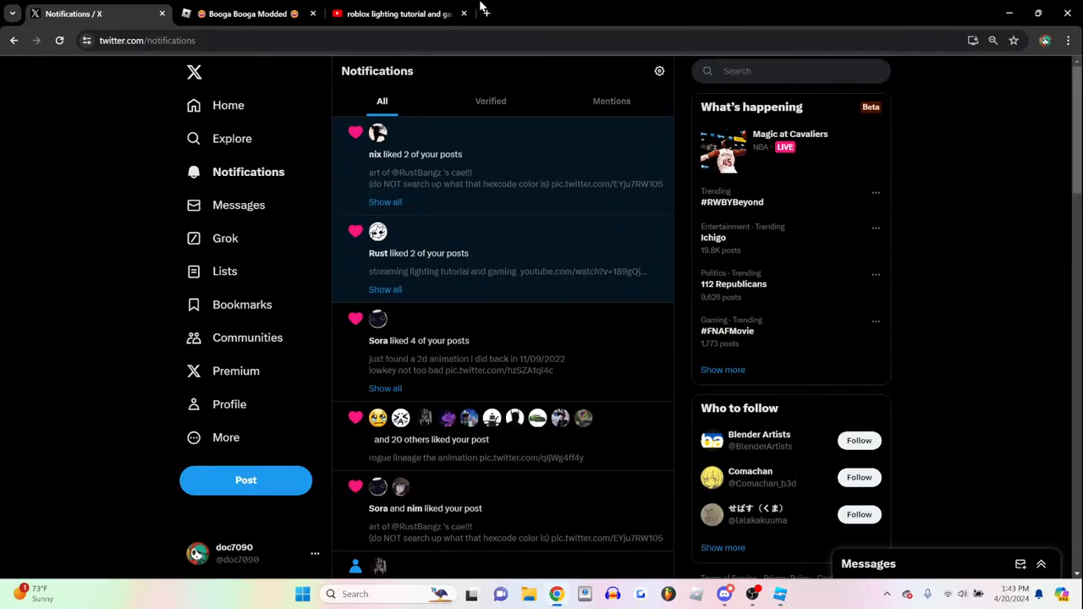
- Switch to the Booga Booga Modded Roblox tab, then Alt-Tab away again
{"action": "left_click", "coordinate": [246, 14]}
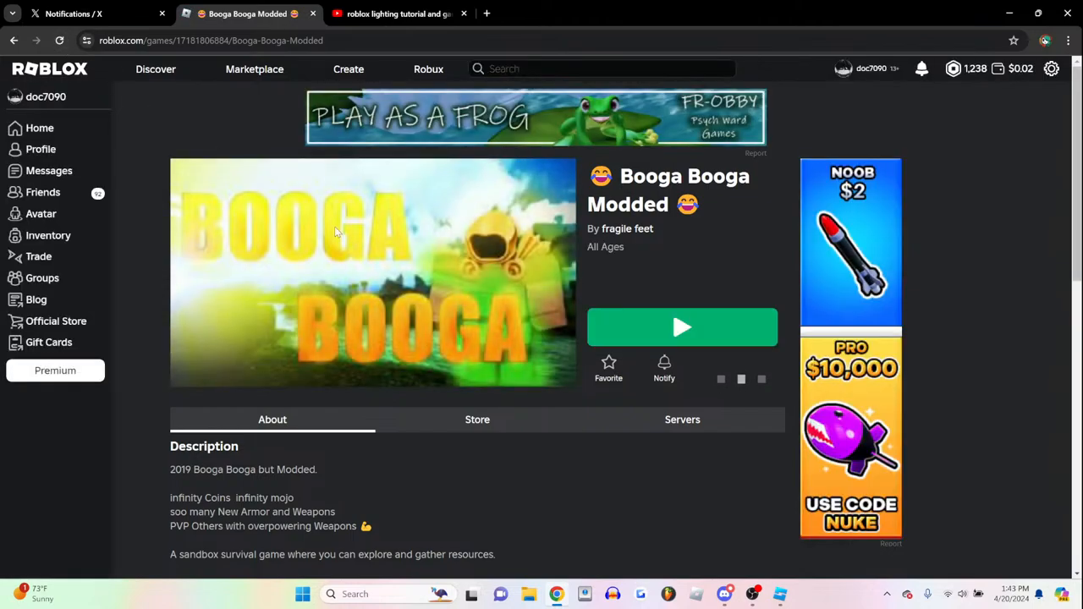
{"action": "mouse_move", "coordinate": [708, 316]}
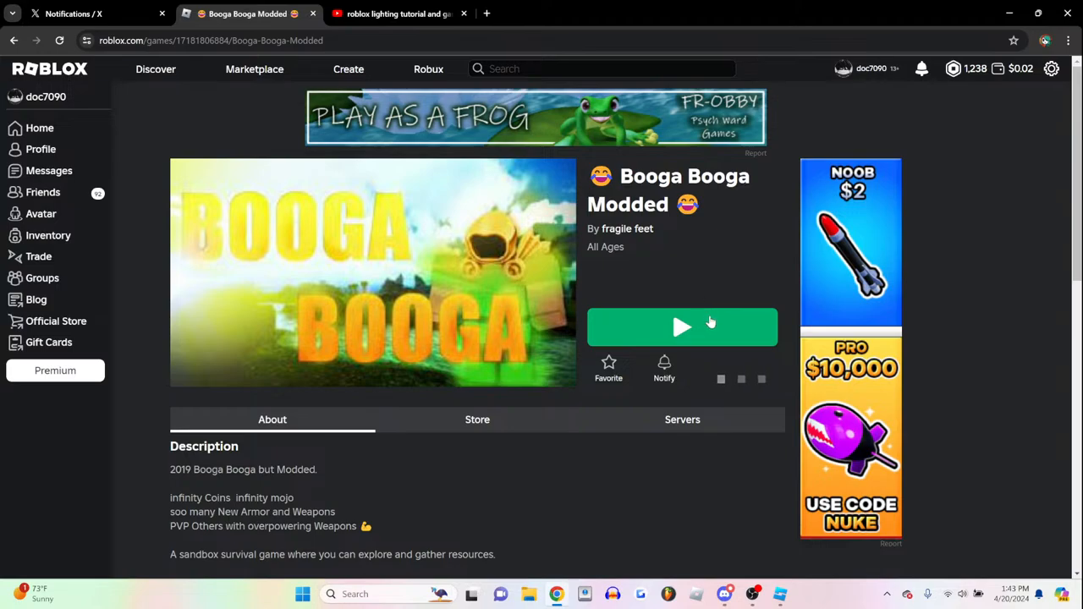
{"action": "left_click", "coordinate": [682, 326]}
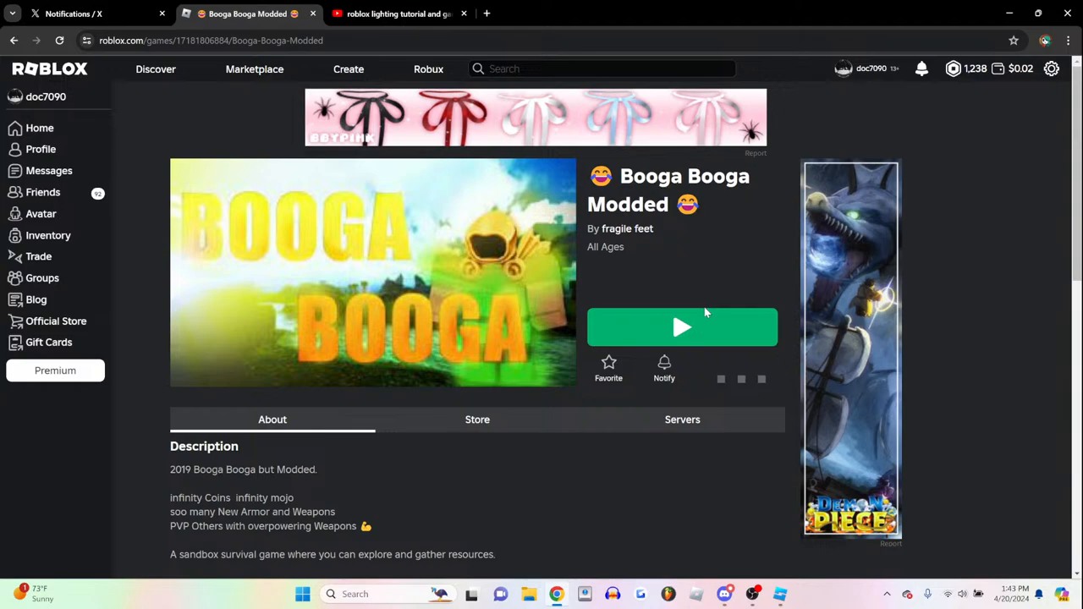
{"action": "key", "text": "alt+tab"}
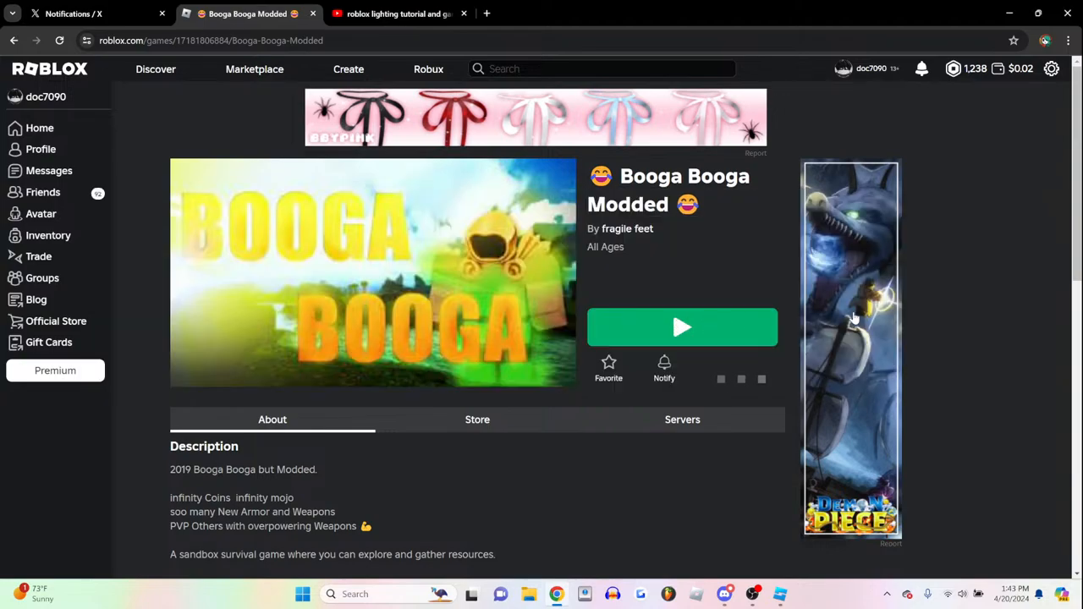
{"action": "mouse_move", "coordinate": [40, 213]}
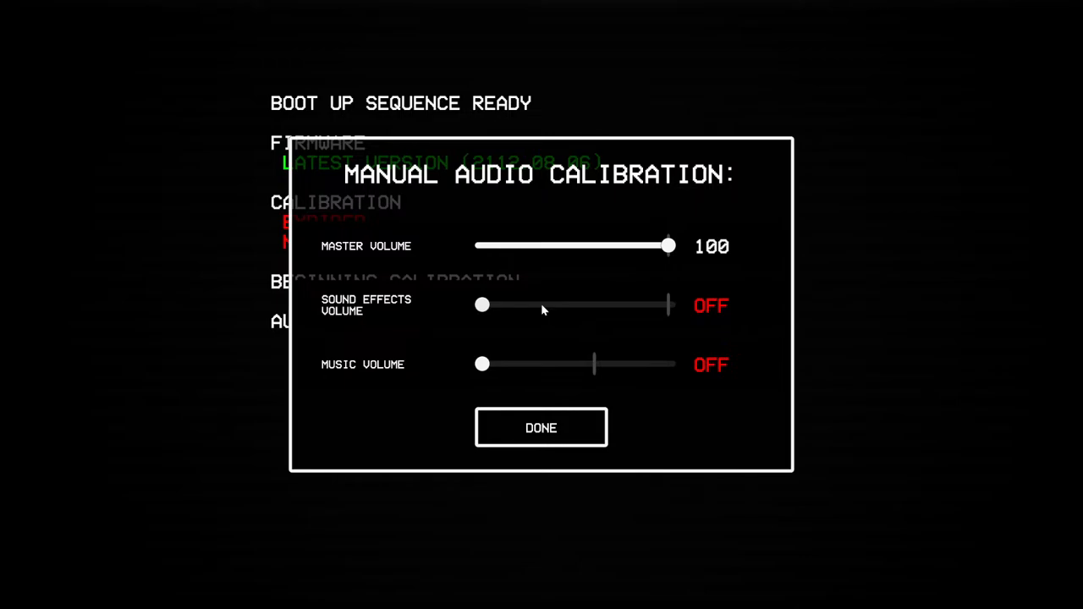
- Lower master volume to 71, attempt DONE and cancel the continue-without-sound warning
{"action": "left_click_drag", "start_coordinate": [669, 247], "coordinate": [637, 246]}
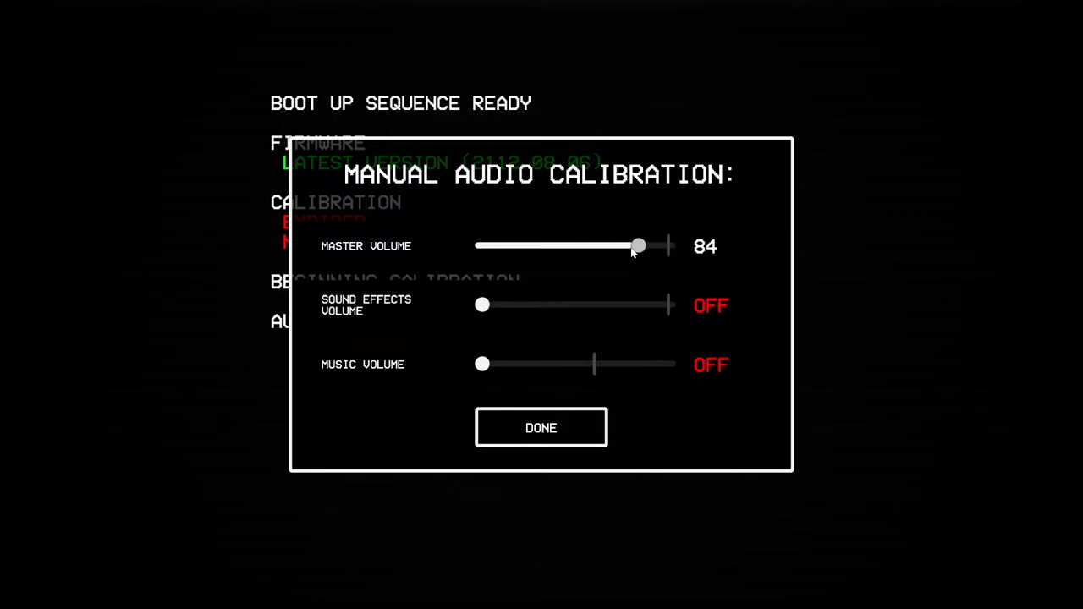
{"action": "left_click_drag", "start_coordinate": [637, 247], "coordinate": [614, 246]}
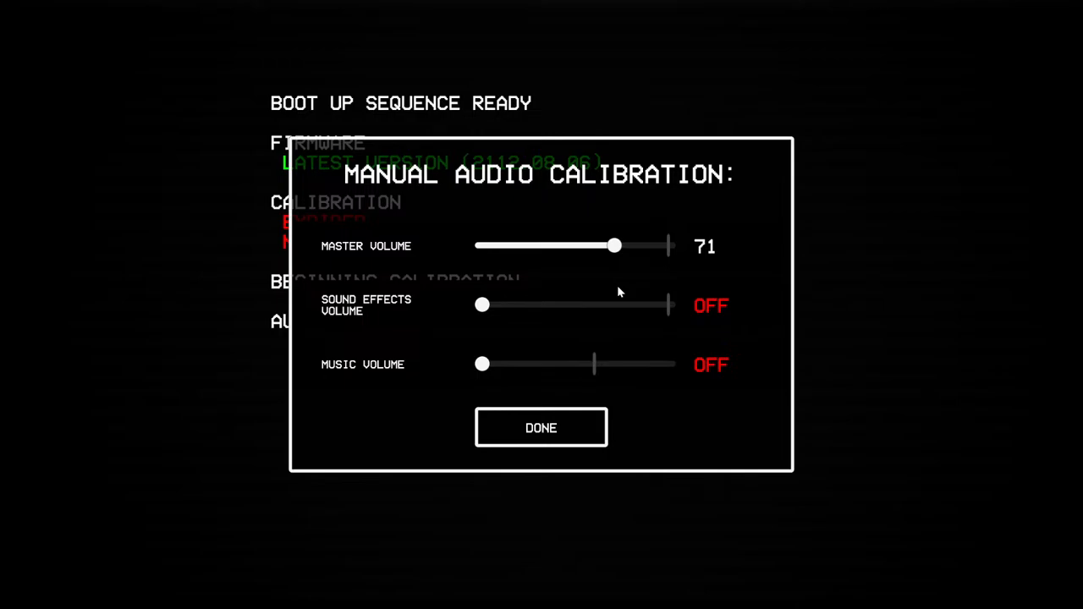
{"action": "mouse_move", "coordinate": [591, 158]}
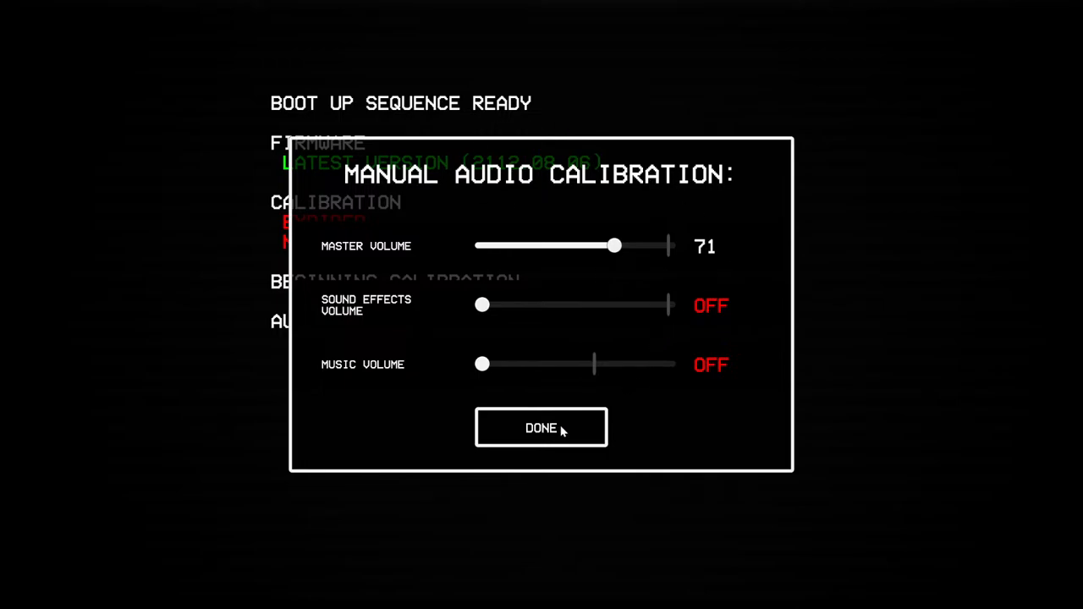
{"action": "left_click", "coordinate": [540, 427]}
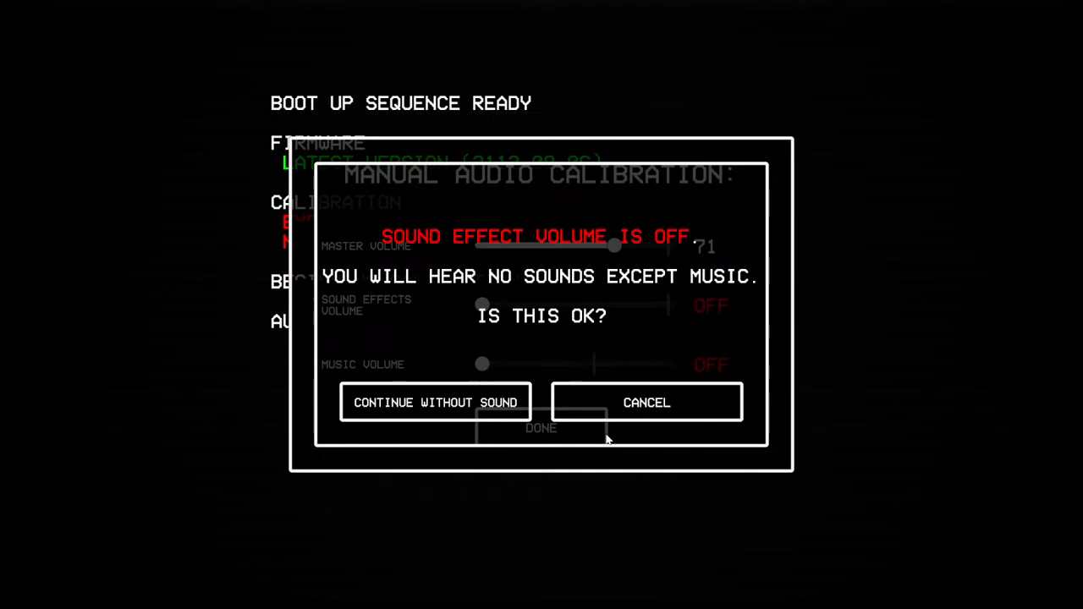
{"action": "left_click", "coordinate": [436, 402]}
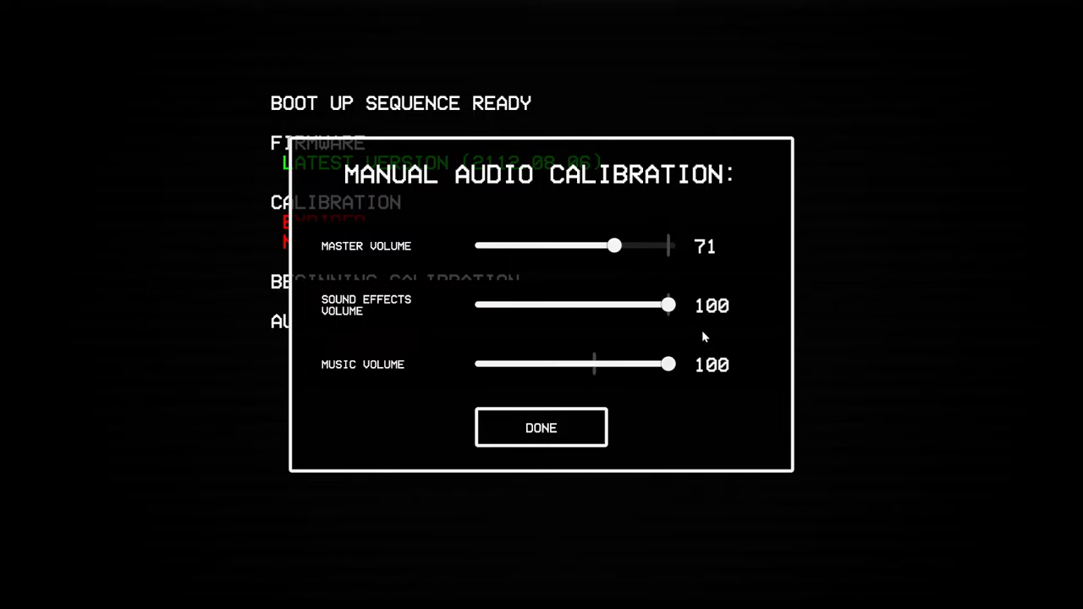
- Set master 67, sound effects 93, music 66 and confirm the audio calibration
{"action": "left_click_drag", "start_coordinate": [615, 245], "coordinate": [604, 245]}
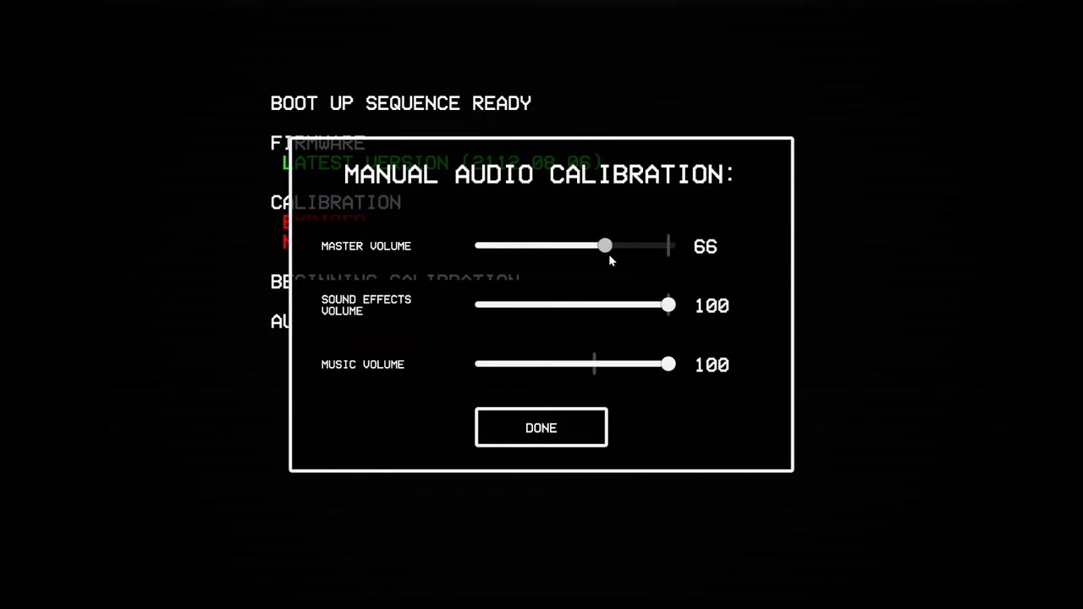
{"action": "left_click_drag", "start_coordinate": [604, 246], "coordinate": [607, 246]}
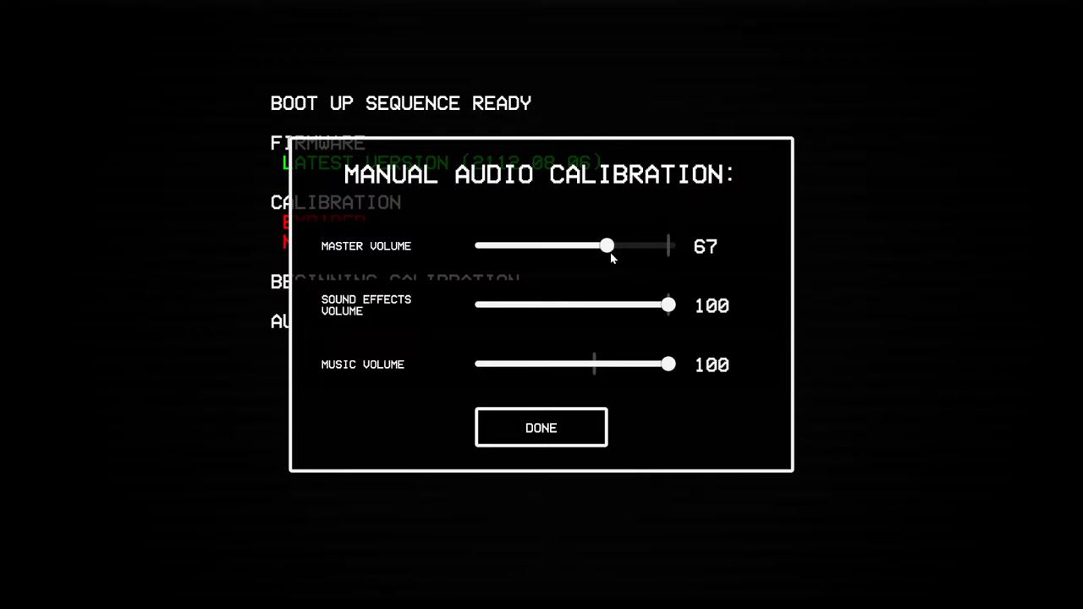
{"action": "left_click_drag", "start_coordinate": [669, 364], "coordinate": [616, 364]}
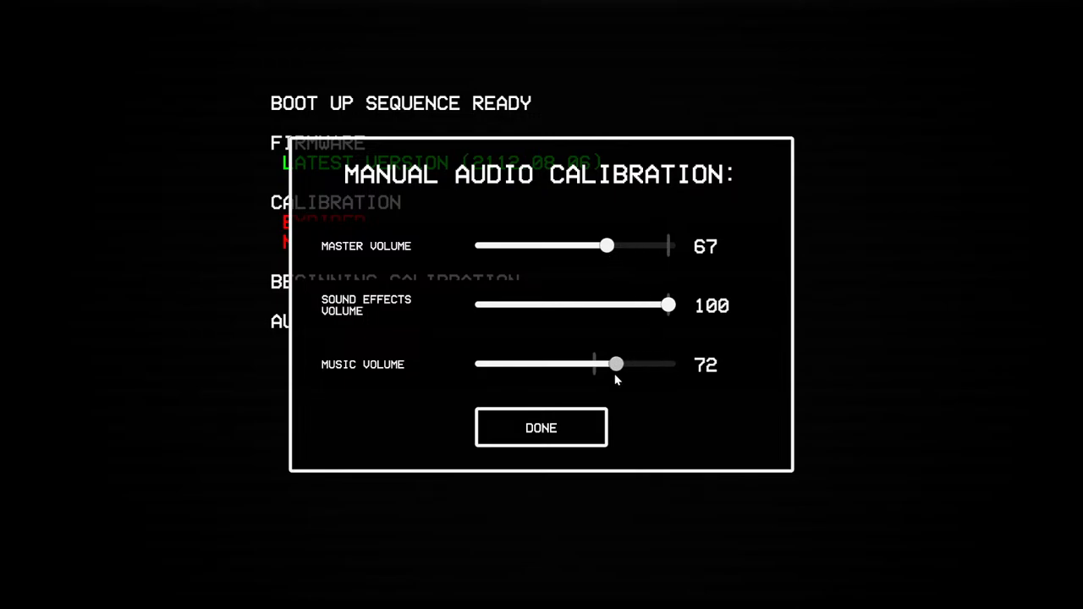
{"action": "left_click_drag", "start_coordinate": [615, 365], "coordinate": [609, 364]}
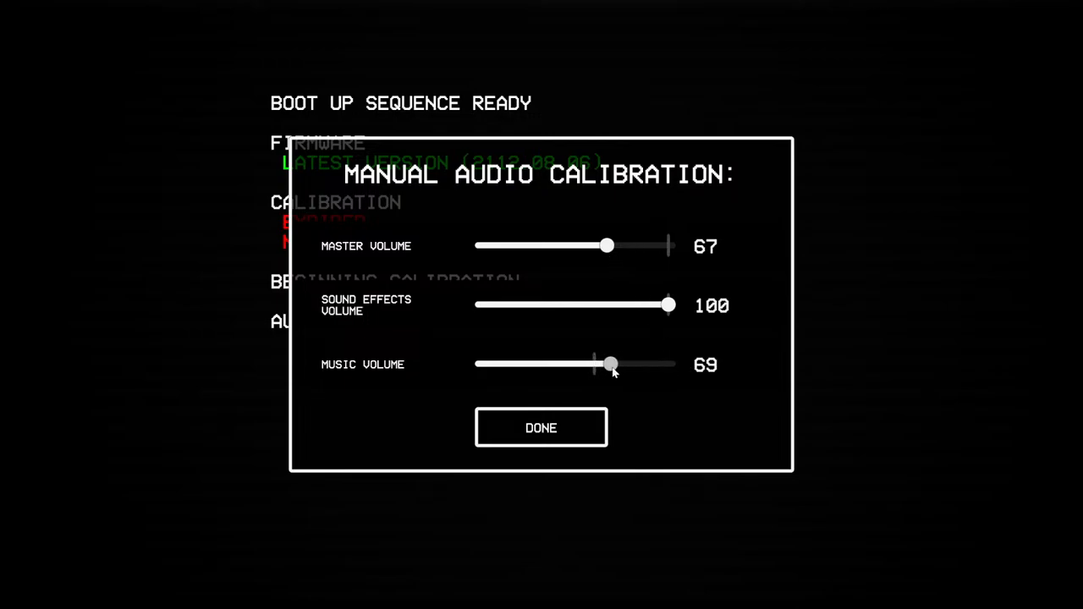
{"action": "left_click_drag", "start_coordinate": [609, 364], "coordinate": [624, 363]}
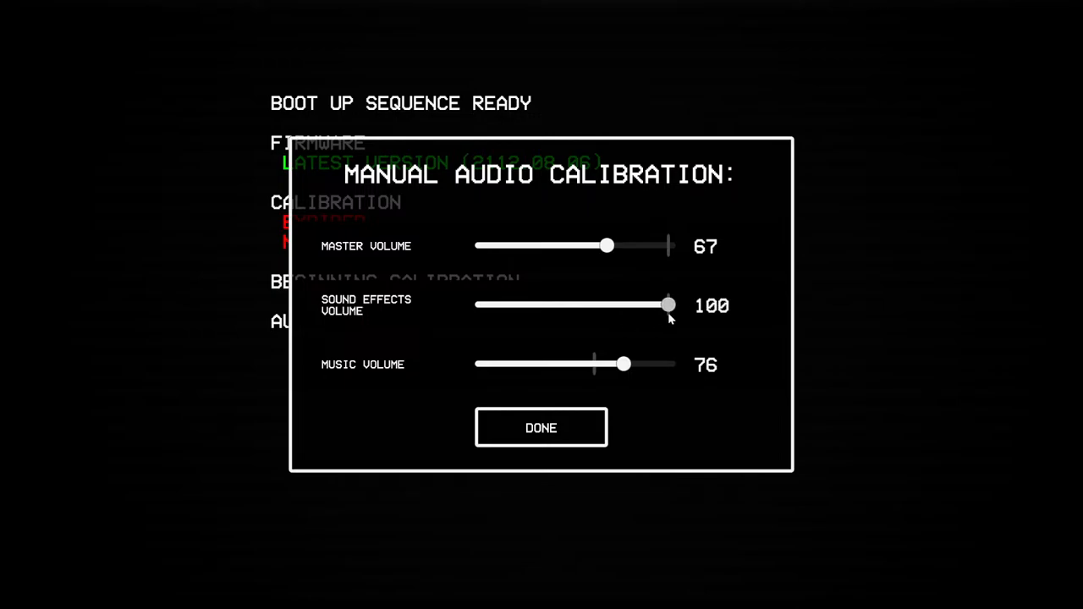
{"action": "left_click_drag", "start_coordinate": [669, 306], "coordinate": [651, 306]}
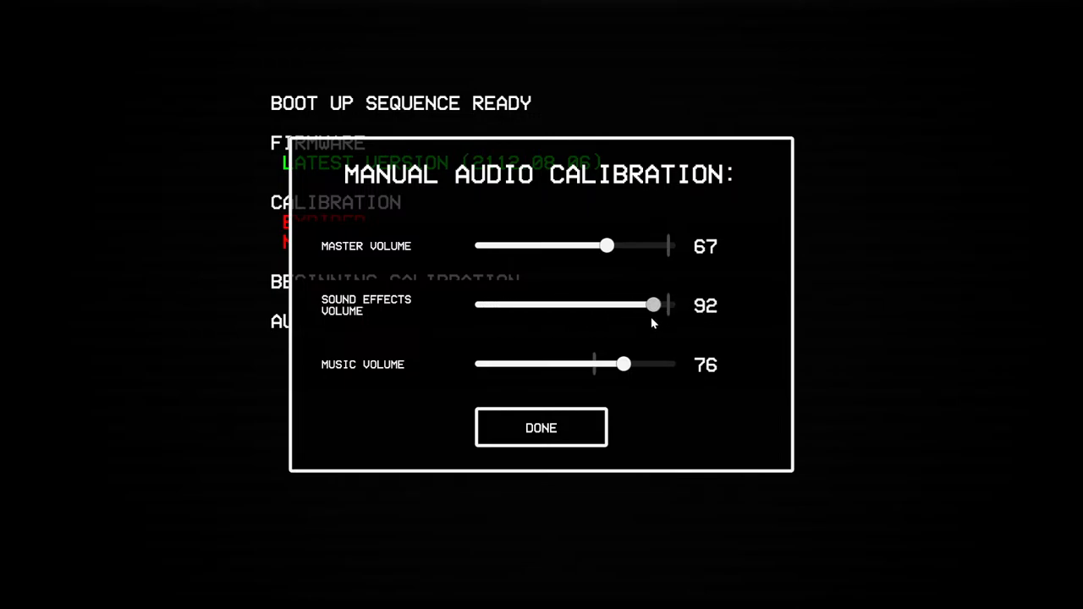
{"action": "left_click_drag", "start_coordinate": [623, 363], "coordinate": [606, 364]}
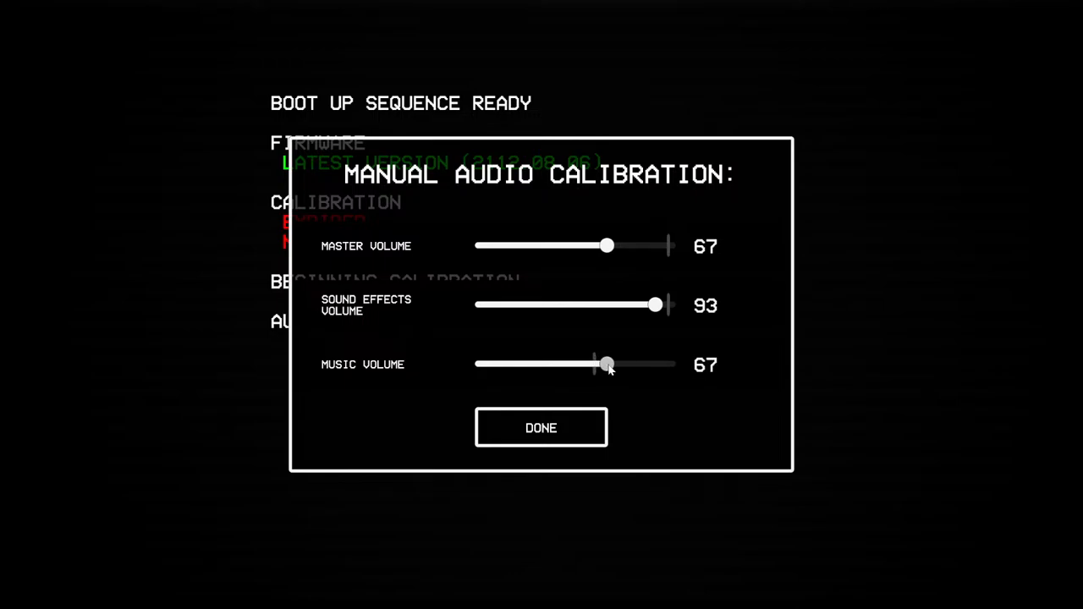
{"action": "left_click_drag", "start_coordinate": [607, 365], "coordinate": [601, 365]}
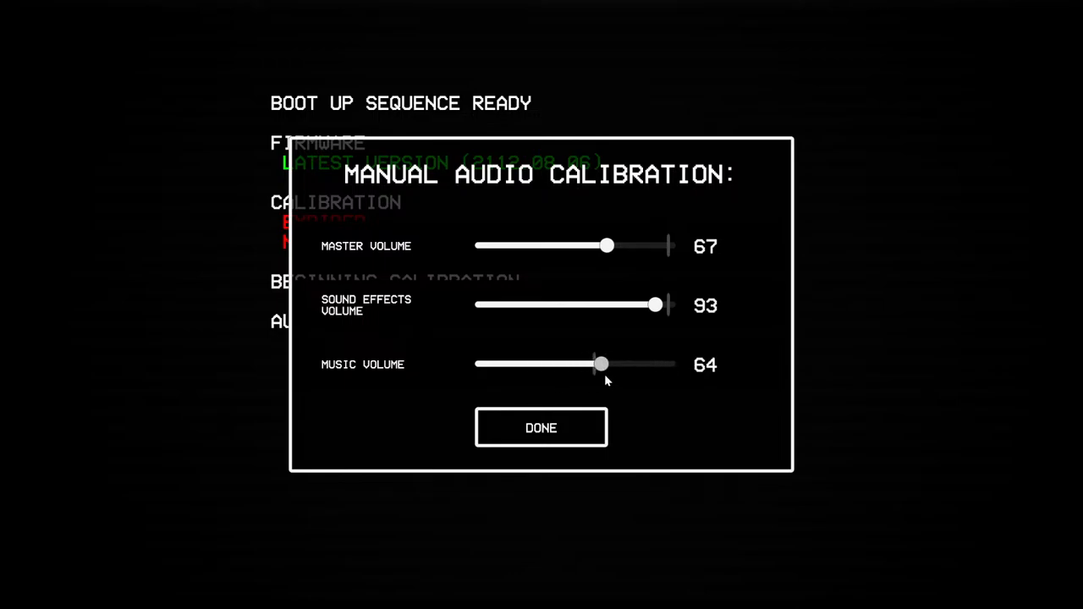
{"action": "left_click_drag", "start_coordinate": [601, 364], "coordinate": [605, 363]}
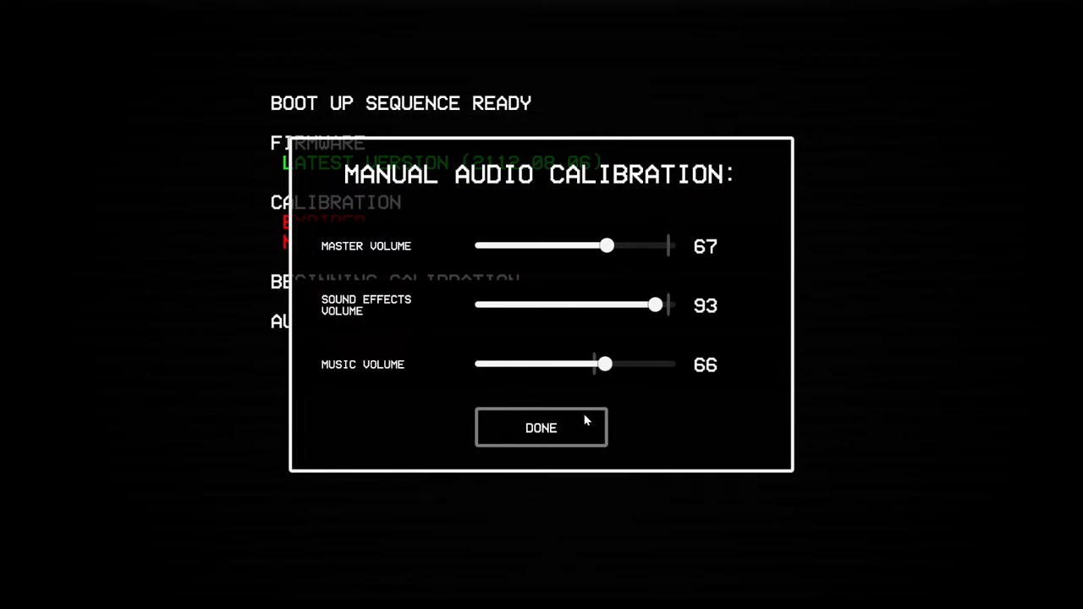
{"action": "left_click", "coordinate": [540, 427]}
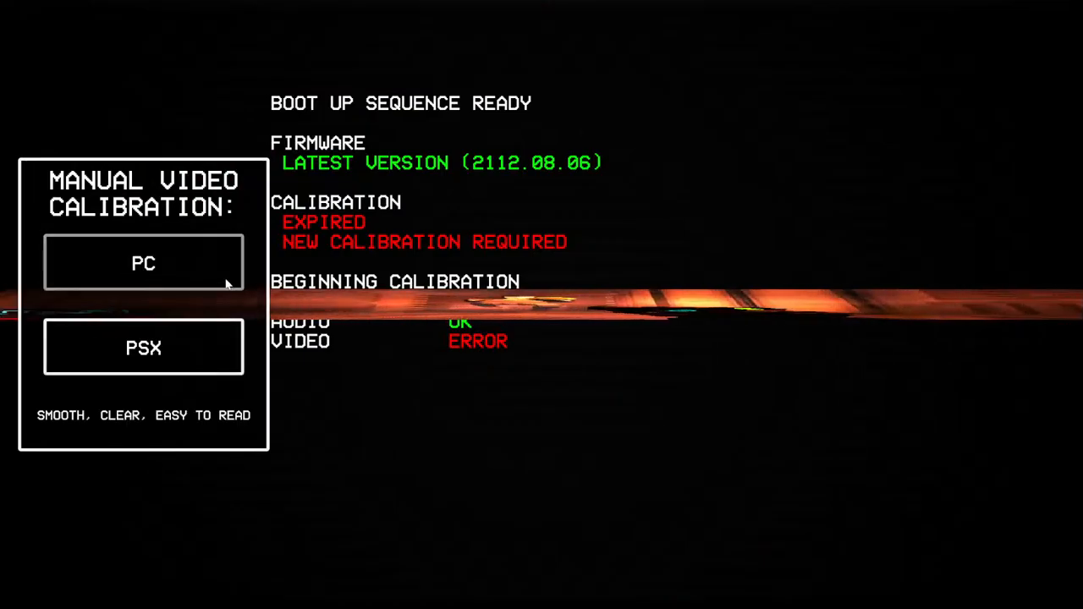
- Compare PC and PSX video styles and choose the smooth, clear PC calibration
{"action": "left_click", "coordinate": [143, 347]}
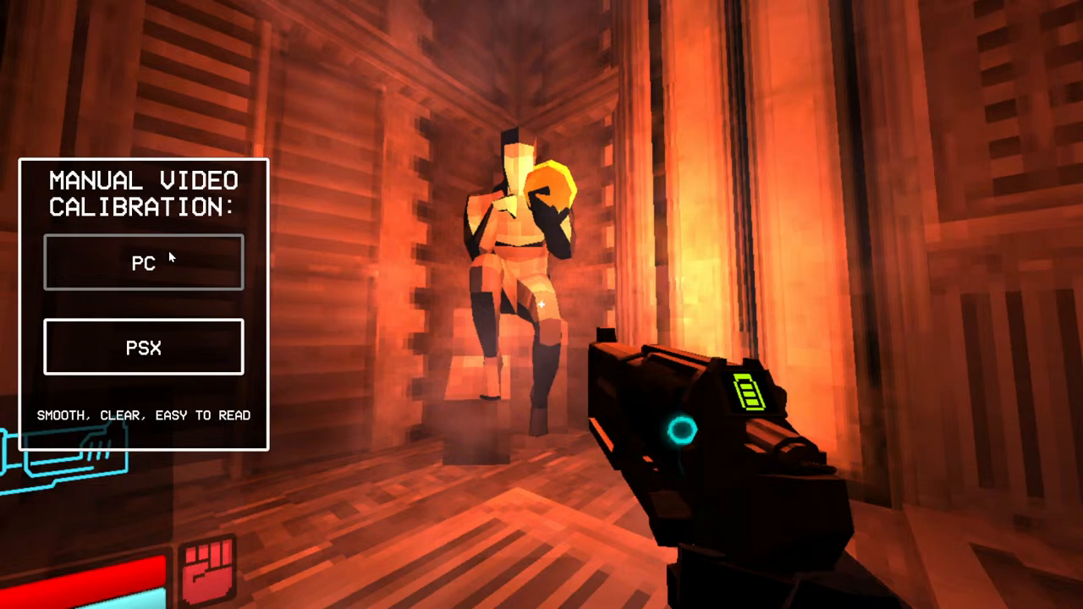
{"action": "left_click", "coordinate": [143, 347]}
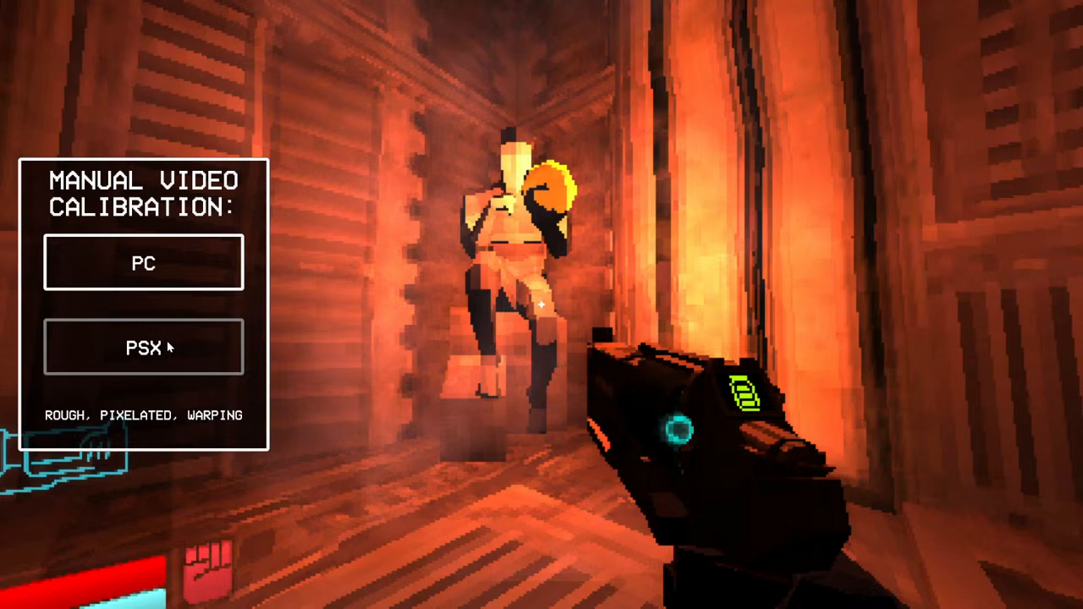
{"action": "mouse_move", "coordinate": [168, 348]}
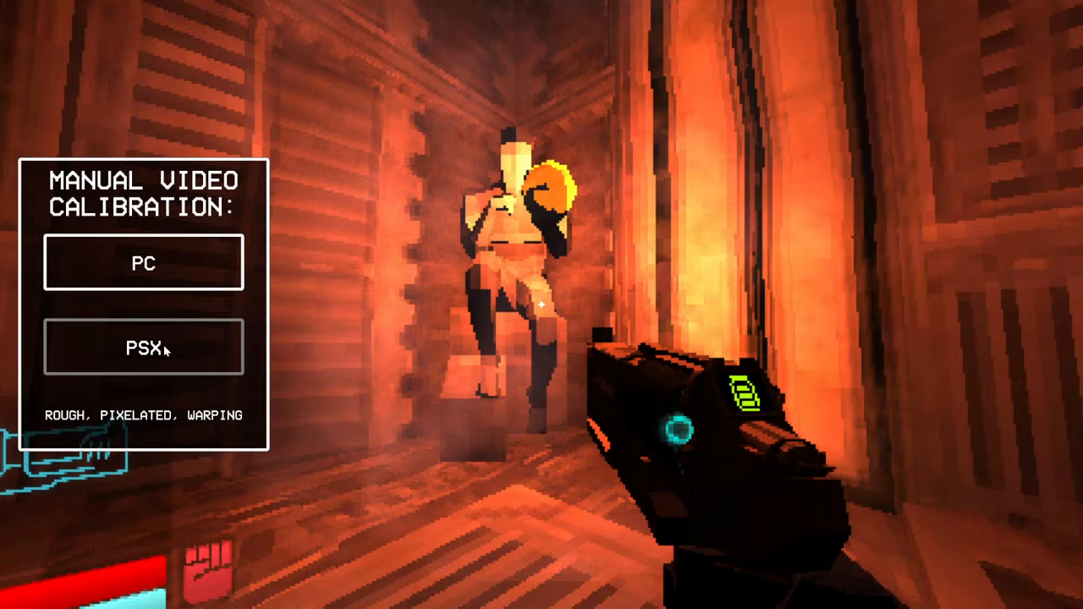
{"action": "left_click", "coordinate": [144, 262]}
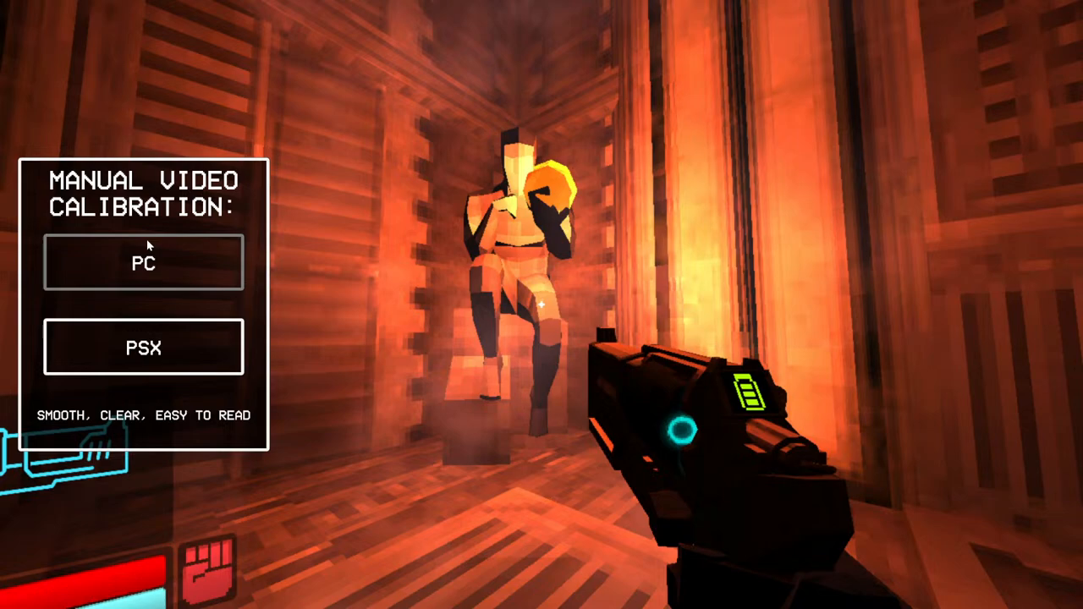
{"action": "left_click", "coordinate": [143, 262]}
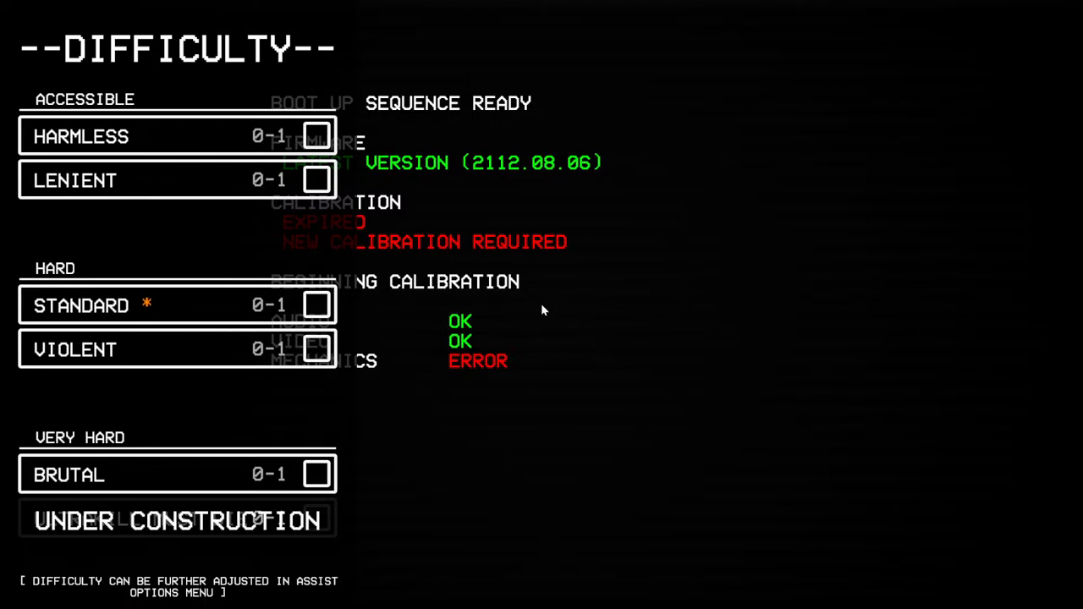
{"action": "mouse_move", "coordinate": [504, 222]}
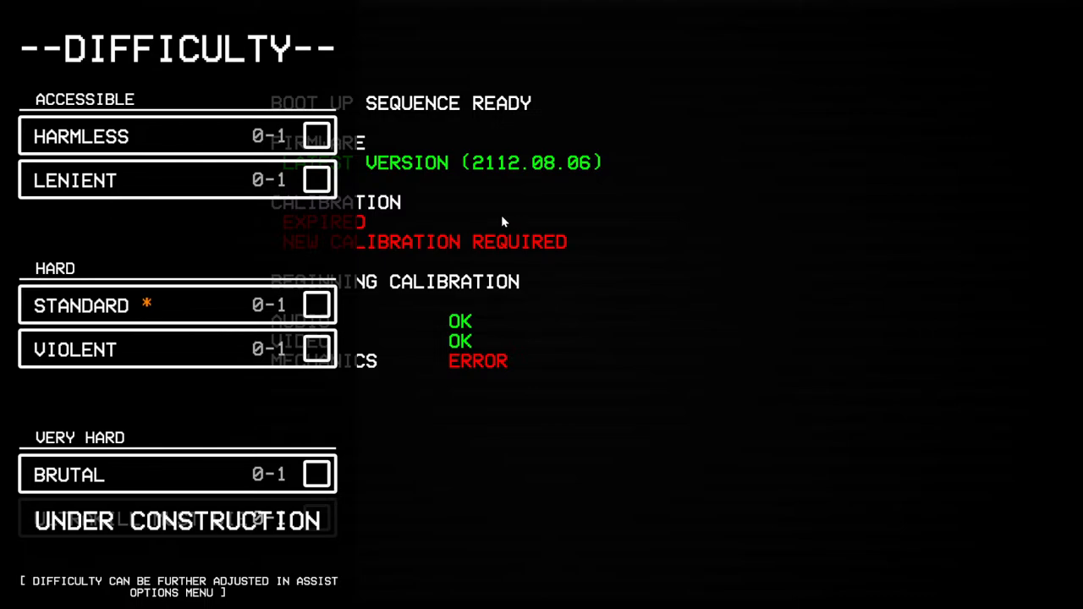
{"action": "mouse_move", "coordinate": [410, 351]}
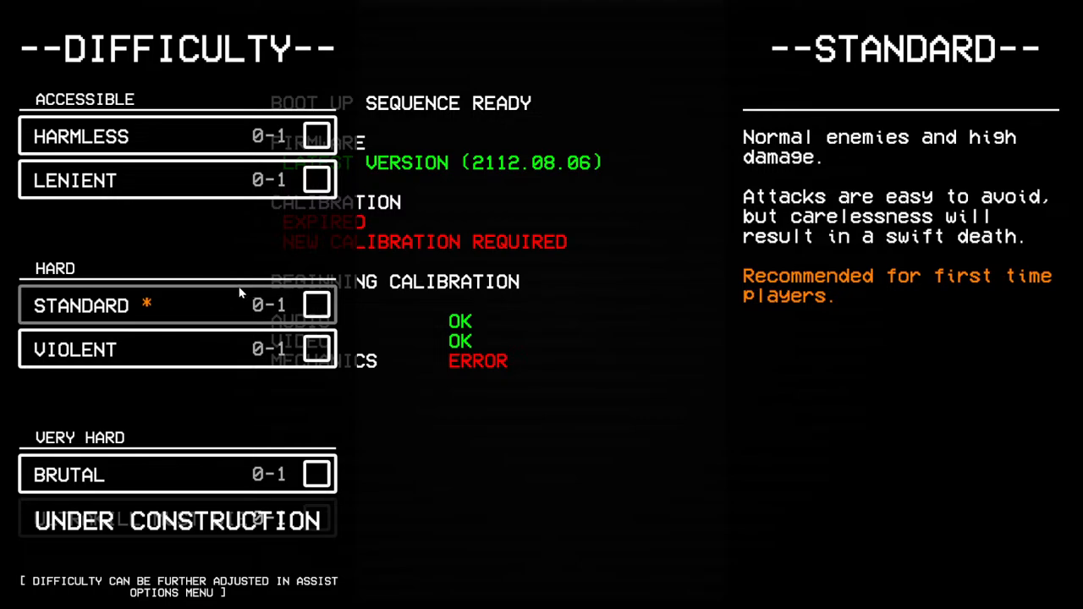
- Read the Standard and Violent descriptions and pick Standard difficulty
{"action": "left_click", "coordinate": [74, 349]}
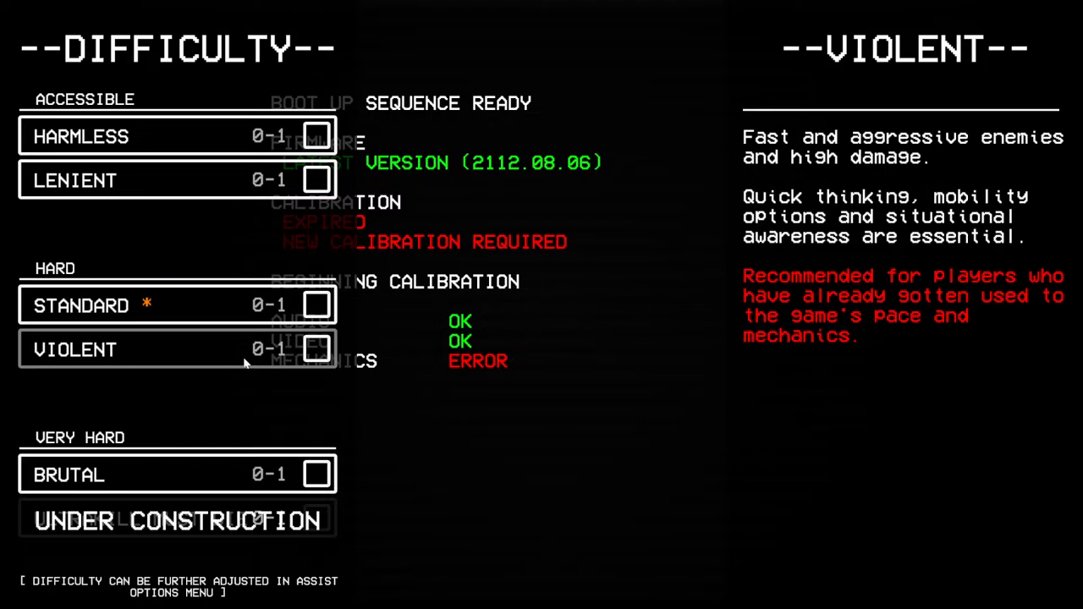
{"action": "mouse_move", "coordinate": [178, 474]}
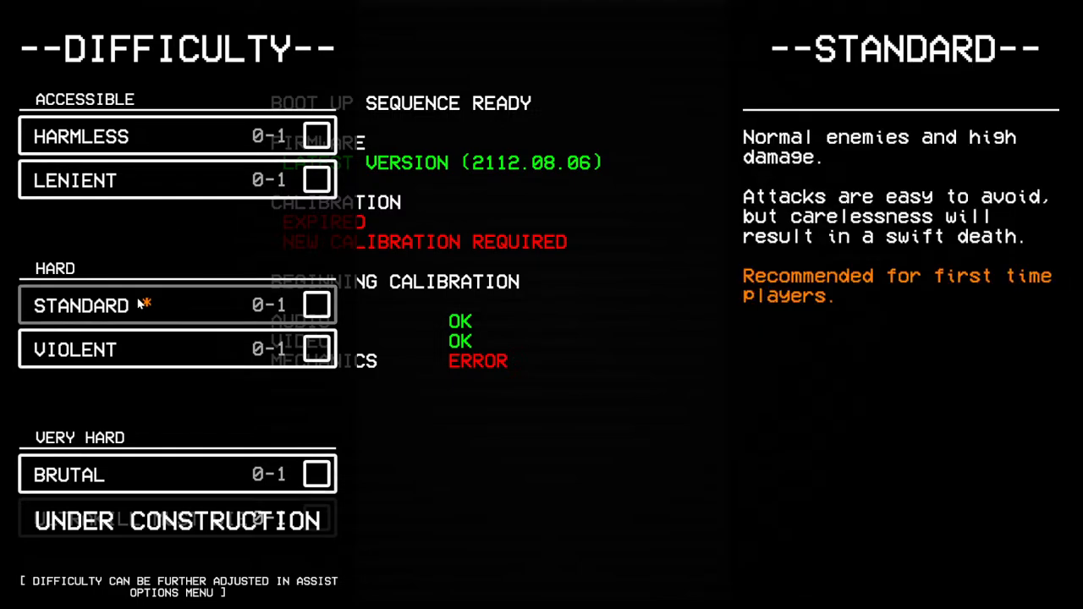
{"action": "mouse_move", "coordinate": [182, 326]}
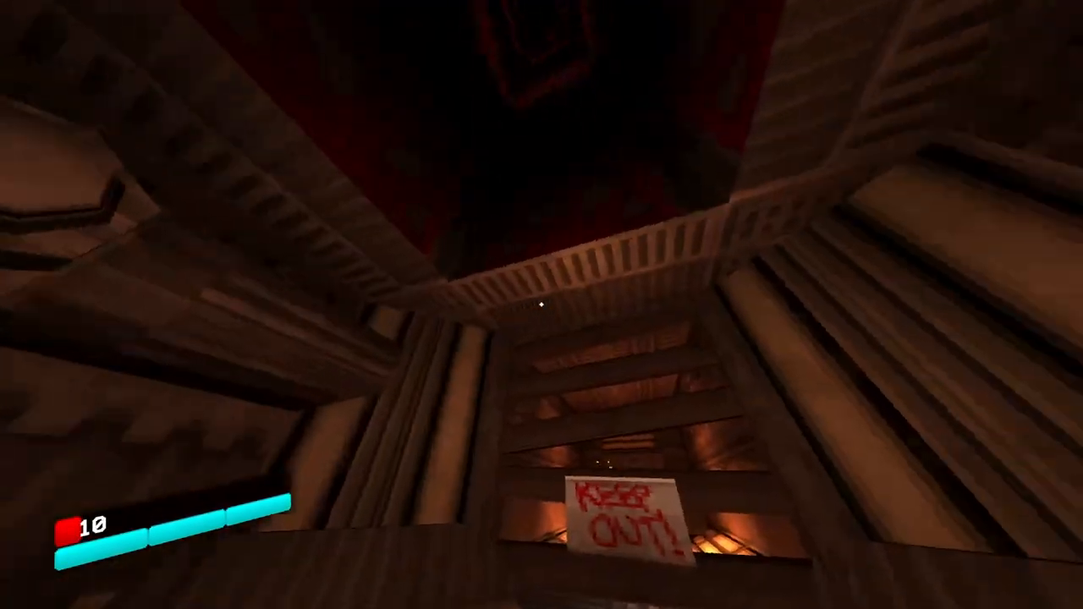
- Pause the game after entering the opening shaft past the KEEP OUT sign
{"action": "key", "text": "Escape"}
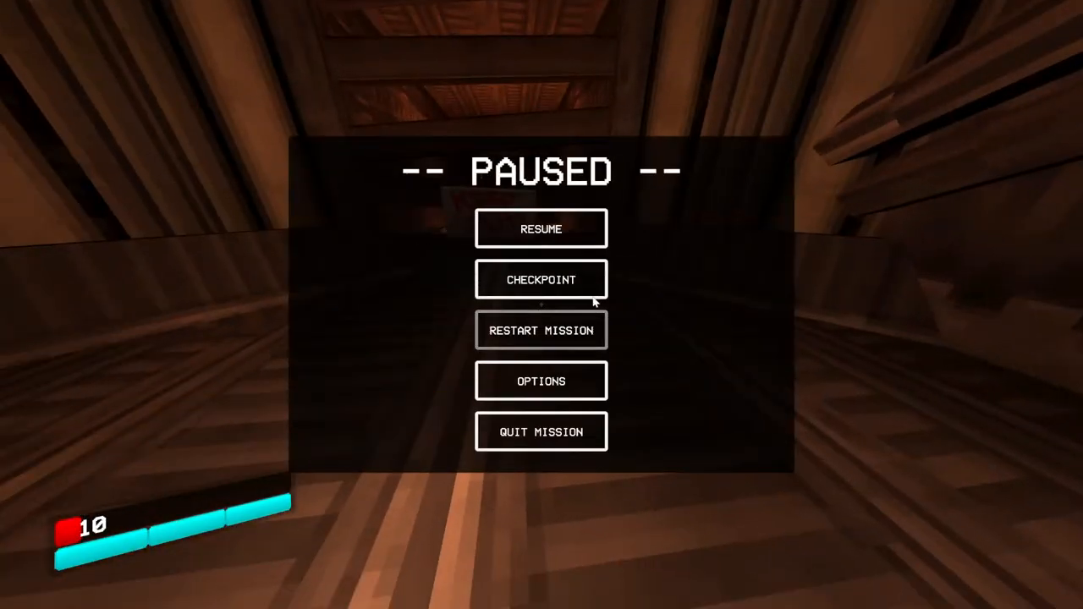
- Review the General options page, then leave the menus and resume play
{"action": "left_click", "coordinate": [540, 381]}
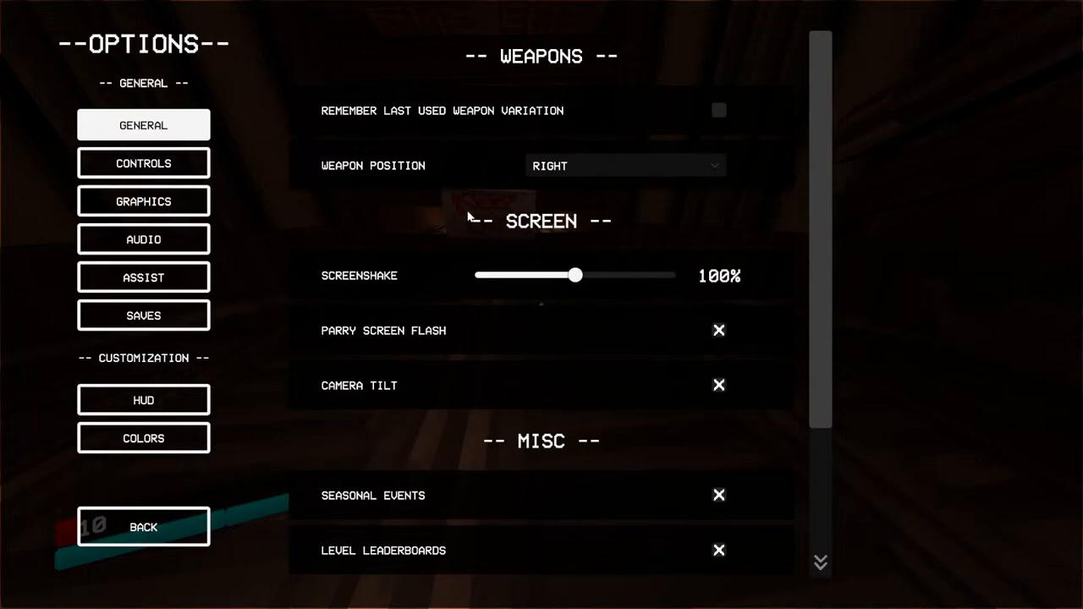
{"action": "scroll", "scroll_direction": "down", "scroll_amount": 3}
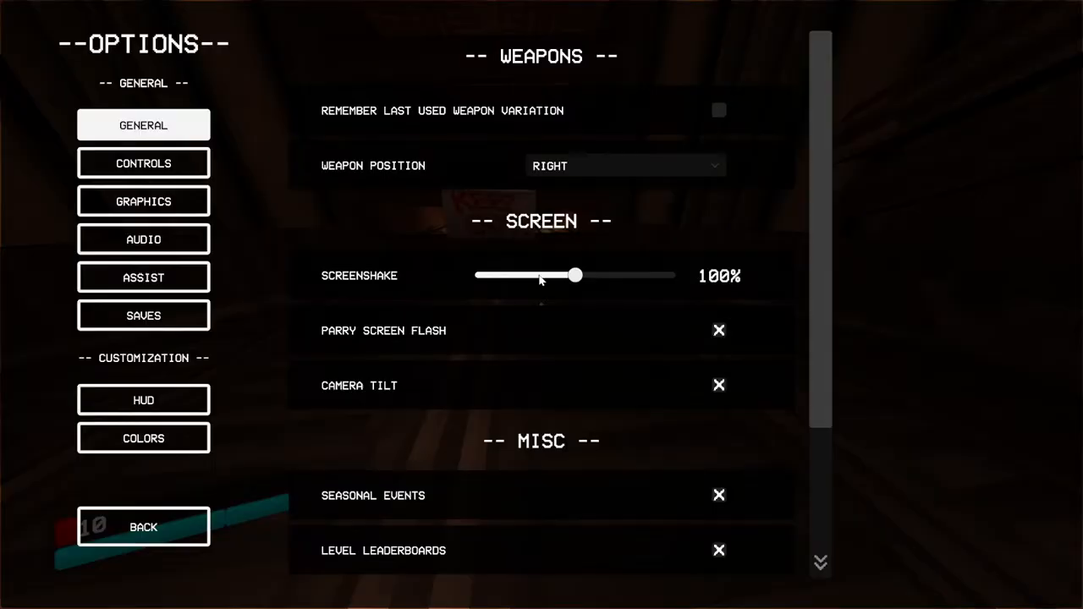
{"action": "left_click", "coordinate": [143, 527]}
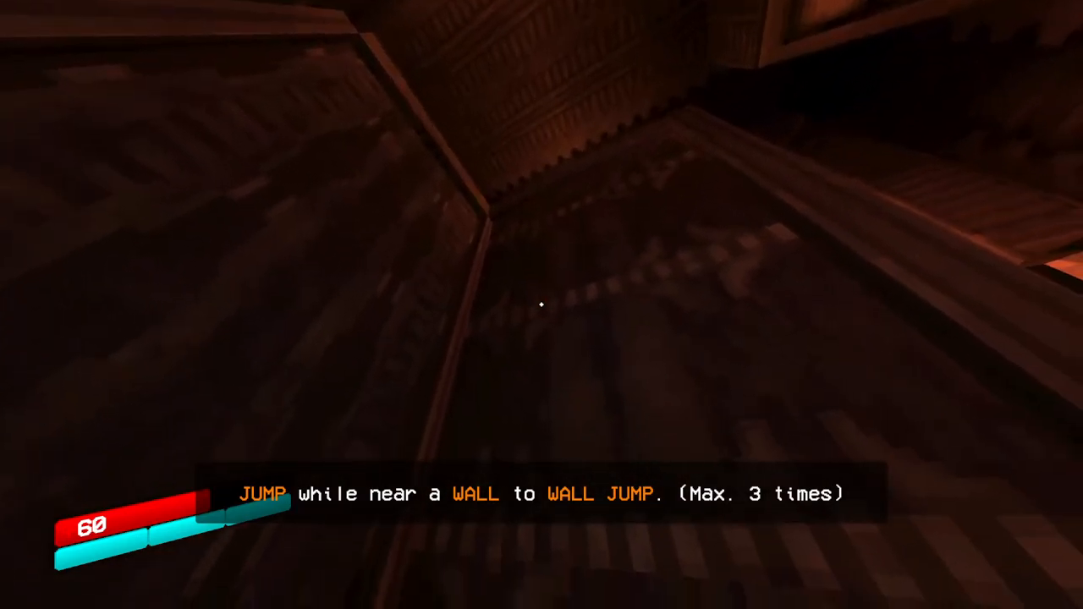
- Lower Look Sensitivity from 50 to 34 in the Controls options
{"action": "key", "text": "Escape"}
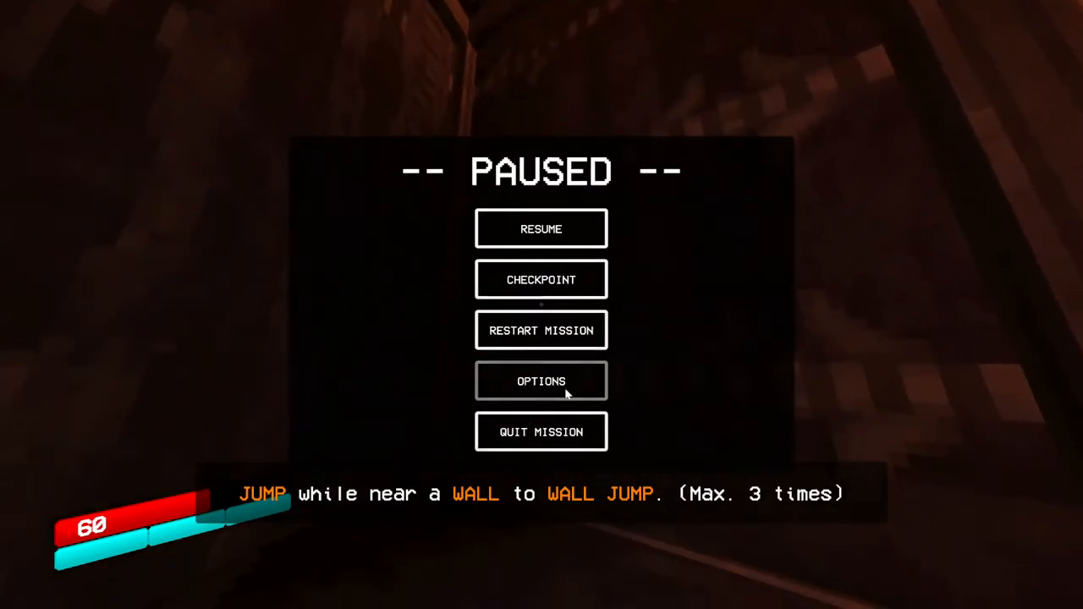
{"action": "left_click", "coordinate": [540, 381]}
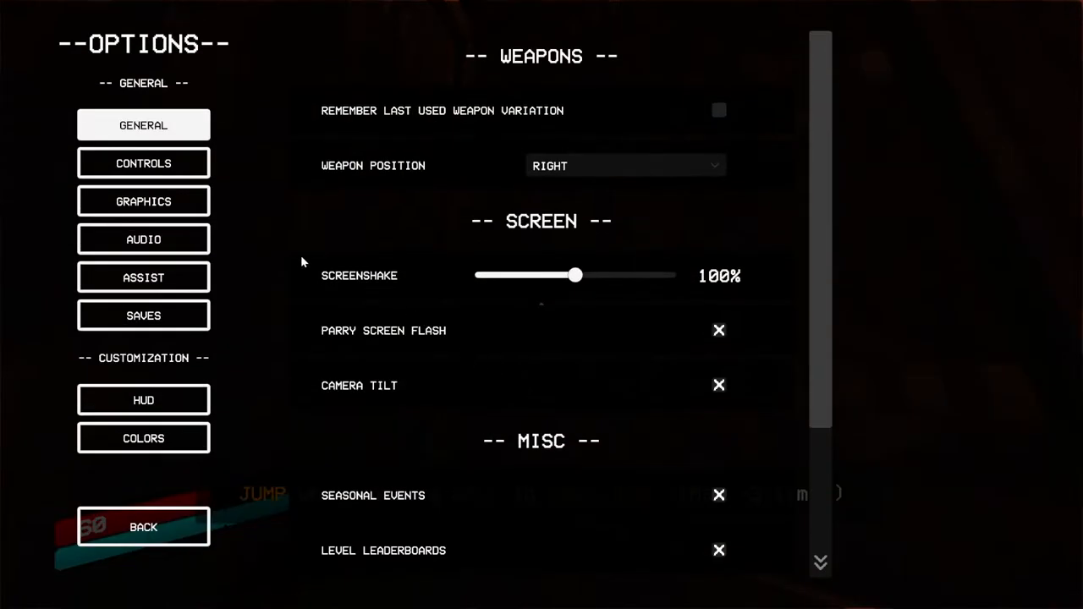
{"action": "left_click", "coordinate": [143, 162]}
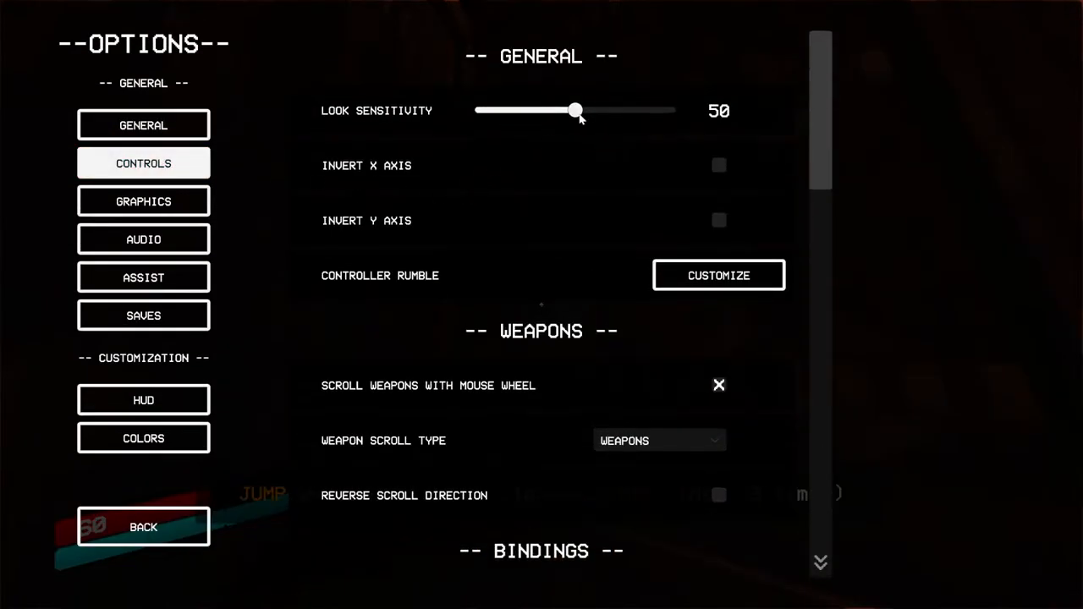
{"action": "left_click", "coordinate": [143, 526]}
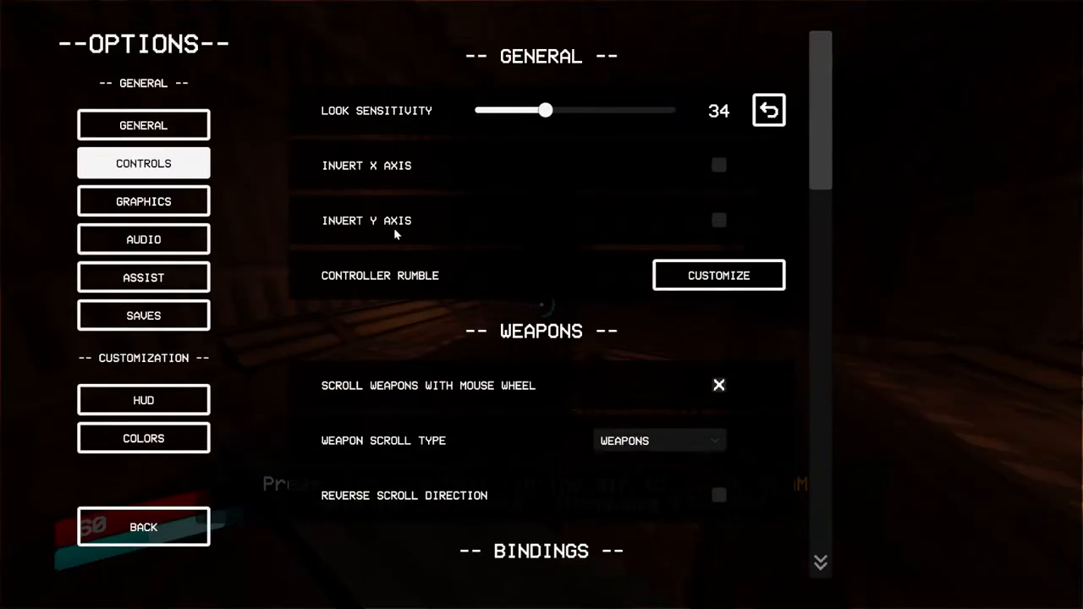
{"action": "left_click", "coordinate": [143, 238]}
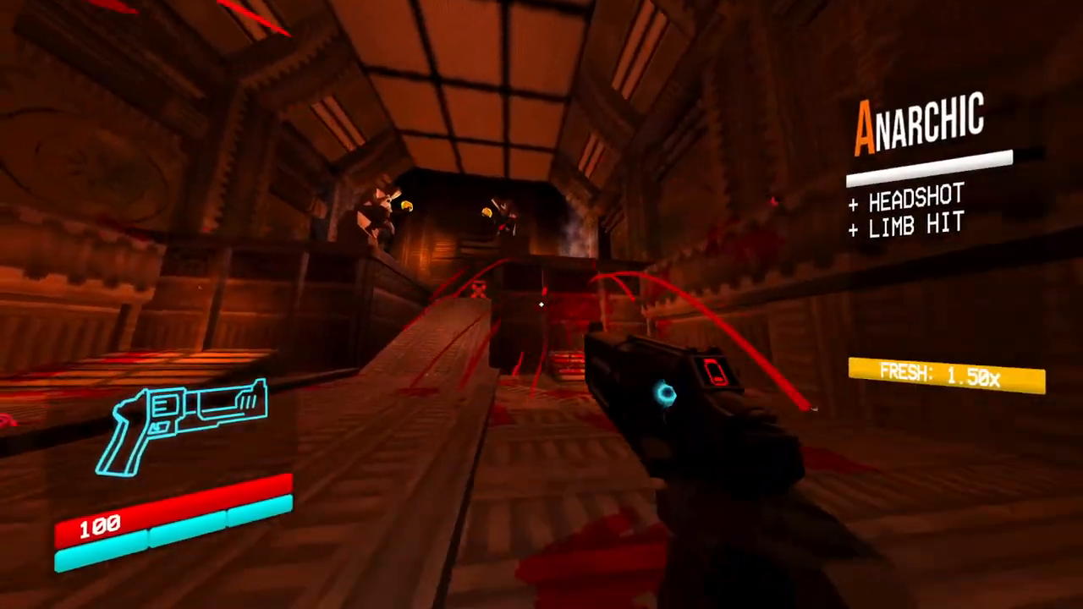
- Shoot the enemies and the husk at the end of the corridor with the revolver
{"action": "left_click", "coordinate": [541, 304]}
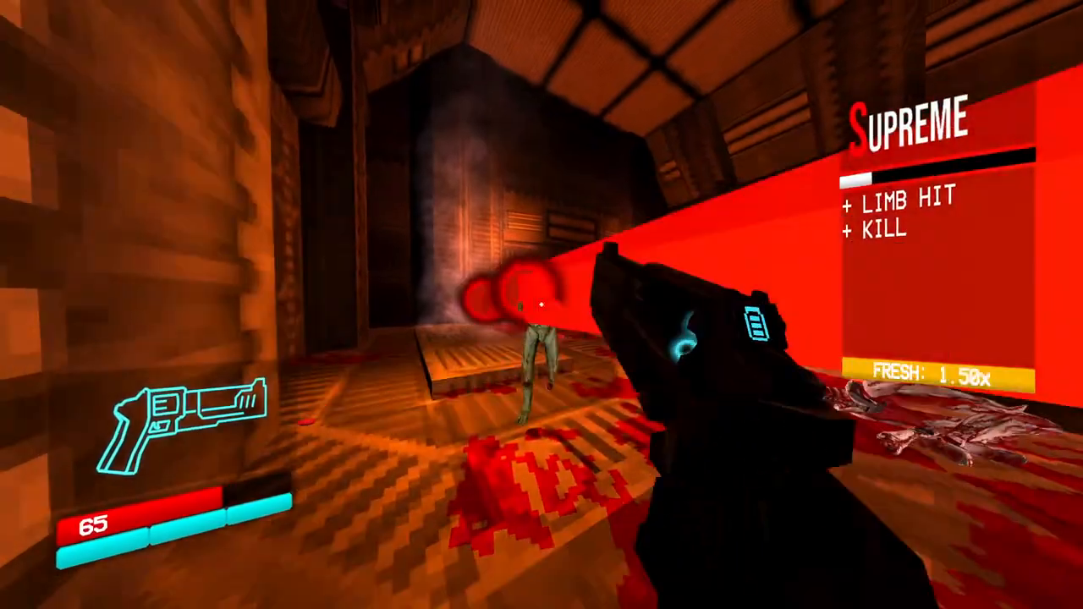
{"action": "left_click", "coordinate": [542, 305]}
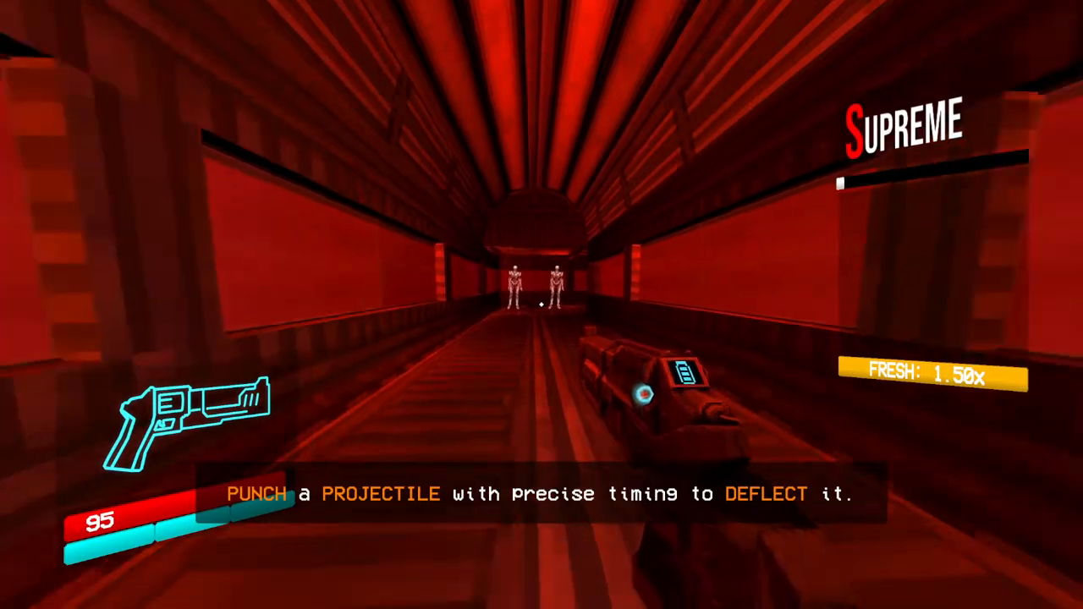
- Fire at the figures in the red tunnel and the skeletal enemy by the checkpoint, then ground-slam
{"action": "left_click", "coordinate": [541, 304]}
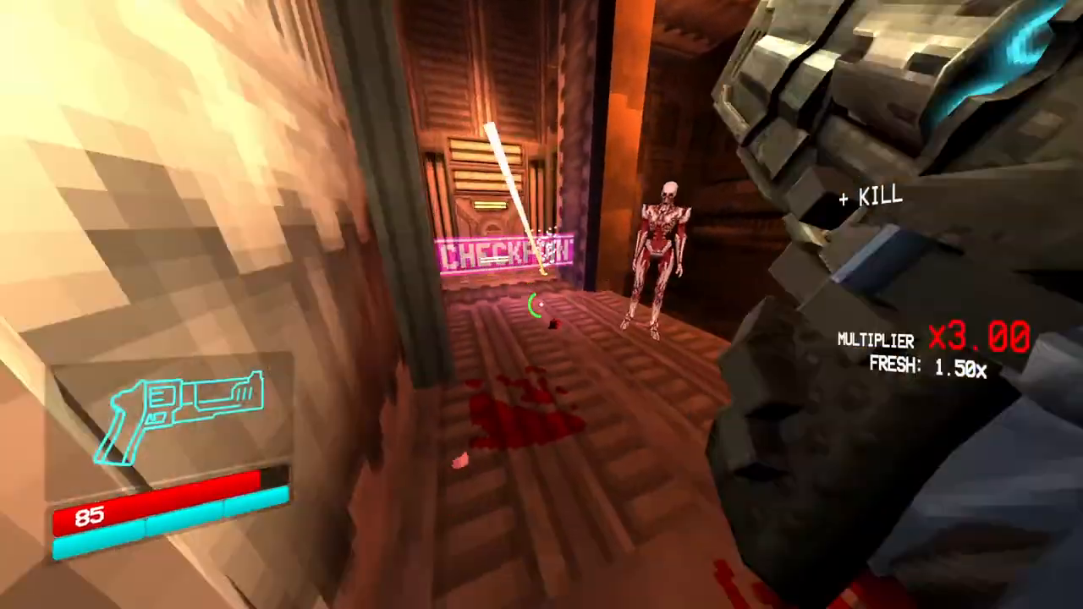
{"action": "left_click", "coordinate": [542, 304]}
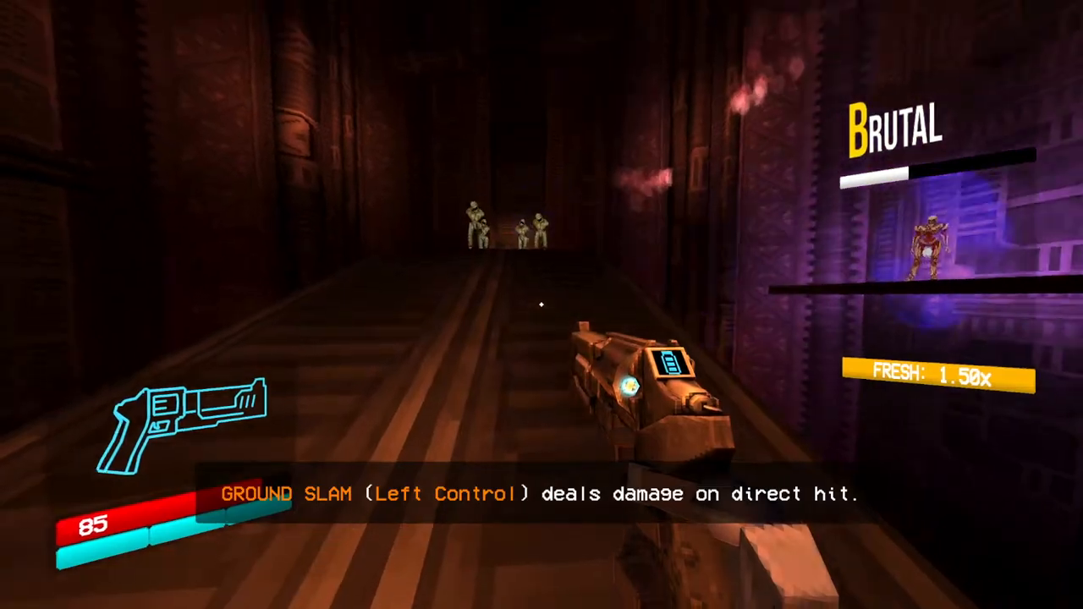
{"action": "key", "text": "ctrl"}
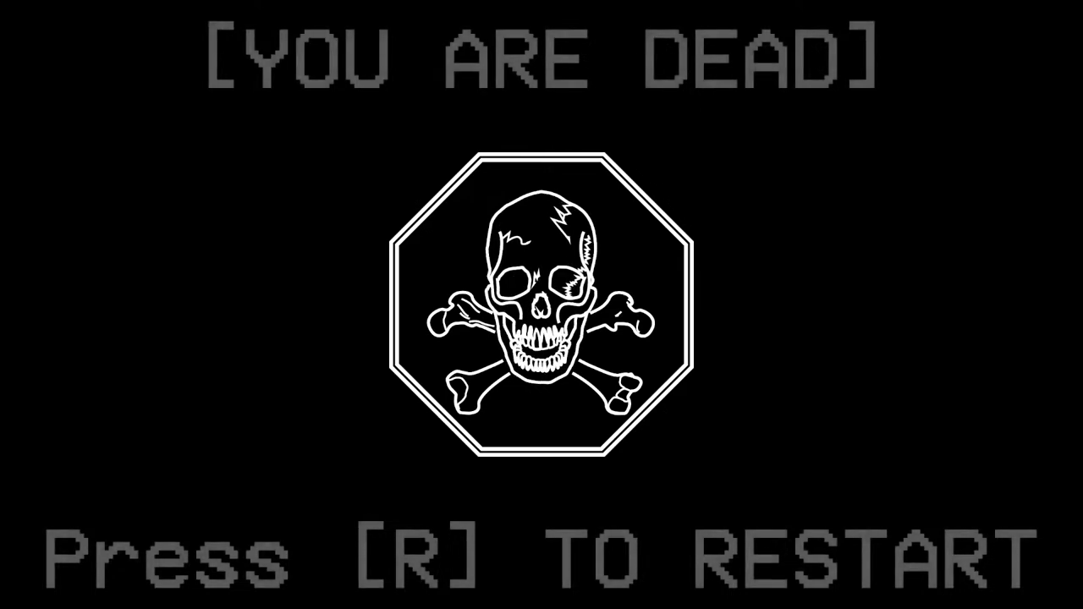
- Restart after dying and shoot the husks down the blood-stained corridor
{"action": "key", "text": "r"}
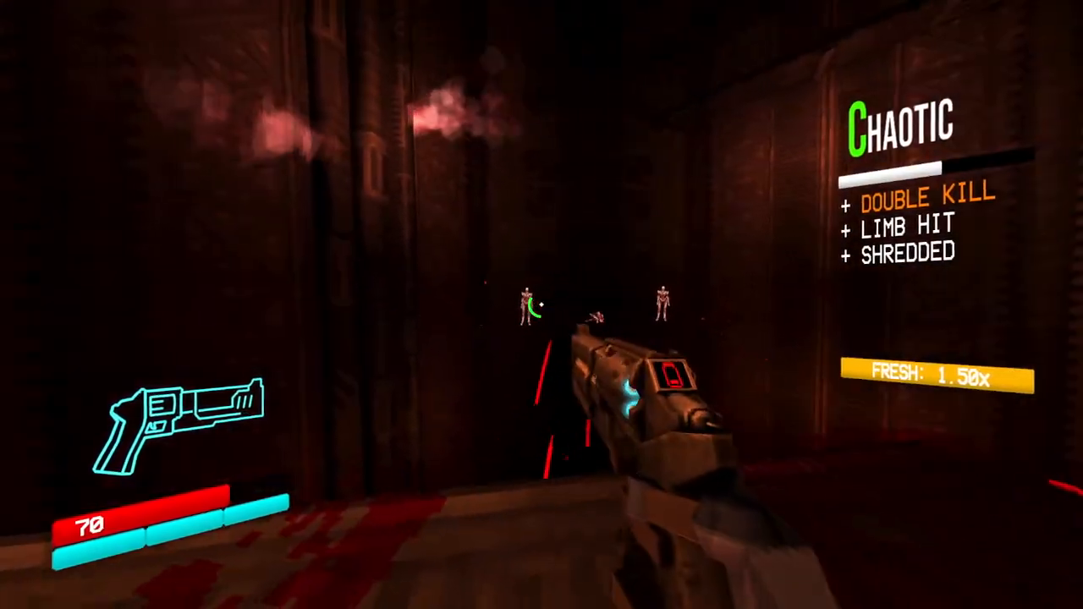
{"action": "left_click", "coordinate": [541, 305]}
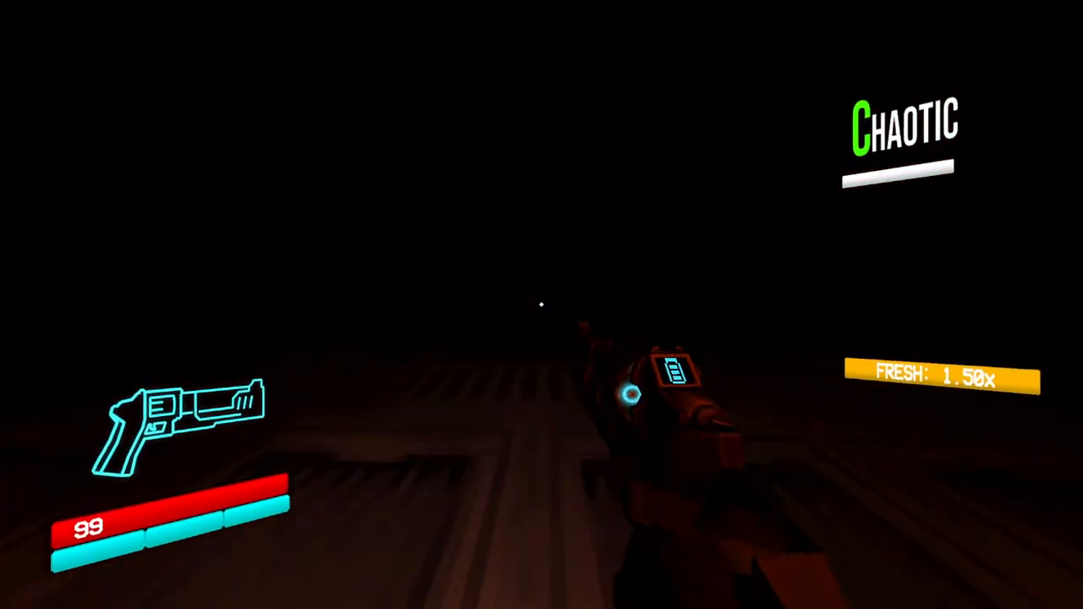
- Fire the revolver repeatedly at the Malicious Face boss until killed
{"action": "left_click", "coordinate": [541, 305]}
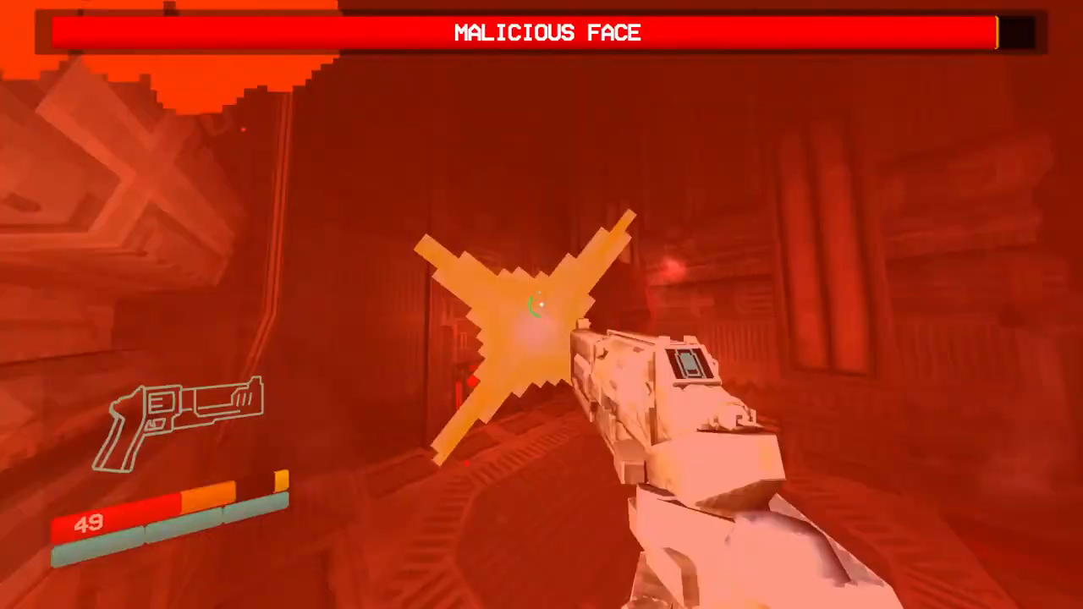
{"action": "left_click", "coordinate": [541, 304]}
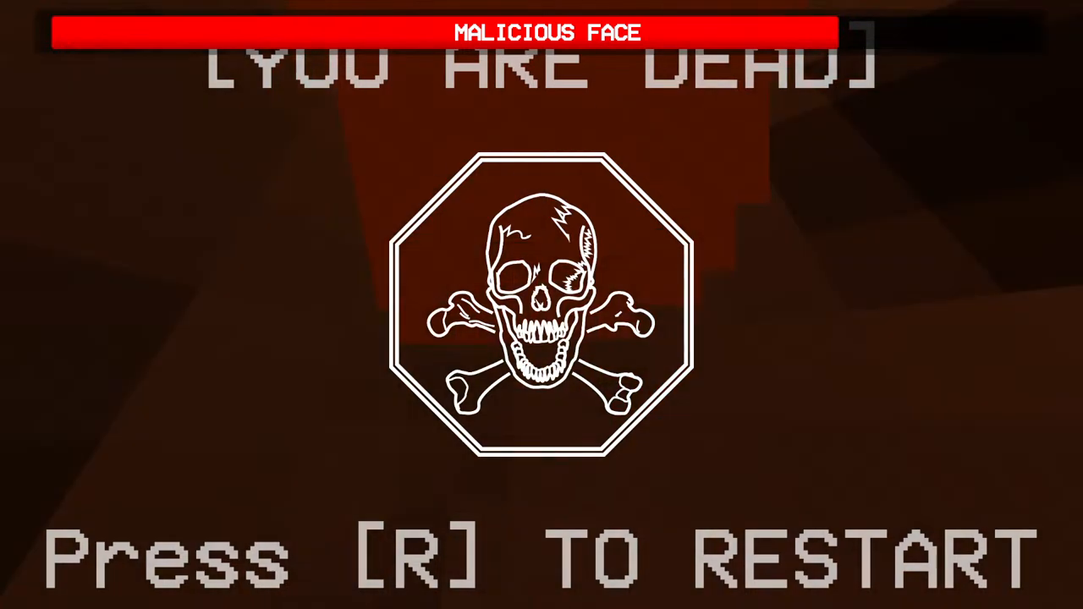
- Respawn at the checkpoint with R and fire toward the skull-marked door
{"action": "key", "text": "r"}
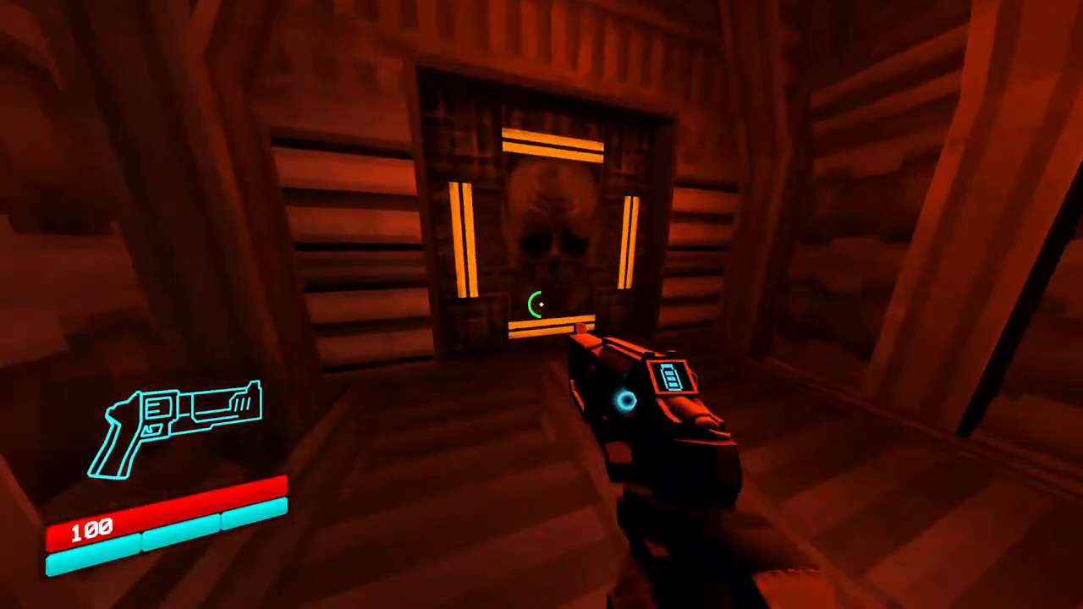
{"action": "left_click", "coordinate": [541, 304]}
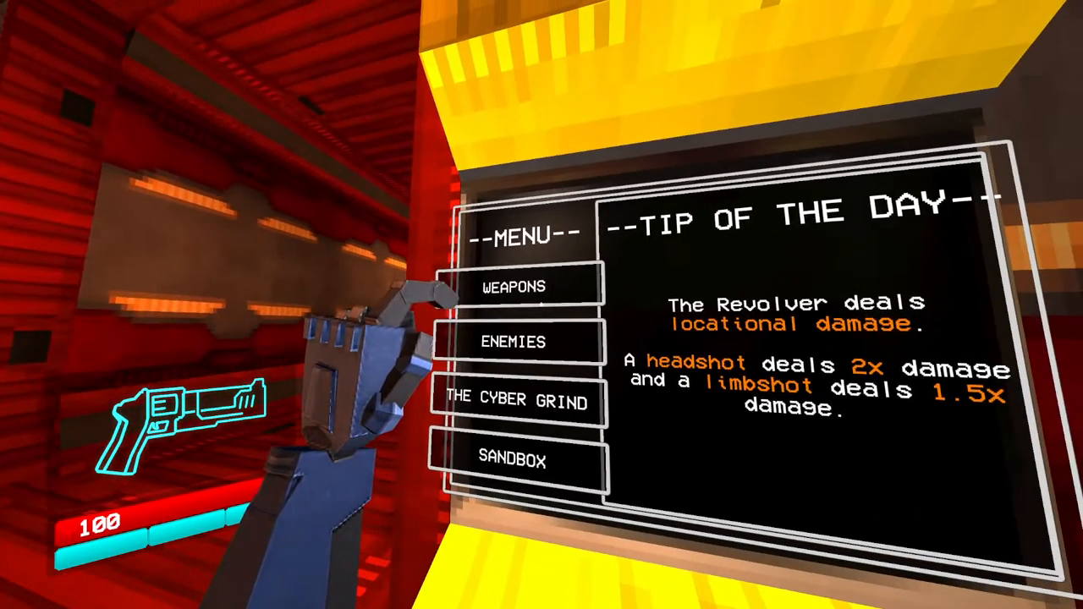
- Use the shop terminal's screen to view its menu and Tip of the Day
{"action": "left_click", "coordinate": [513, 286]}
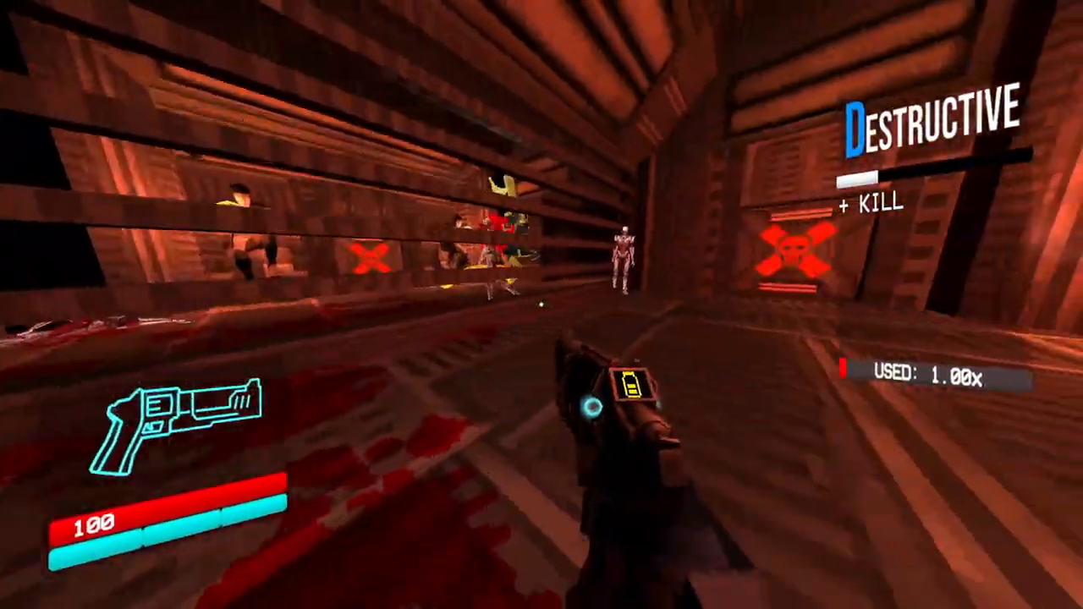
- Shoot the remaining enemy further down the corridor before the shop terminal
{"action": "left_click", "coordinate": [542, 305]}
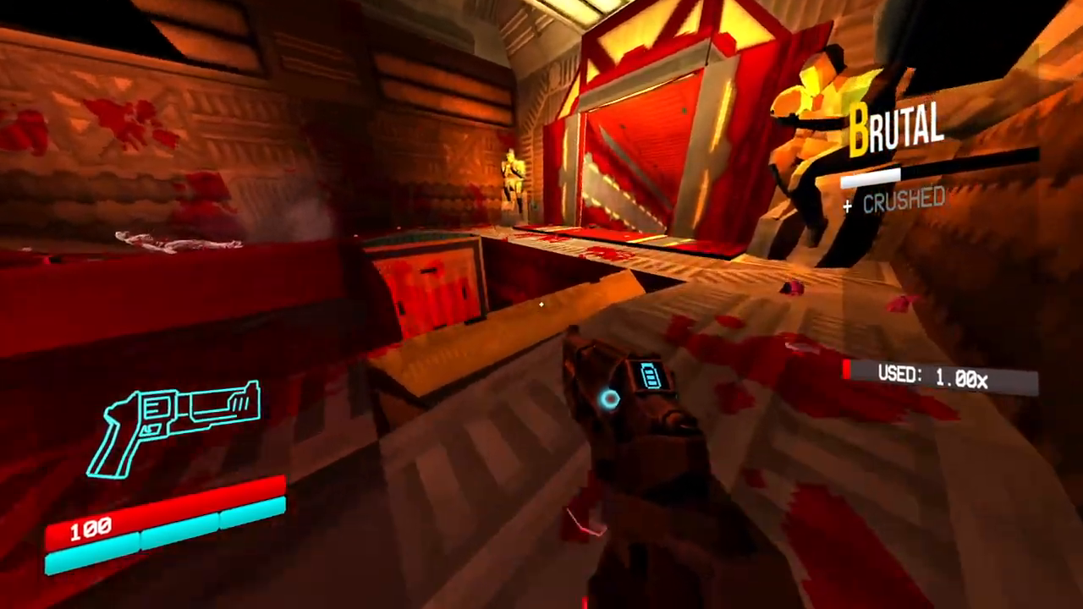
{"action": "mouse_move", "coordinate": [541, 304]}
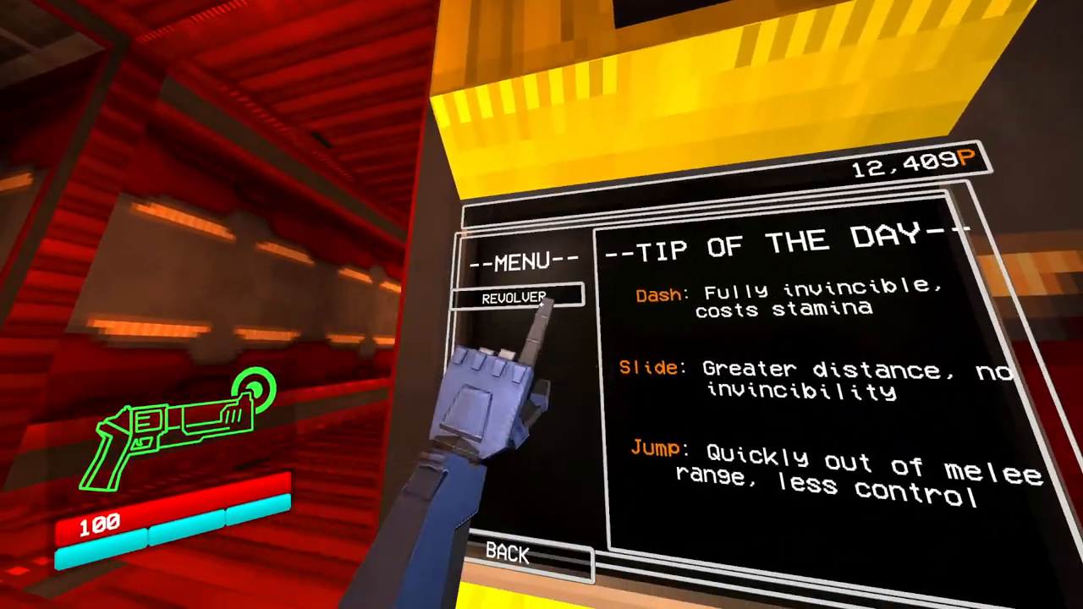
- Go to the revolver's shop page and bring up its colour customisation options
{"action": "left_click", "coordinate": [518, 295]}
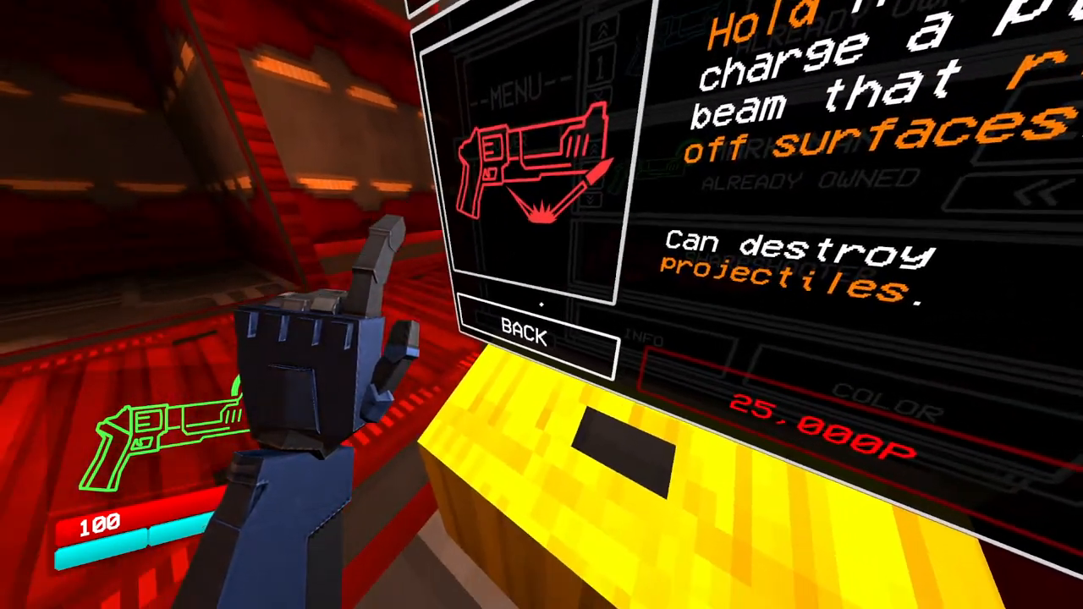
{"action": "left_click", "coordinate": [522, 328]}
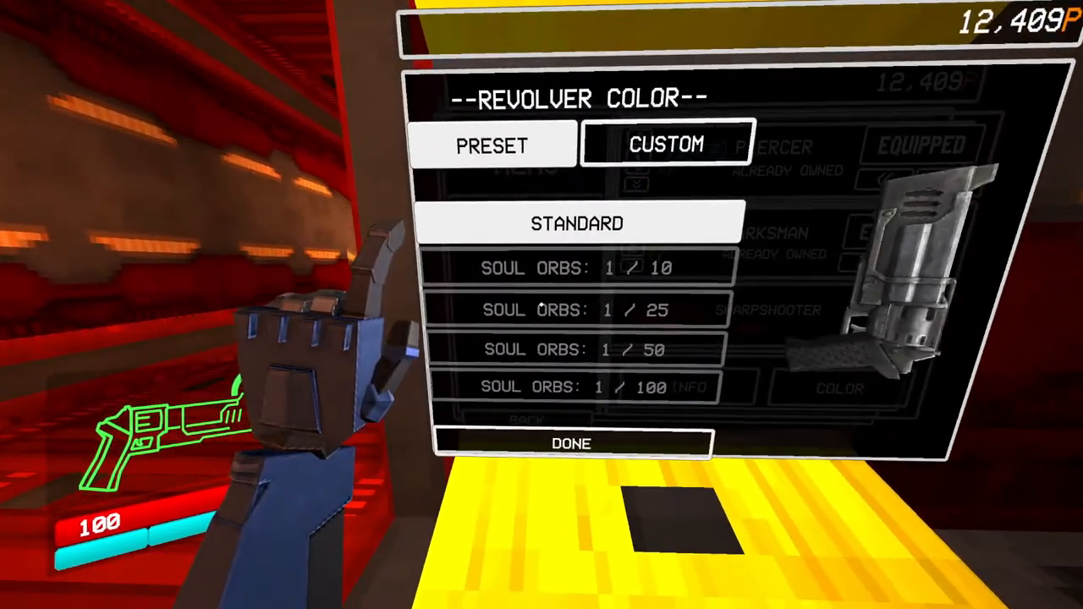
- Finish the revolver colour settings with DONE and head into Double Down
{"action": "left_click", "coordinate": [666, 144]}
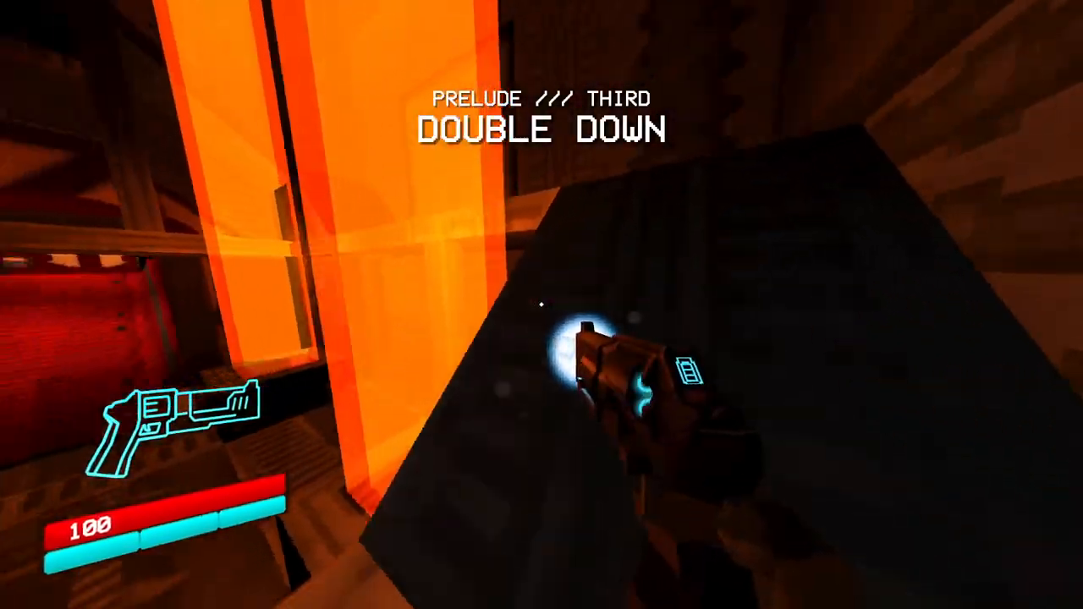
{"action": "left_click", "coordinate": [541, 305]}
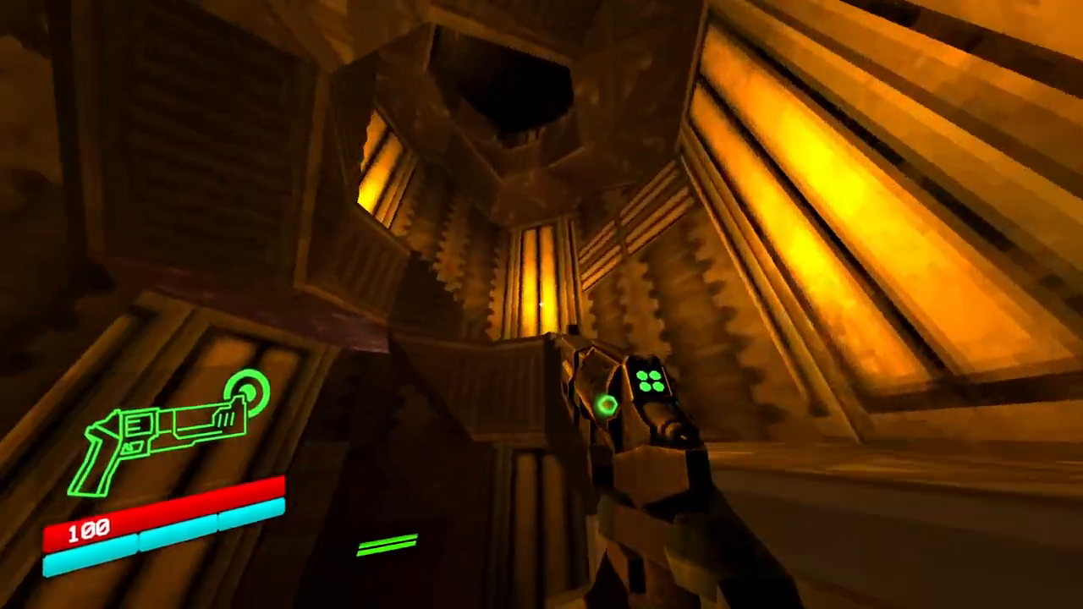
{"action": "mouse_move", "coordinate": [542, 305]}
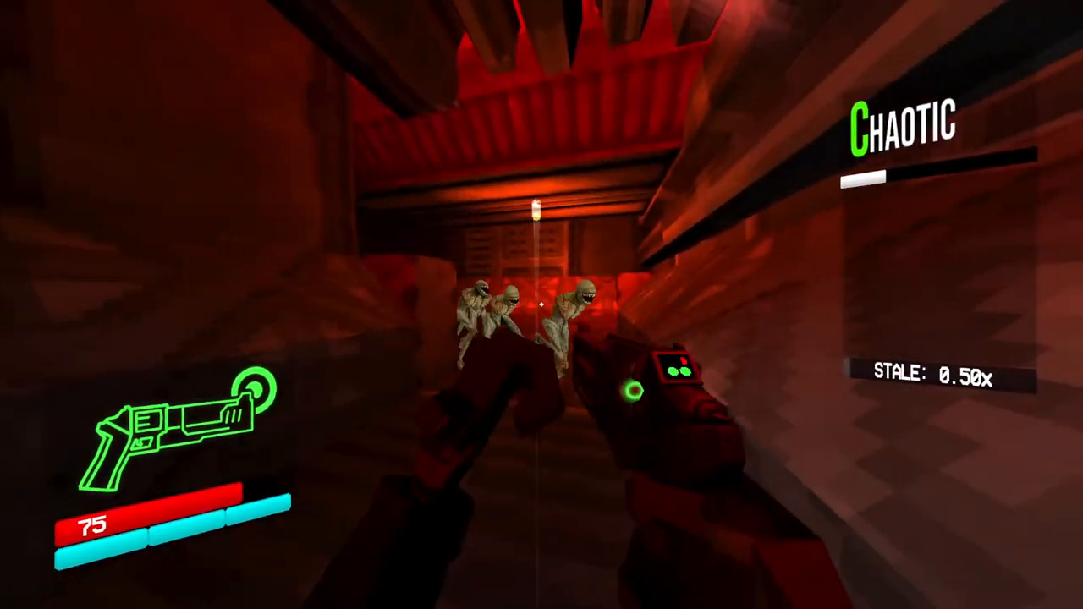
- Shoot the group of husks ahead in the red corridor with the revolver until killed
{"action": "left_click", "coordinate": [537, 305]}
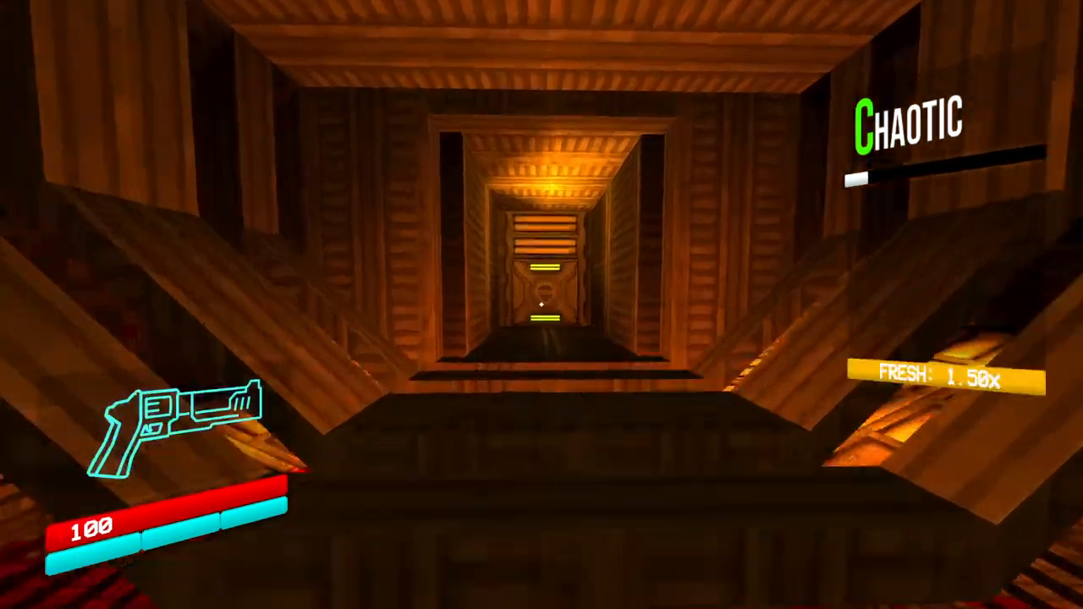
{"action": "left_click", "coordinate": [541, 305]}
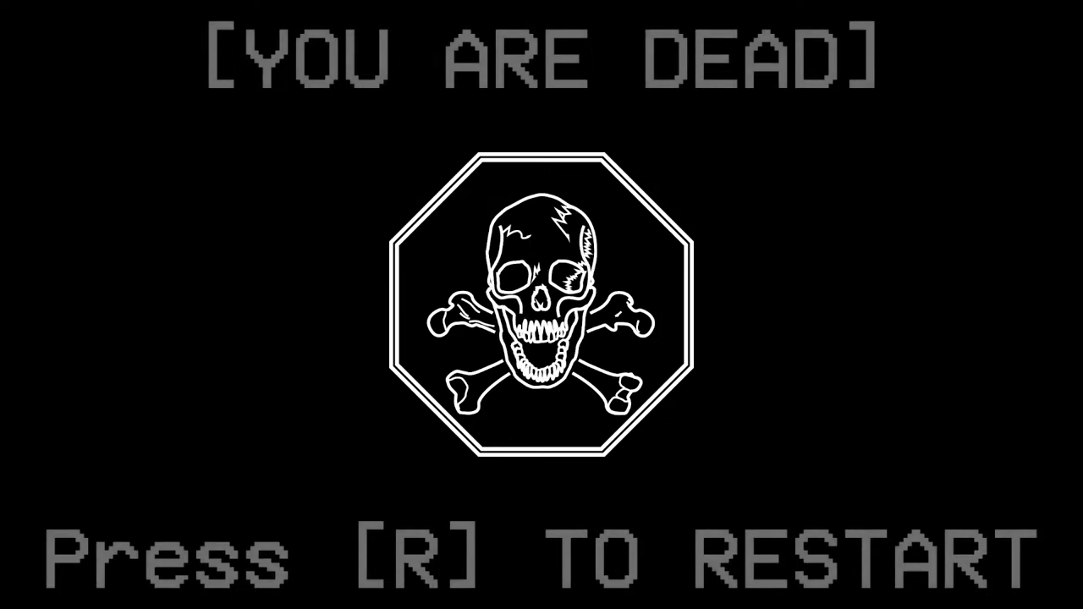
- Restart from the death screen with R and resume fighting the corridor husks
{"action": "key", "text": "r"}
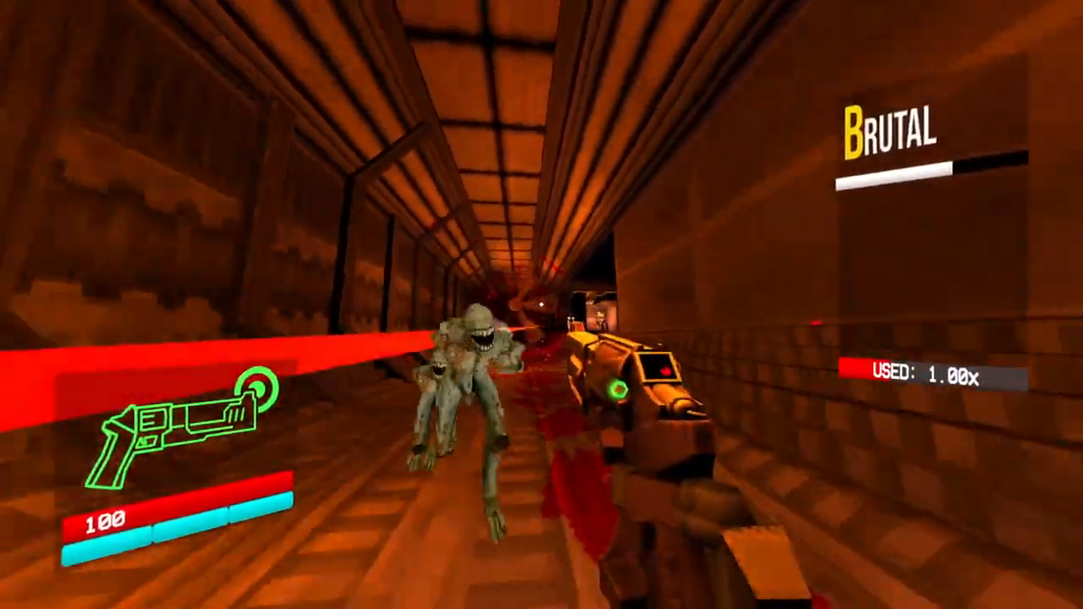
- Shoot the husk charging down the corridor on the way to the Swordsmachine arena
{"action": "left_click", "coordinate": [541, 338]}
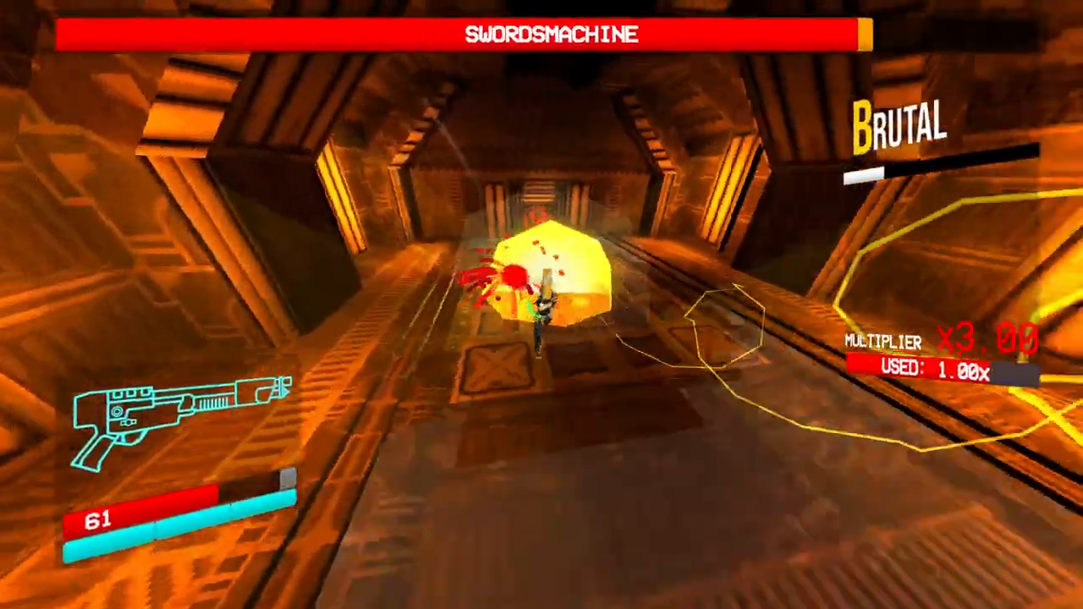
- Attack the Swordsmachine, then restart from the checkpoint with R after dying
{"action": "left_click", "coordinate": [541, 305]}
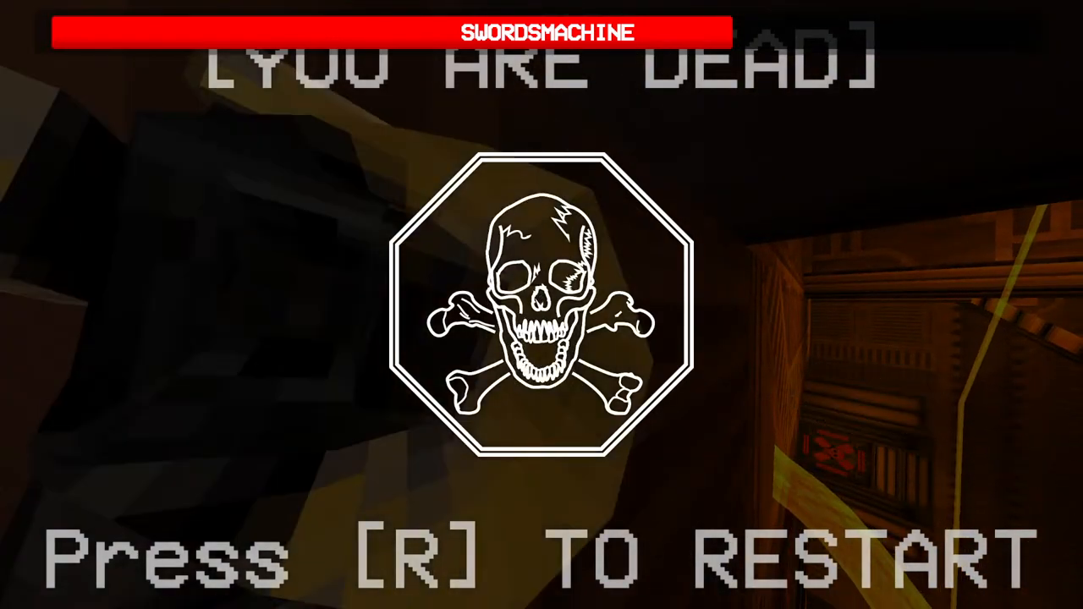
{"action": "key", "text": "r"}
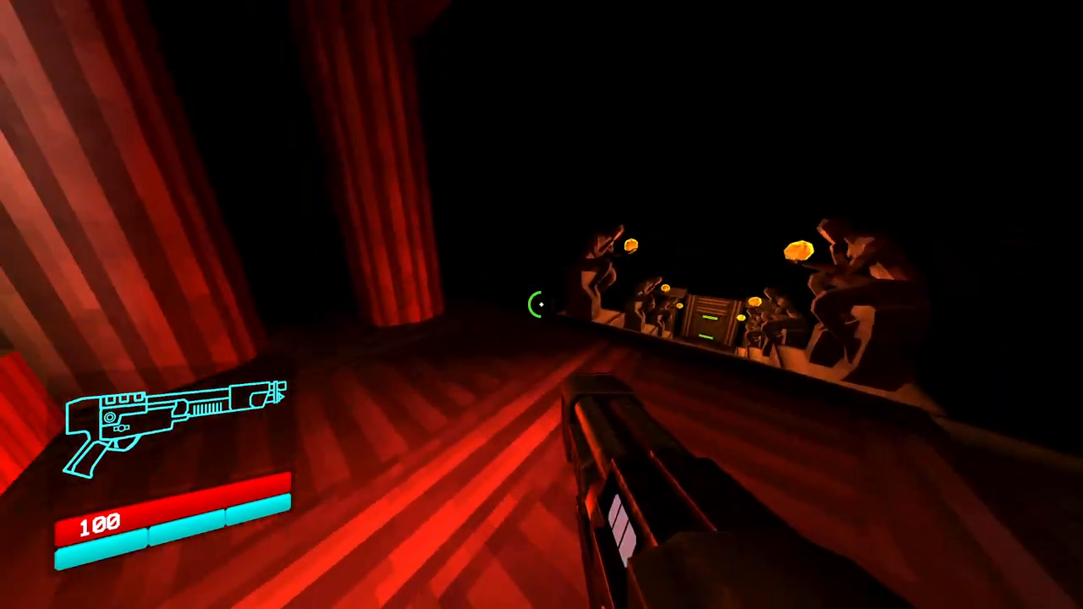